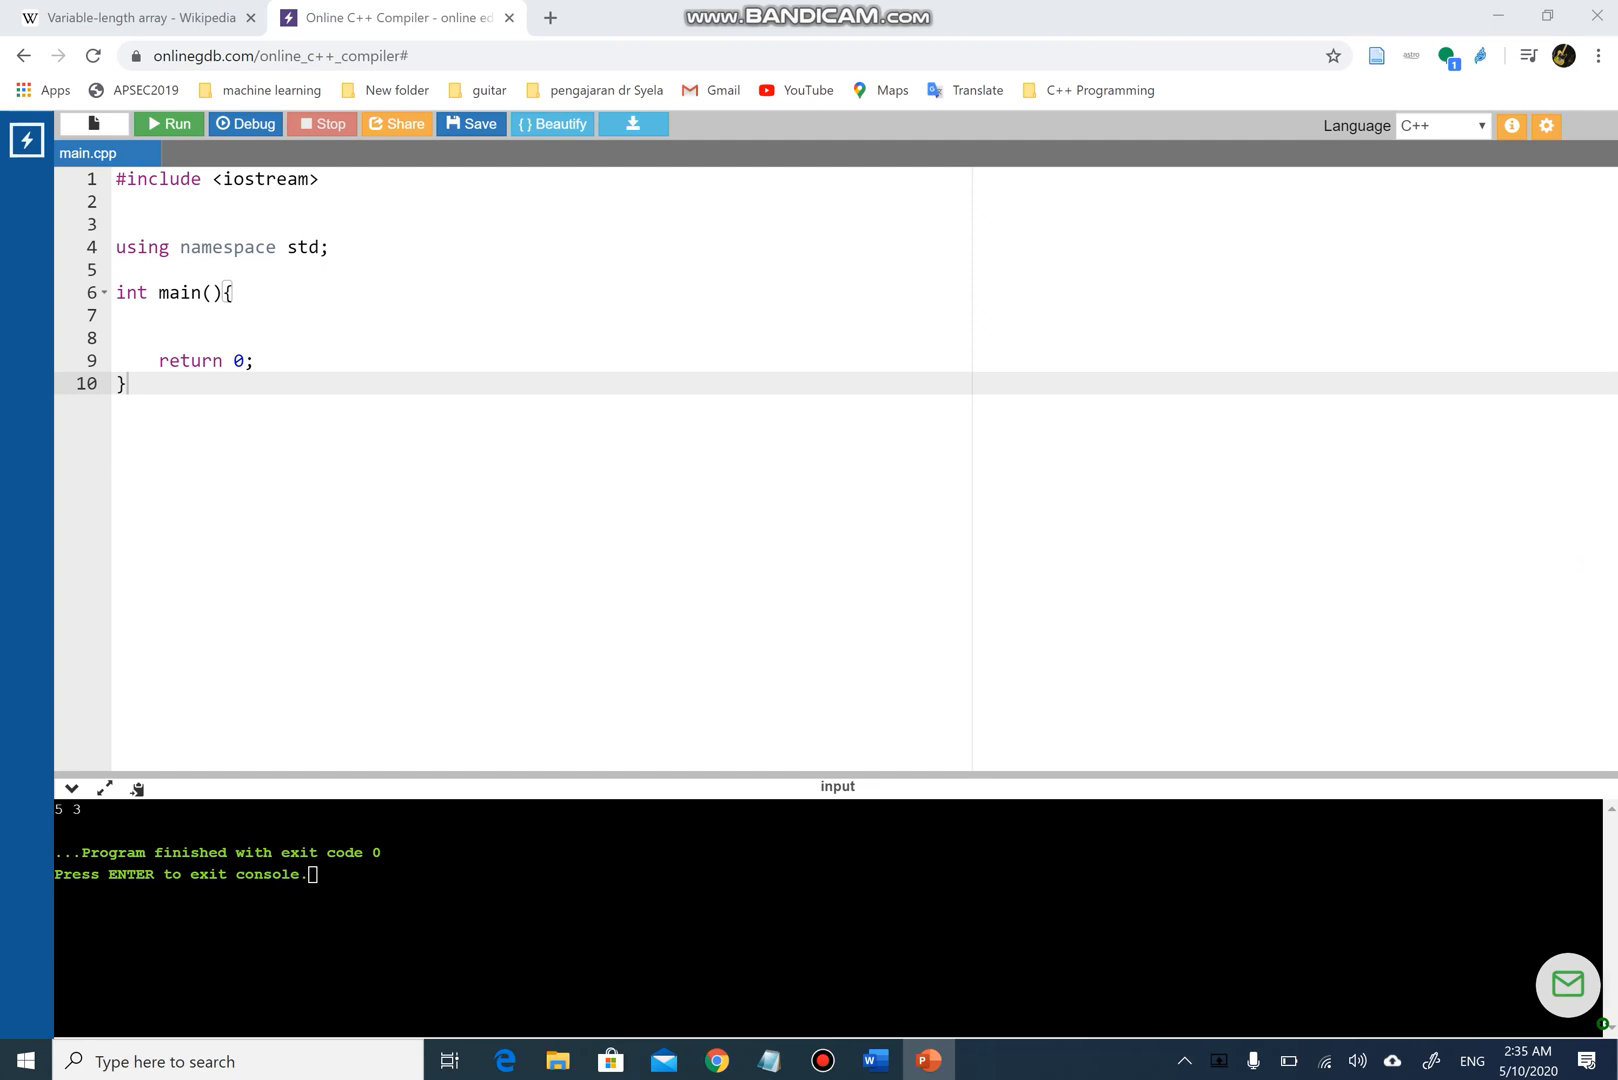
- Bring up the chapter 8 PowerPoint deck from the taskbar
click(928, 1059)
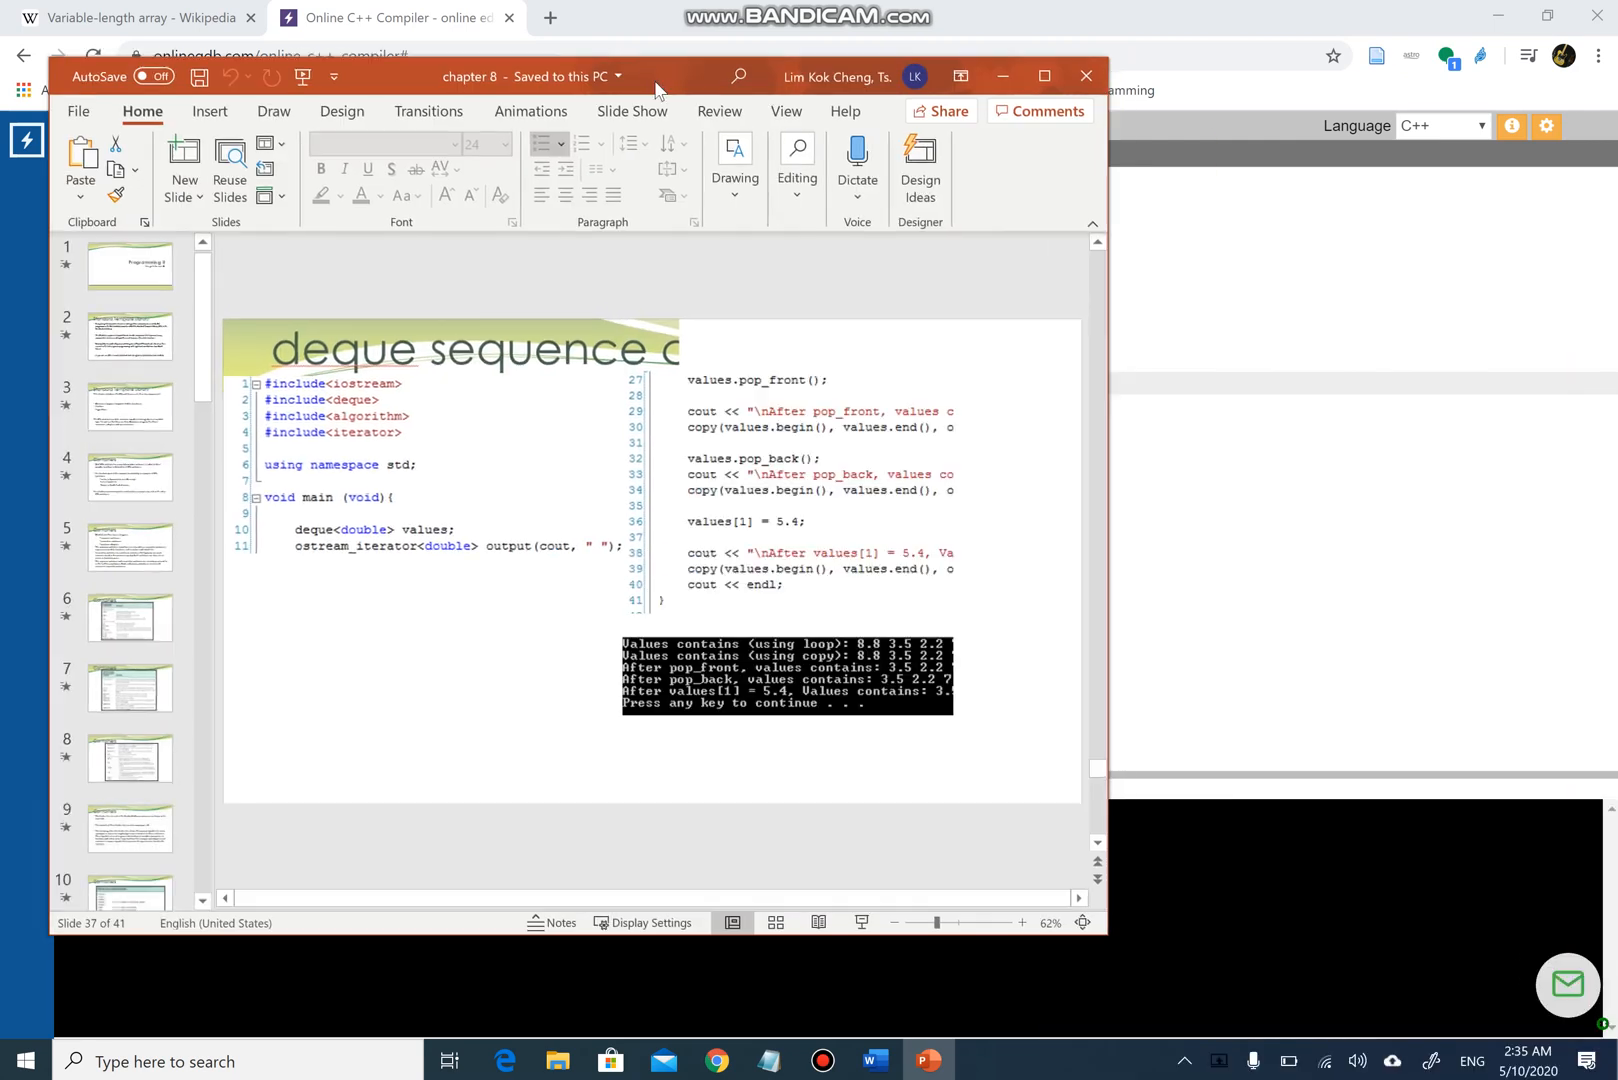
- Maximize PowerPoint and review the Standard Template Library and STL key components slides
click(1044, 75)
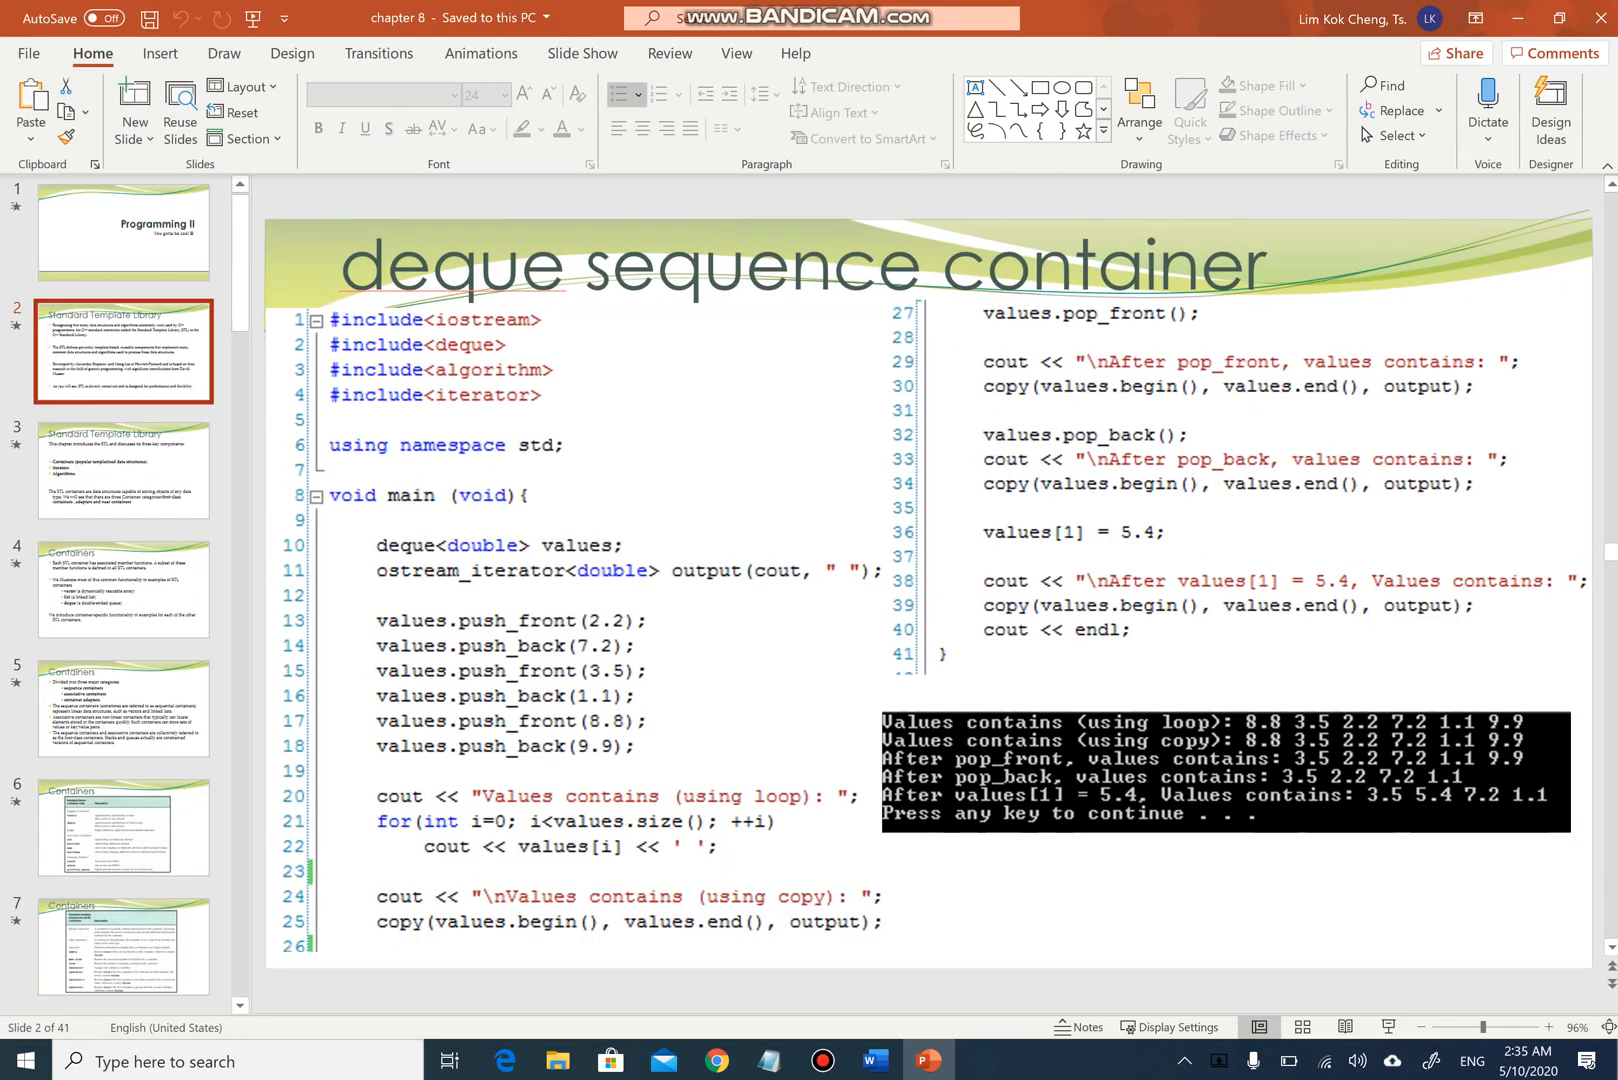
click(122, 353)
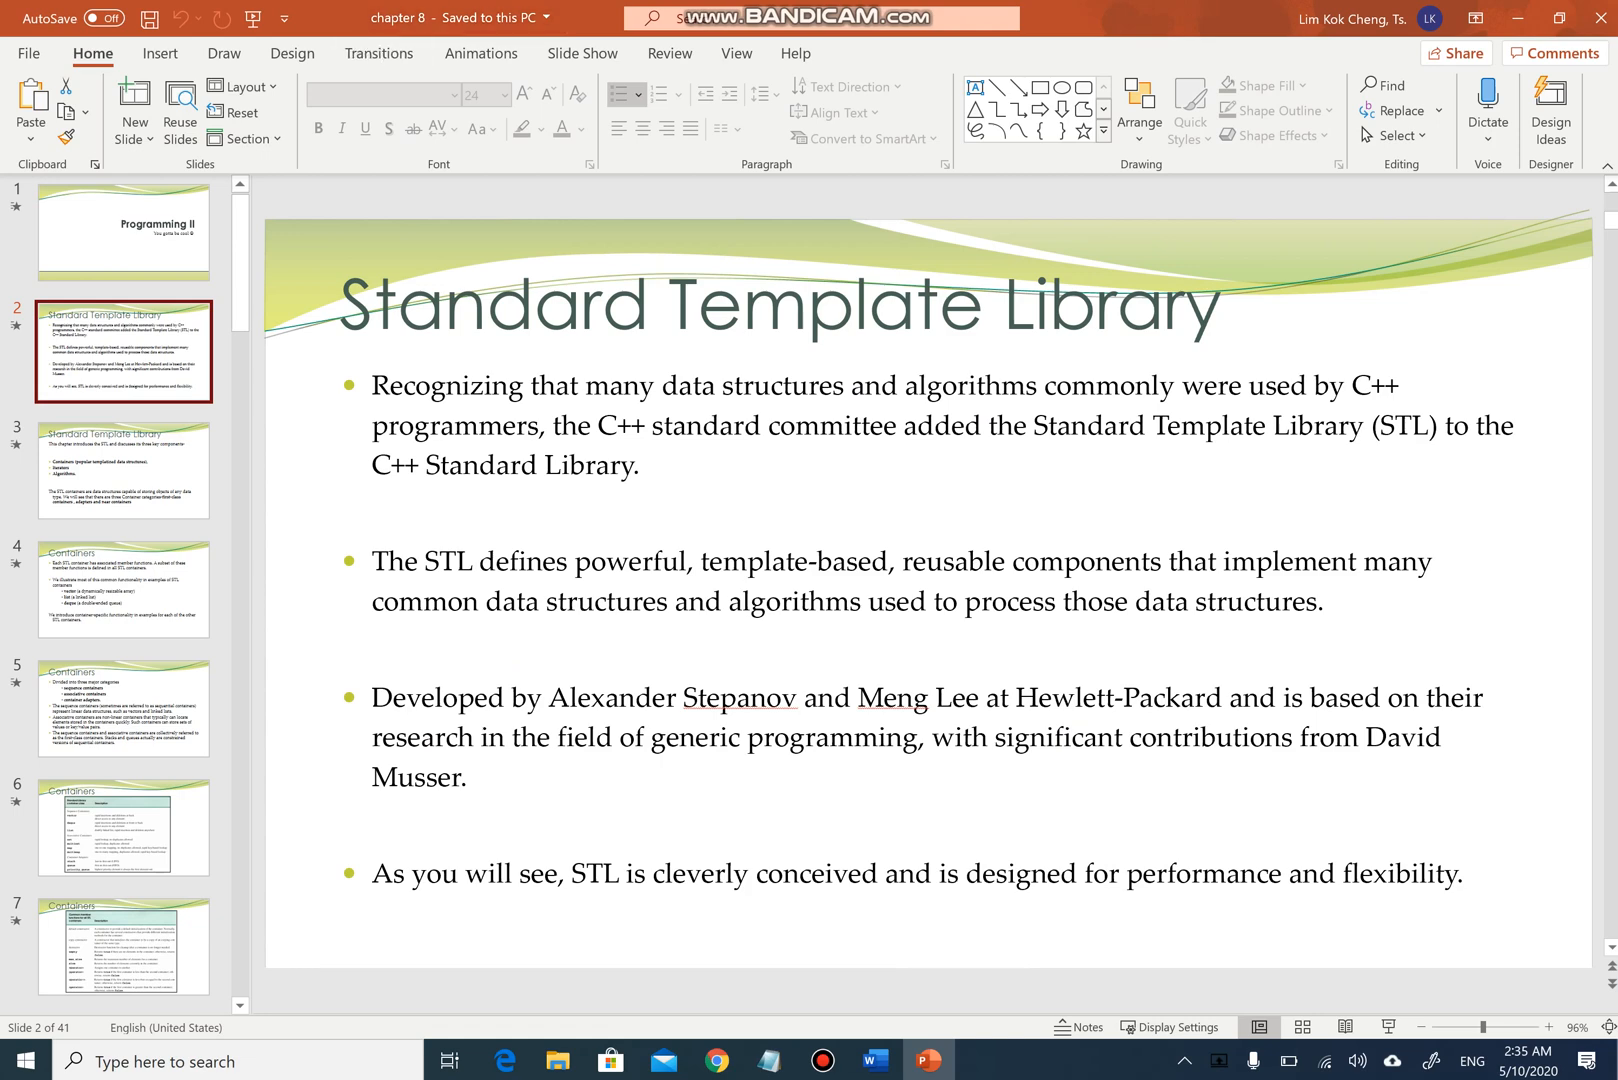
click(120, 469)
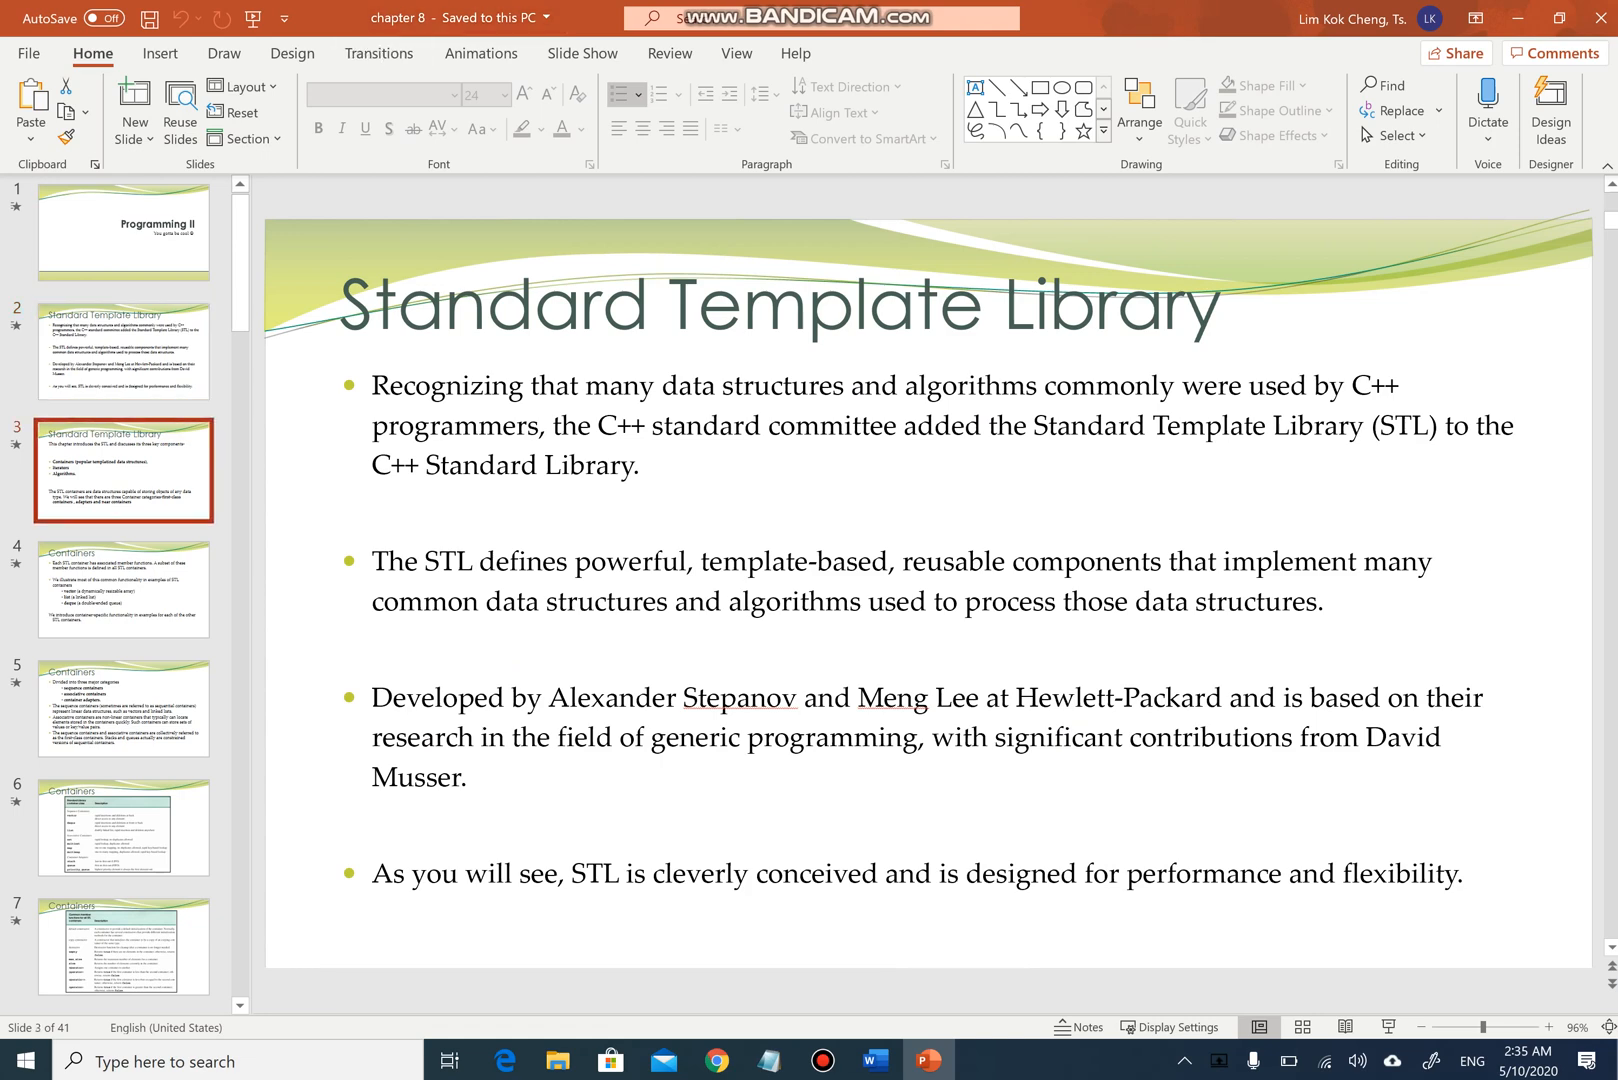
click(120, 346)
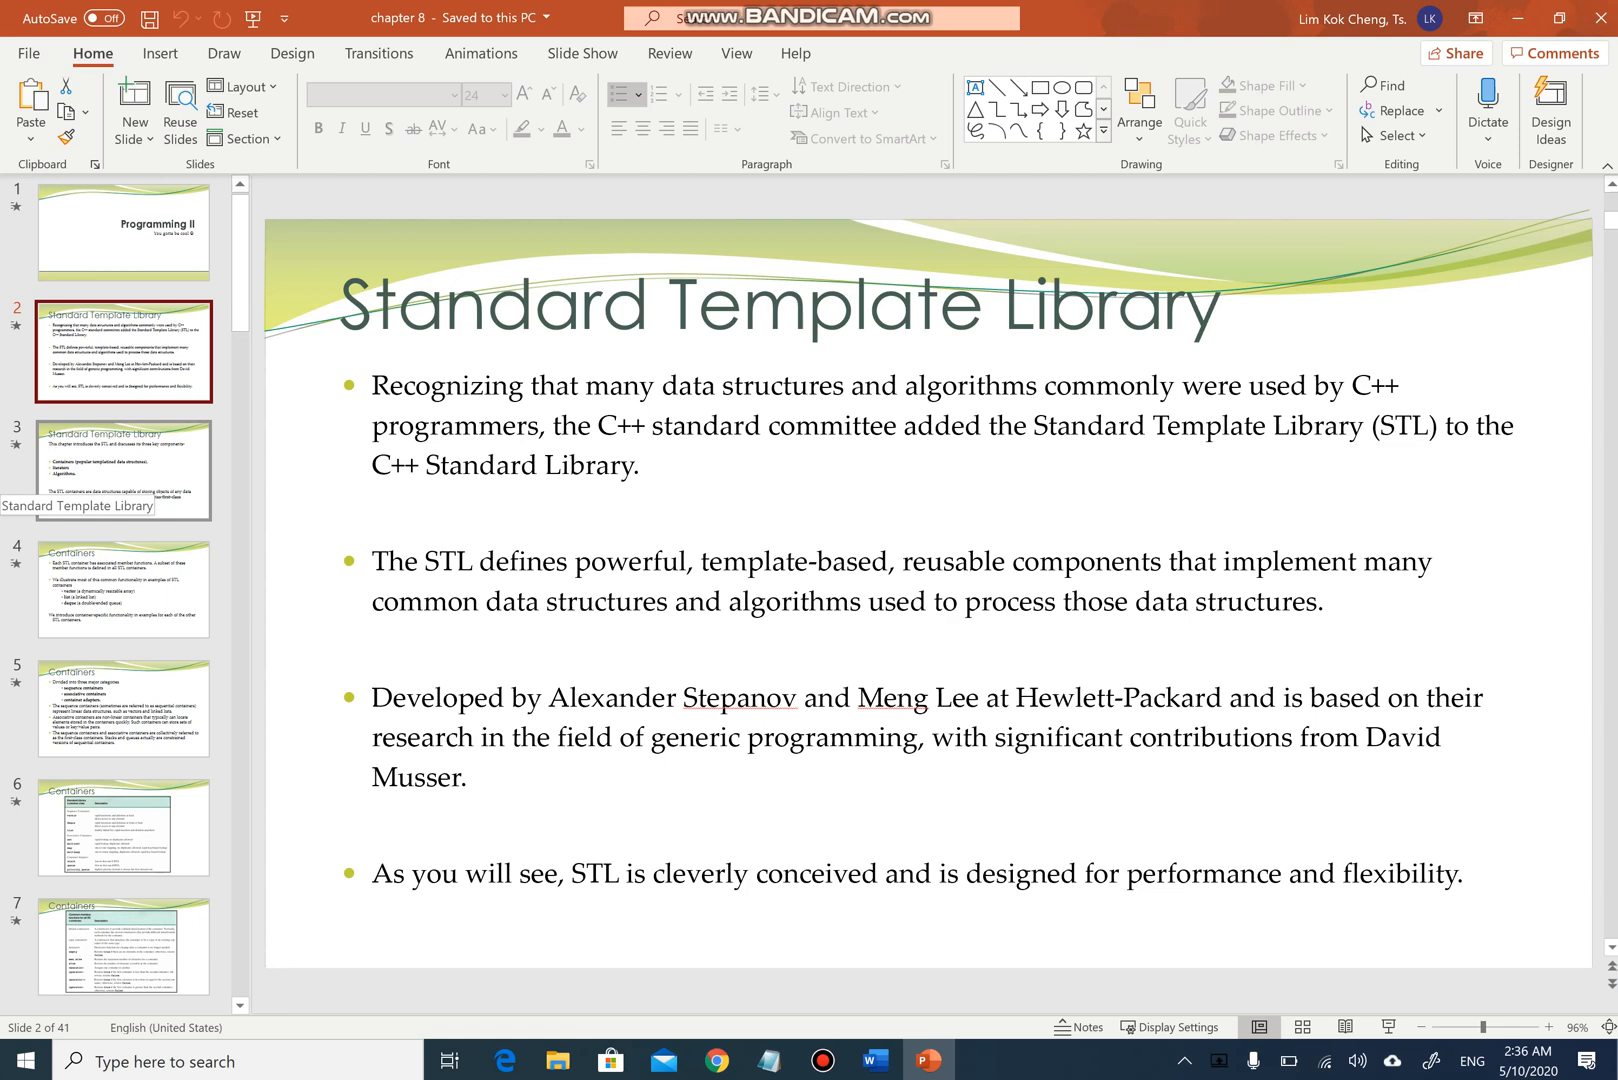
click(120, 467)
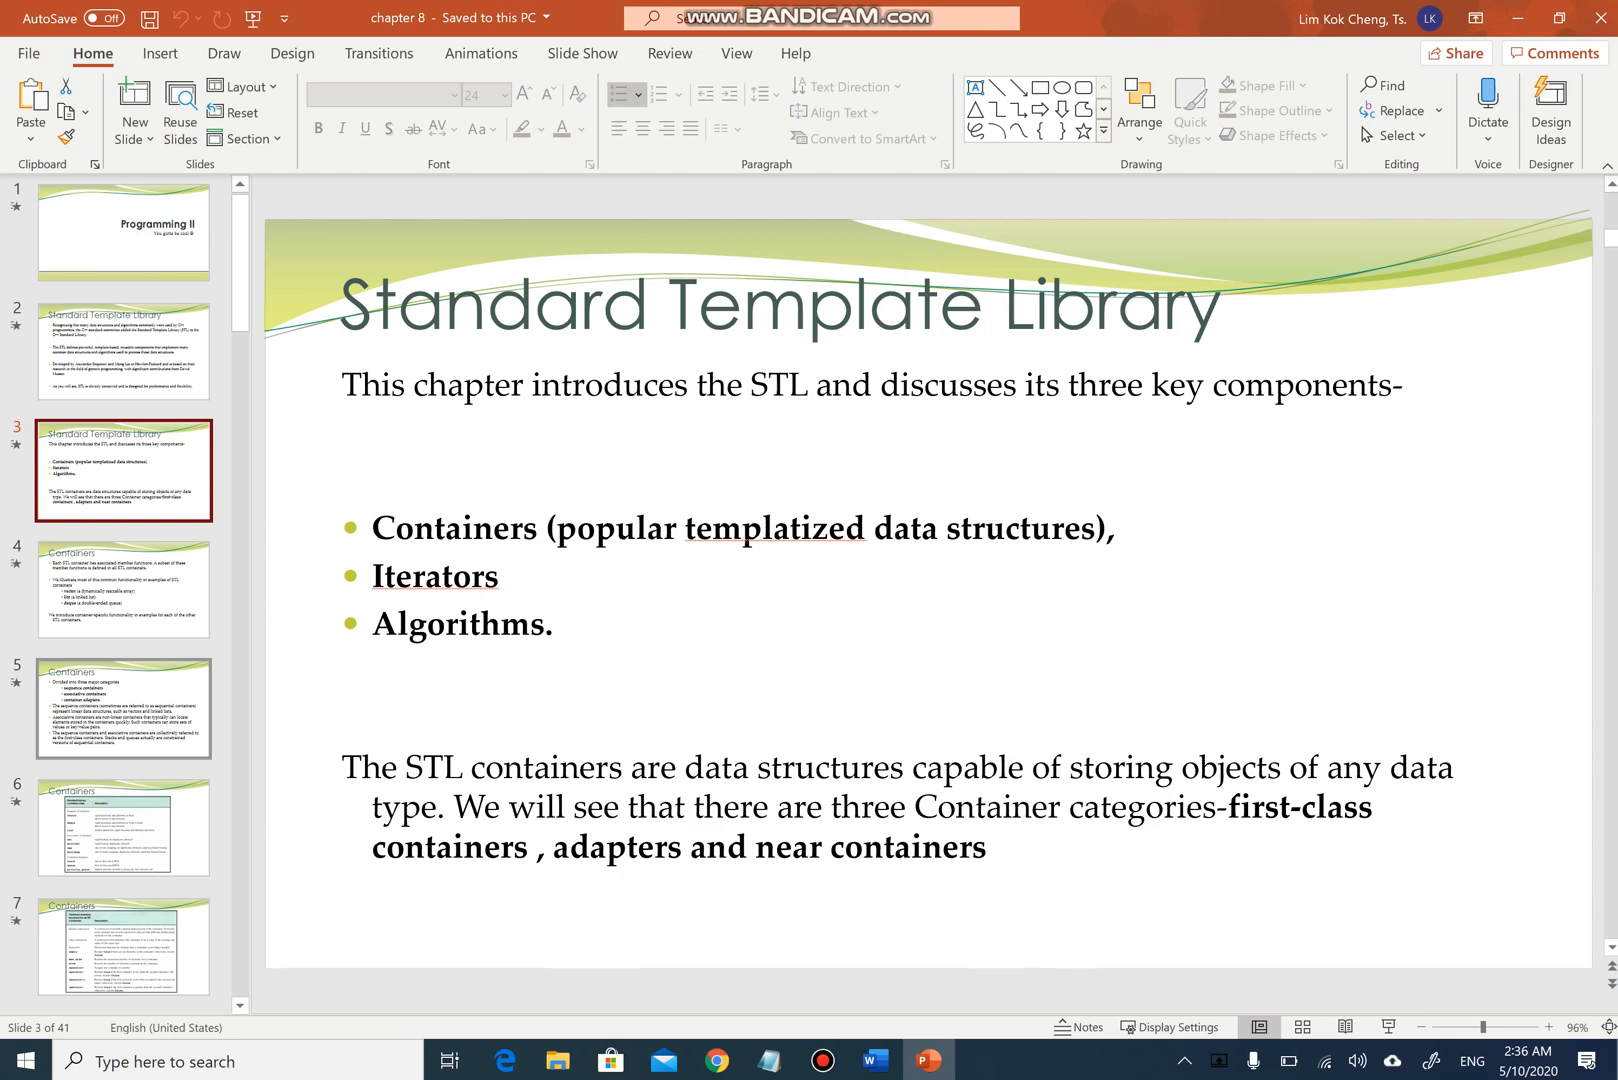
- Review the Containers overview and container categories slides, then return to OnlineGDB
click(121, 598)
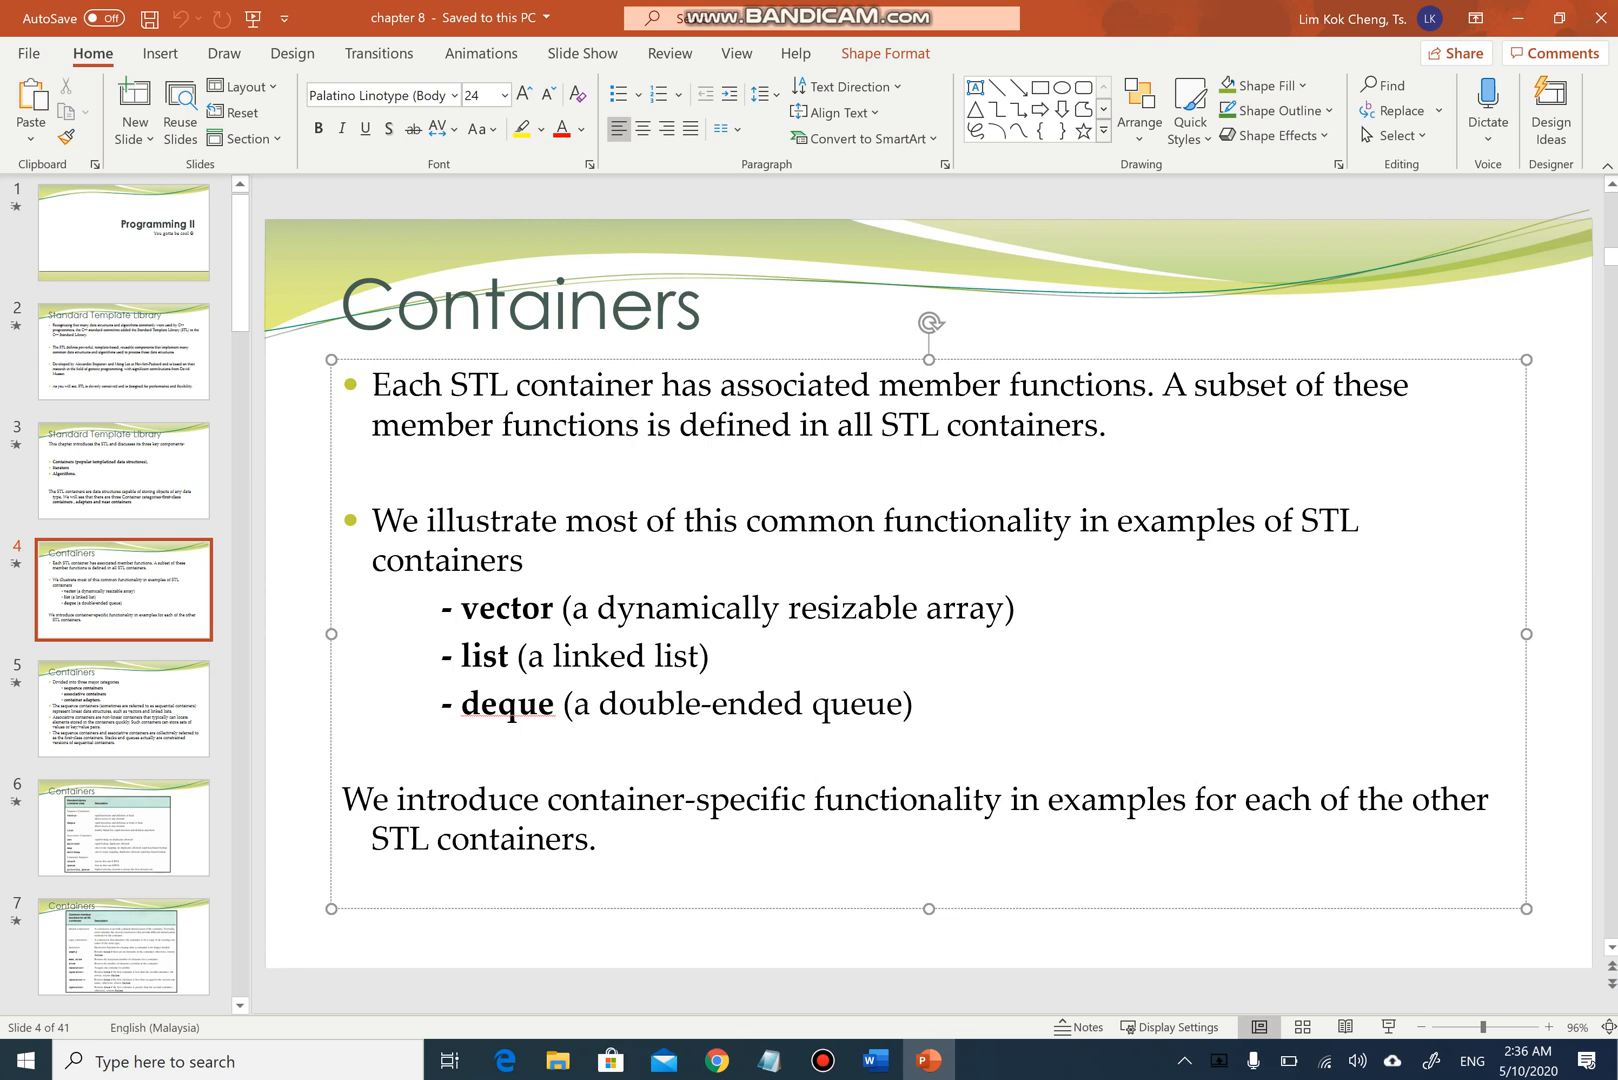
click(916, 703)
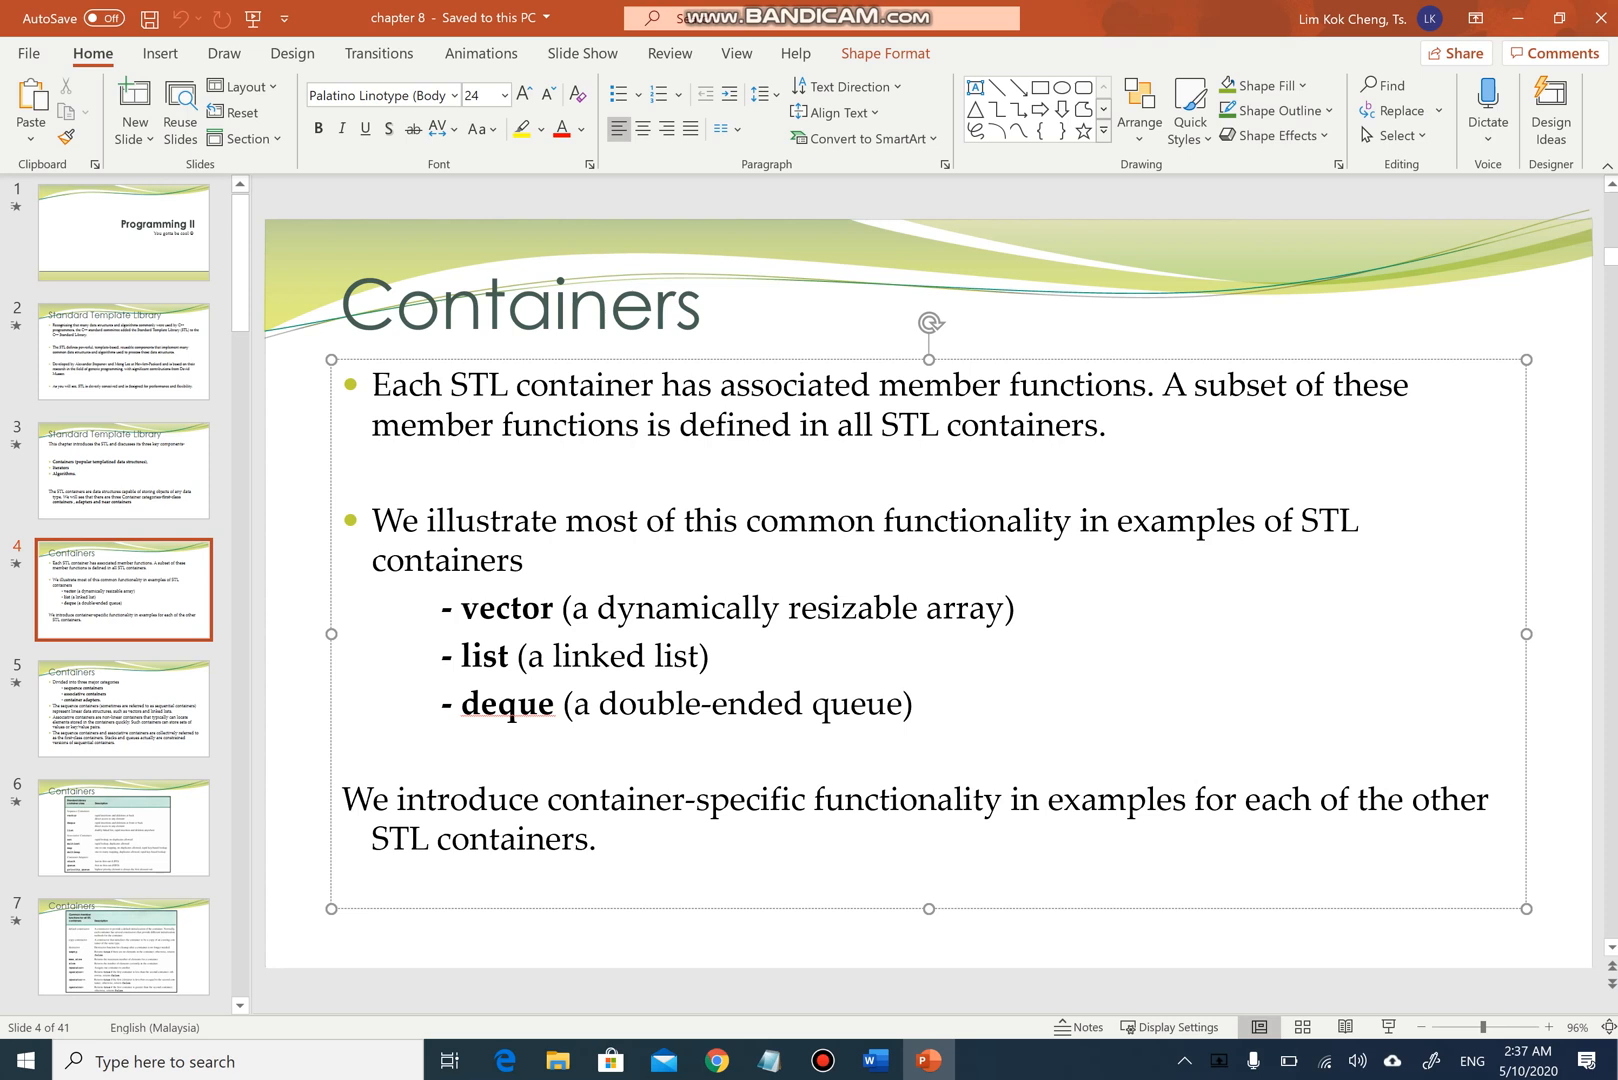
click(122, 706)
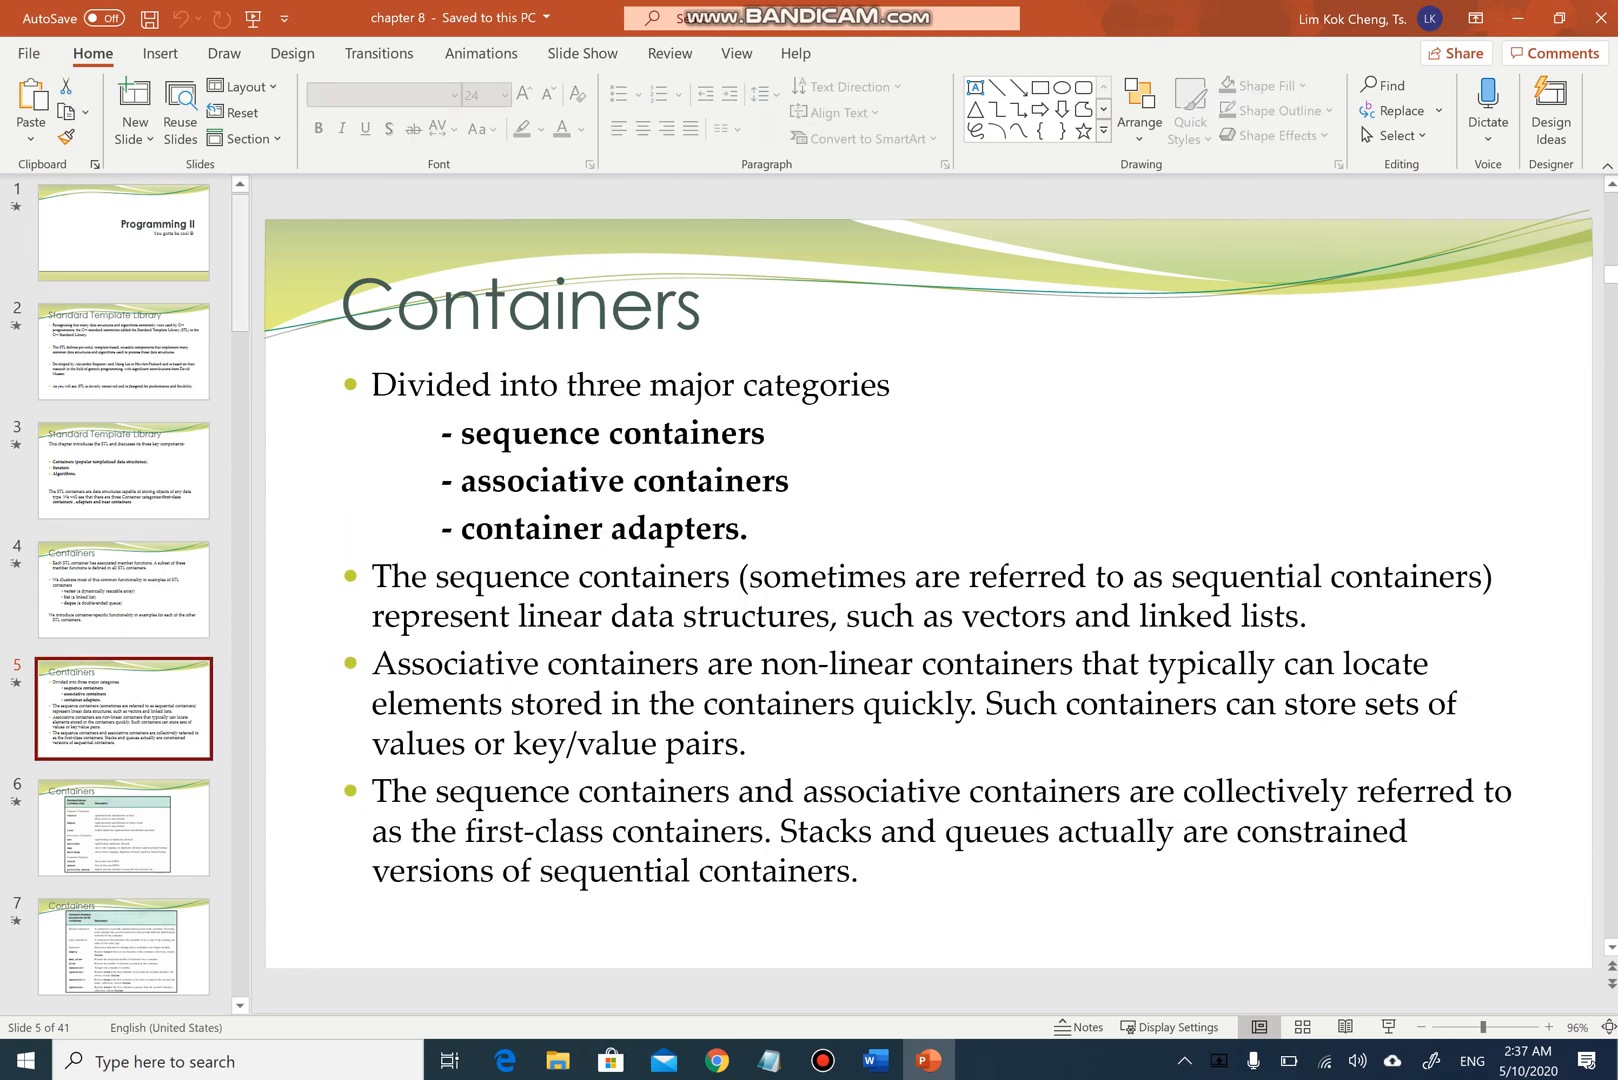
scroll(down, 3)
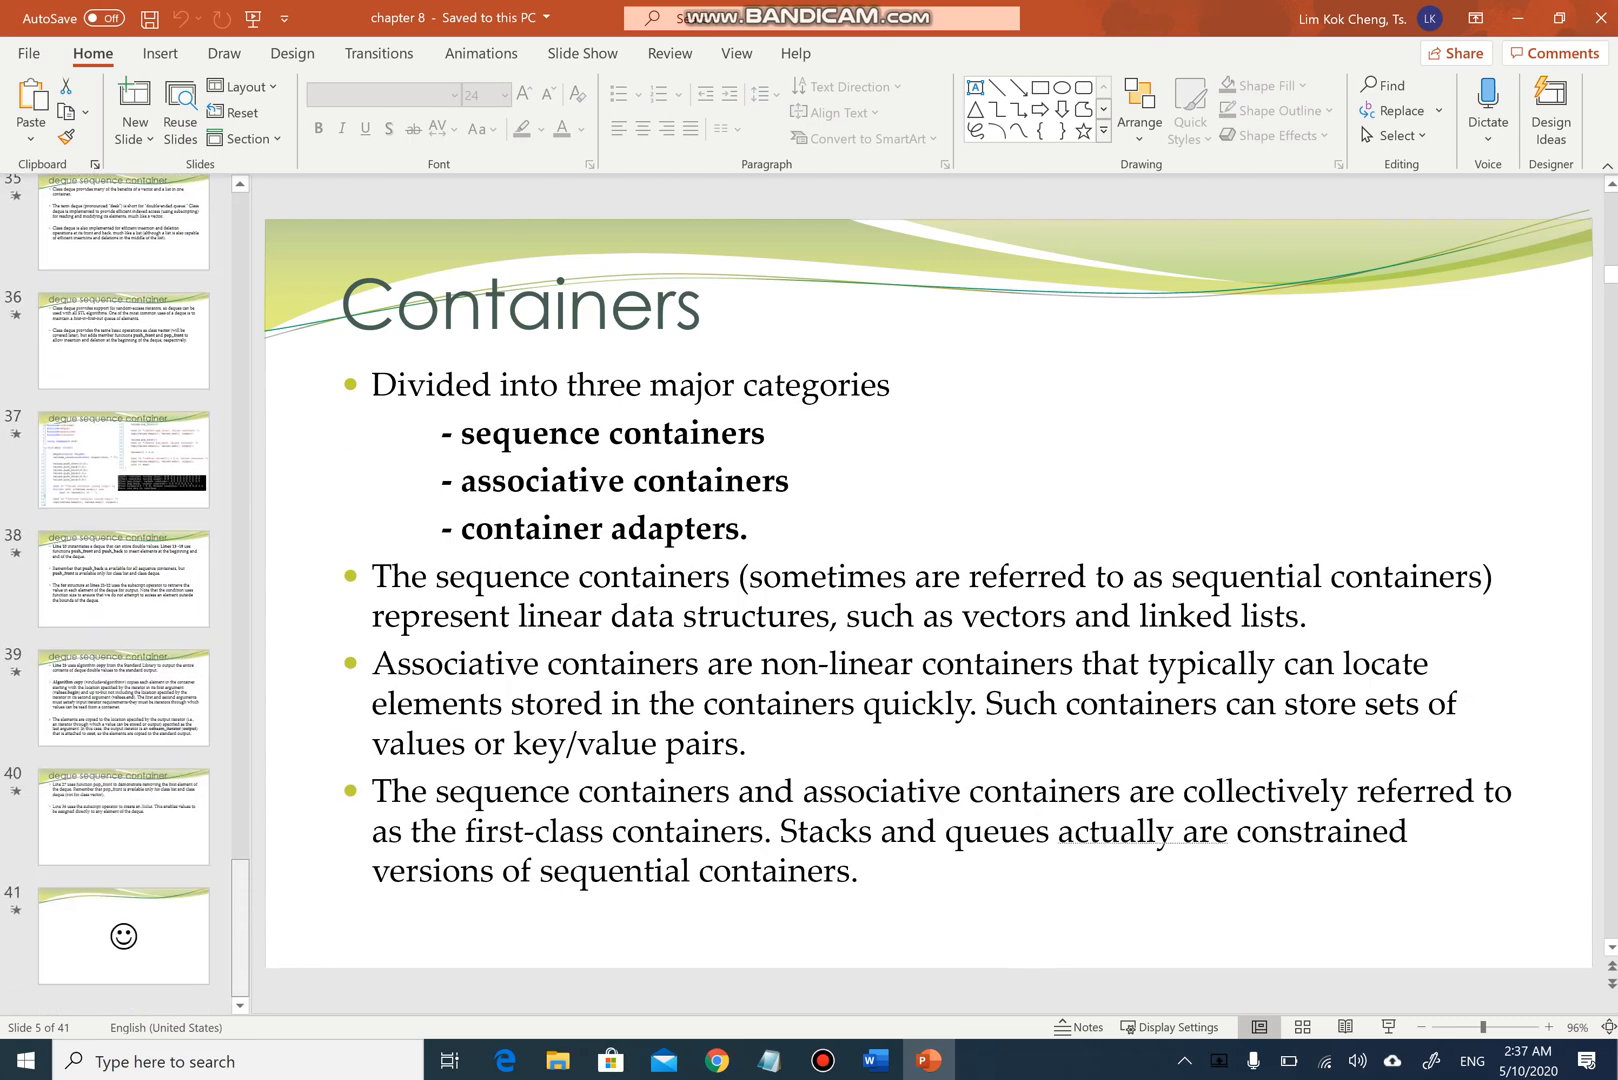
click(118, 461)
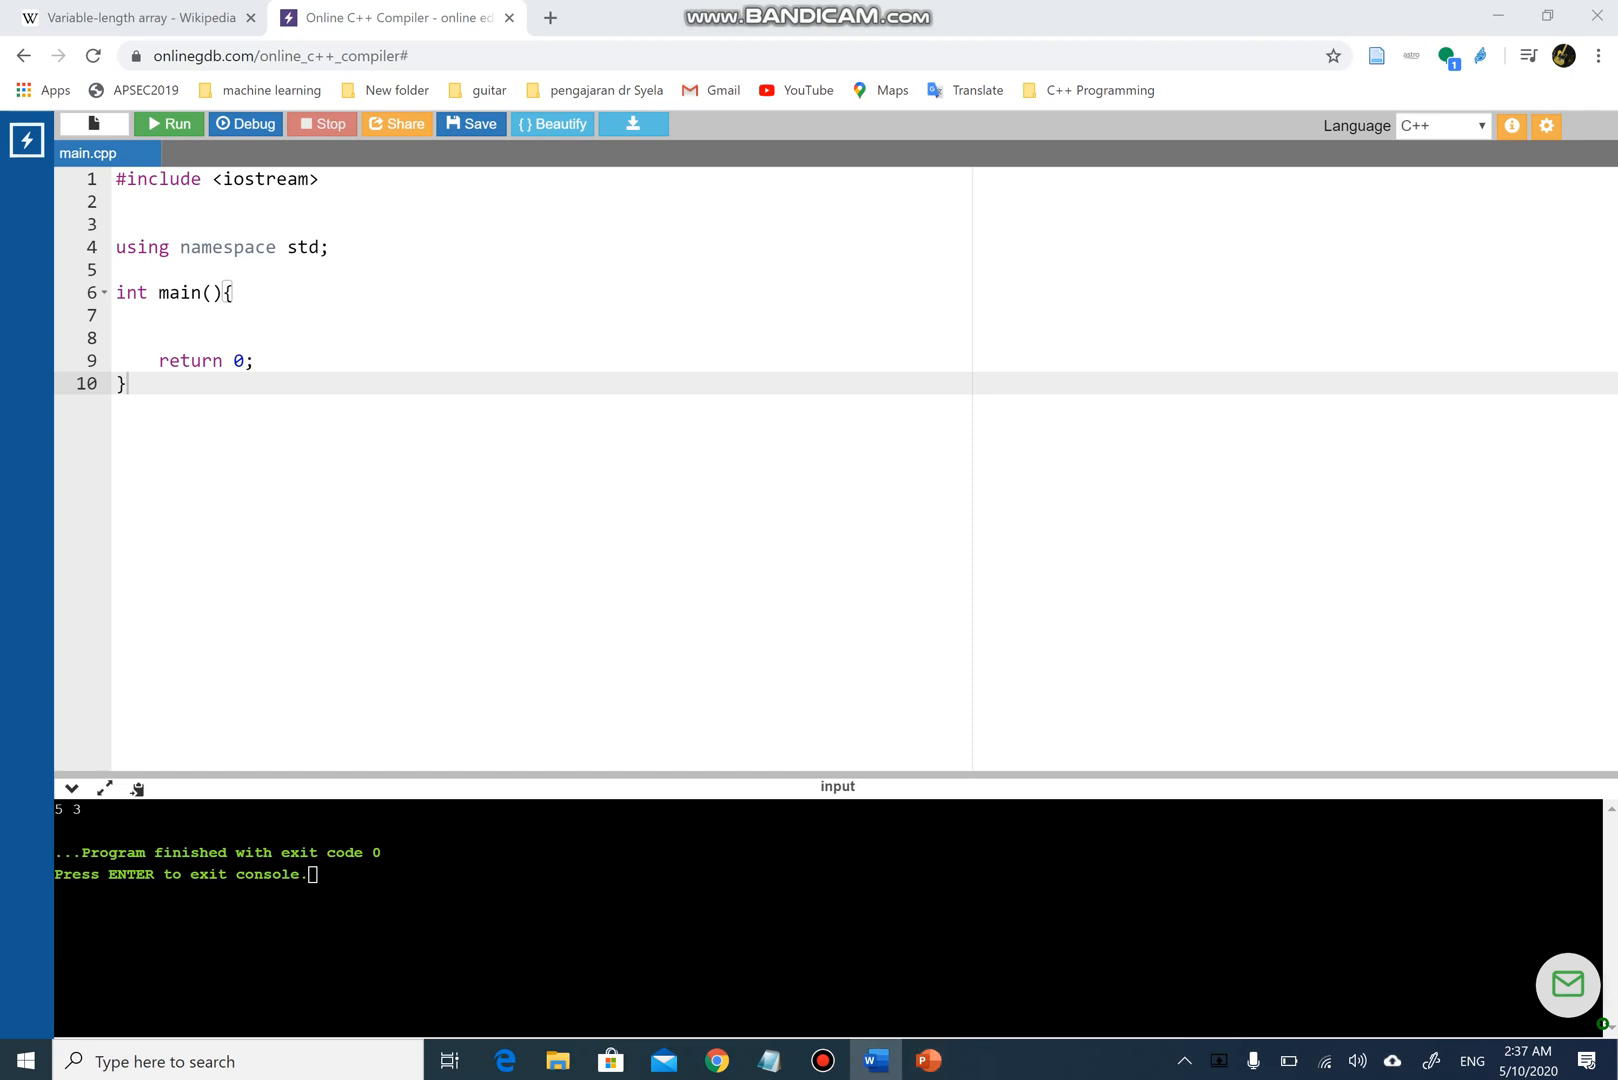
- Add #include <deque> and #include <iterator> lines below #include <iostream>
text(#include <deque>)
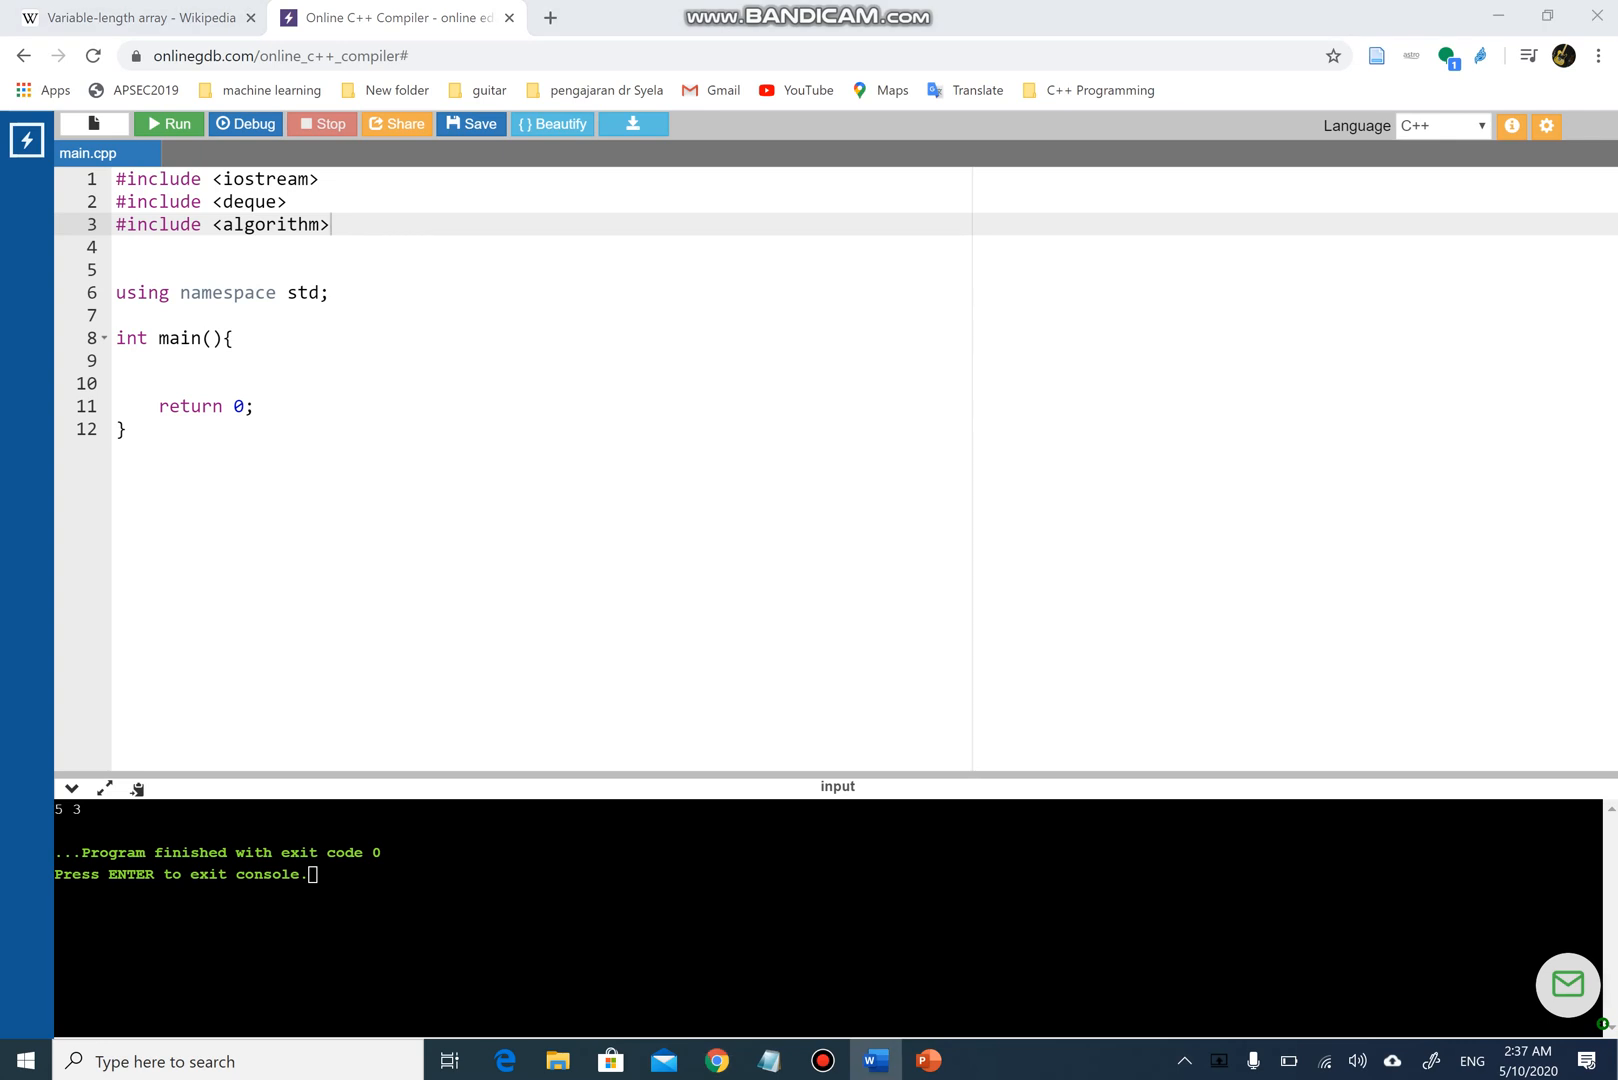
text(#include <iterator>)
click(541, 360)
text(int)
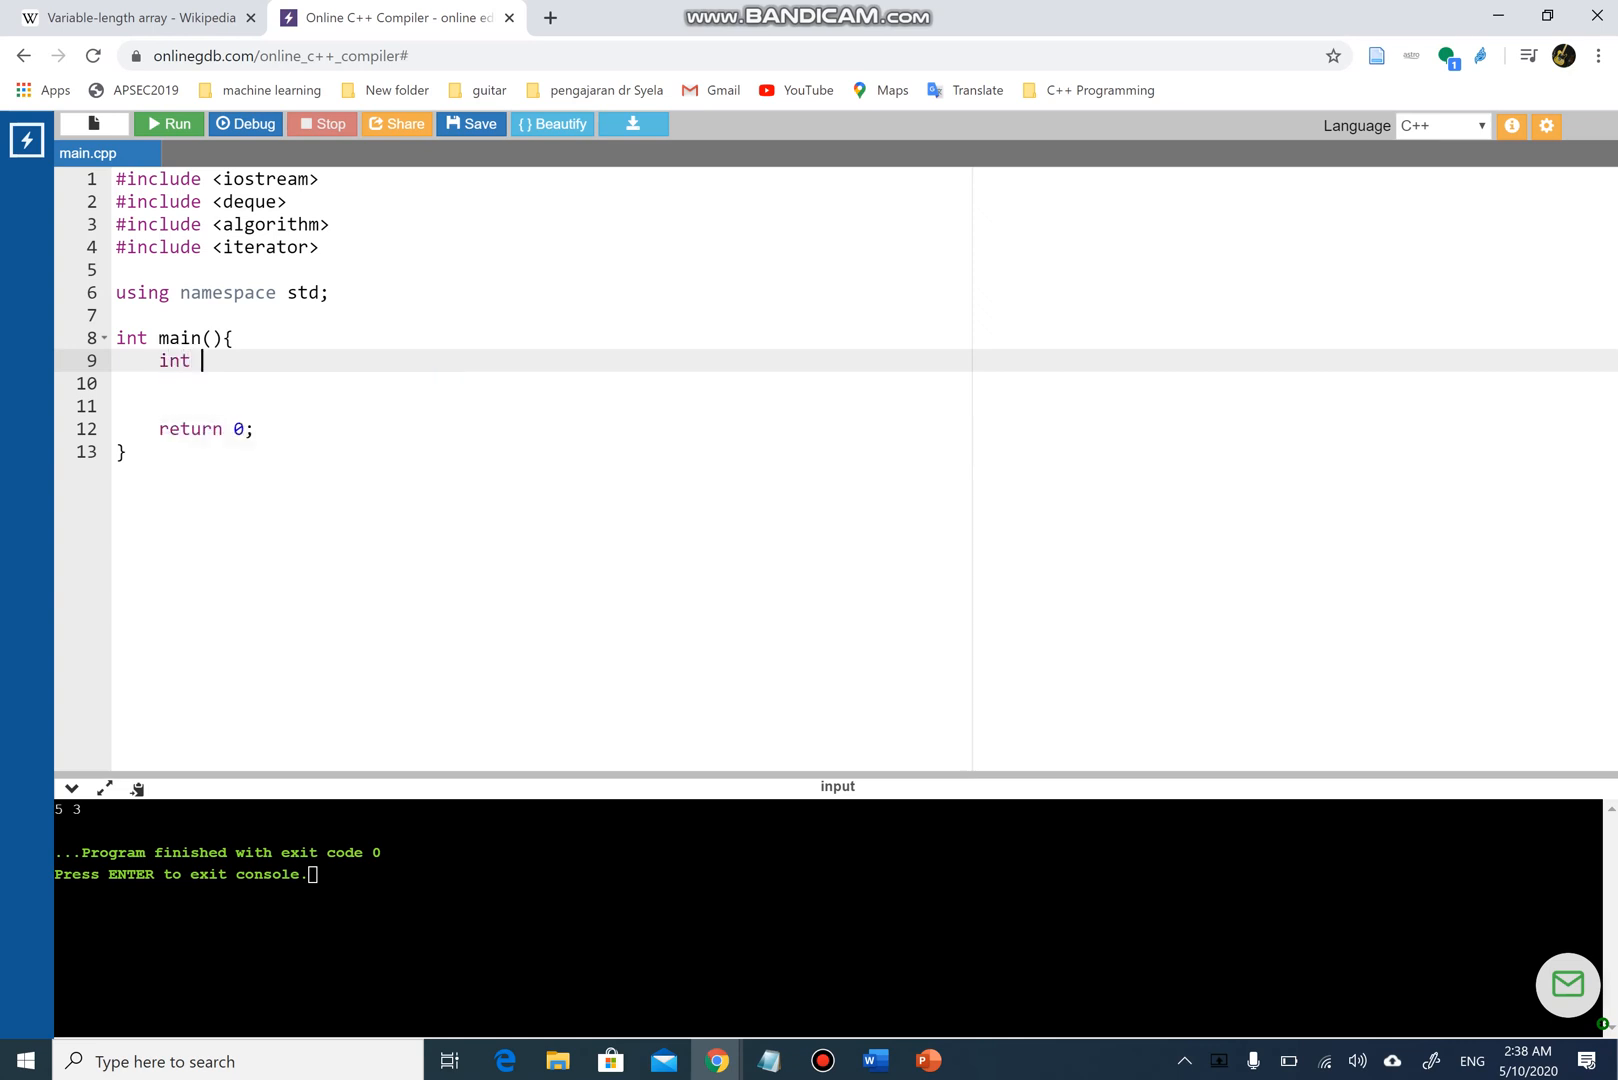
- Declare int i; and deque<int> Lim; in main, followed by a new line
text(i;)
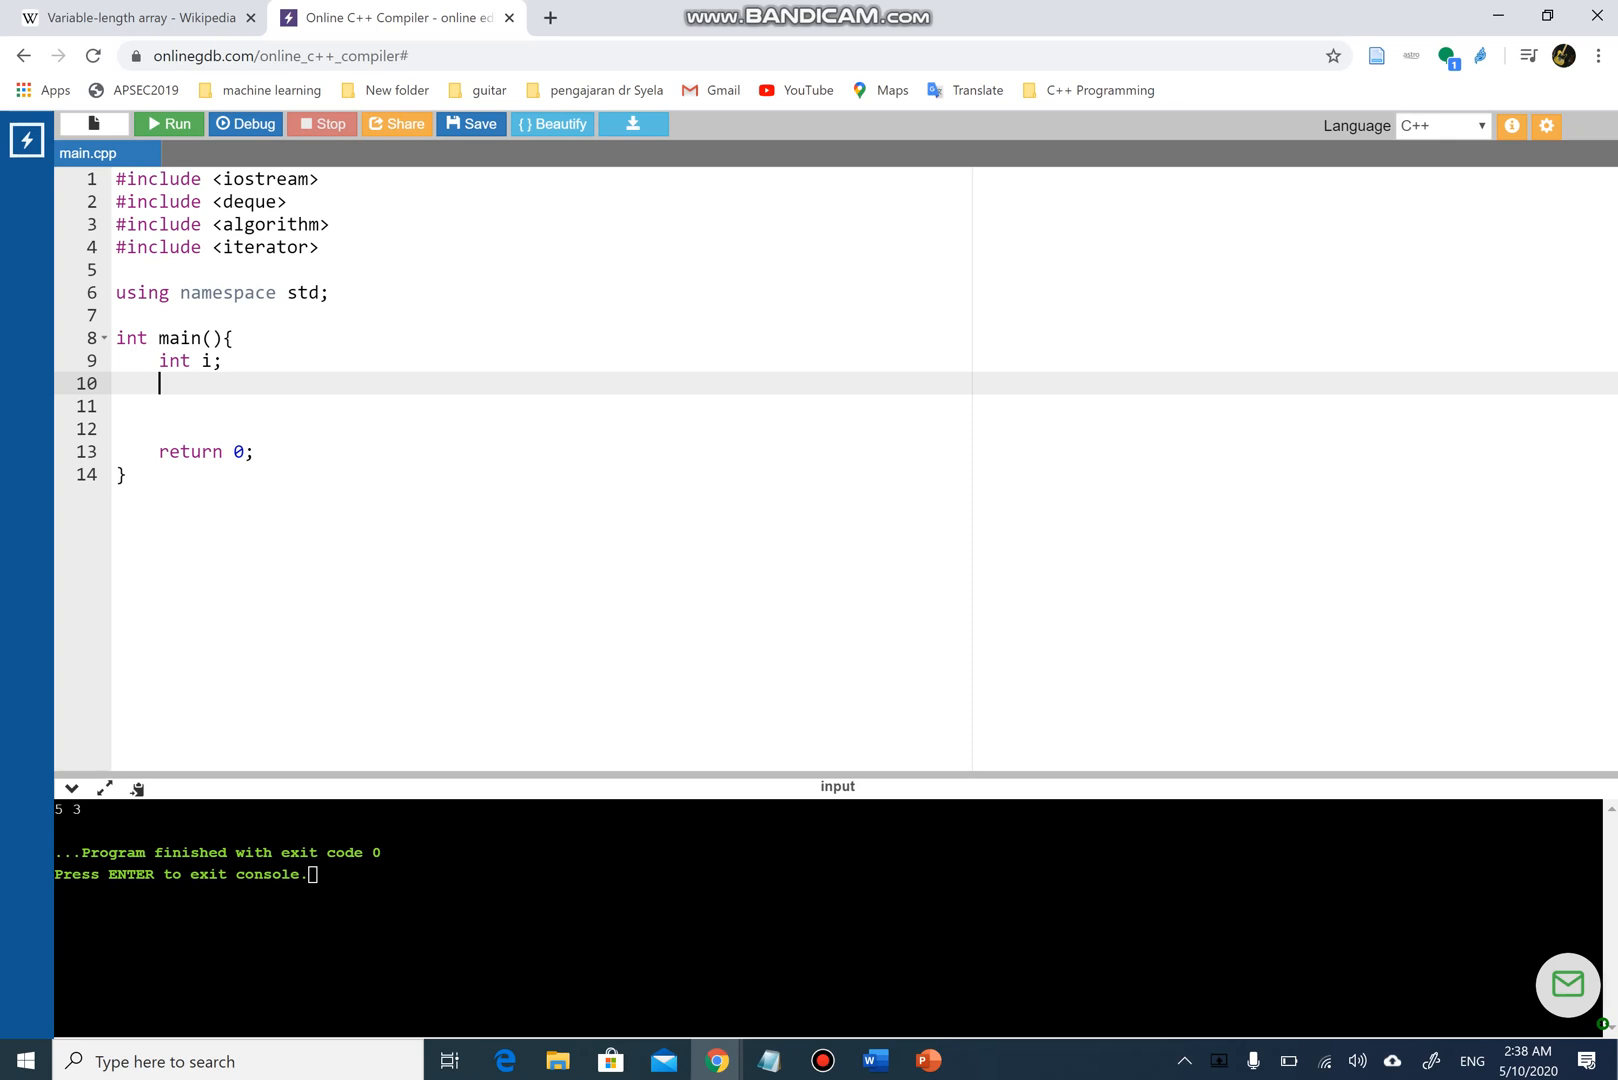
text(deque)
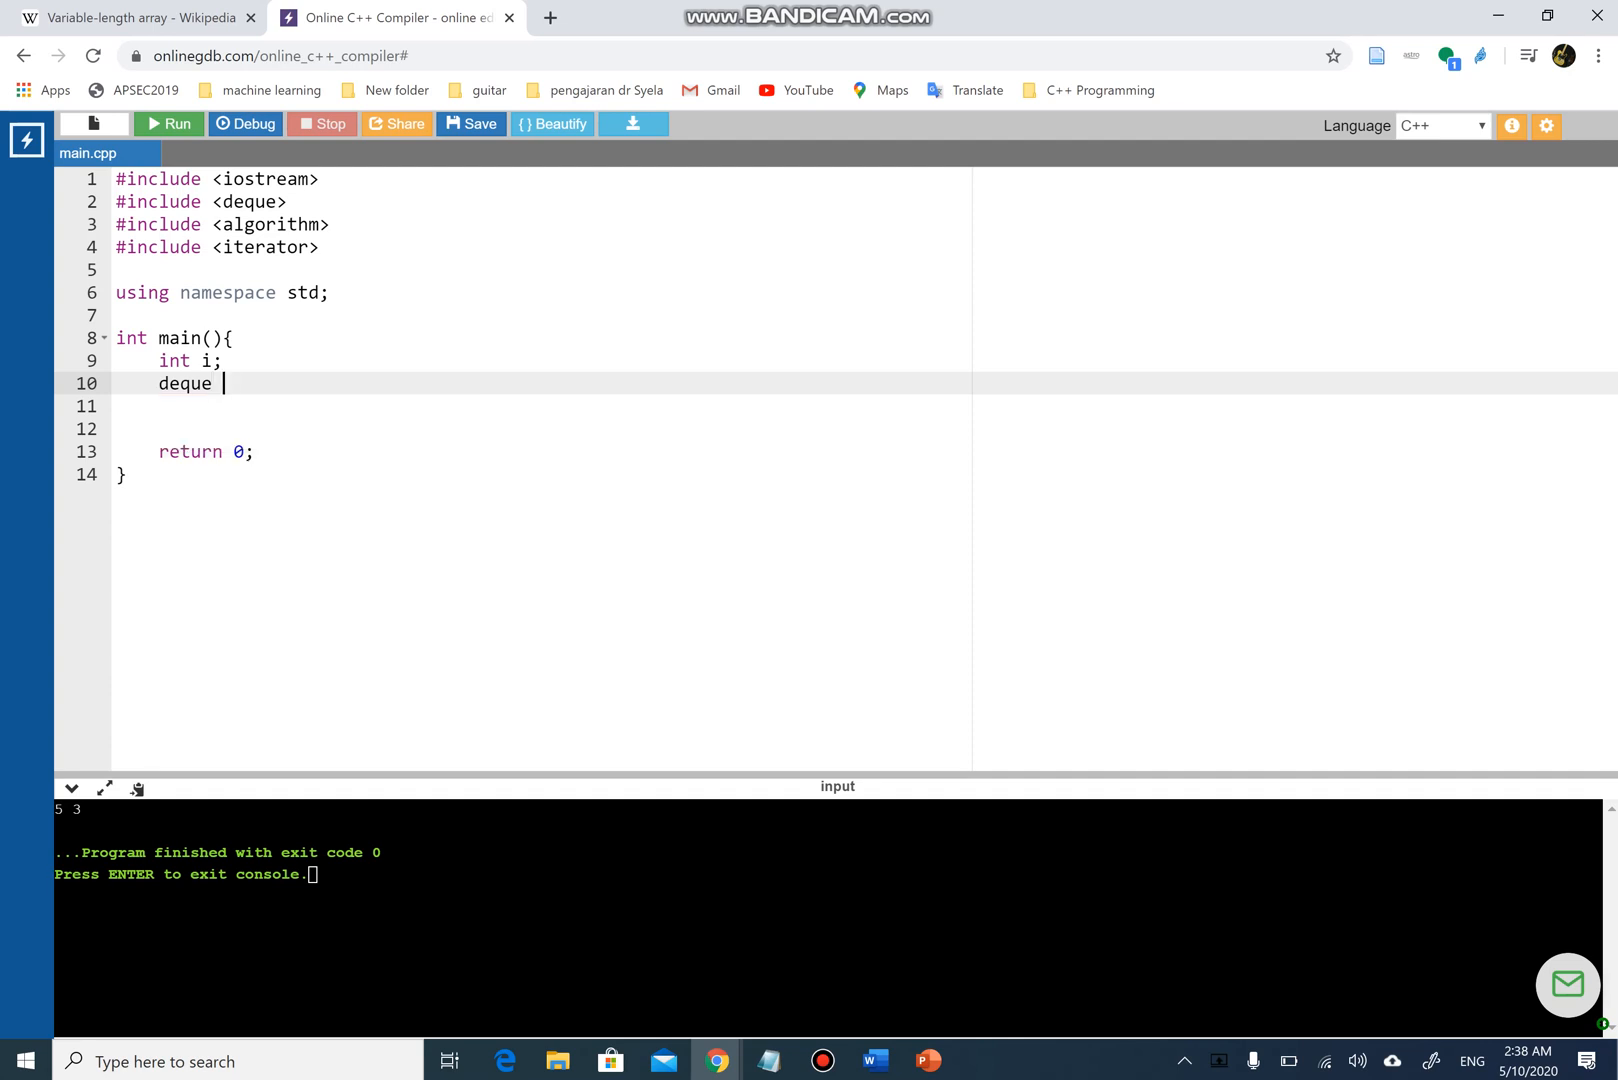
text(<i>)
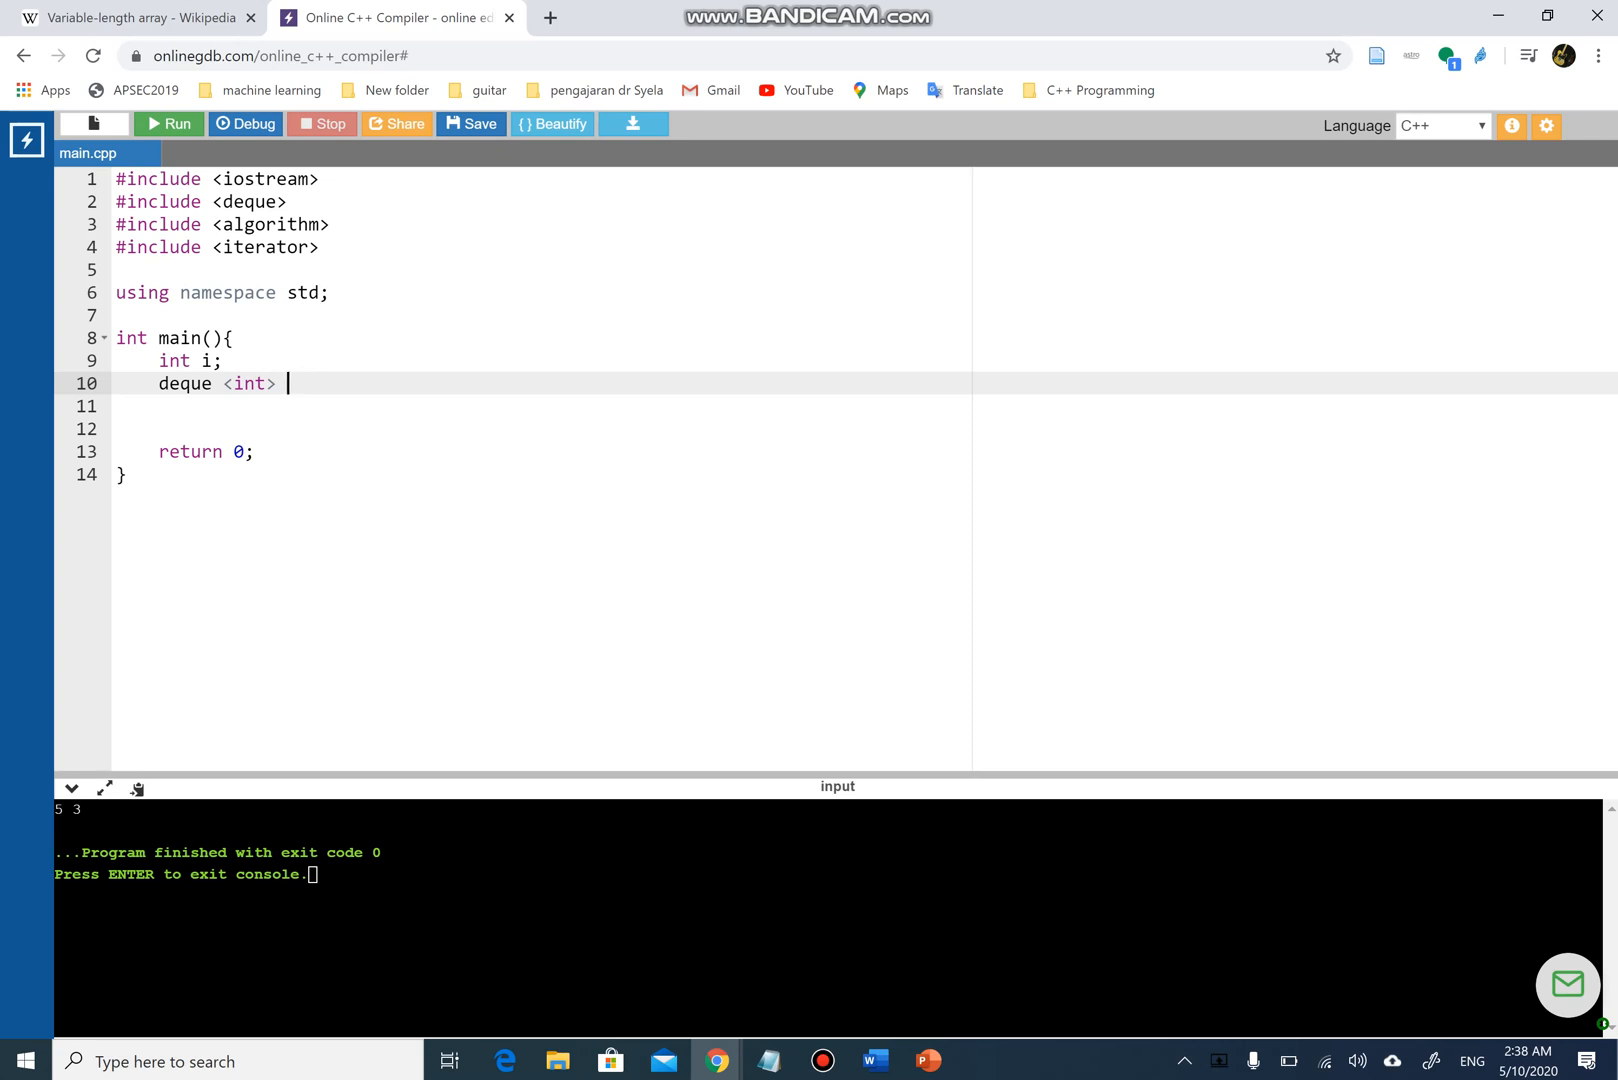
text(L)
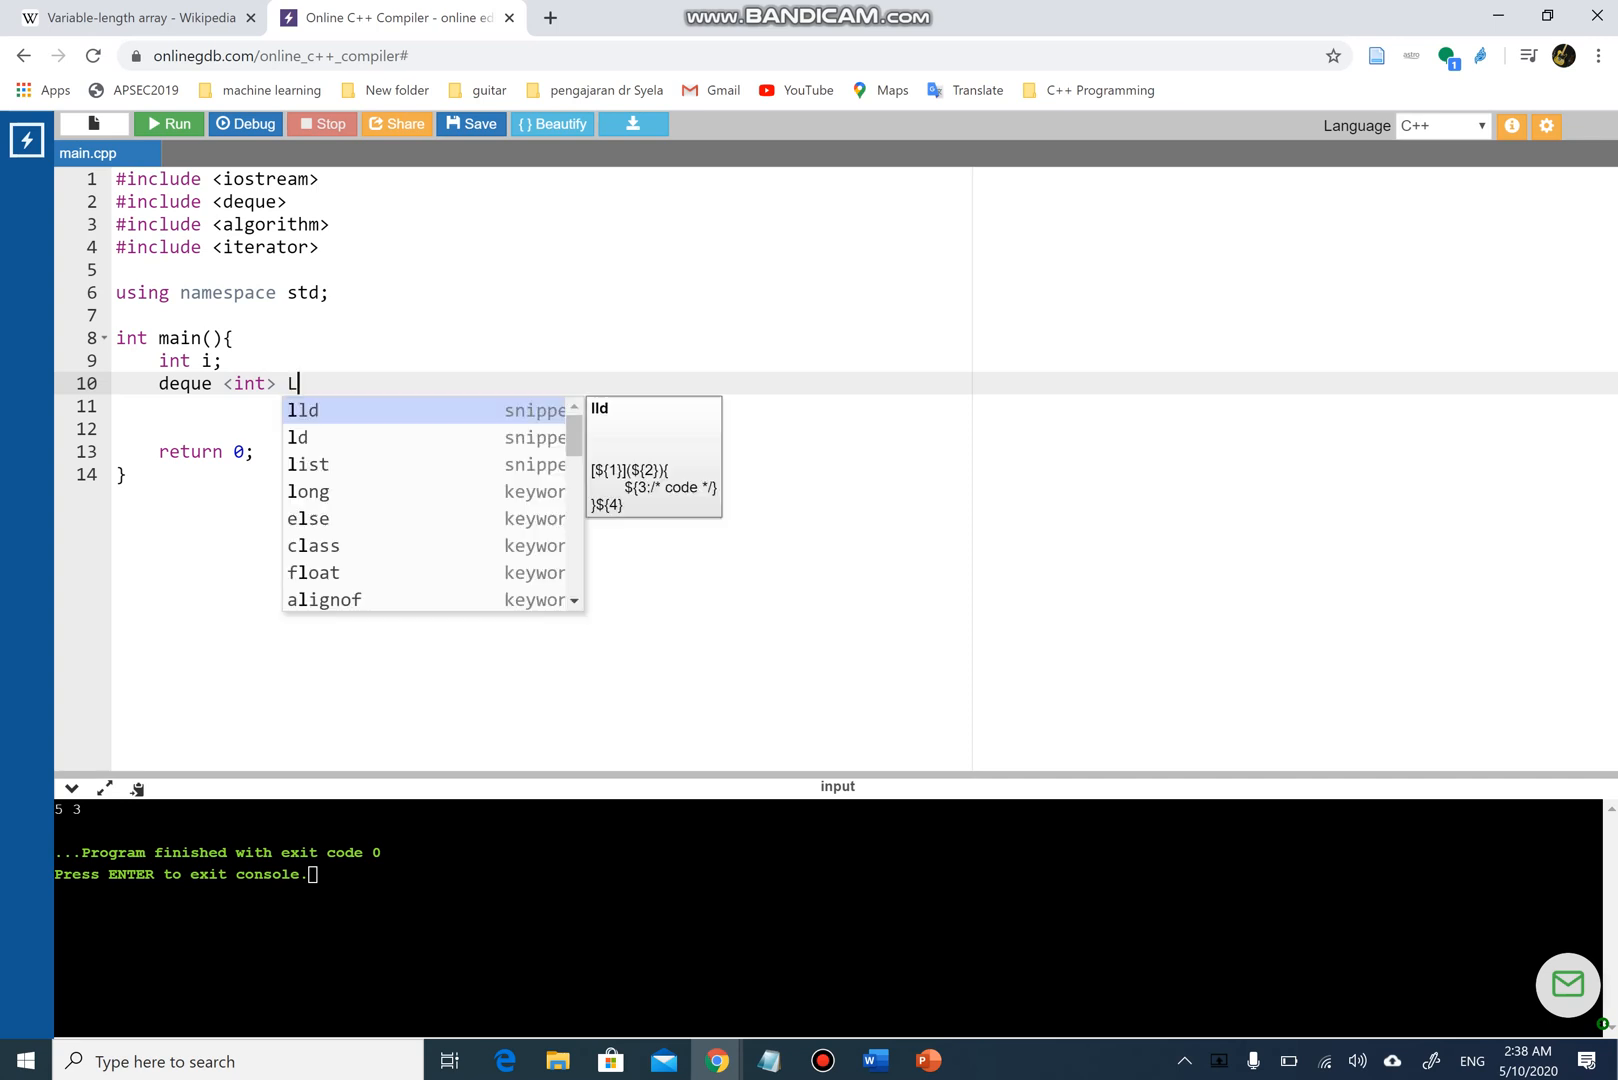
text(im)
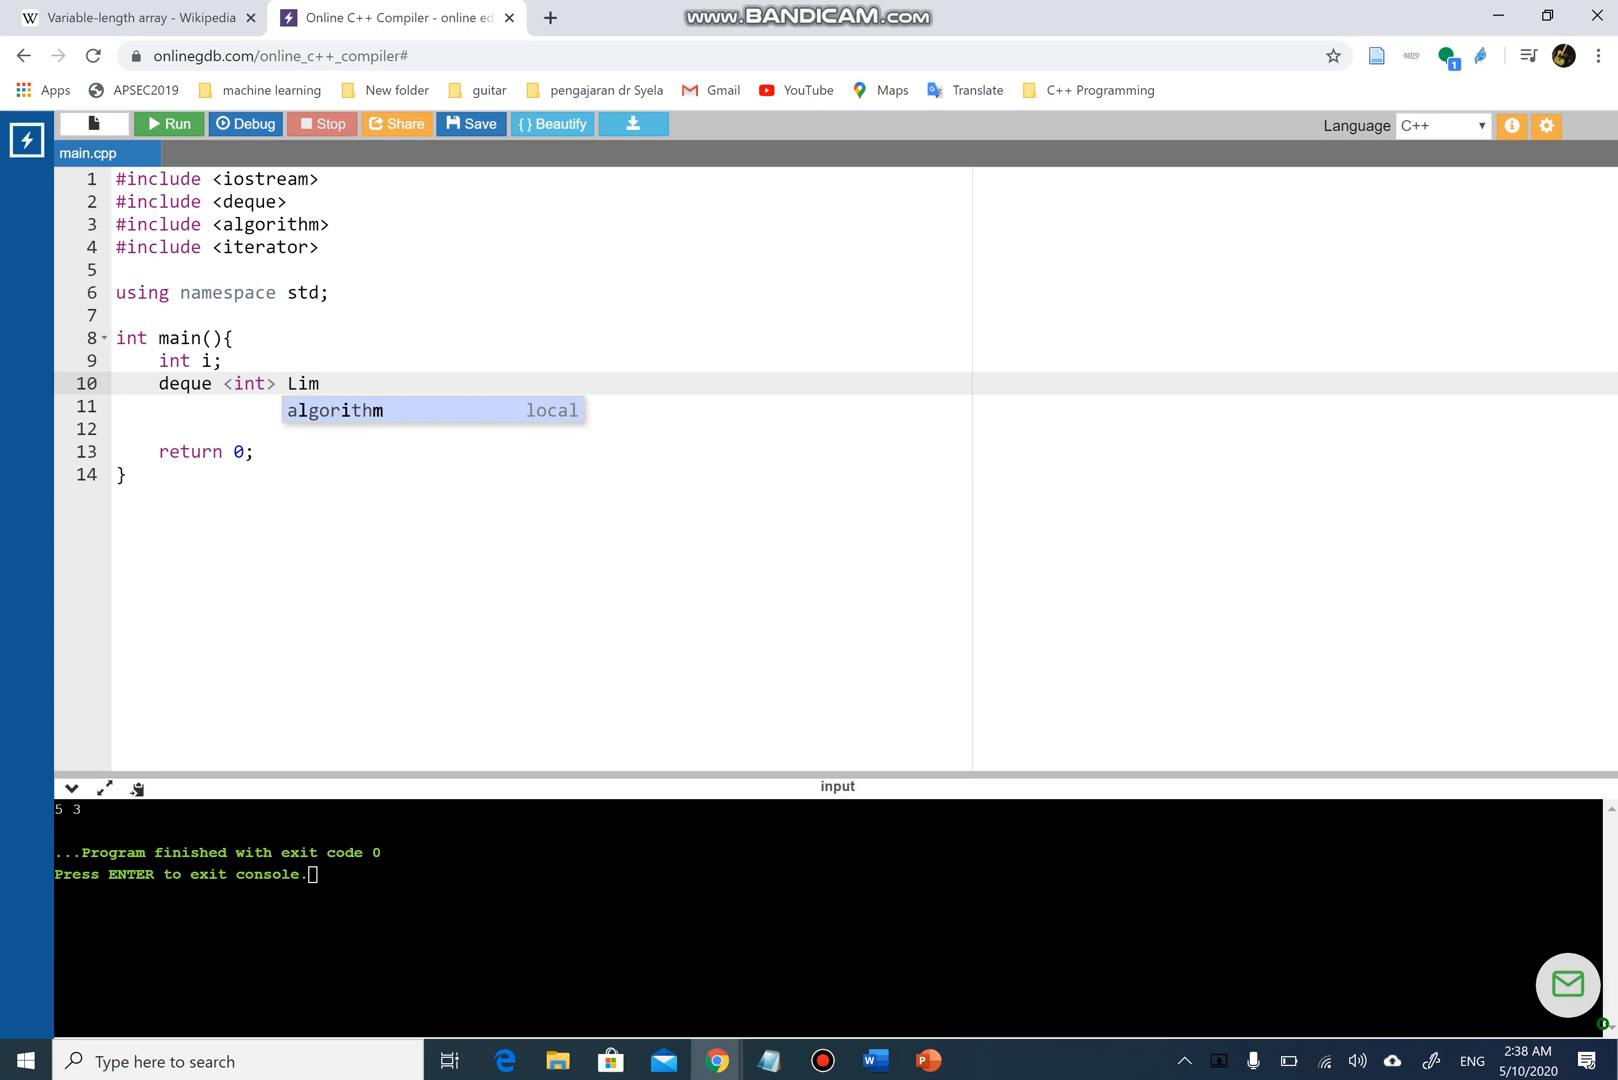
text(;)
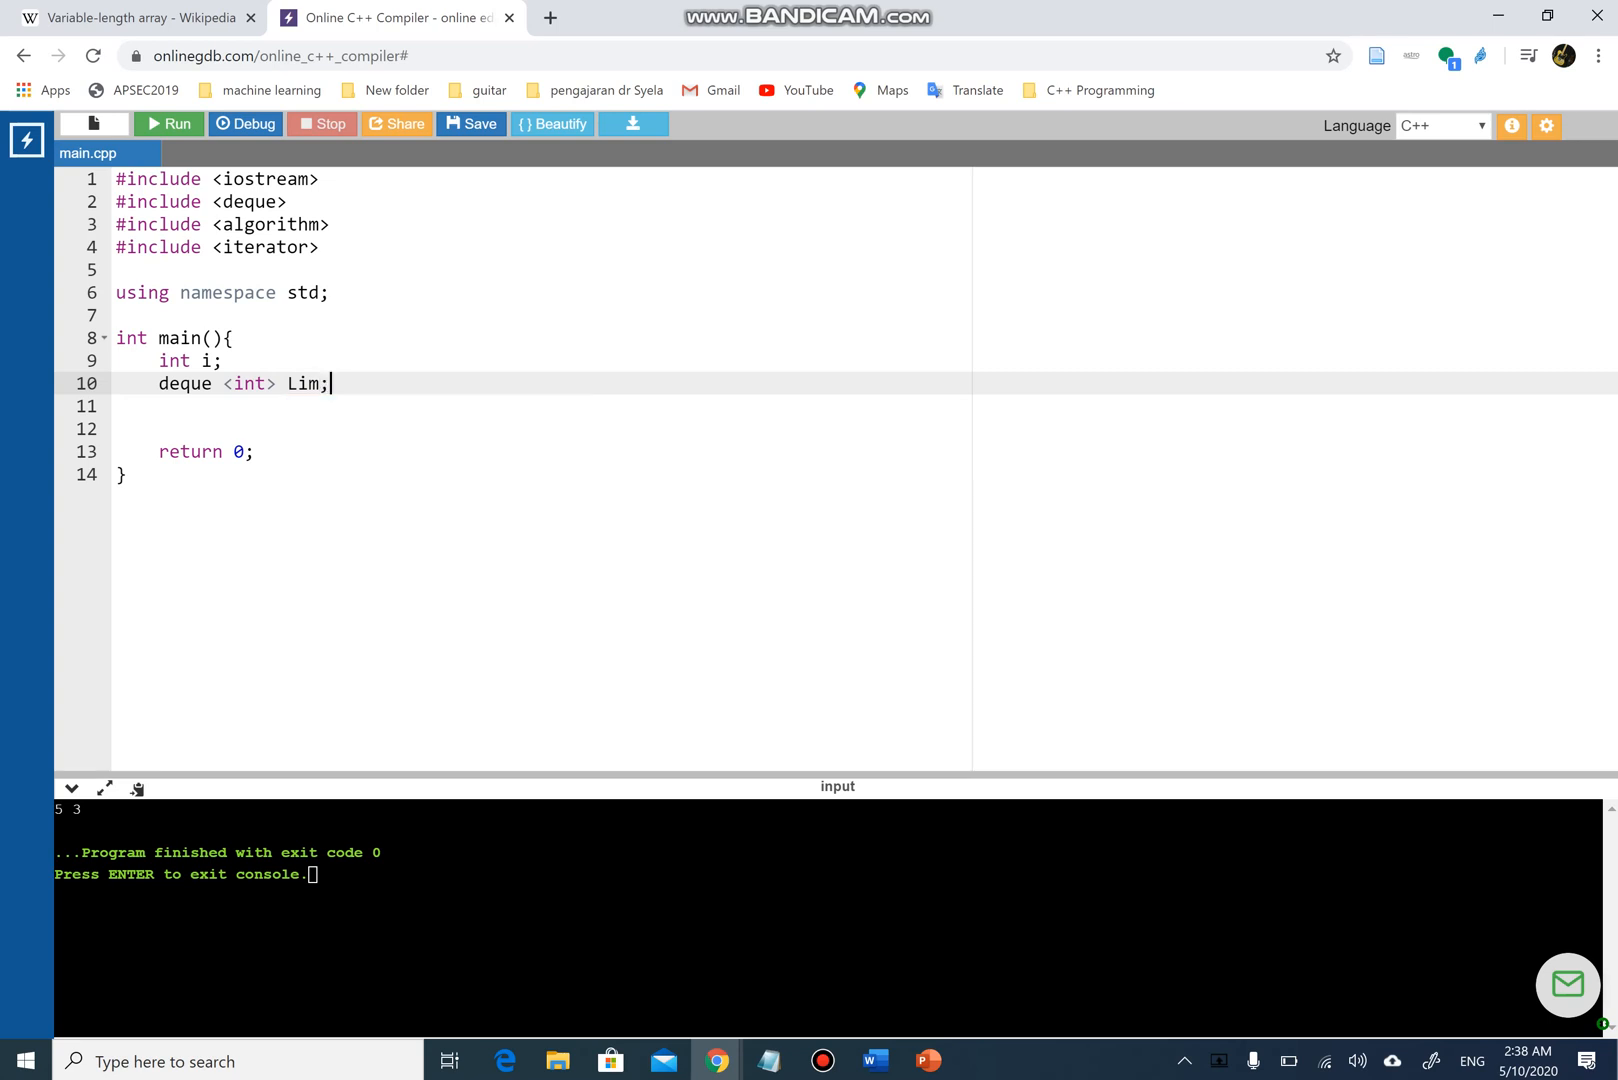
key(Enter)
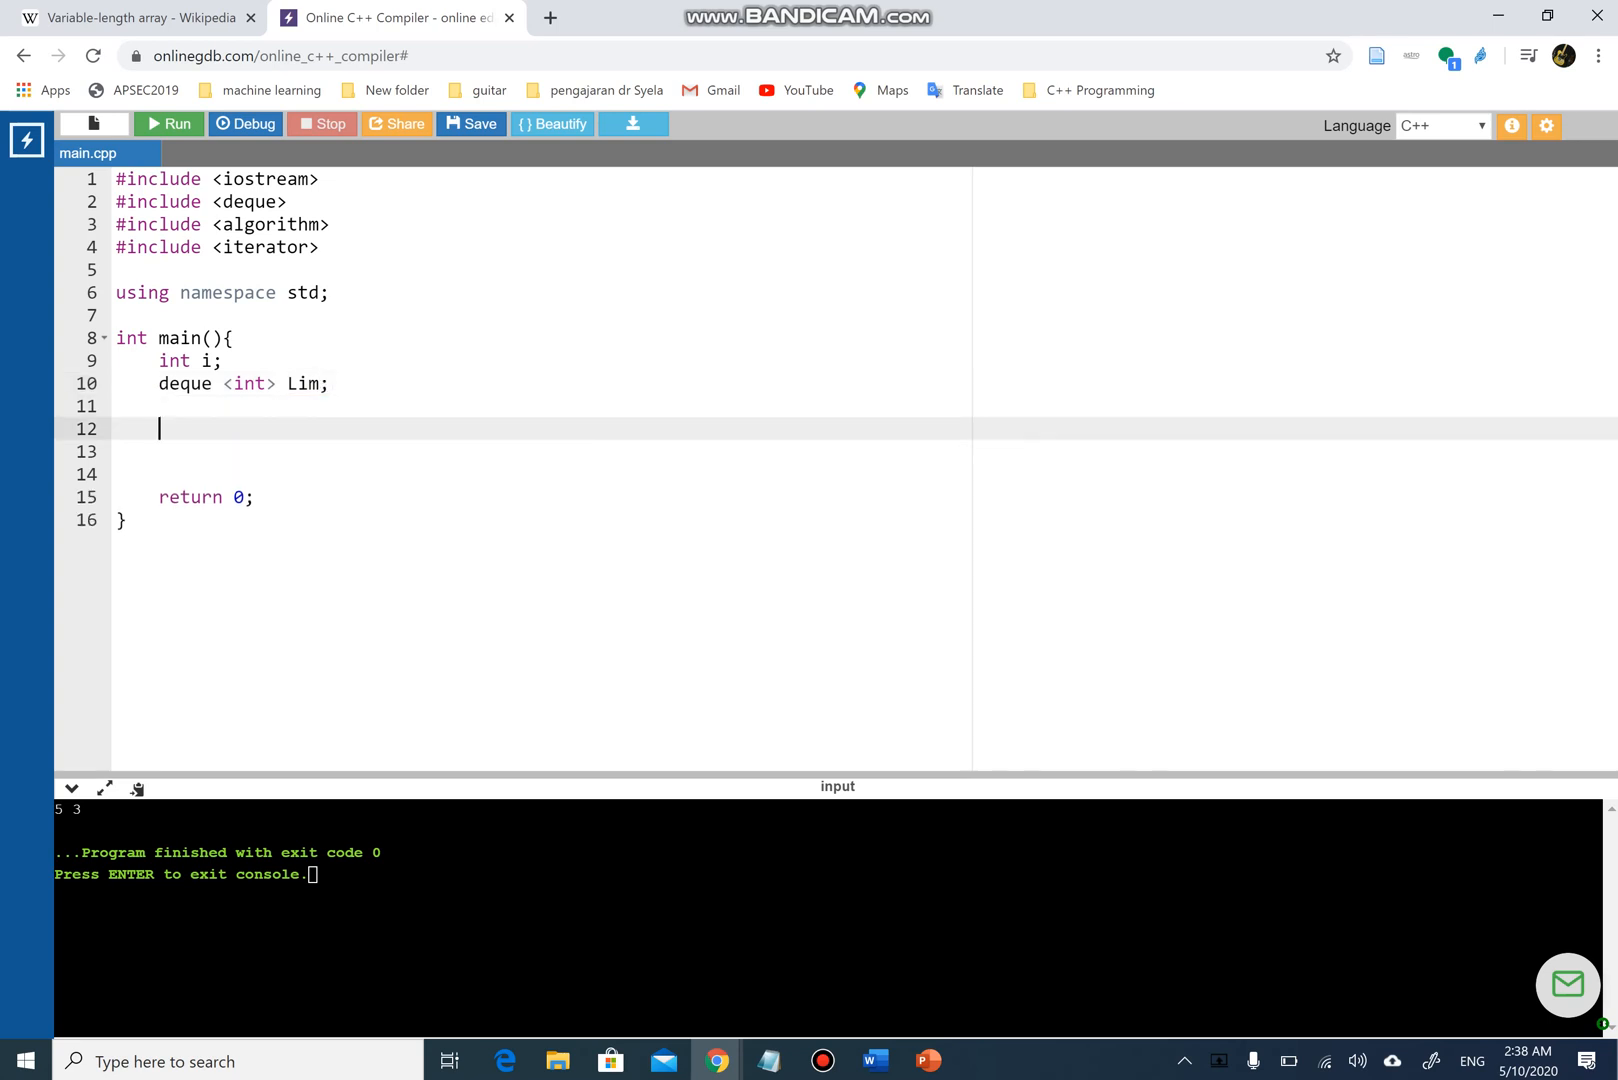
- Write for(i=0; i < Lim.size(); i++){} with an empty body inside main
text(for())
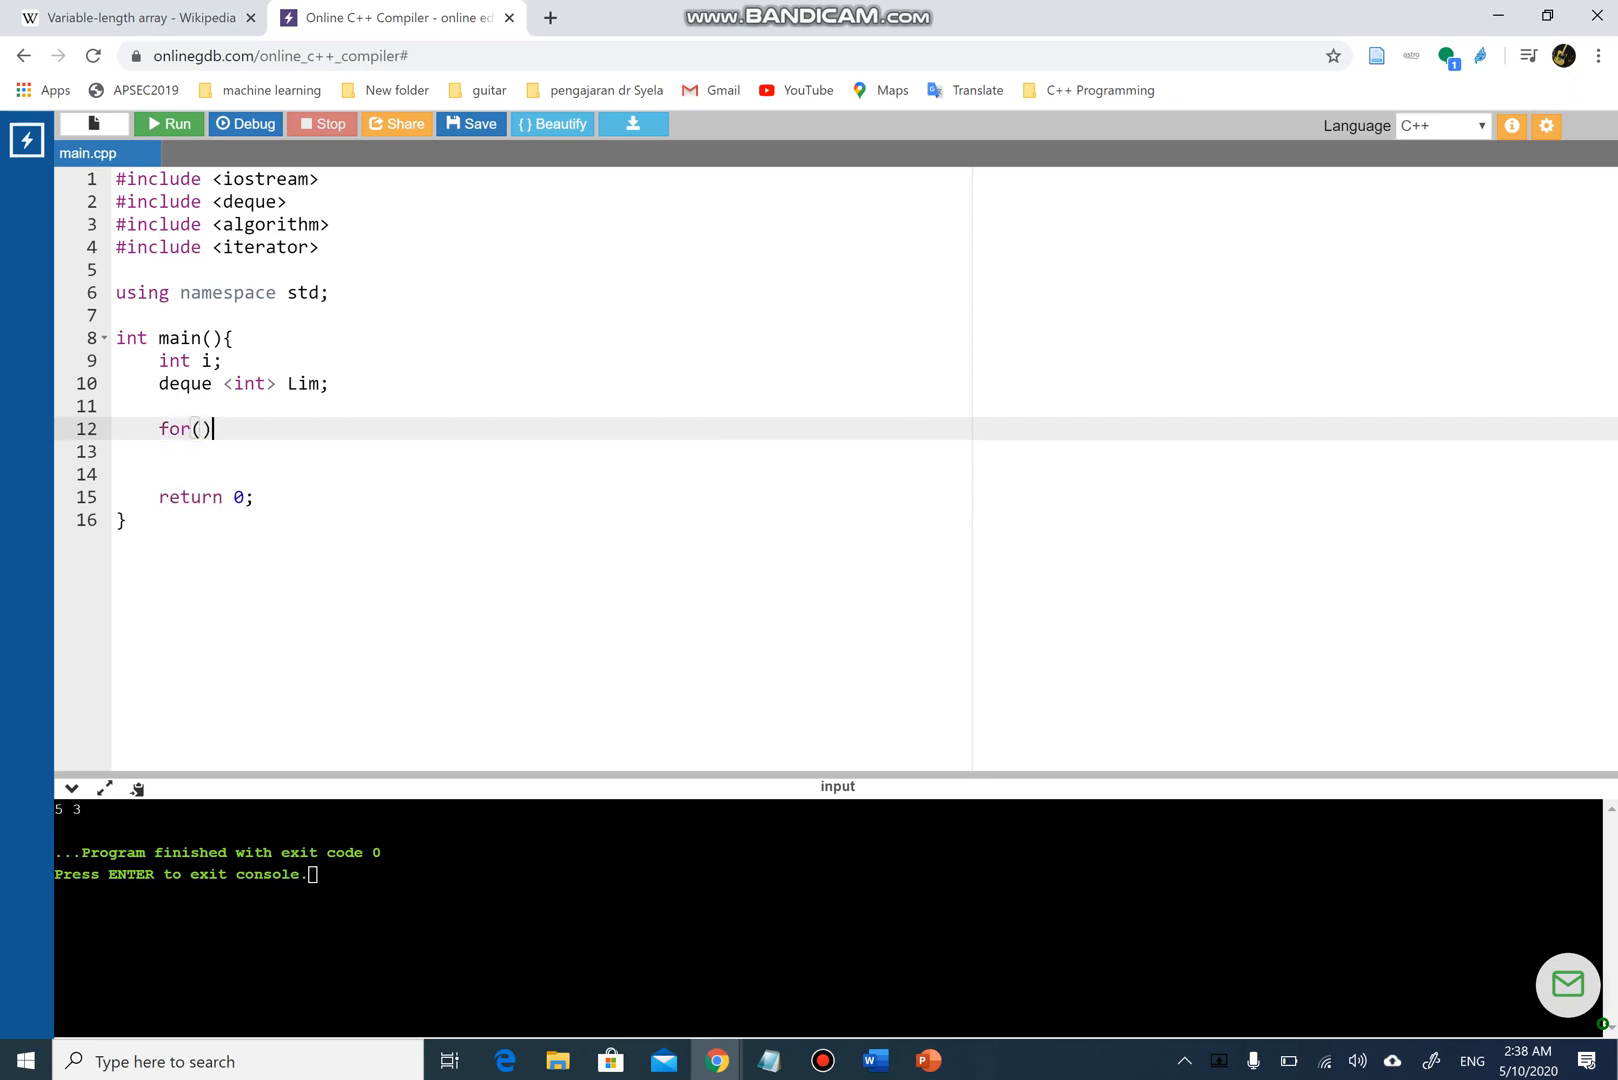
text(i=)
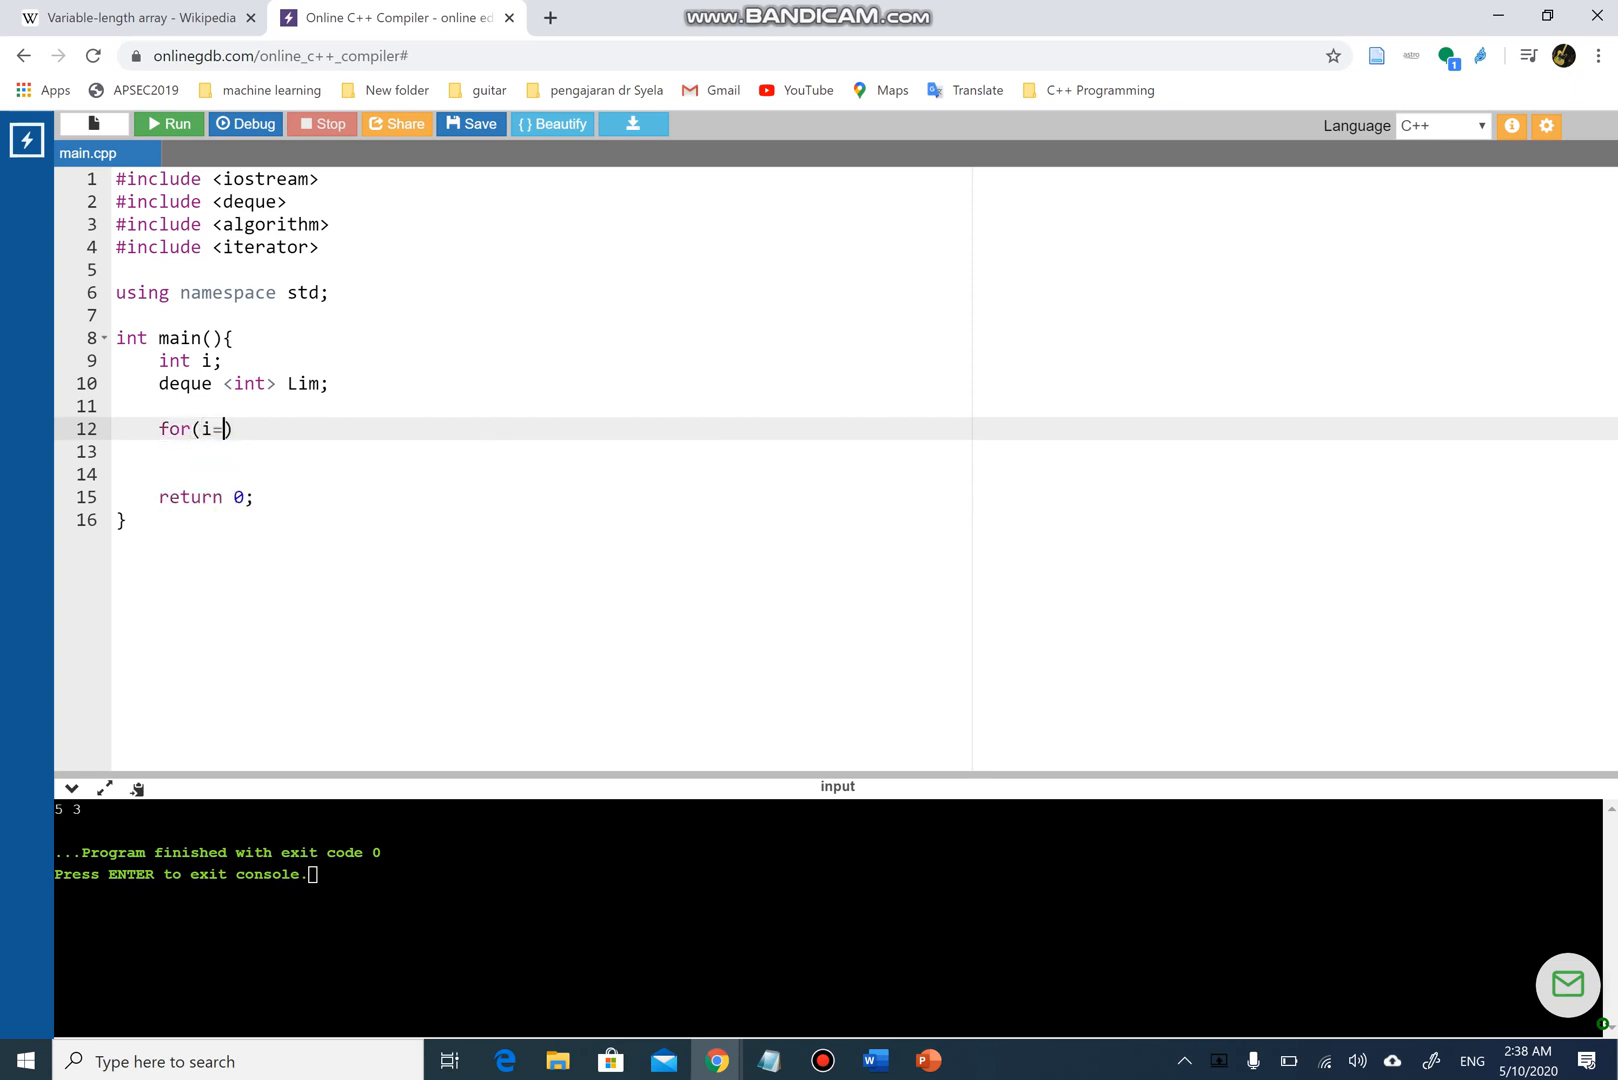
text(0;)
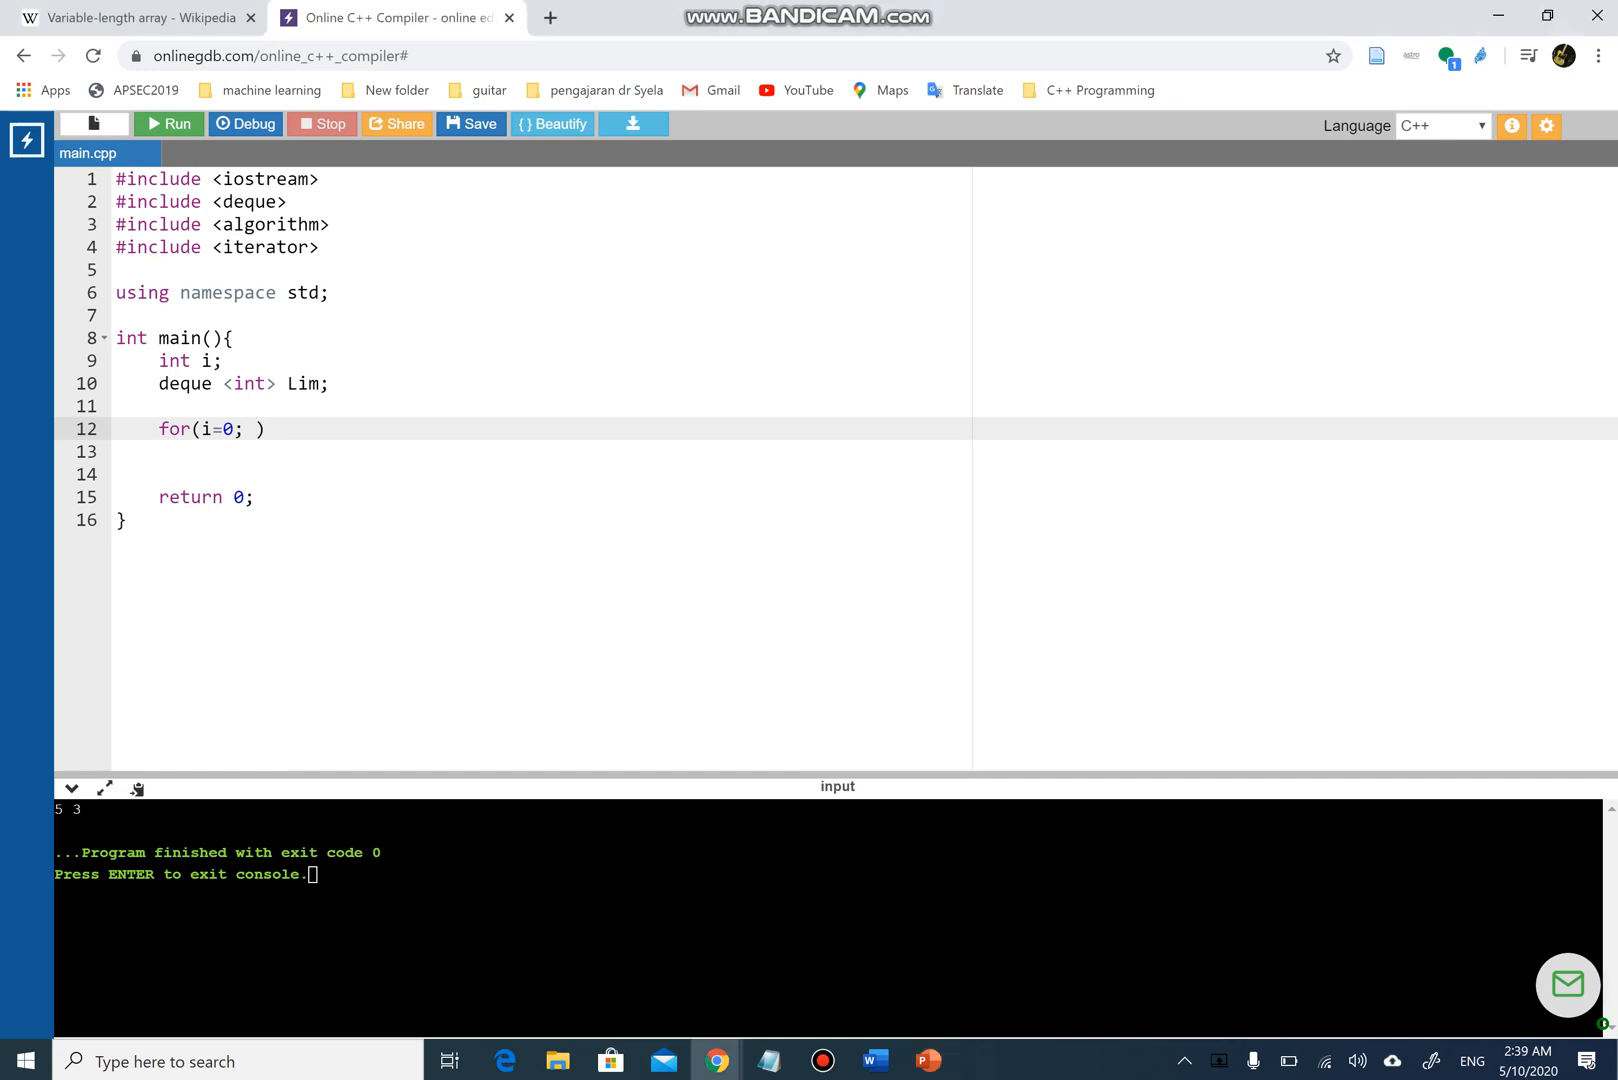
text(i <)
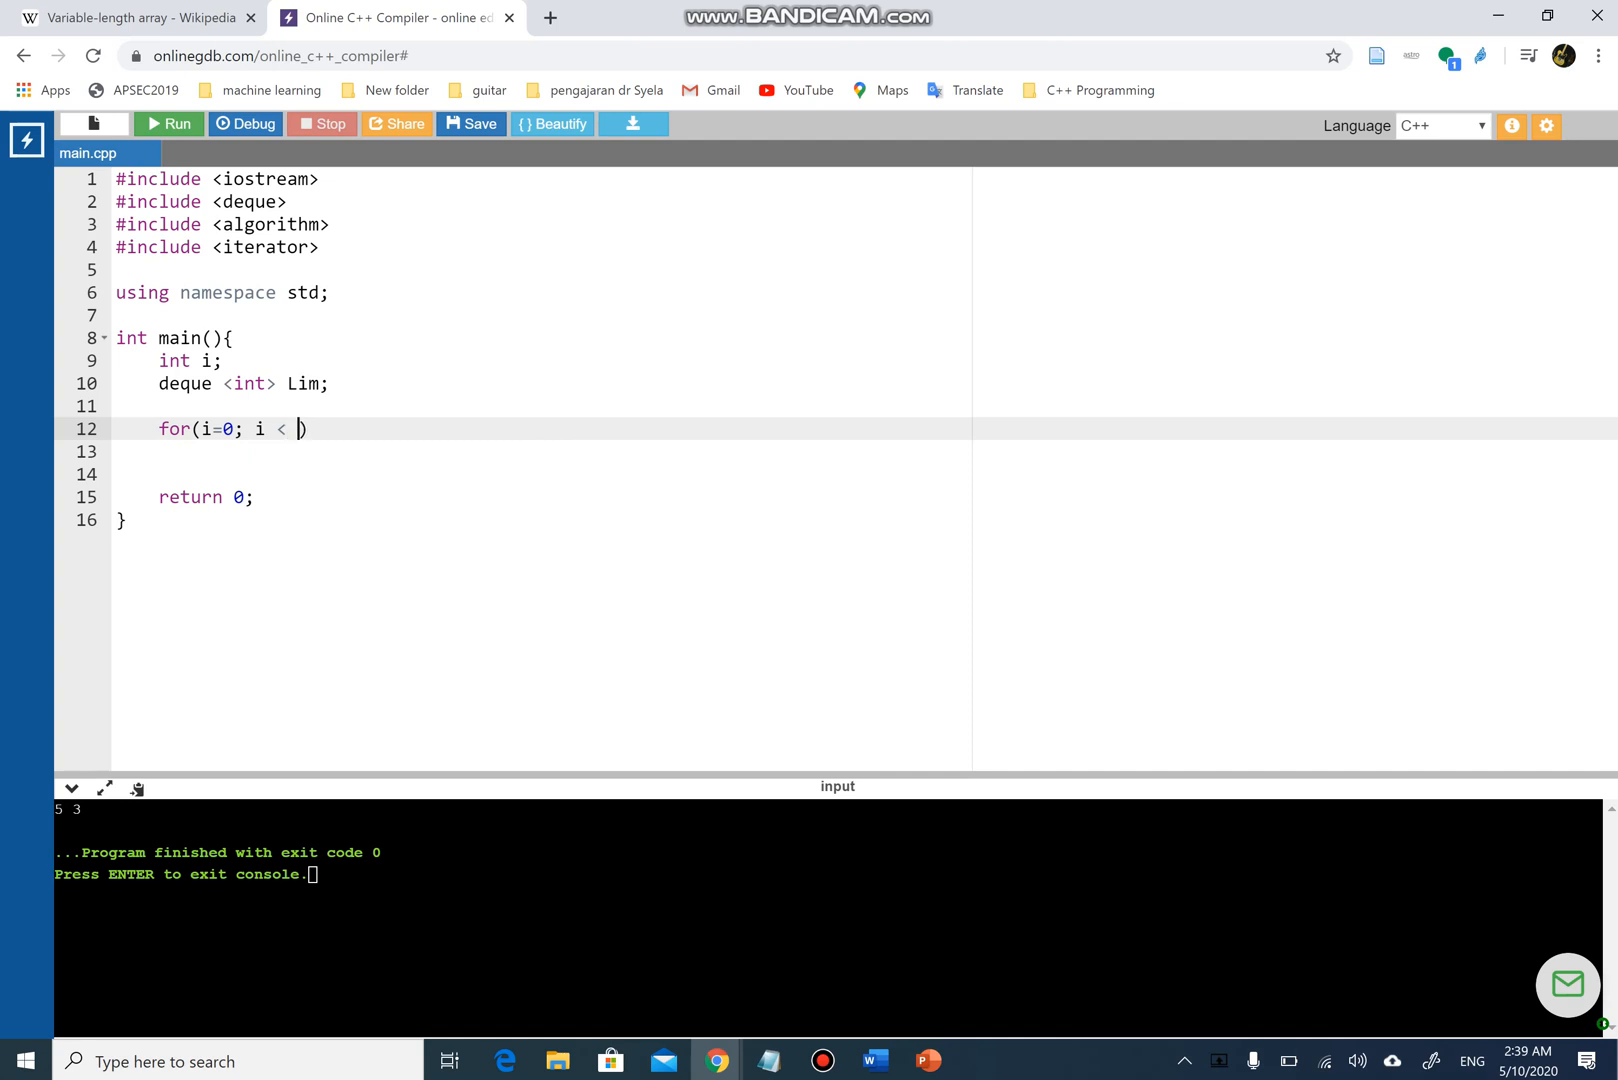
text(Lim)
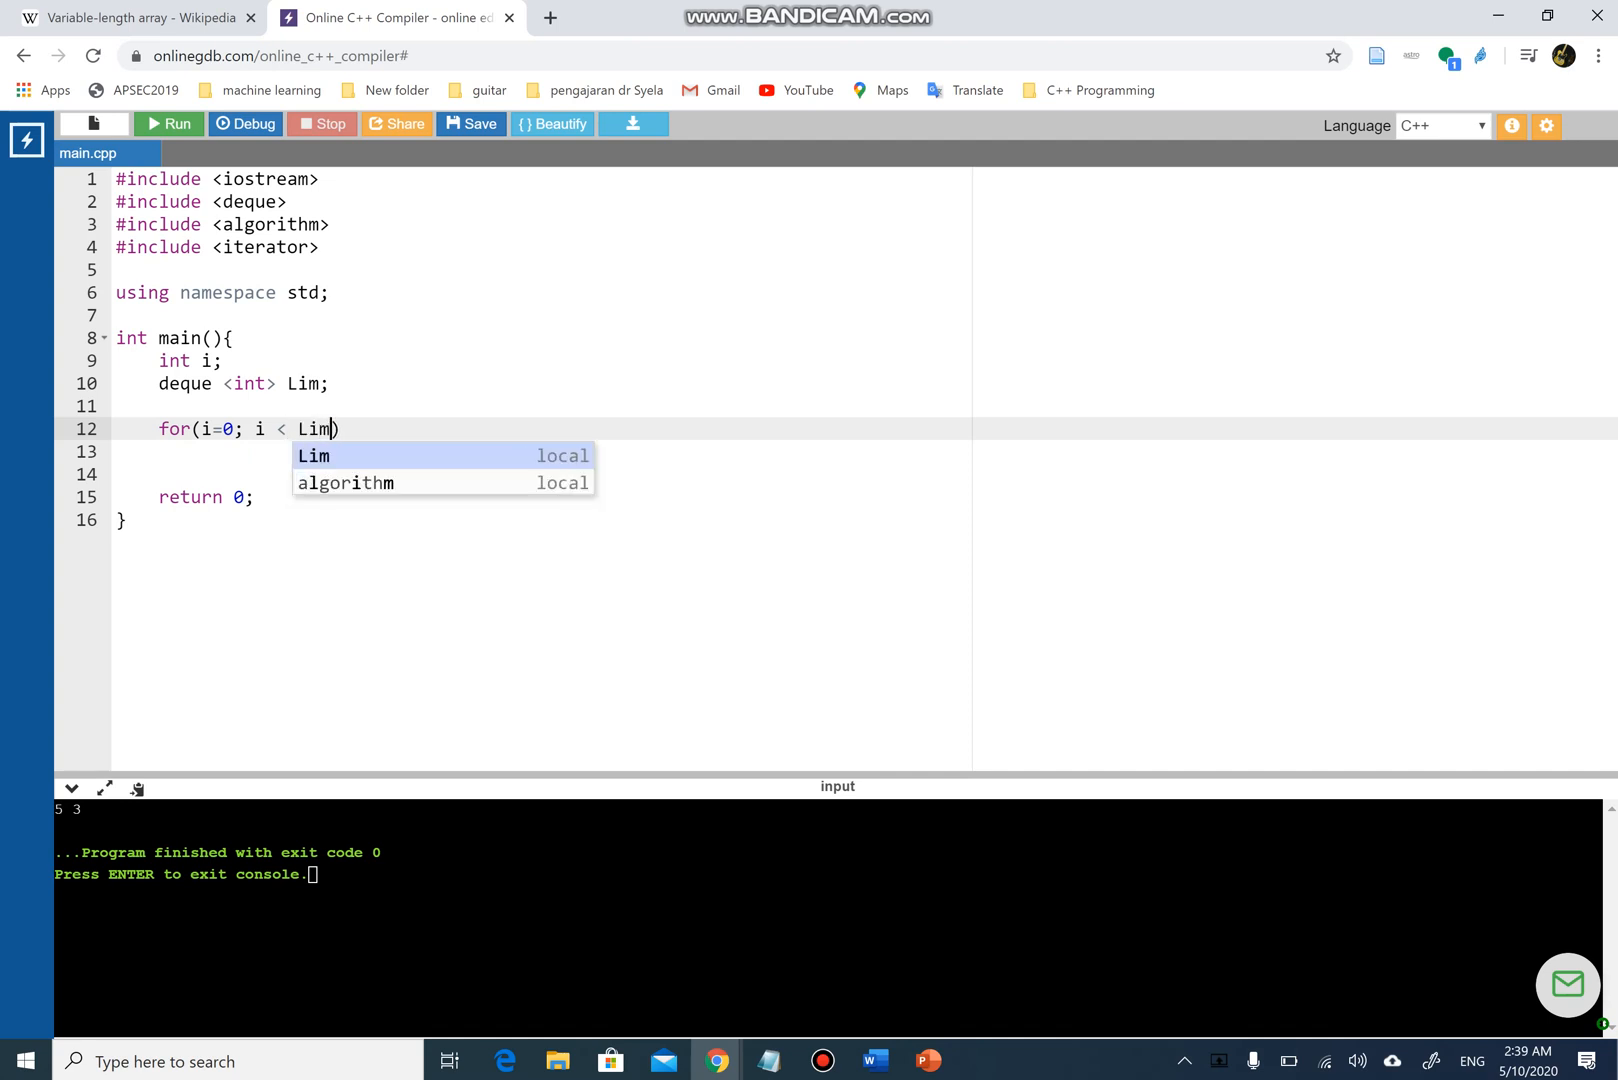
text(.size)
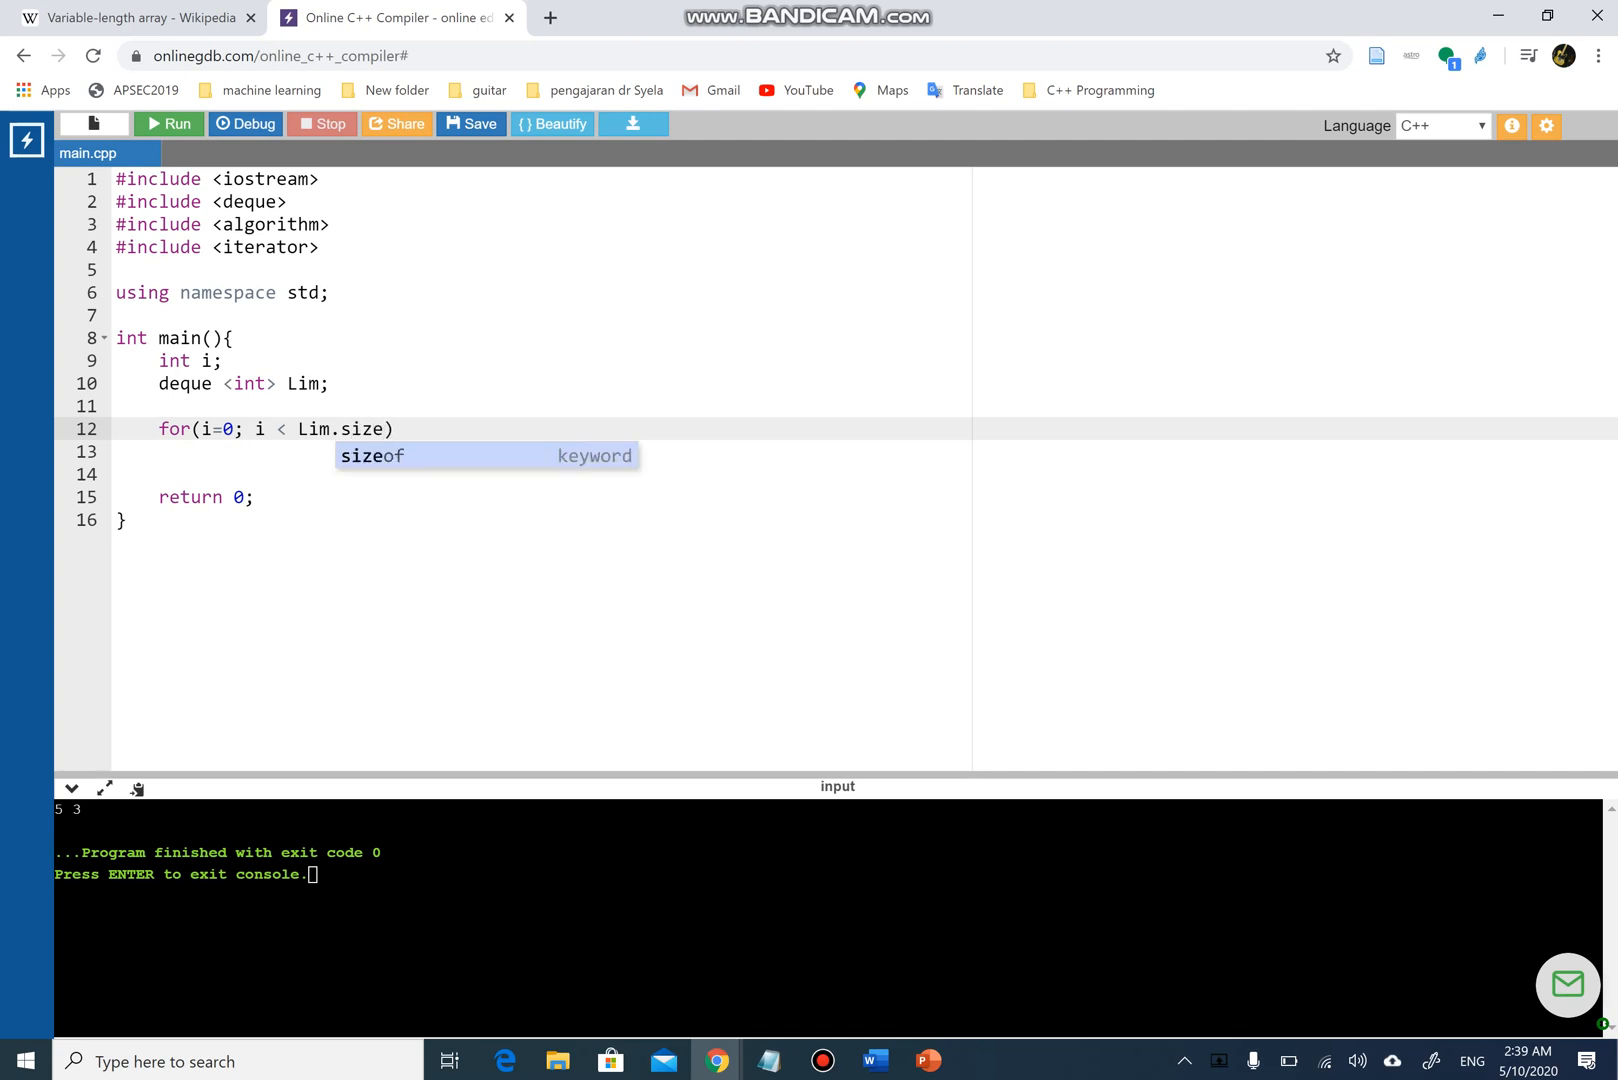
text(())
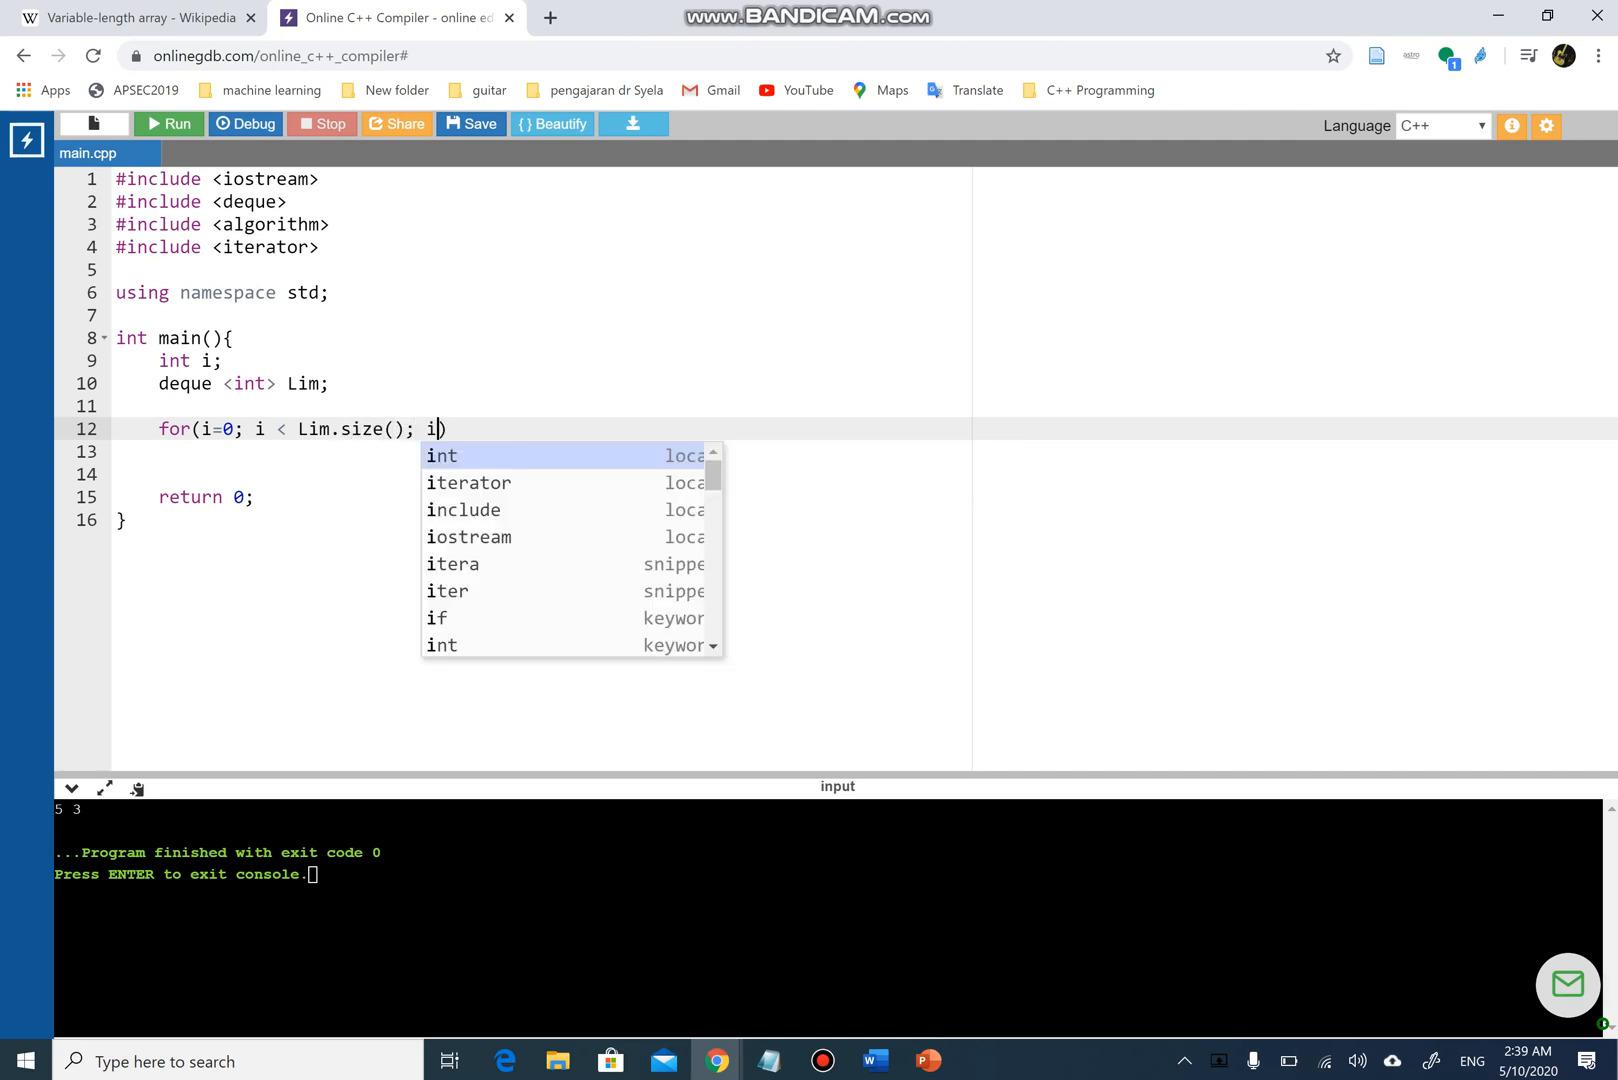
text(++)
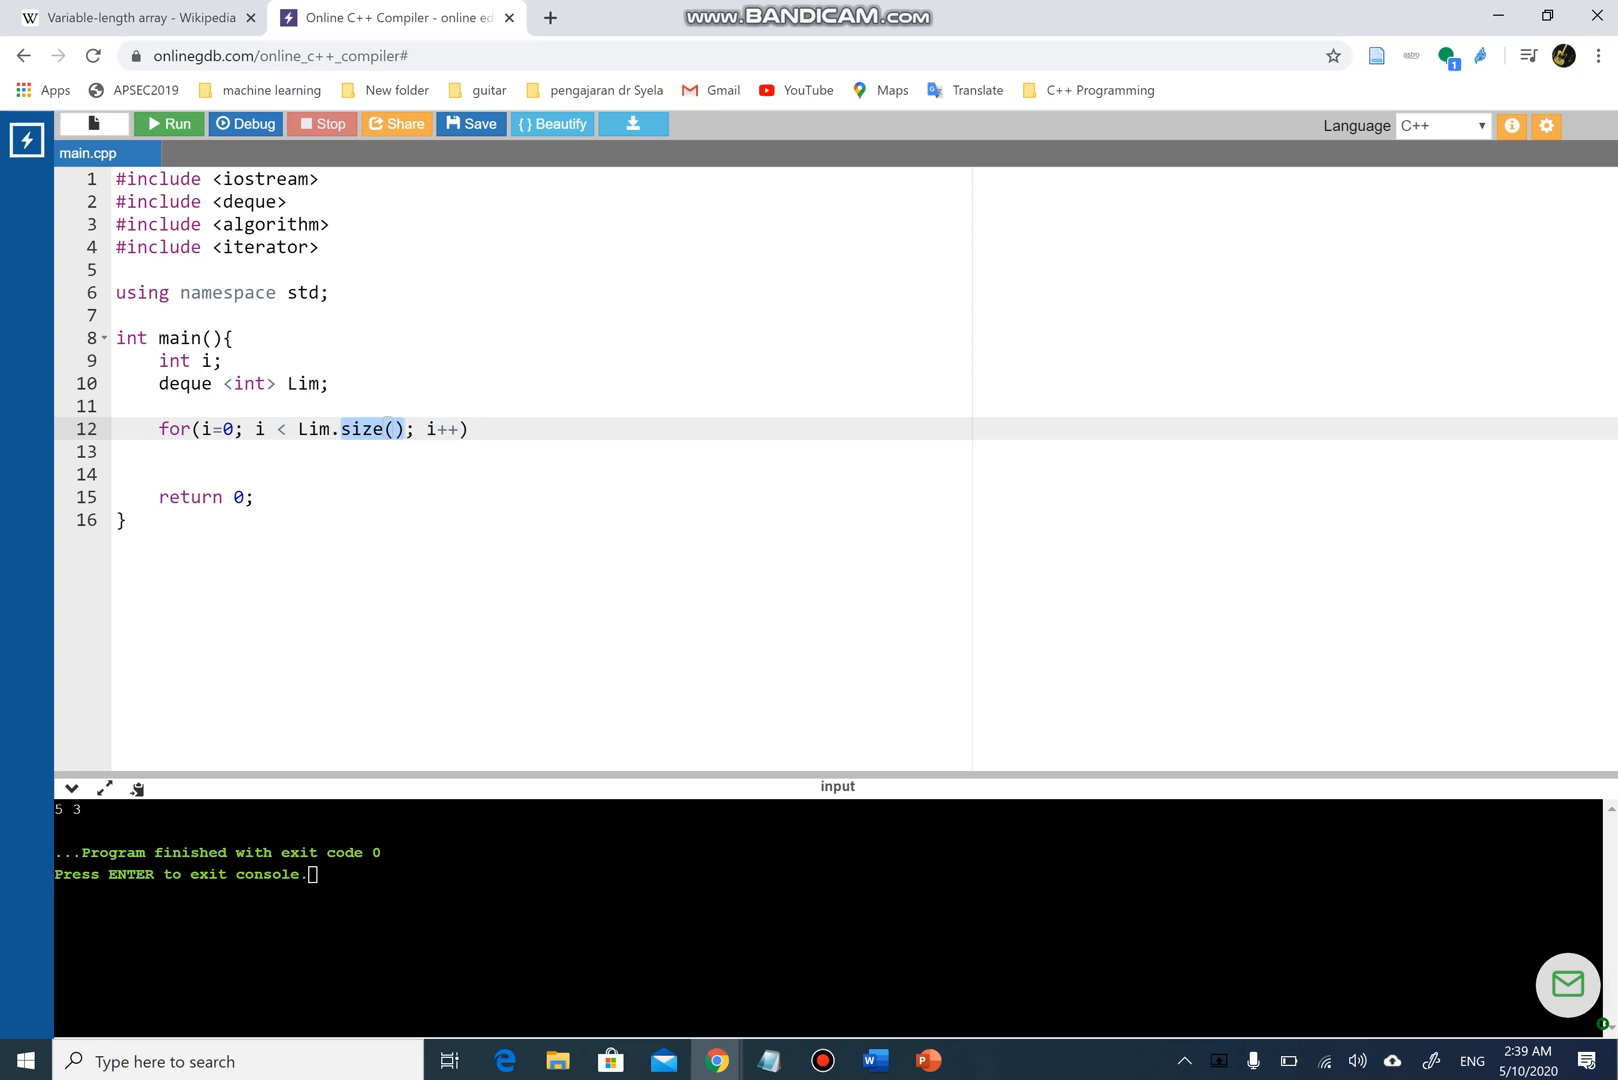
text({})
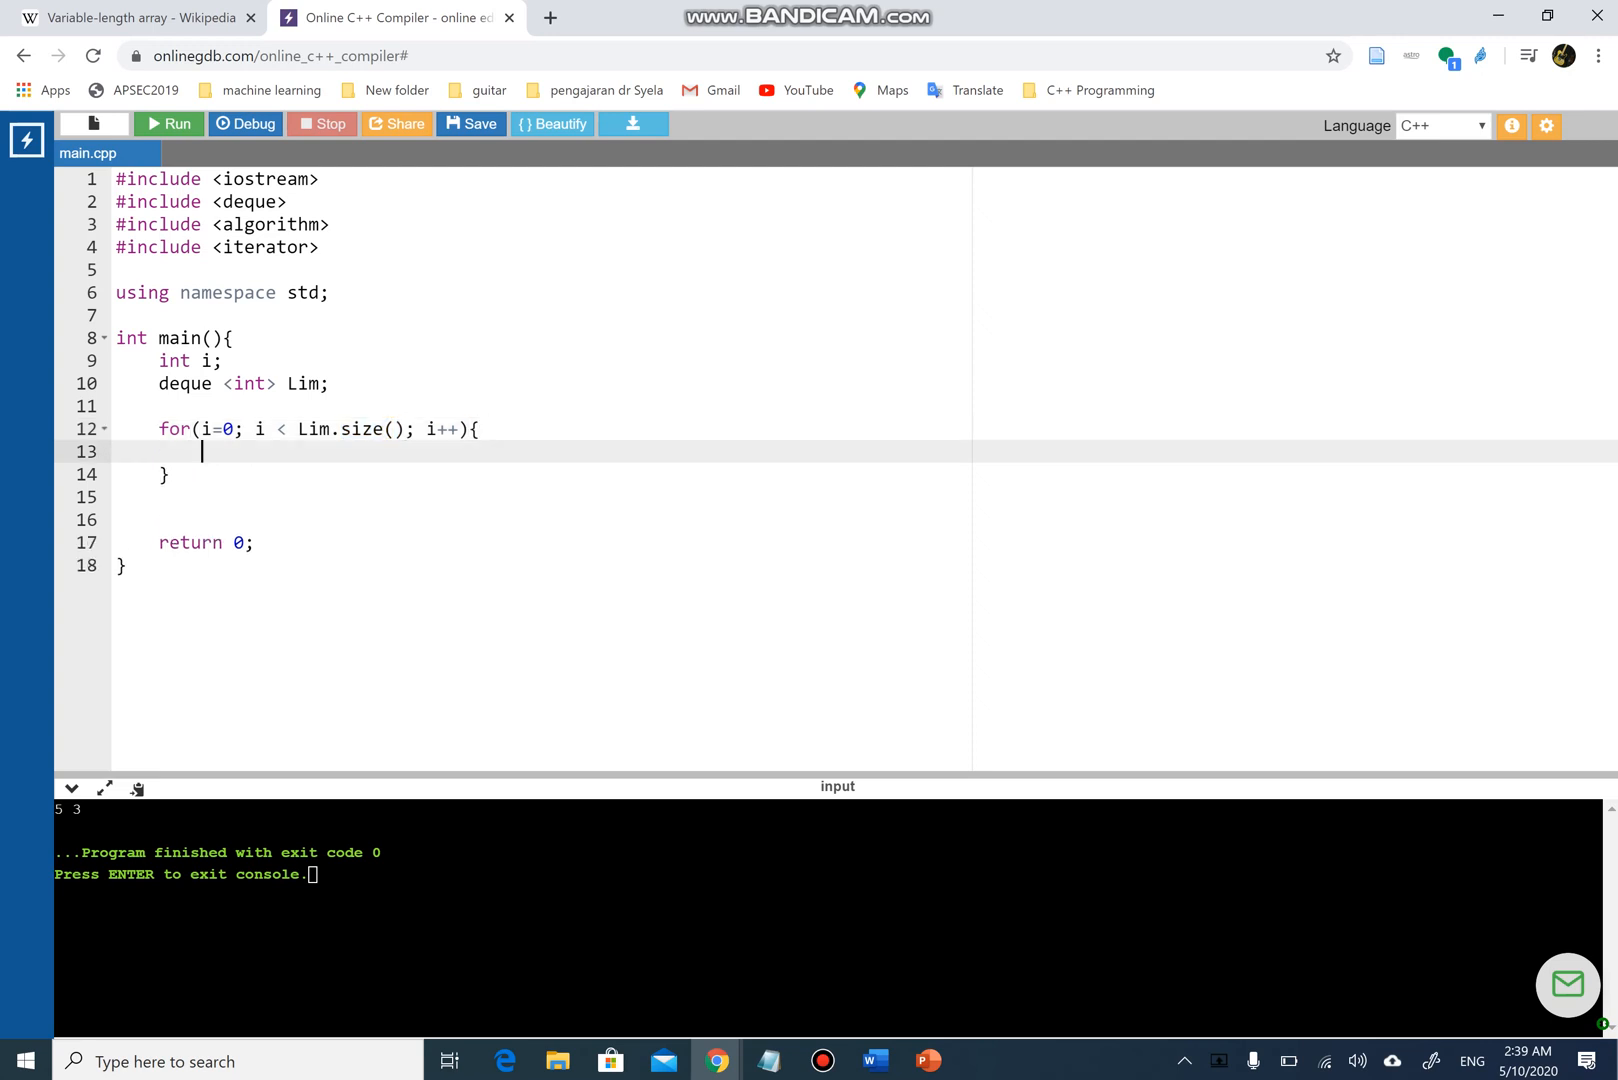
- Run the program with the empty loop, which exits with code 0 and no output
click(168, 124)
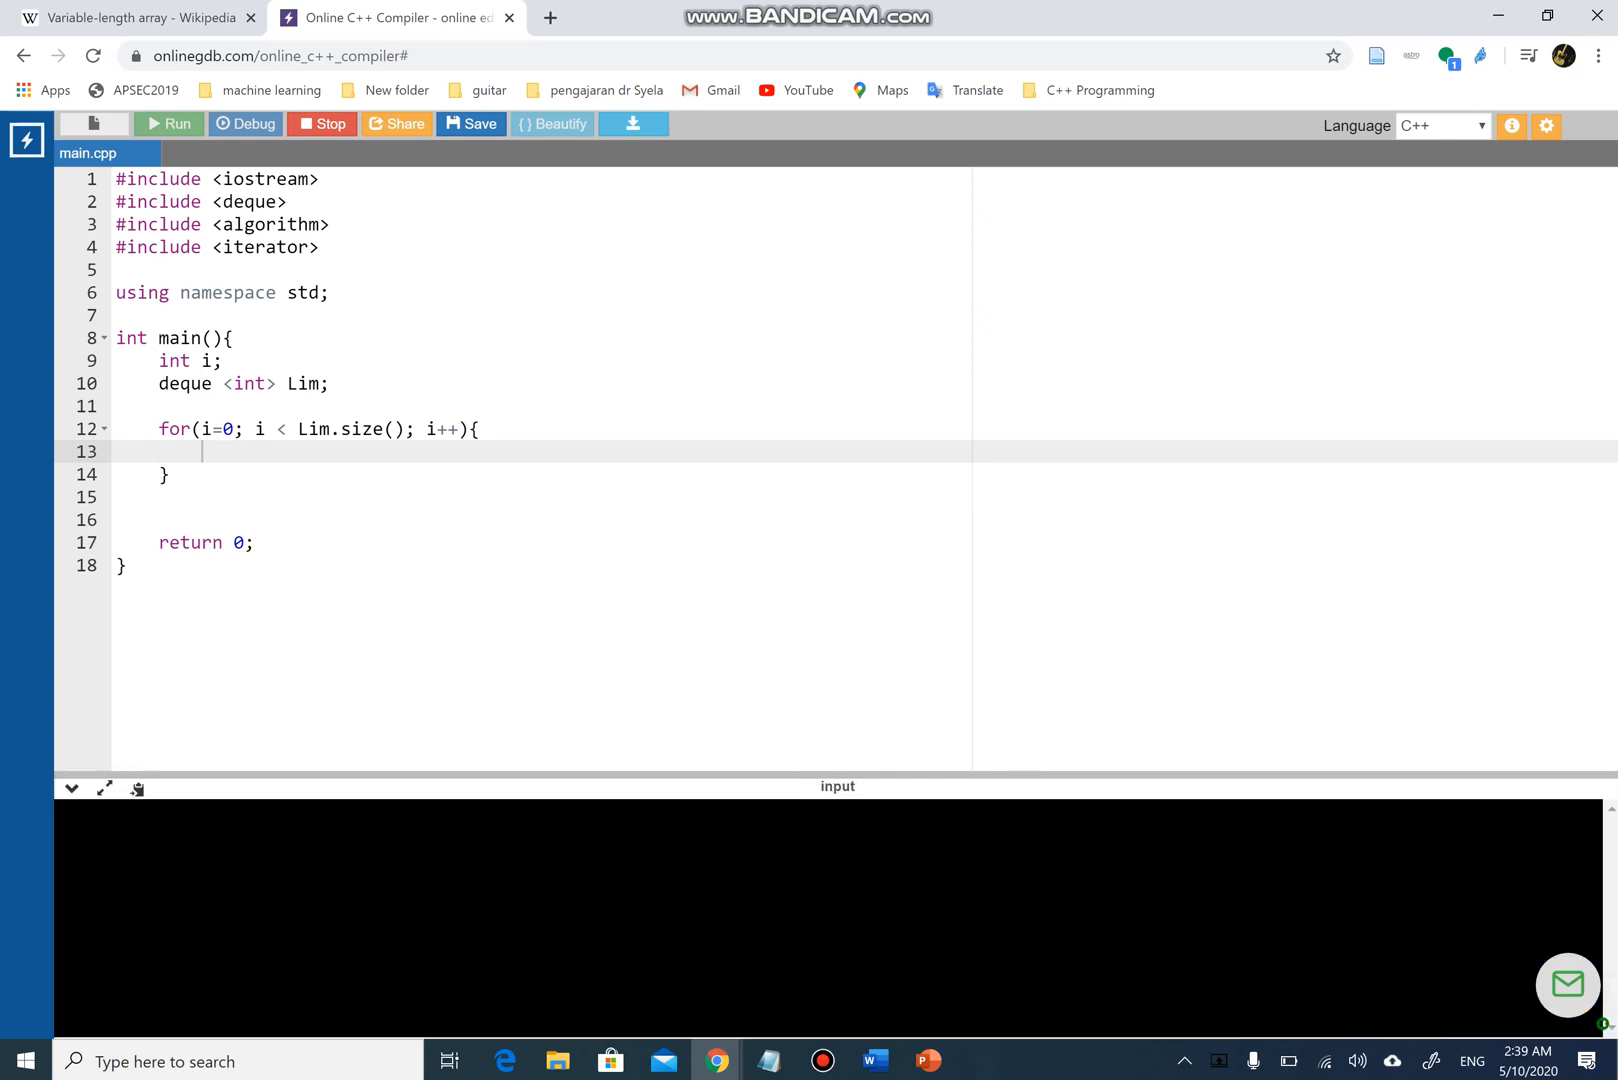
click(168, 124)
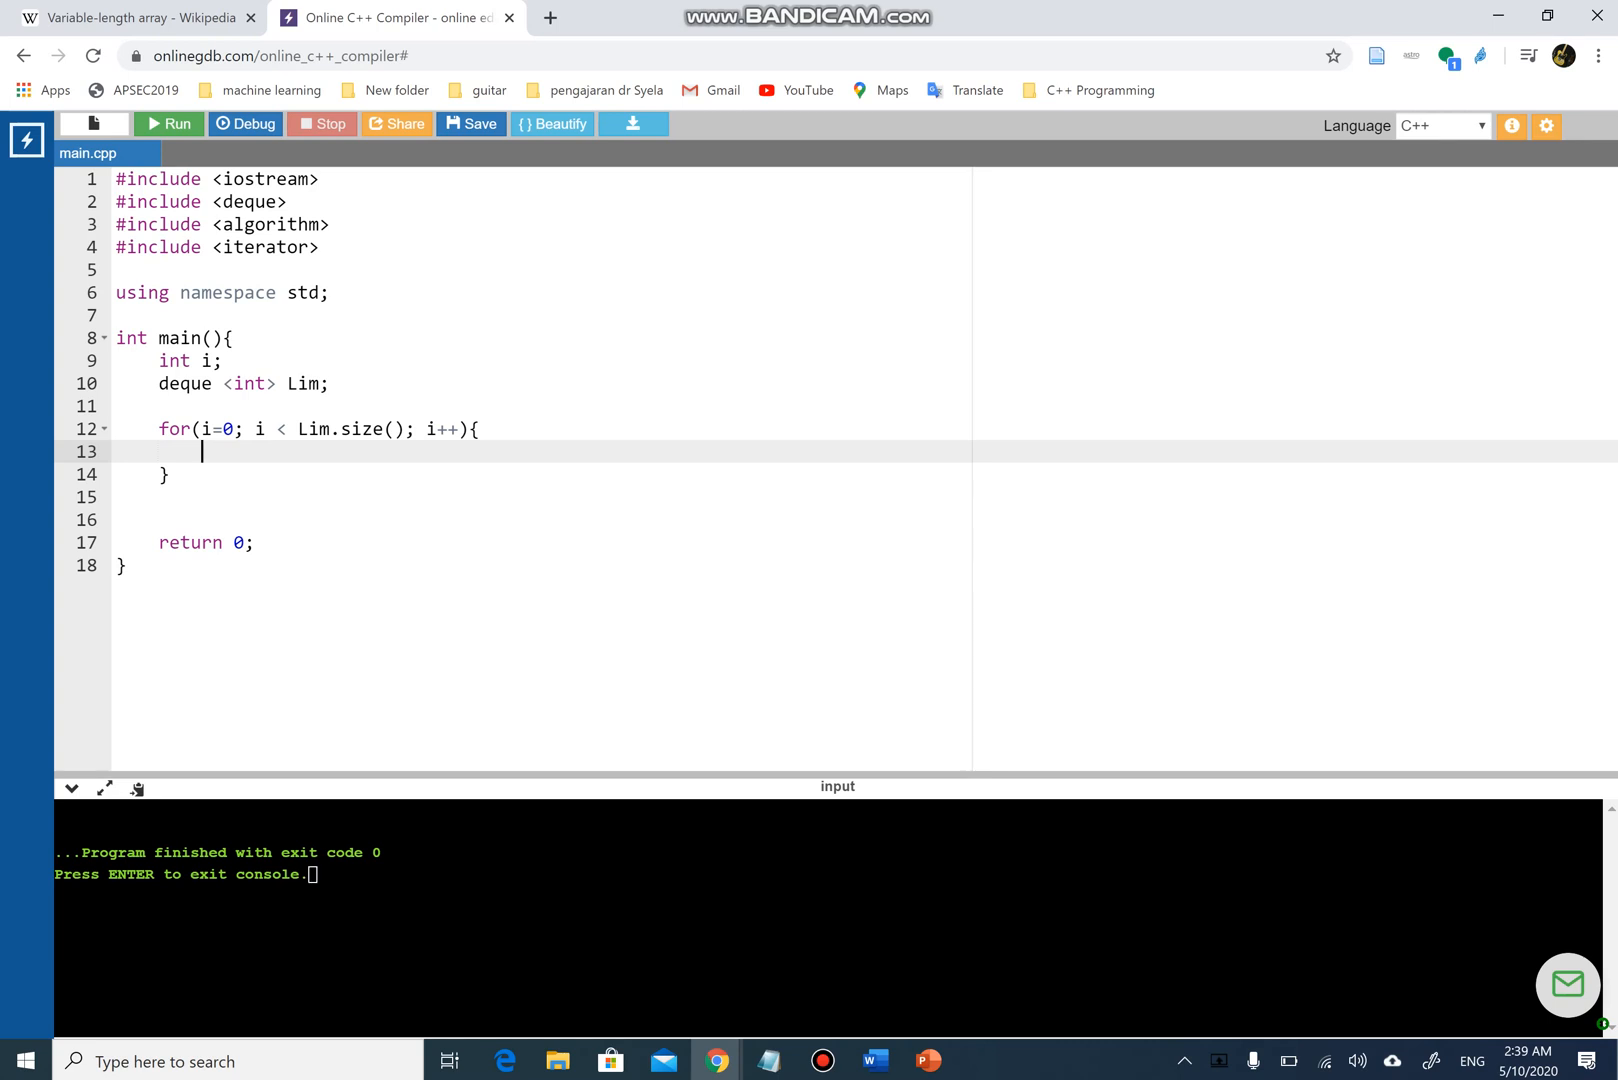
- Fill the loop body with cout << Lim[i] << " ";
text(cout <)
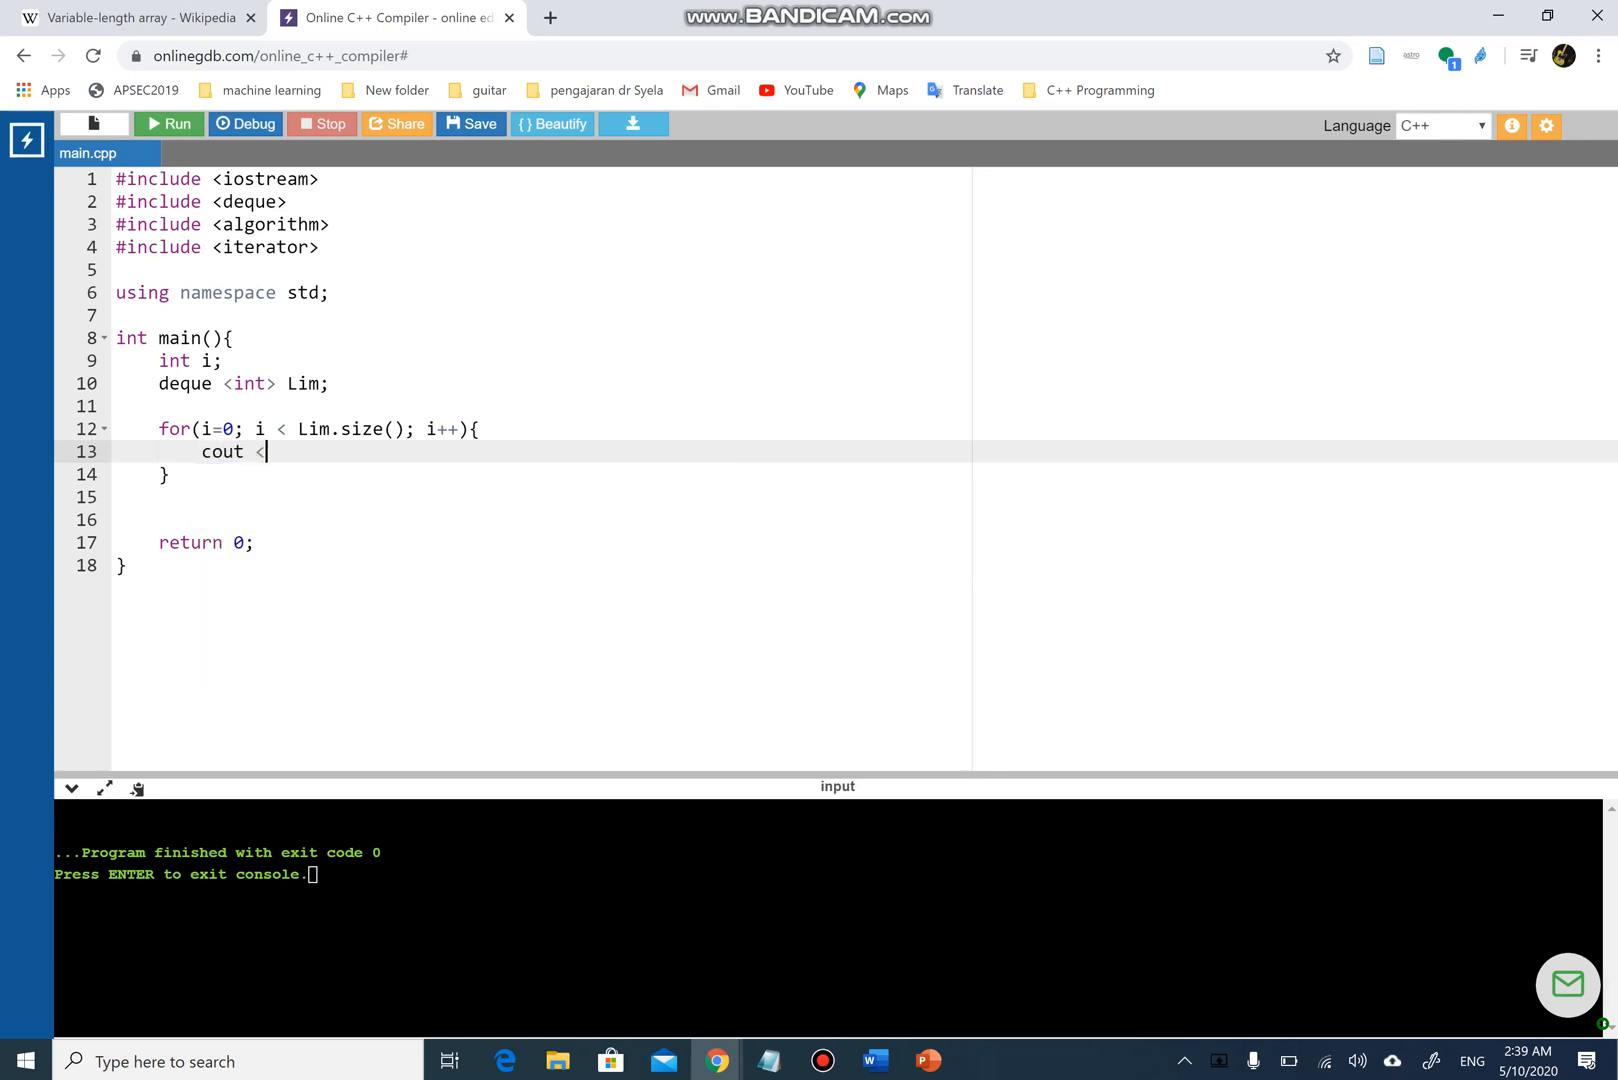
text(<)
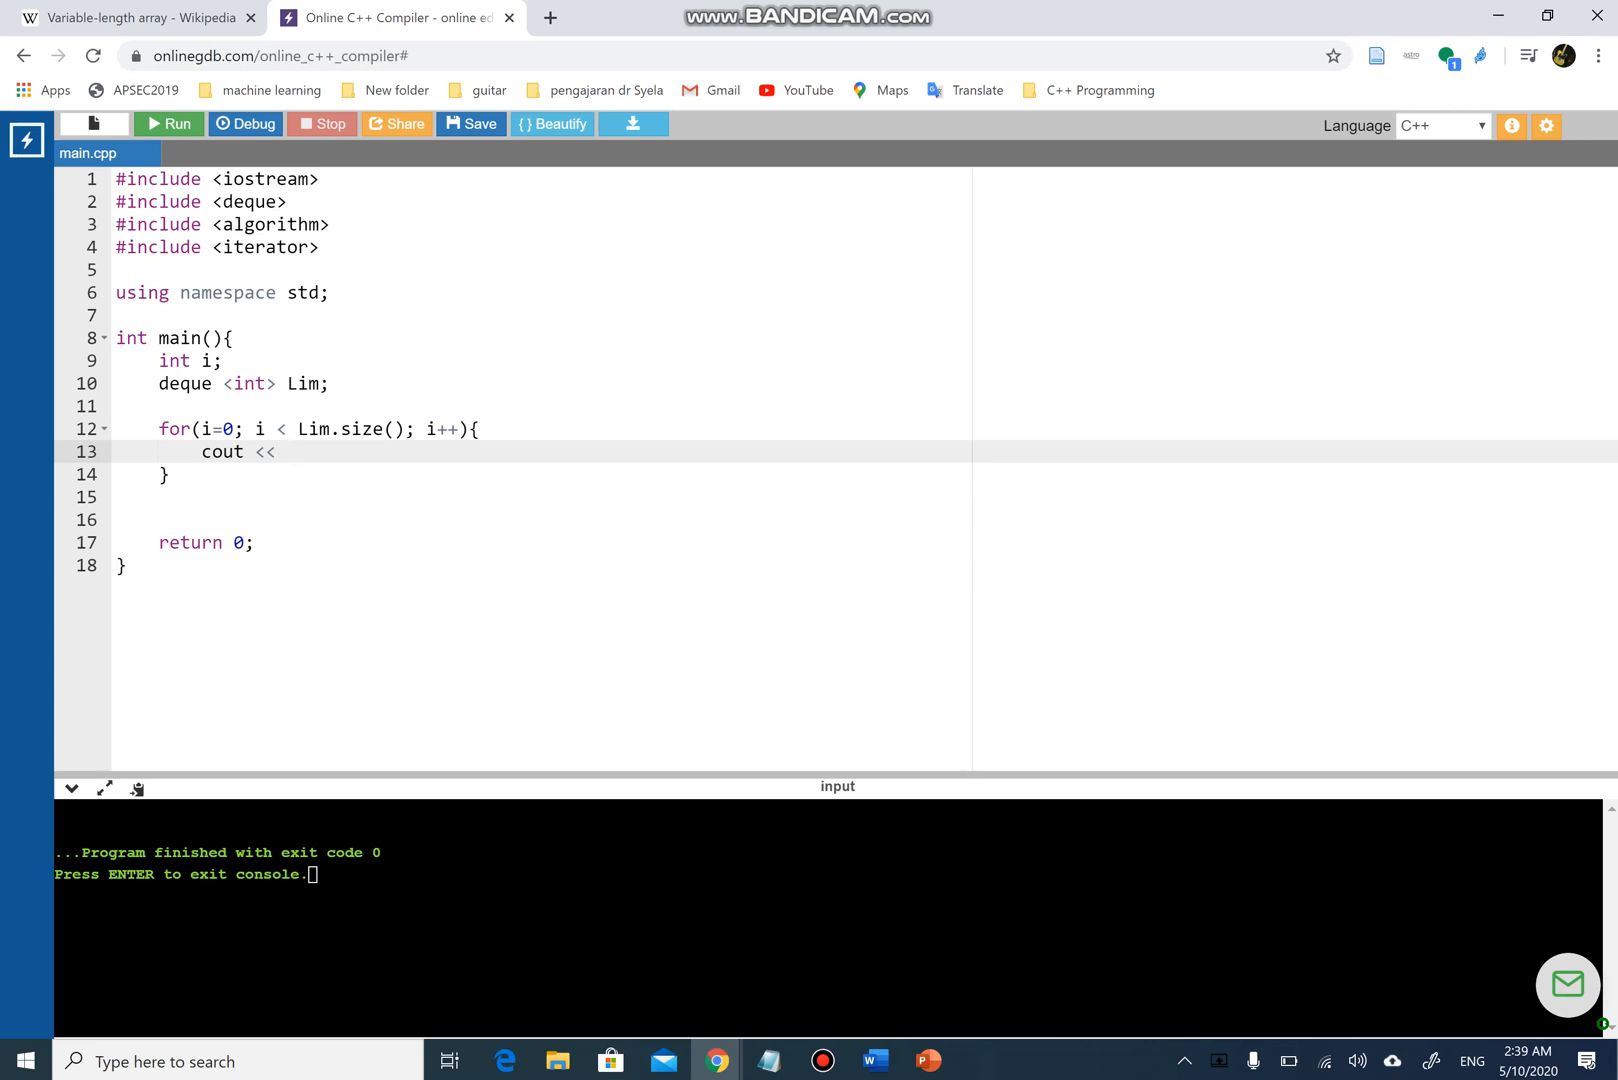
text(Lim)
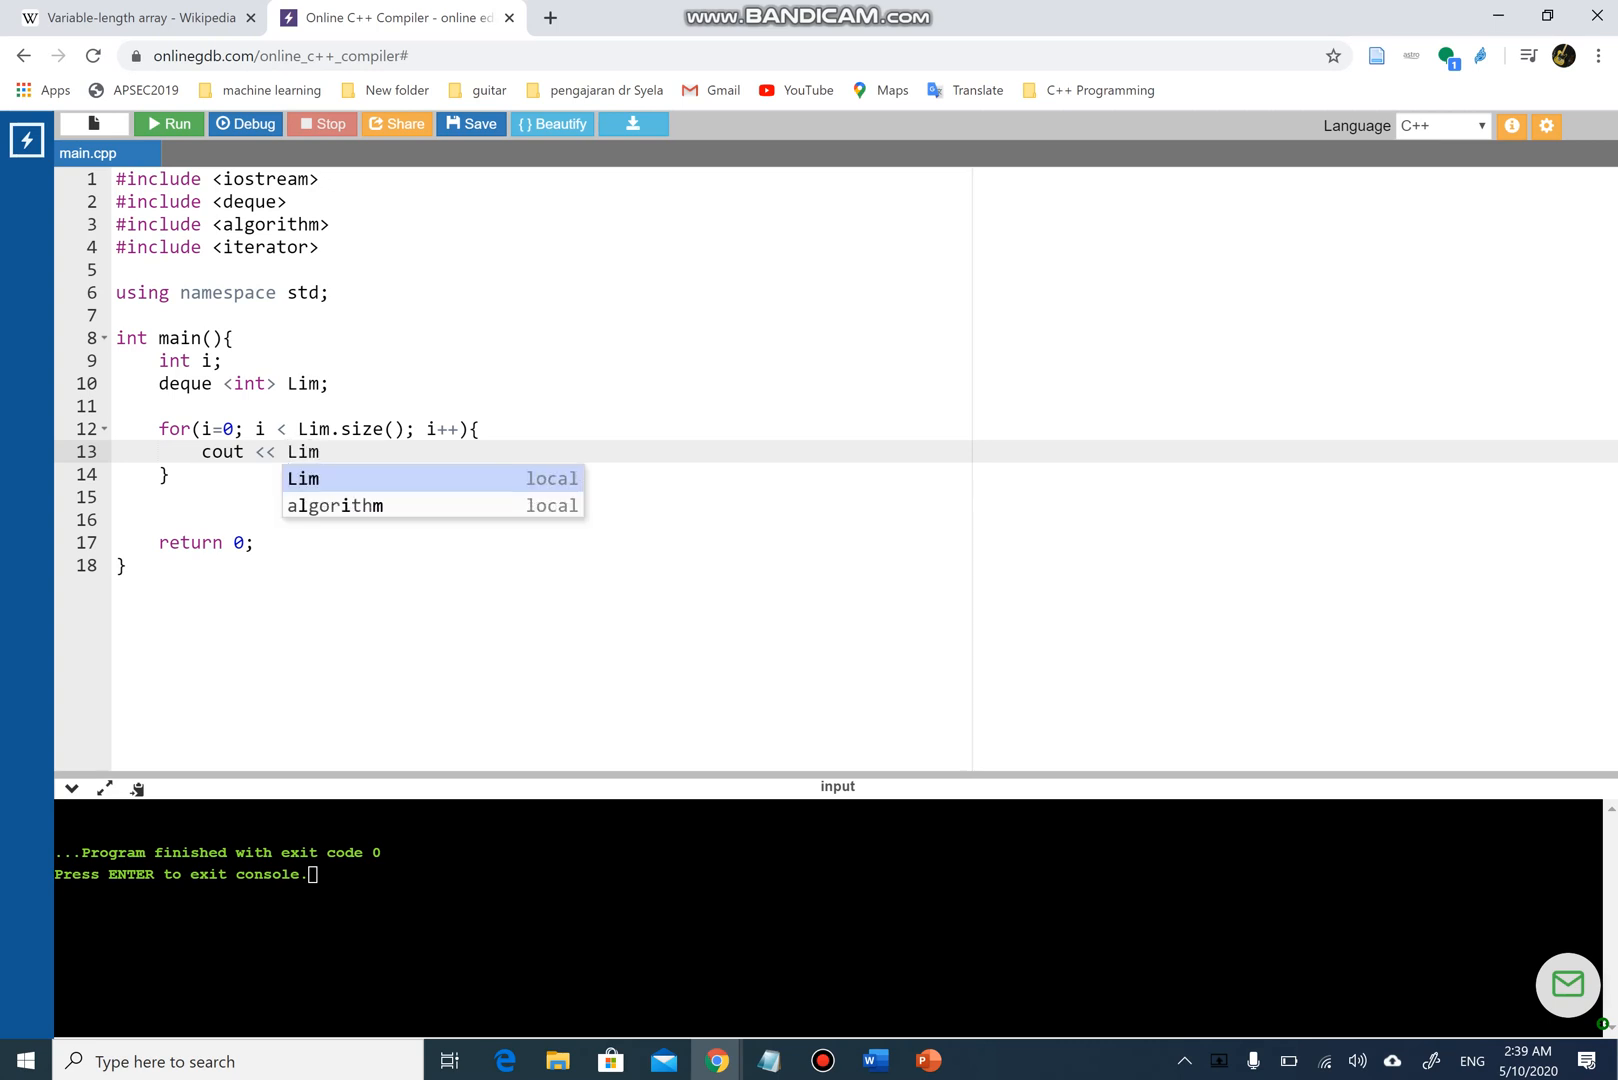
text([])
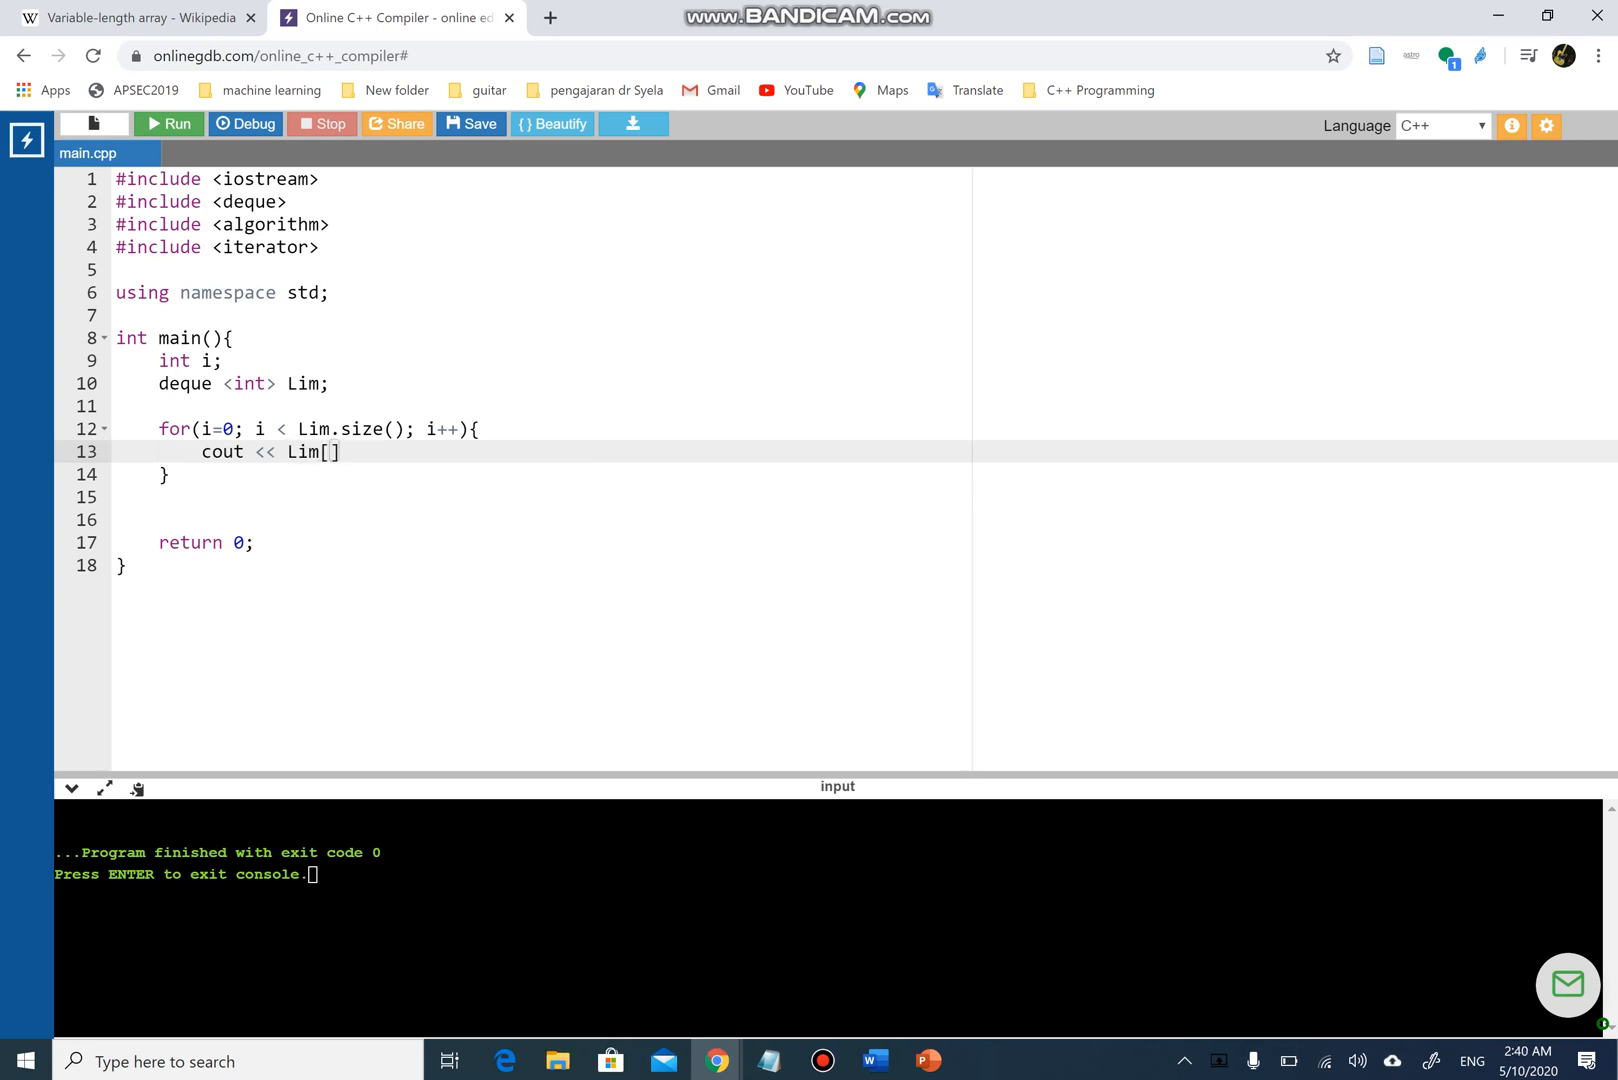
text(i] <<)
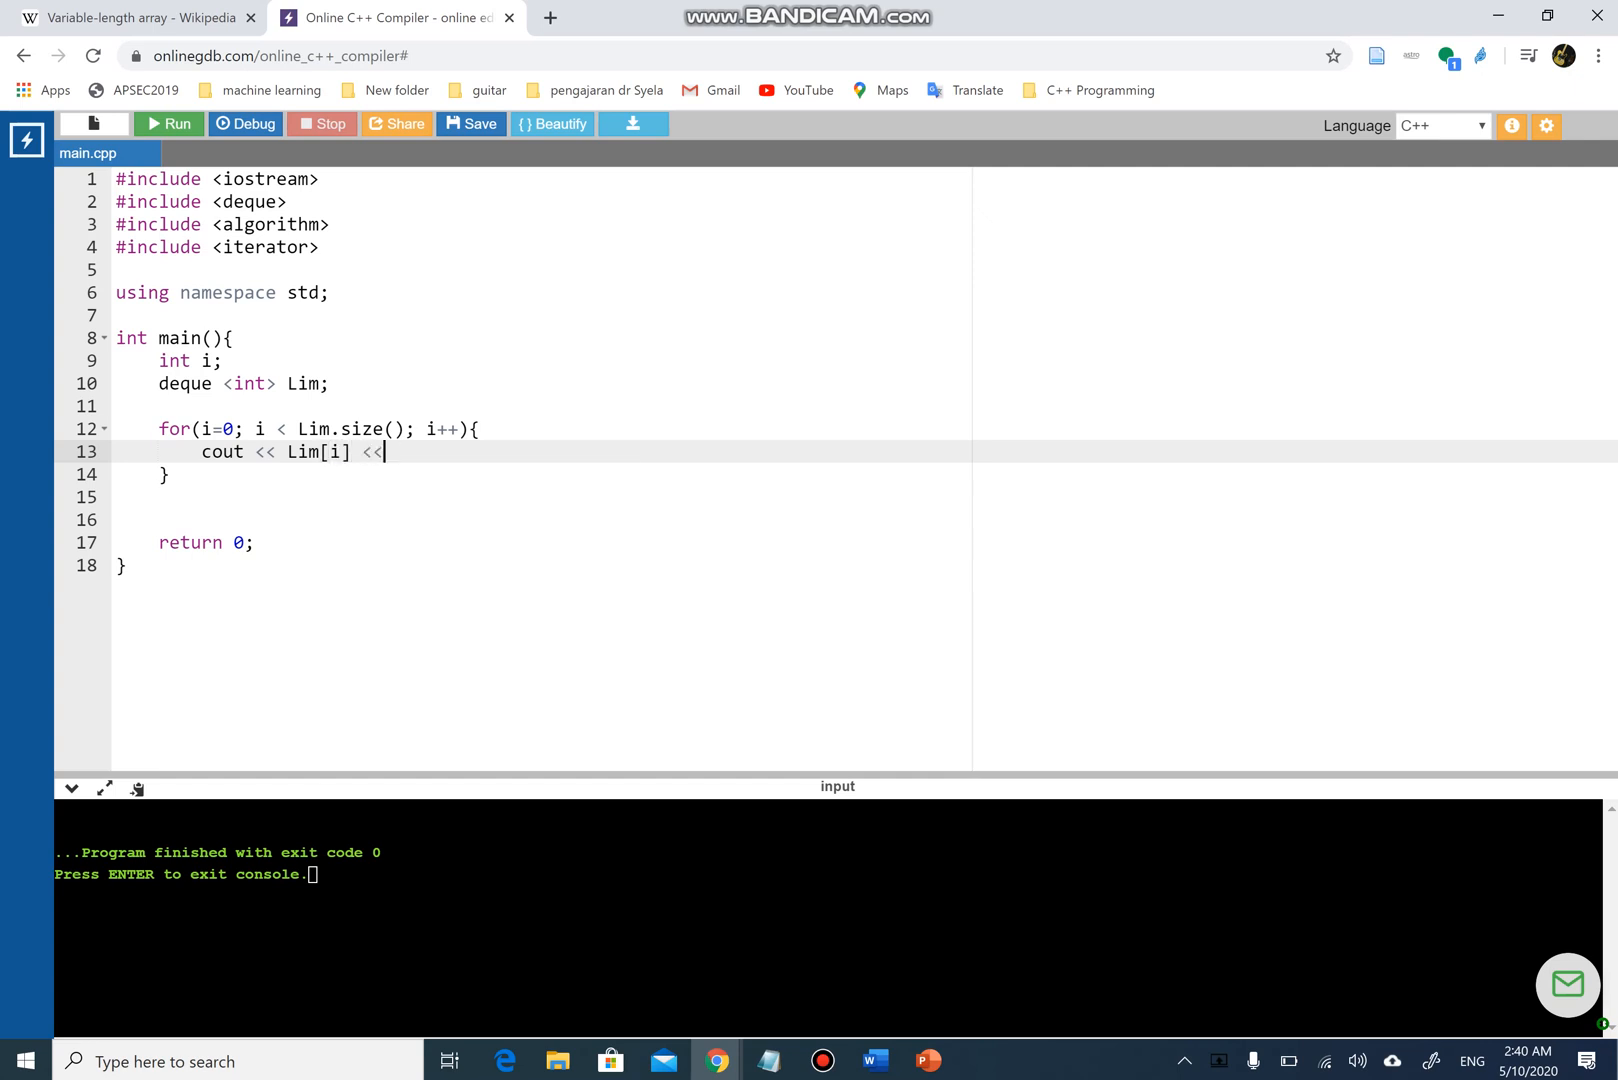
text(" ";)
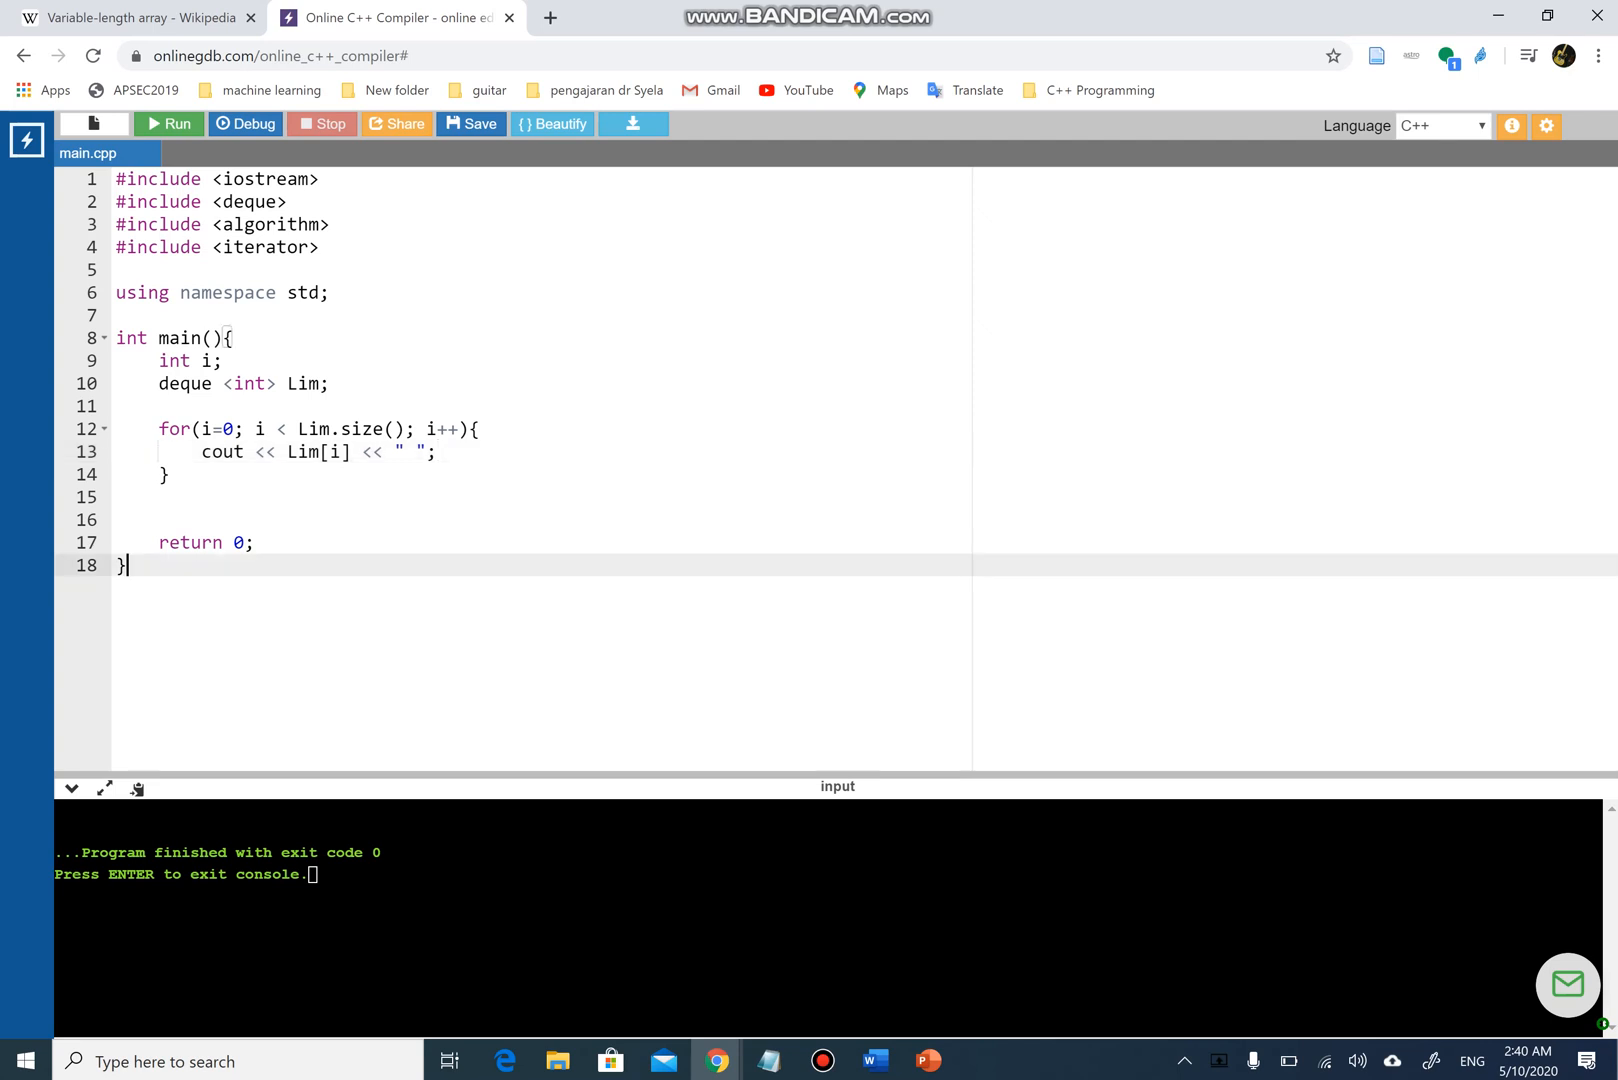
click(169, 124)
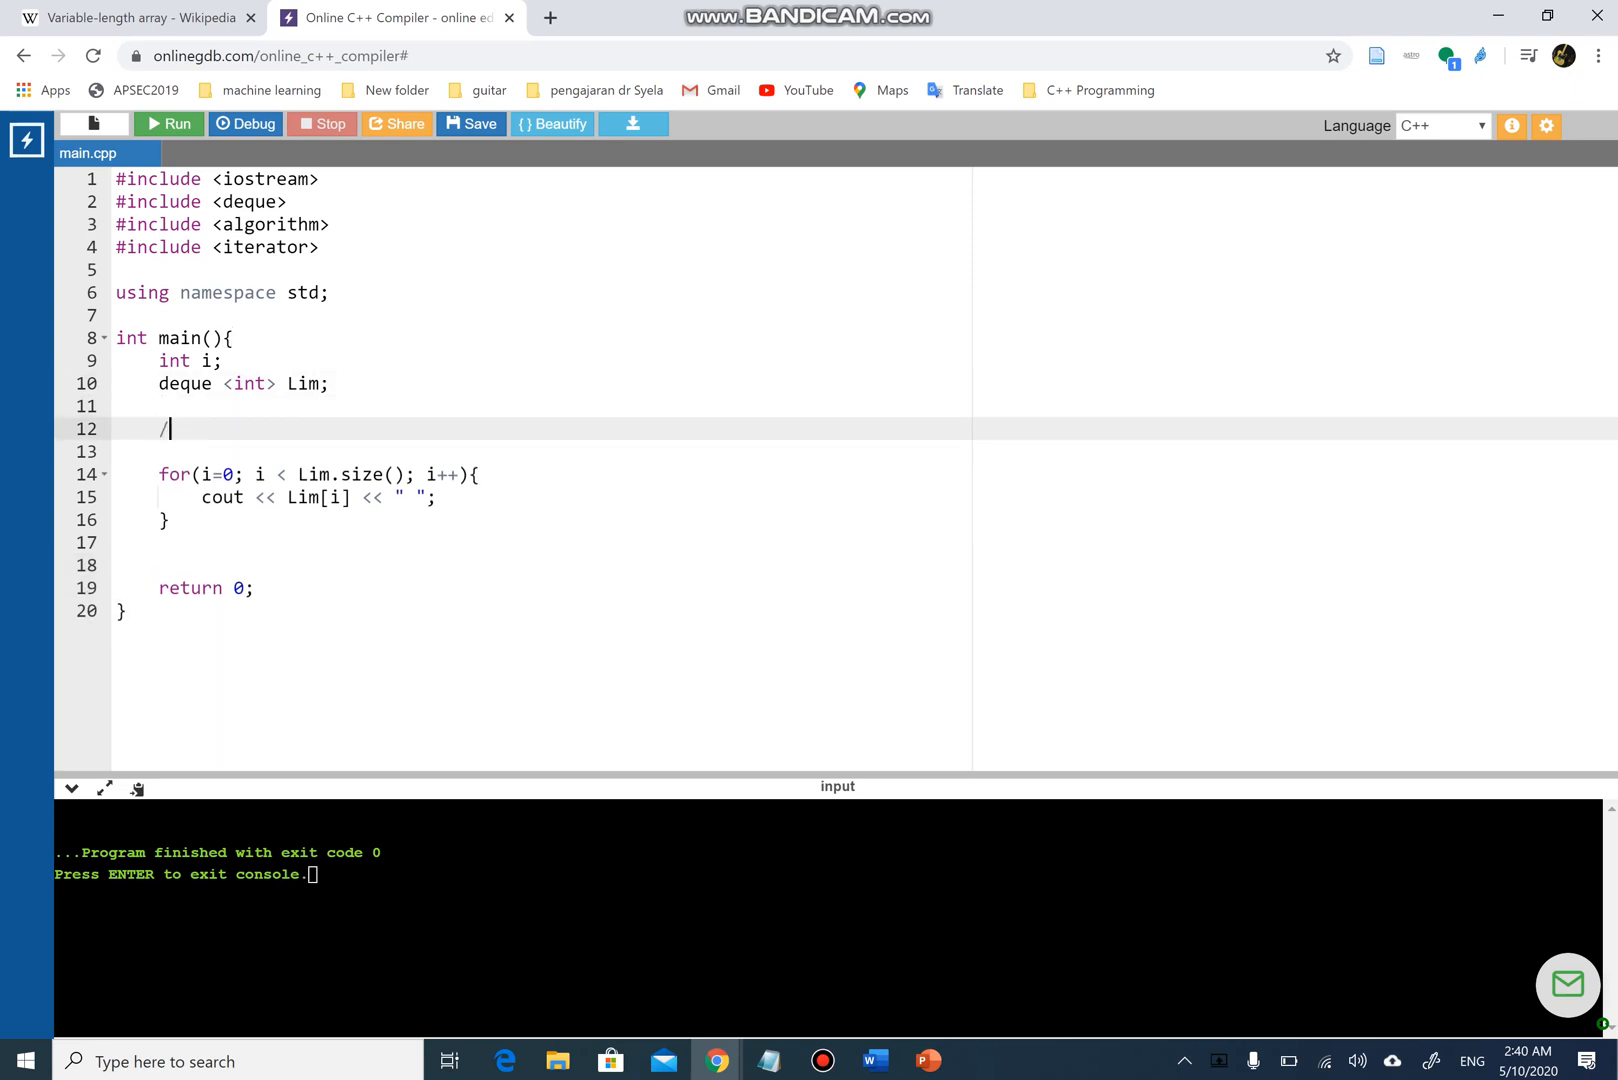
- Add // push_front() and // push_back() comment lines above the loop
text(/ push_front)
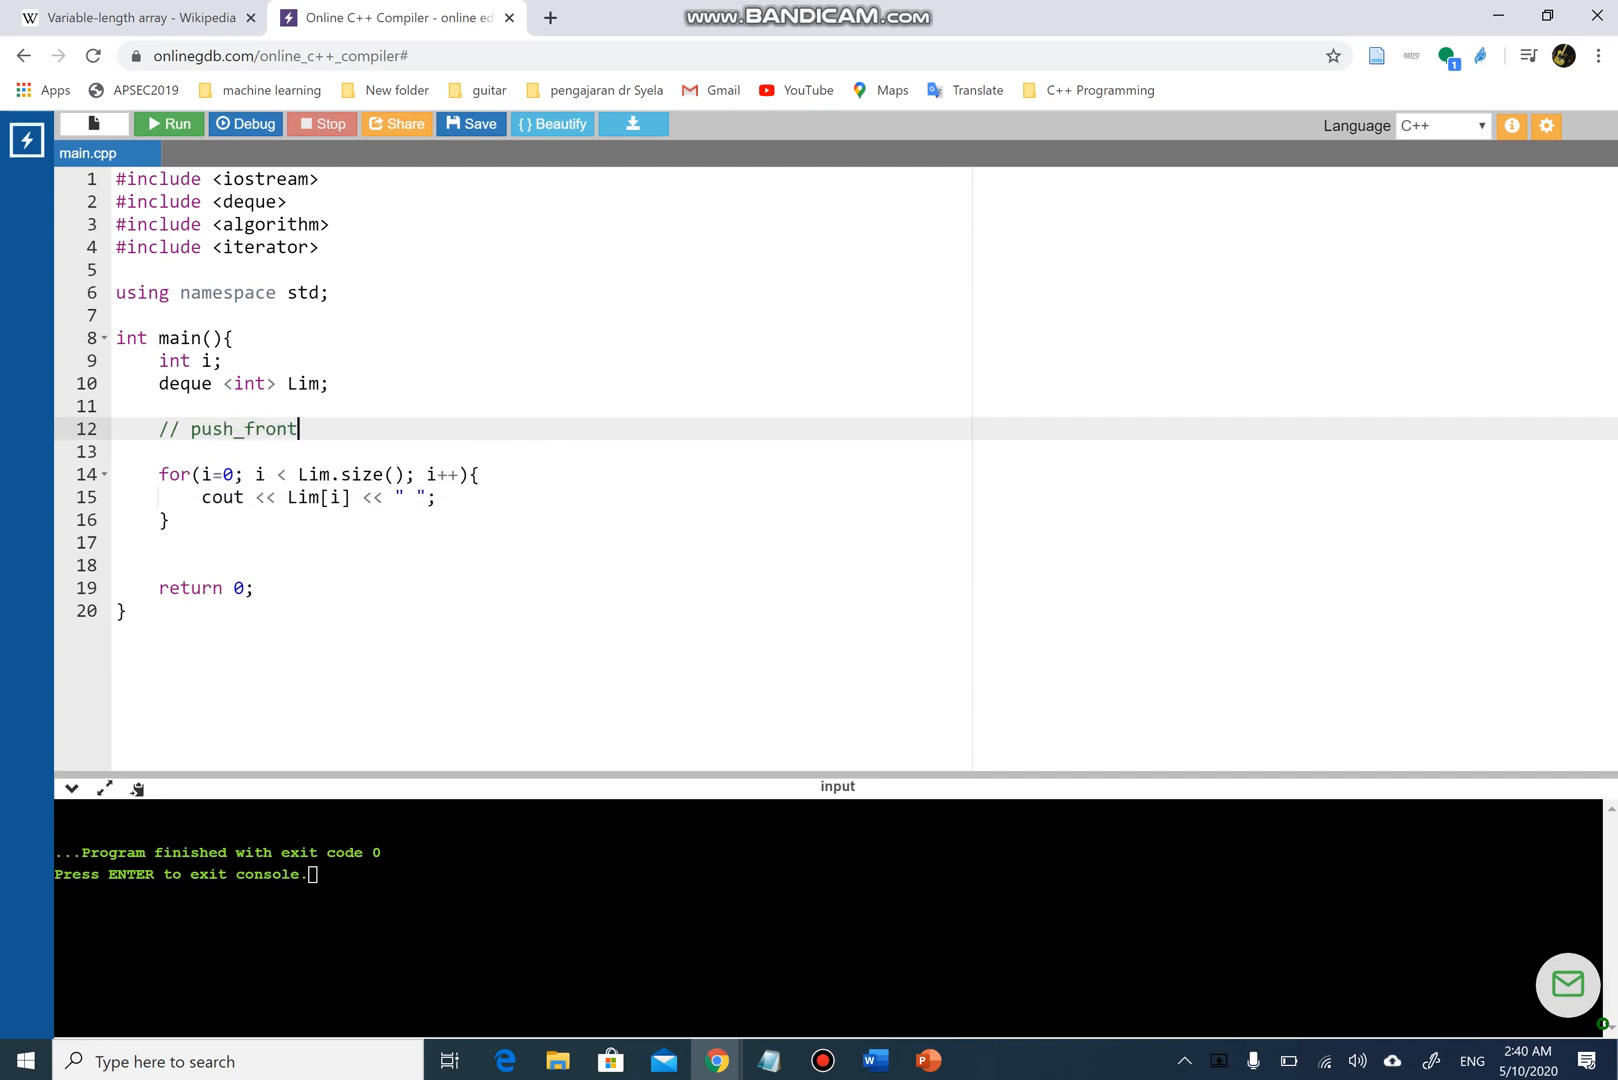
text(())
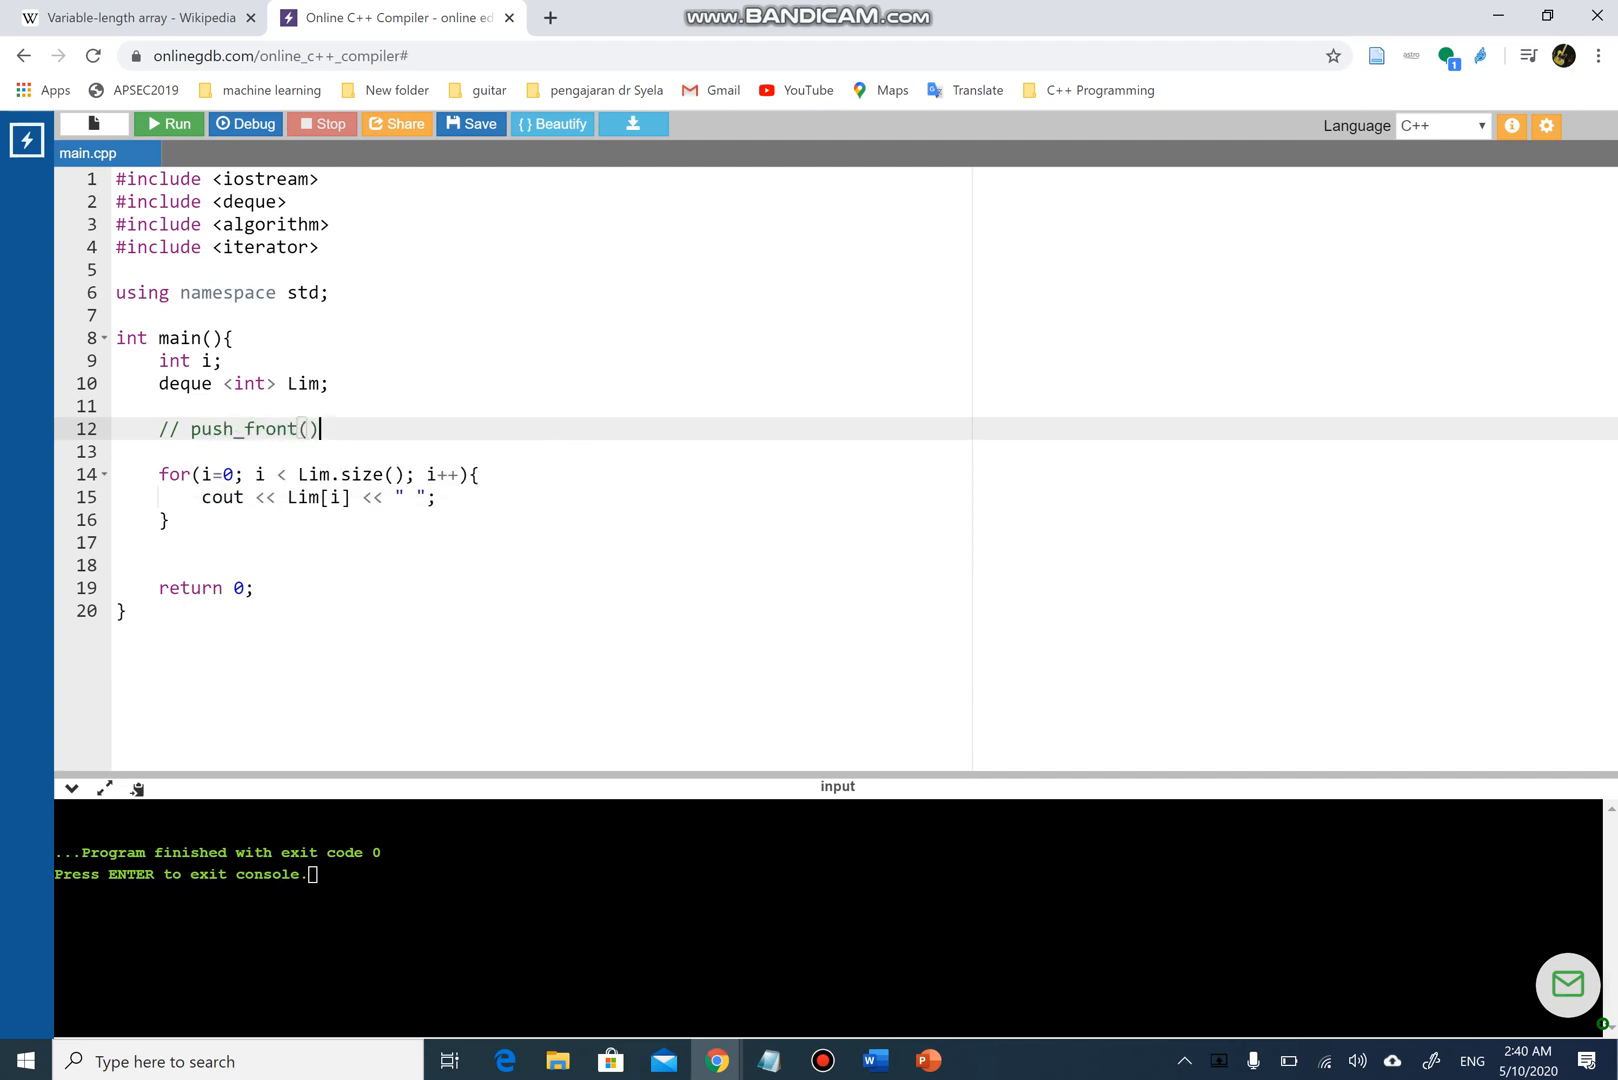
key(Enter)
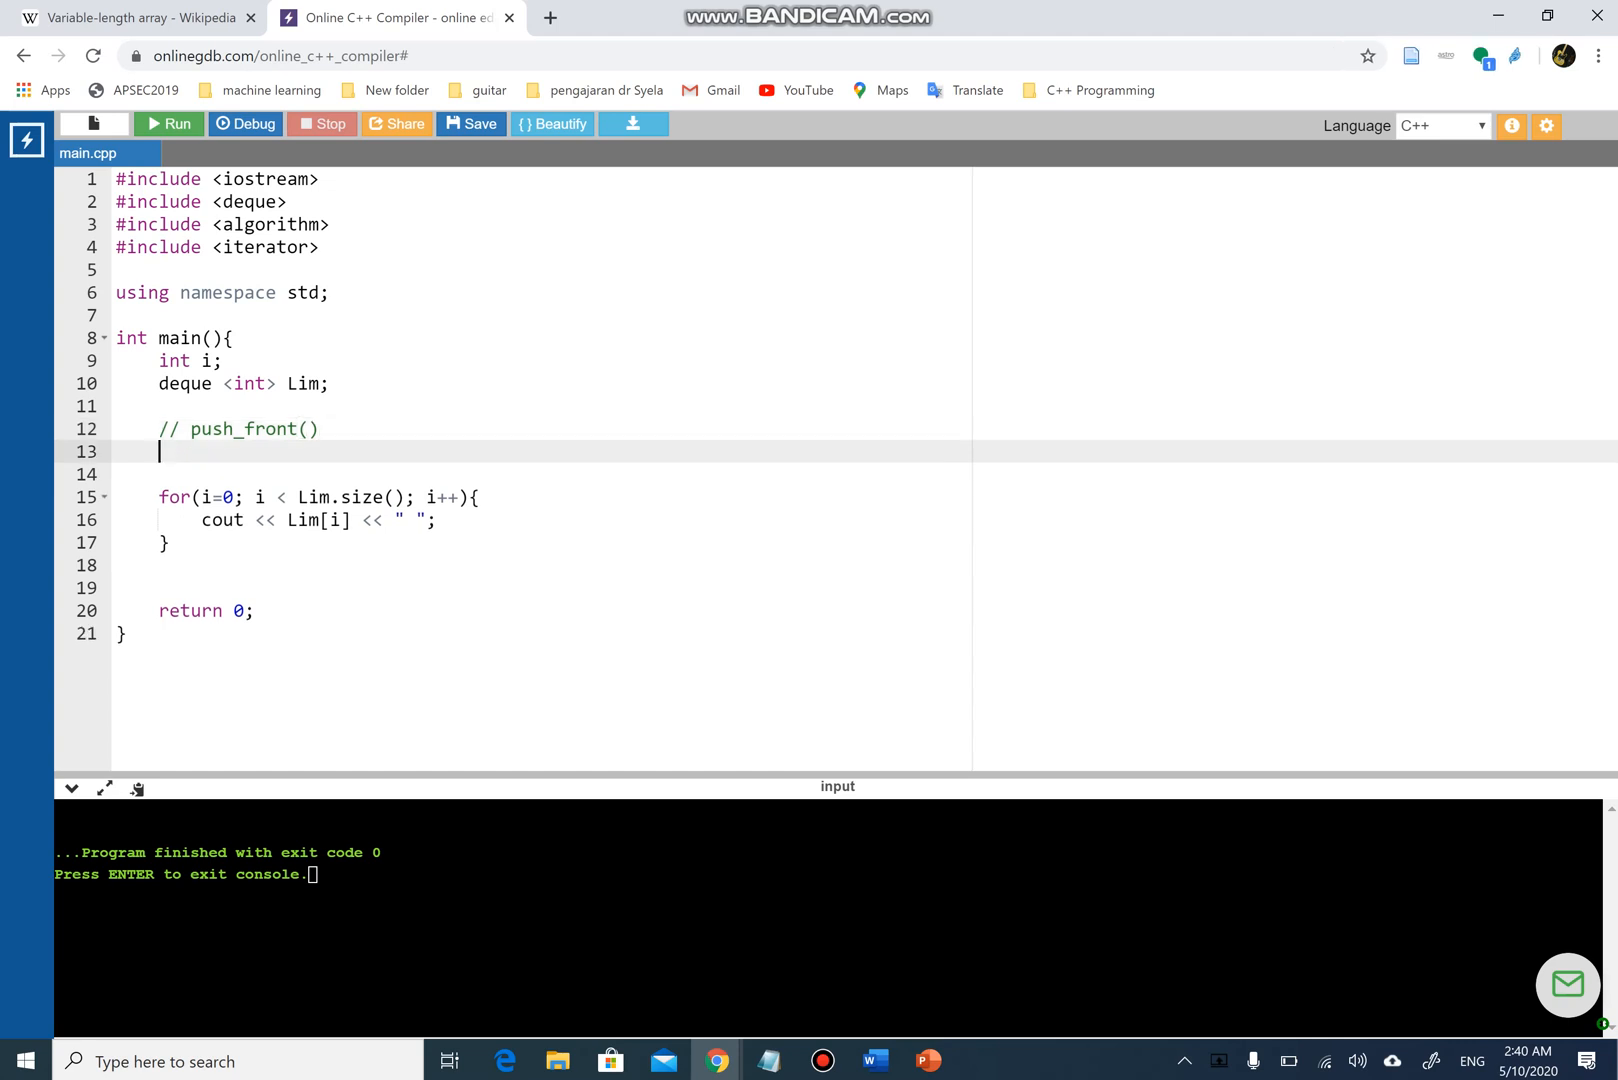
text(??)
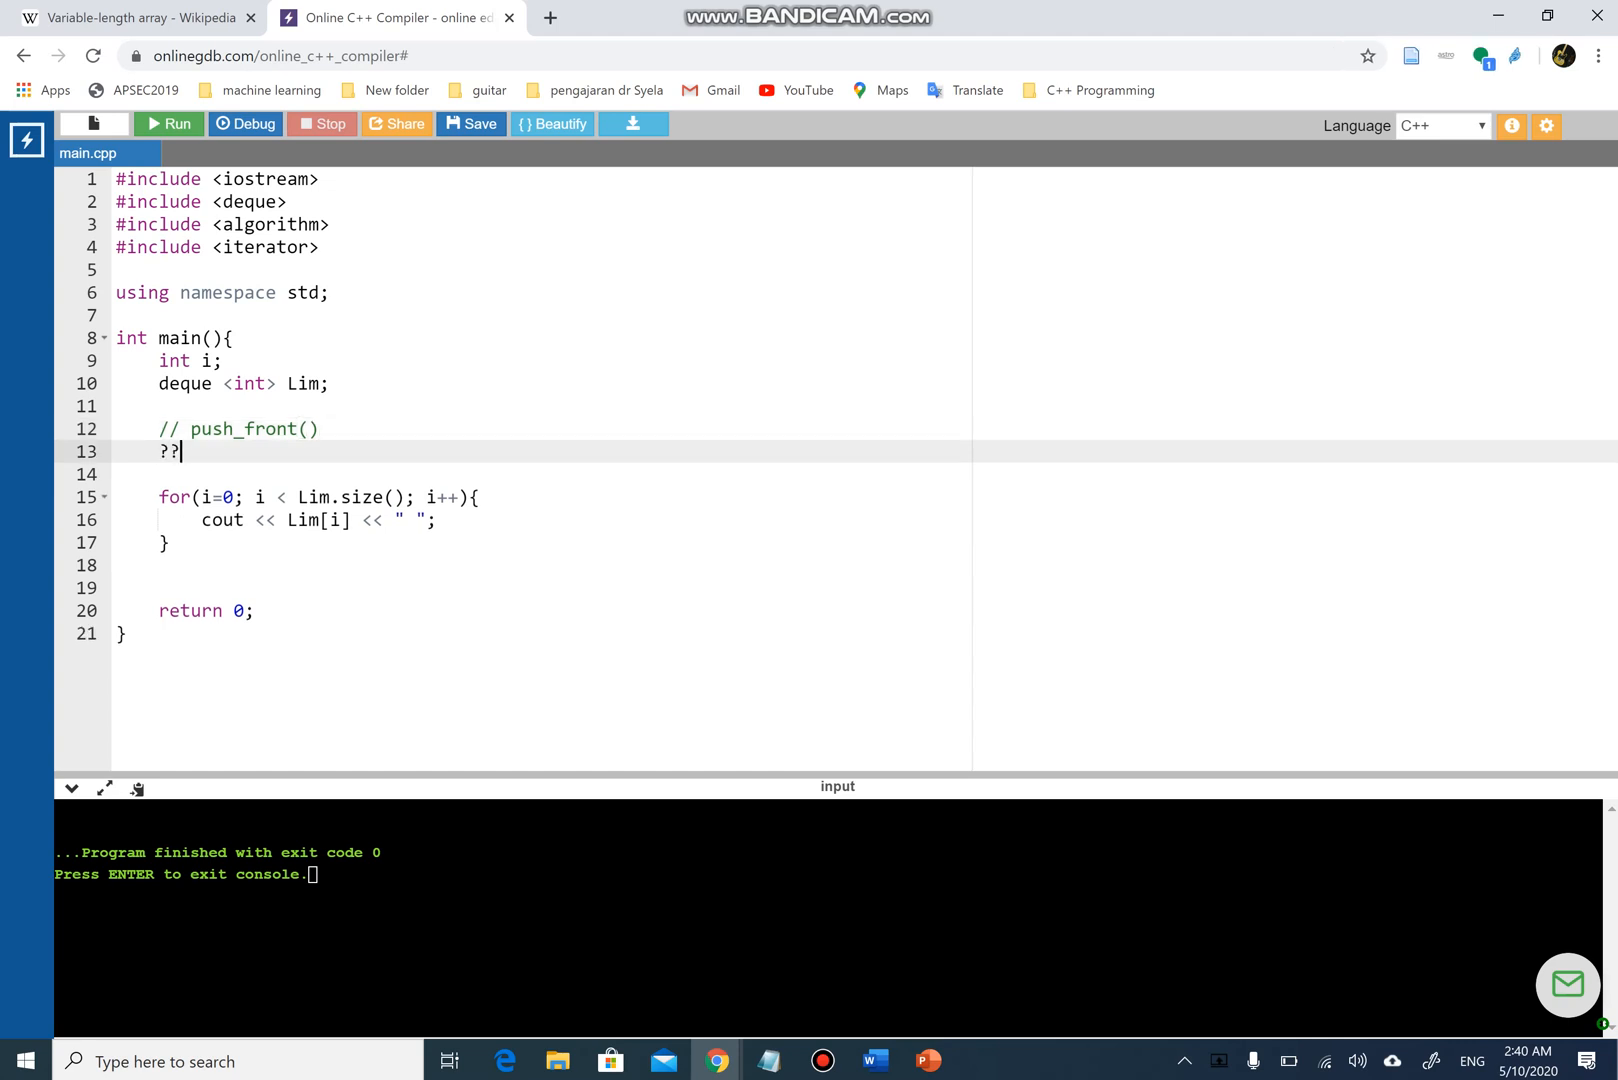
text(//)
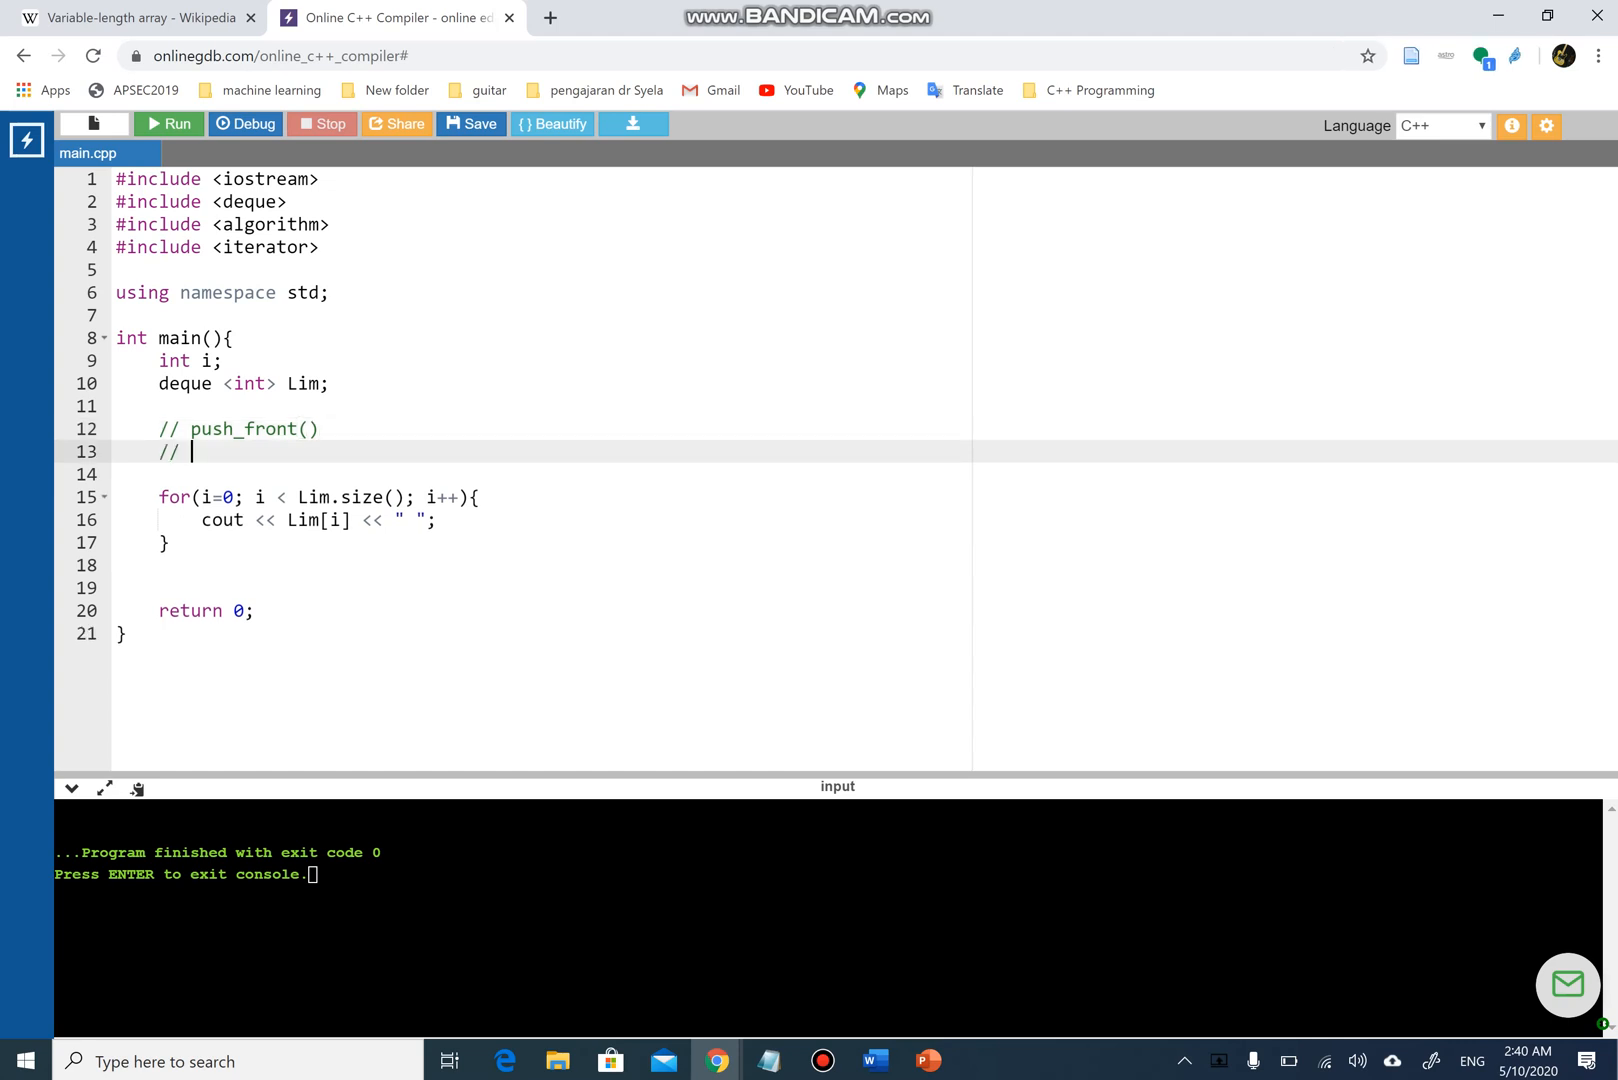
text(push)
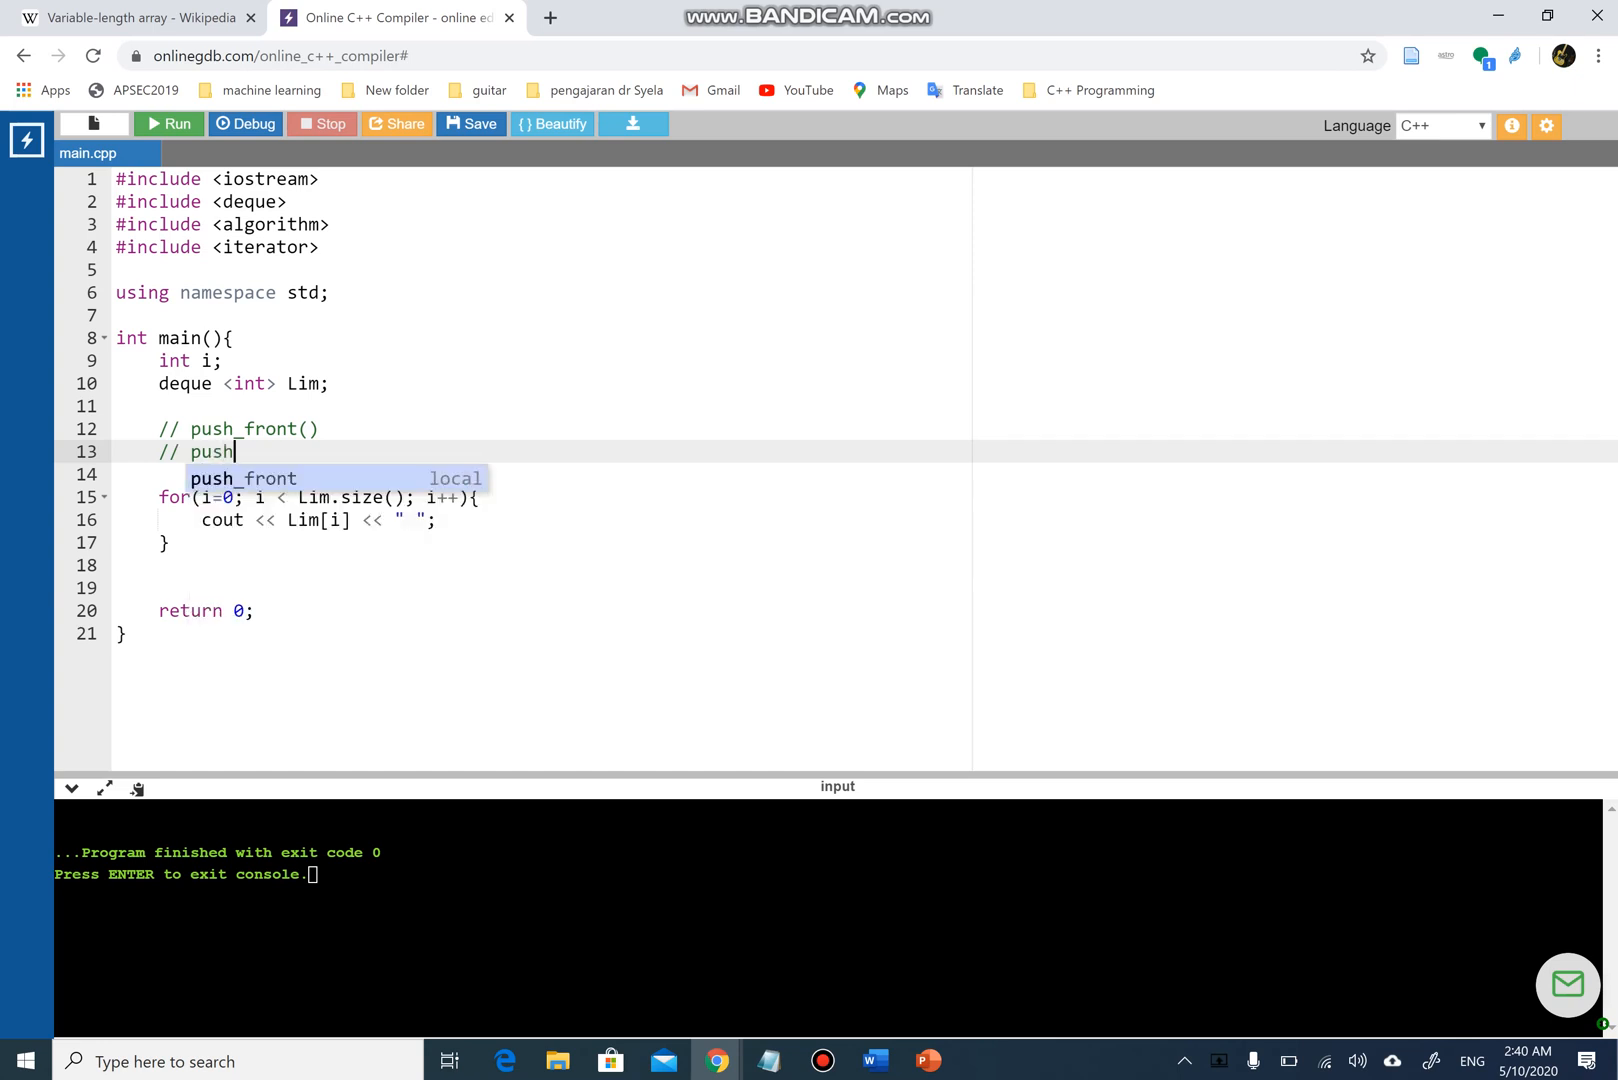
text(_back()
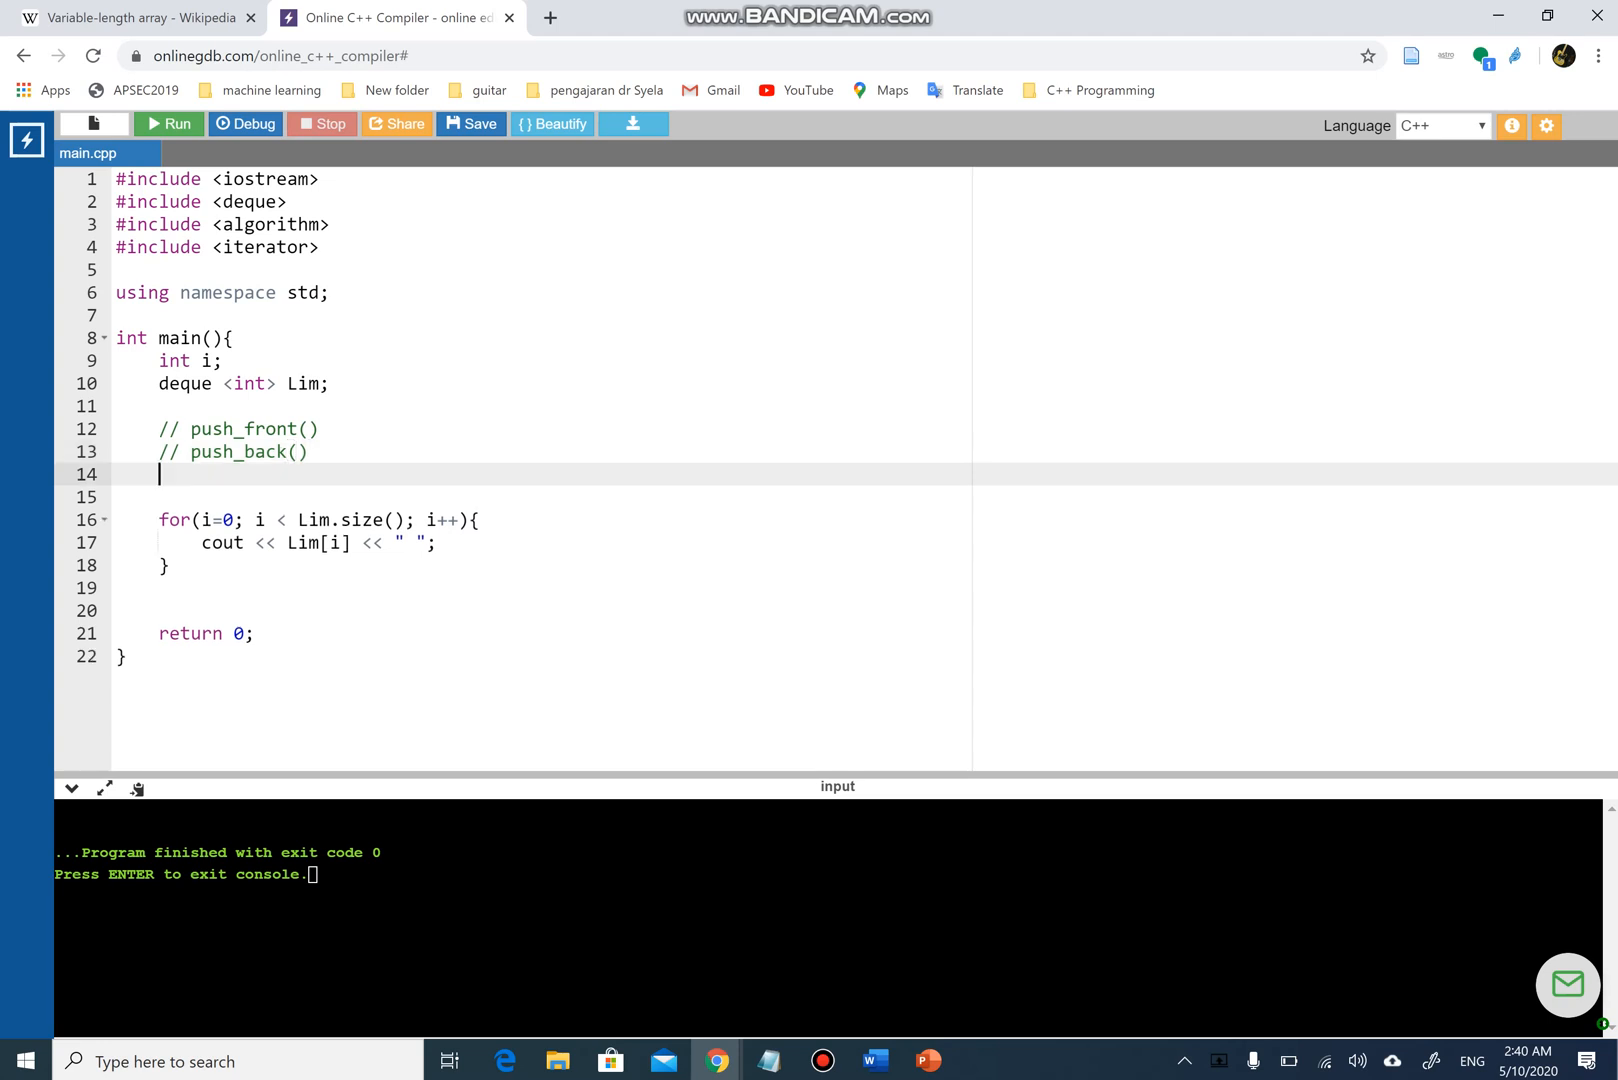
- Add // pop_front() and // pop_back() comments and open a blank line above them
text(// p)
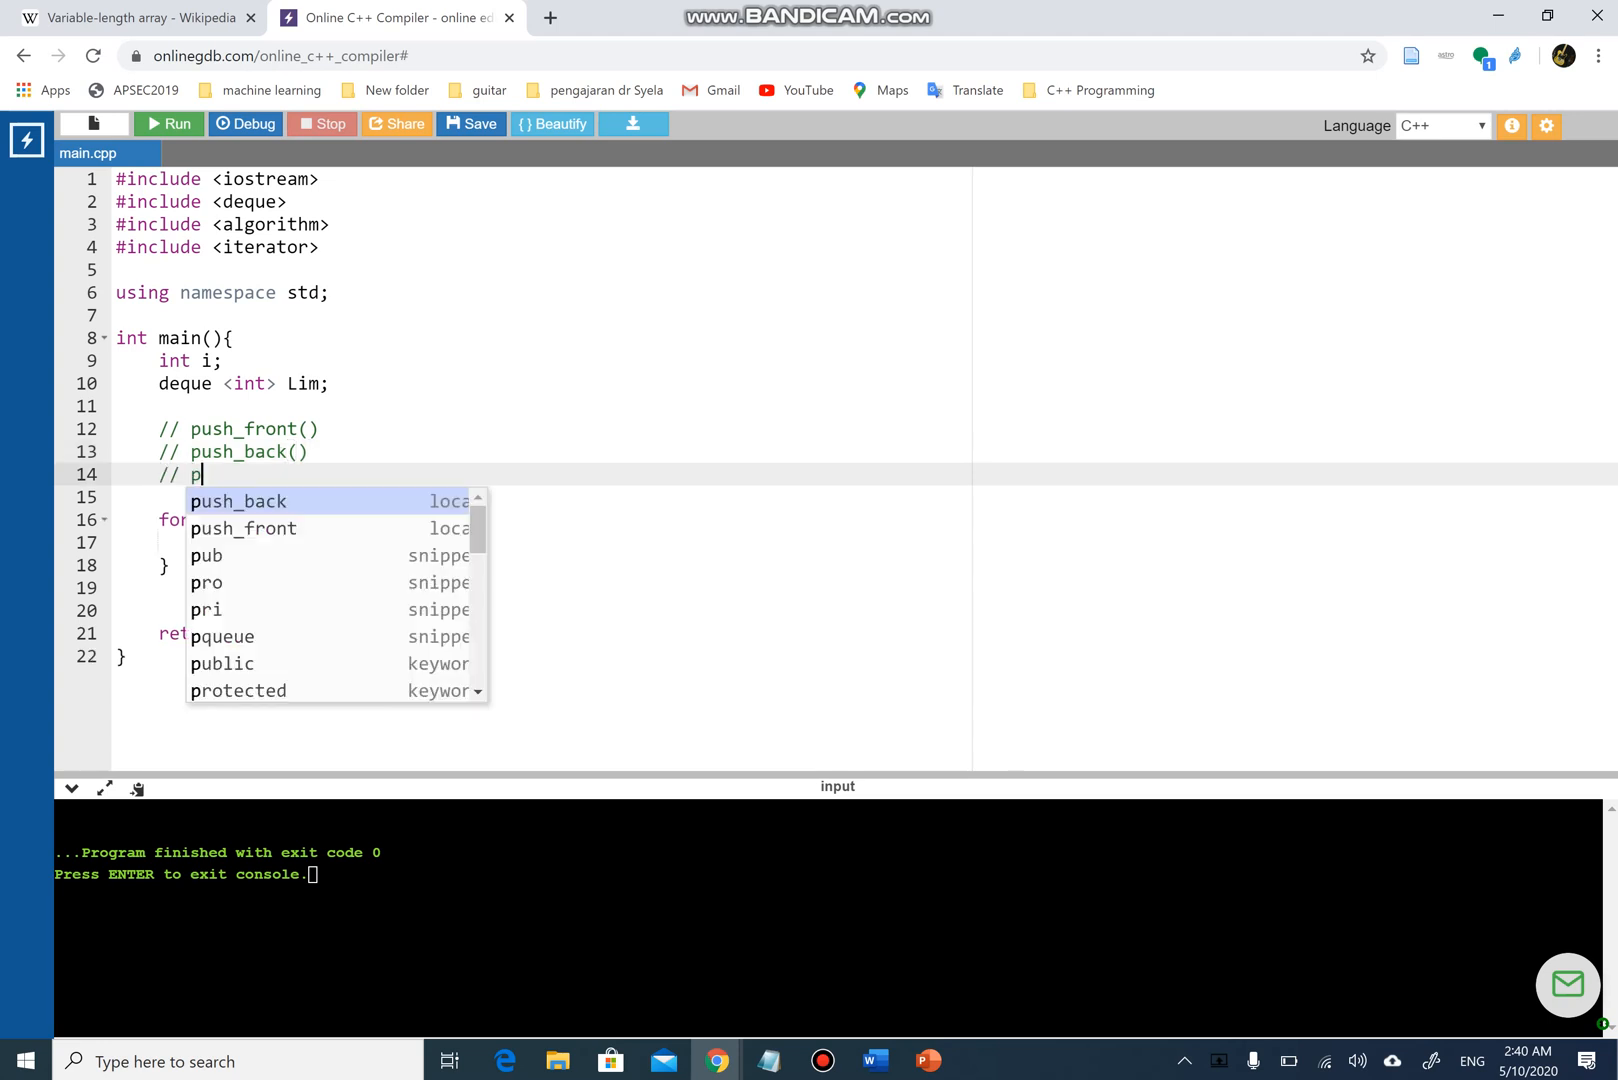
text(op_front()
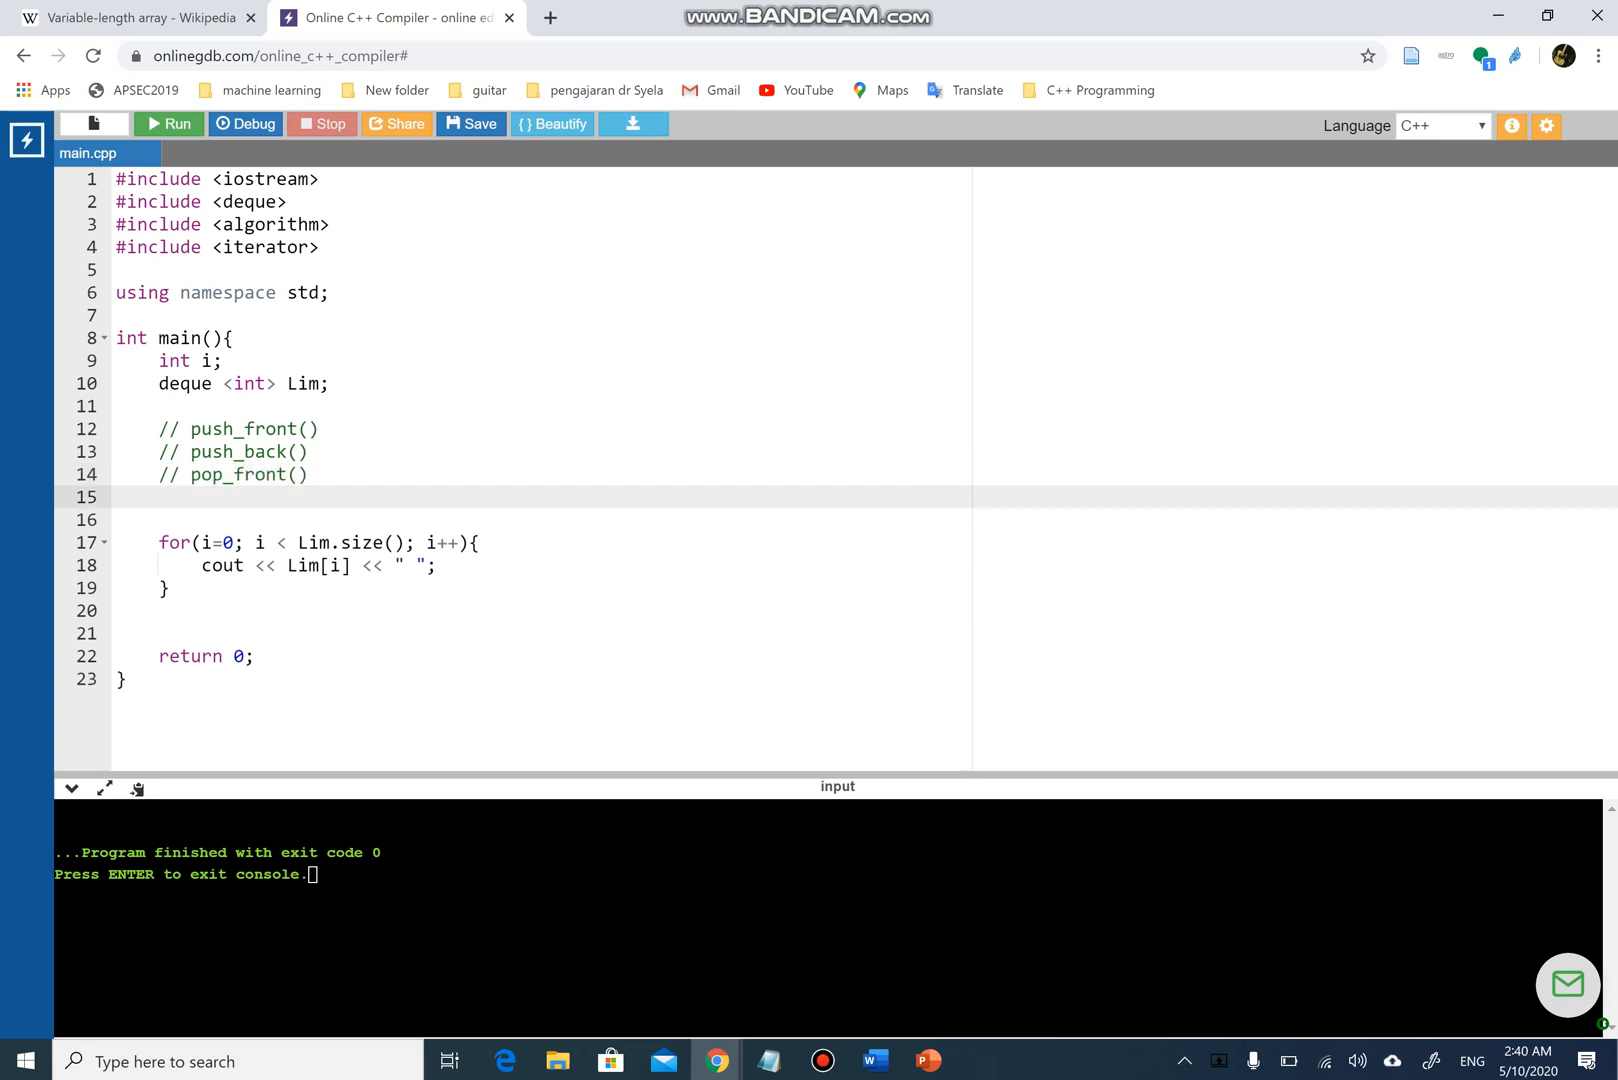
text(// pop)
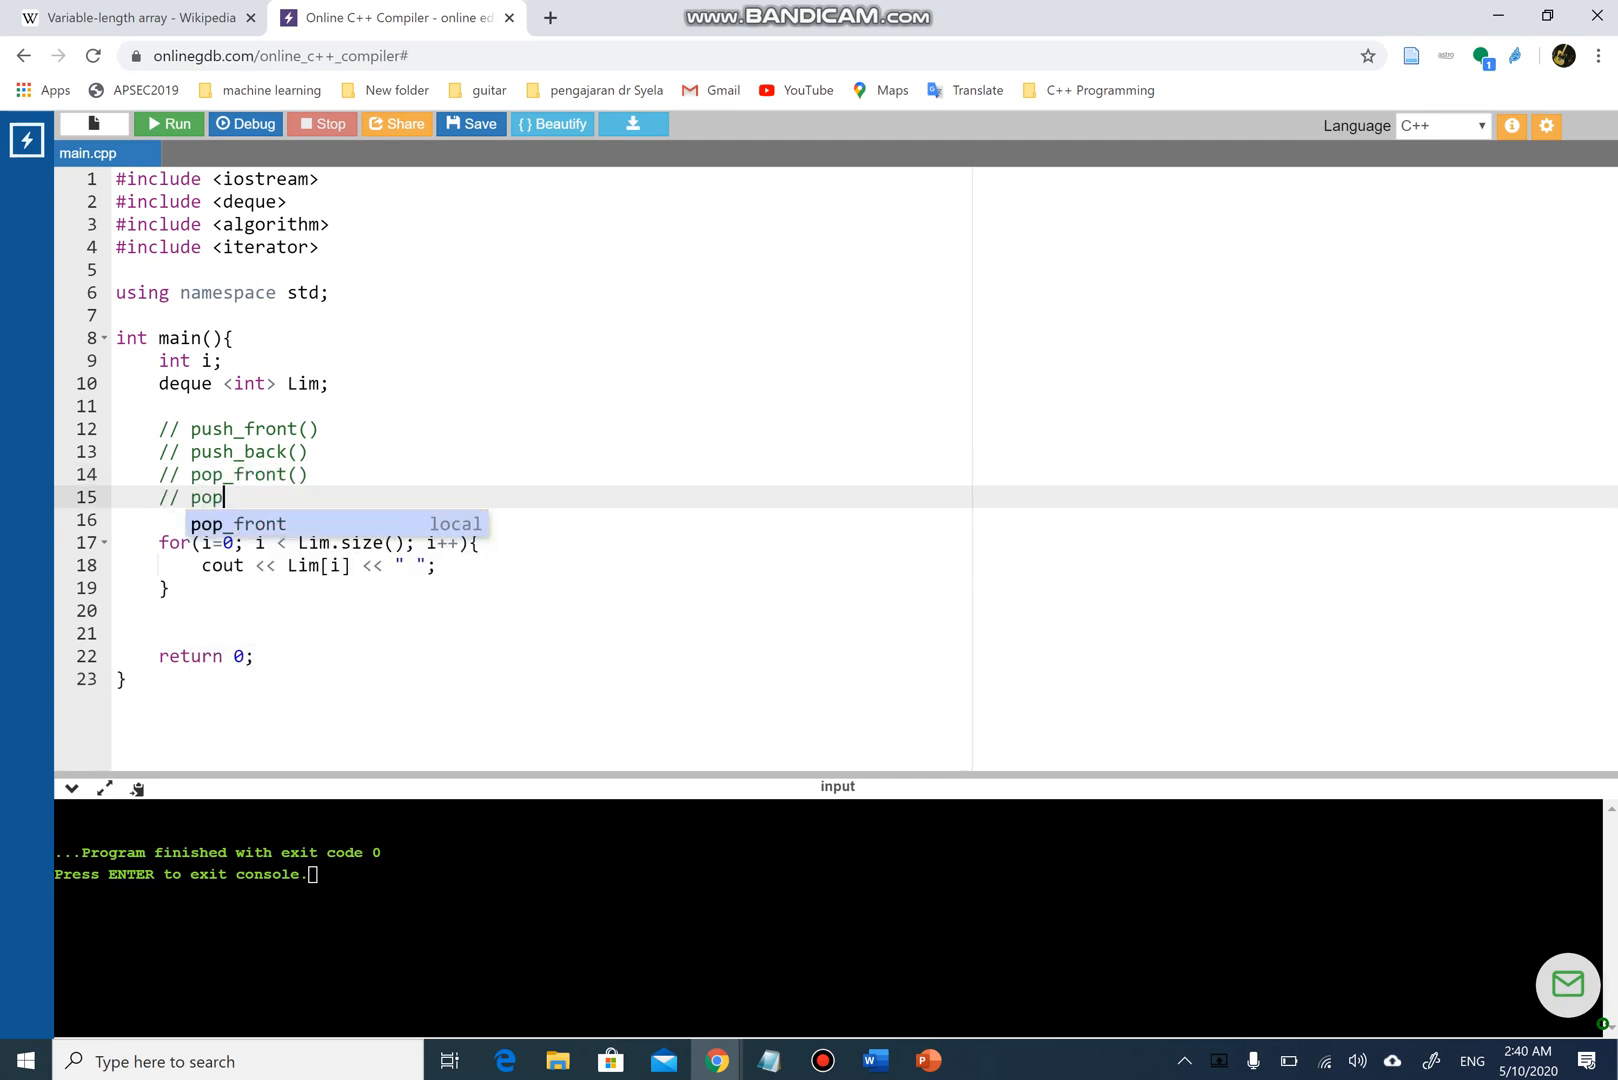
text(_back)
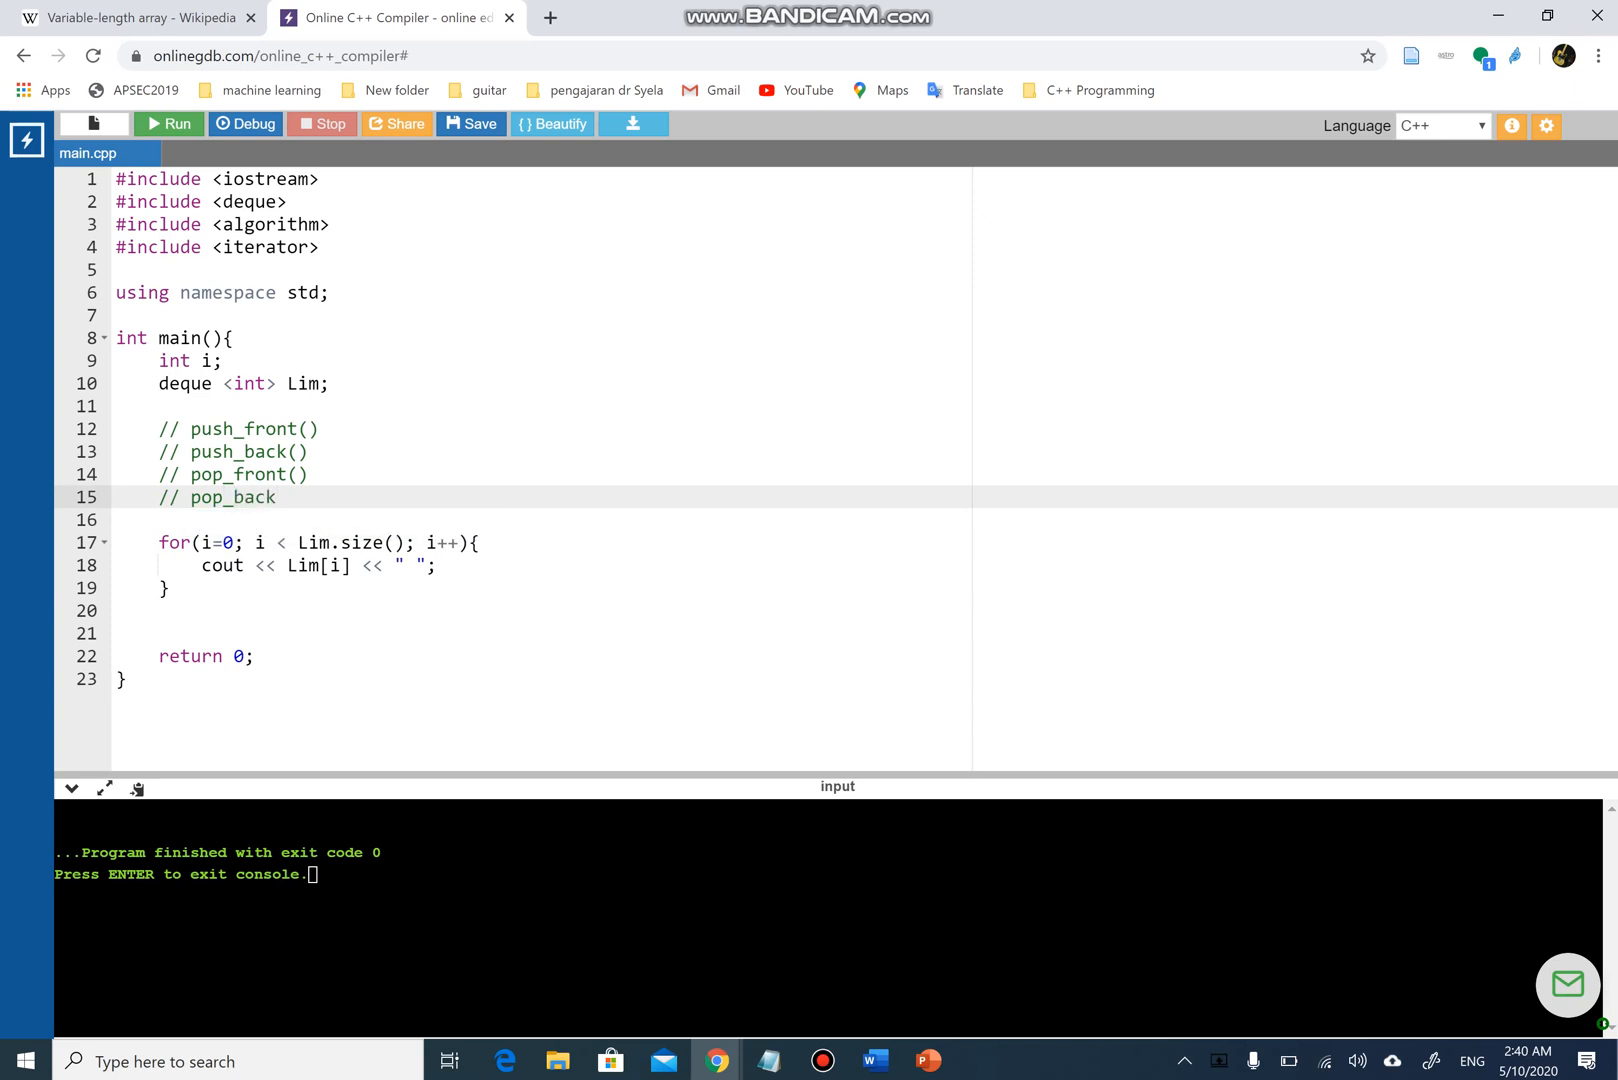
text(())
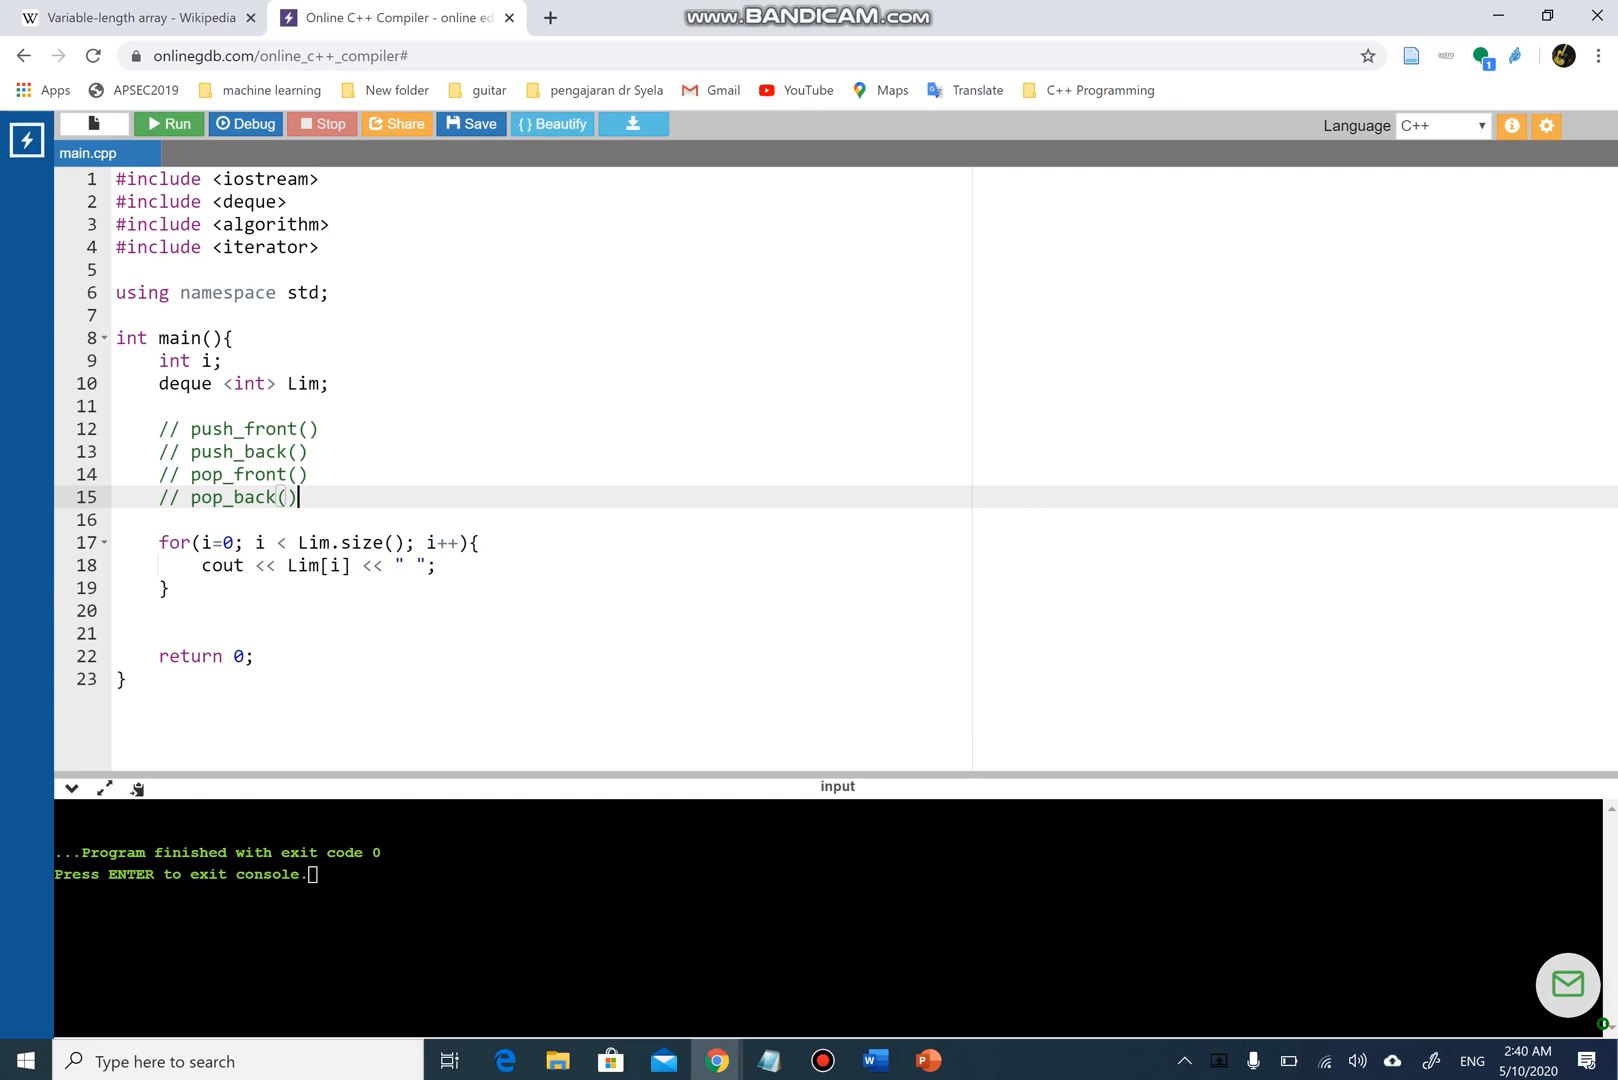
key(Enter)
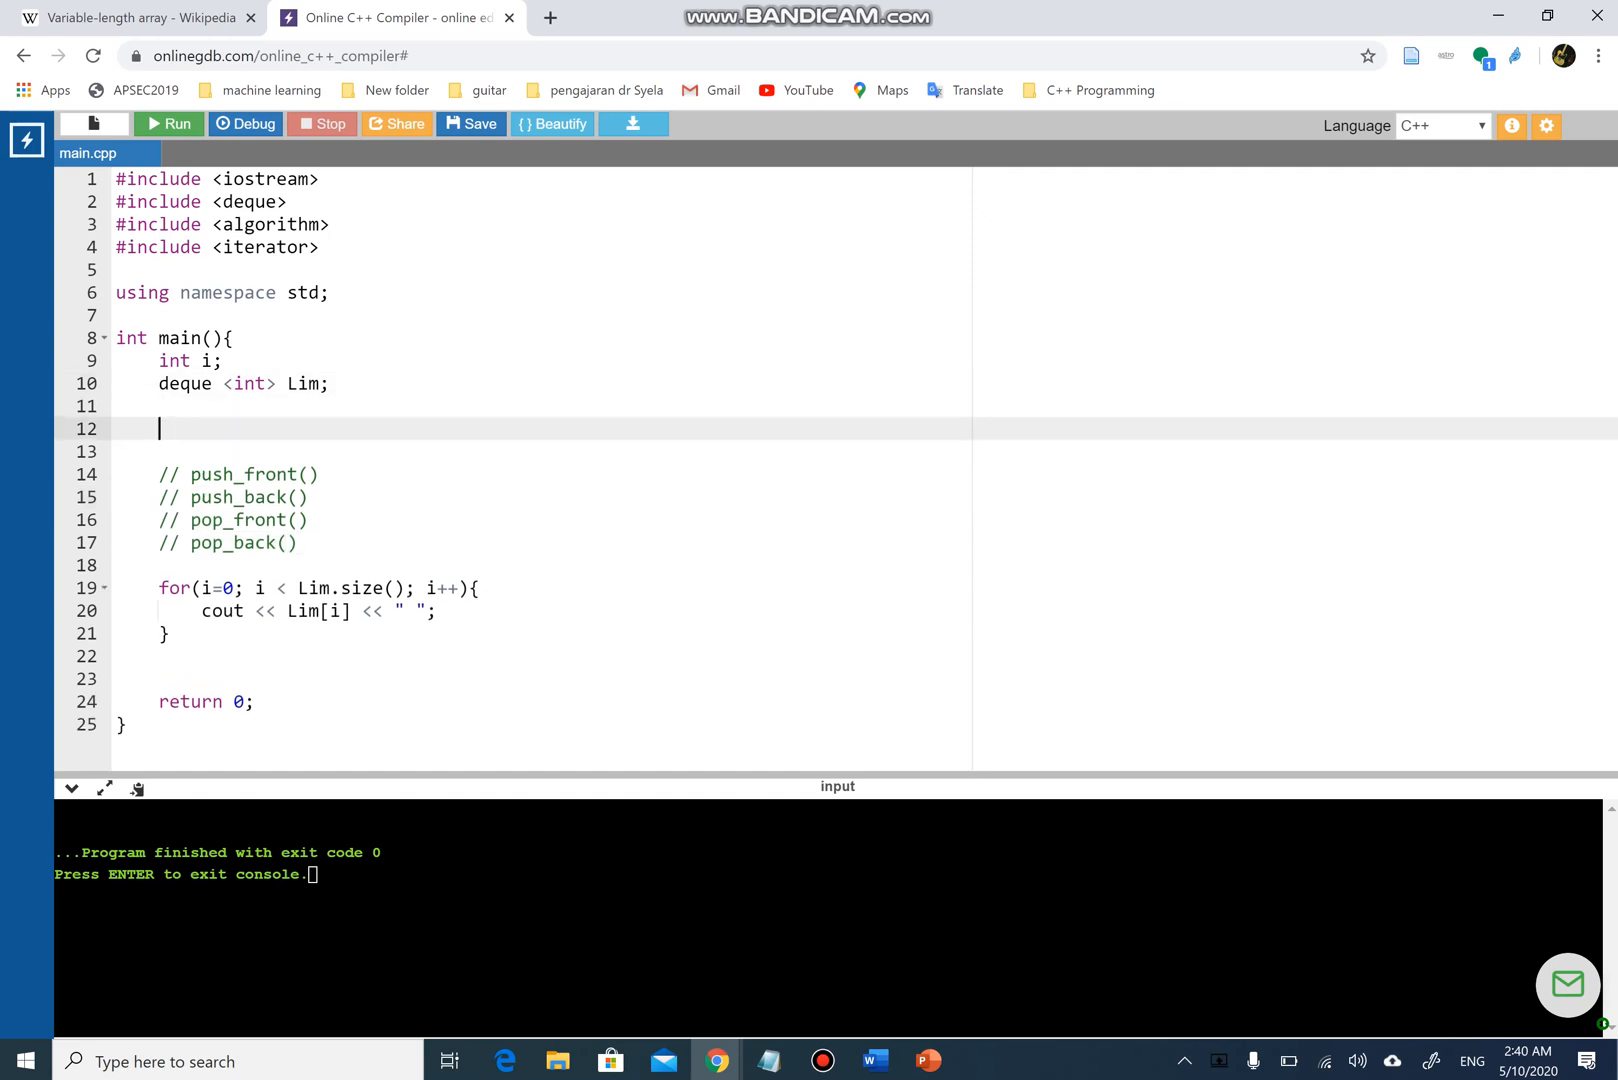
- Add Lim.push_front(3); below the declarations, then start a new line
text(Li)
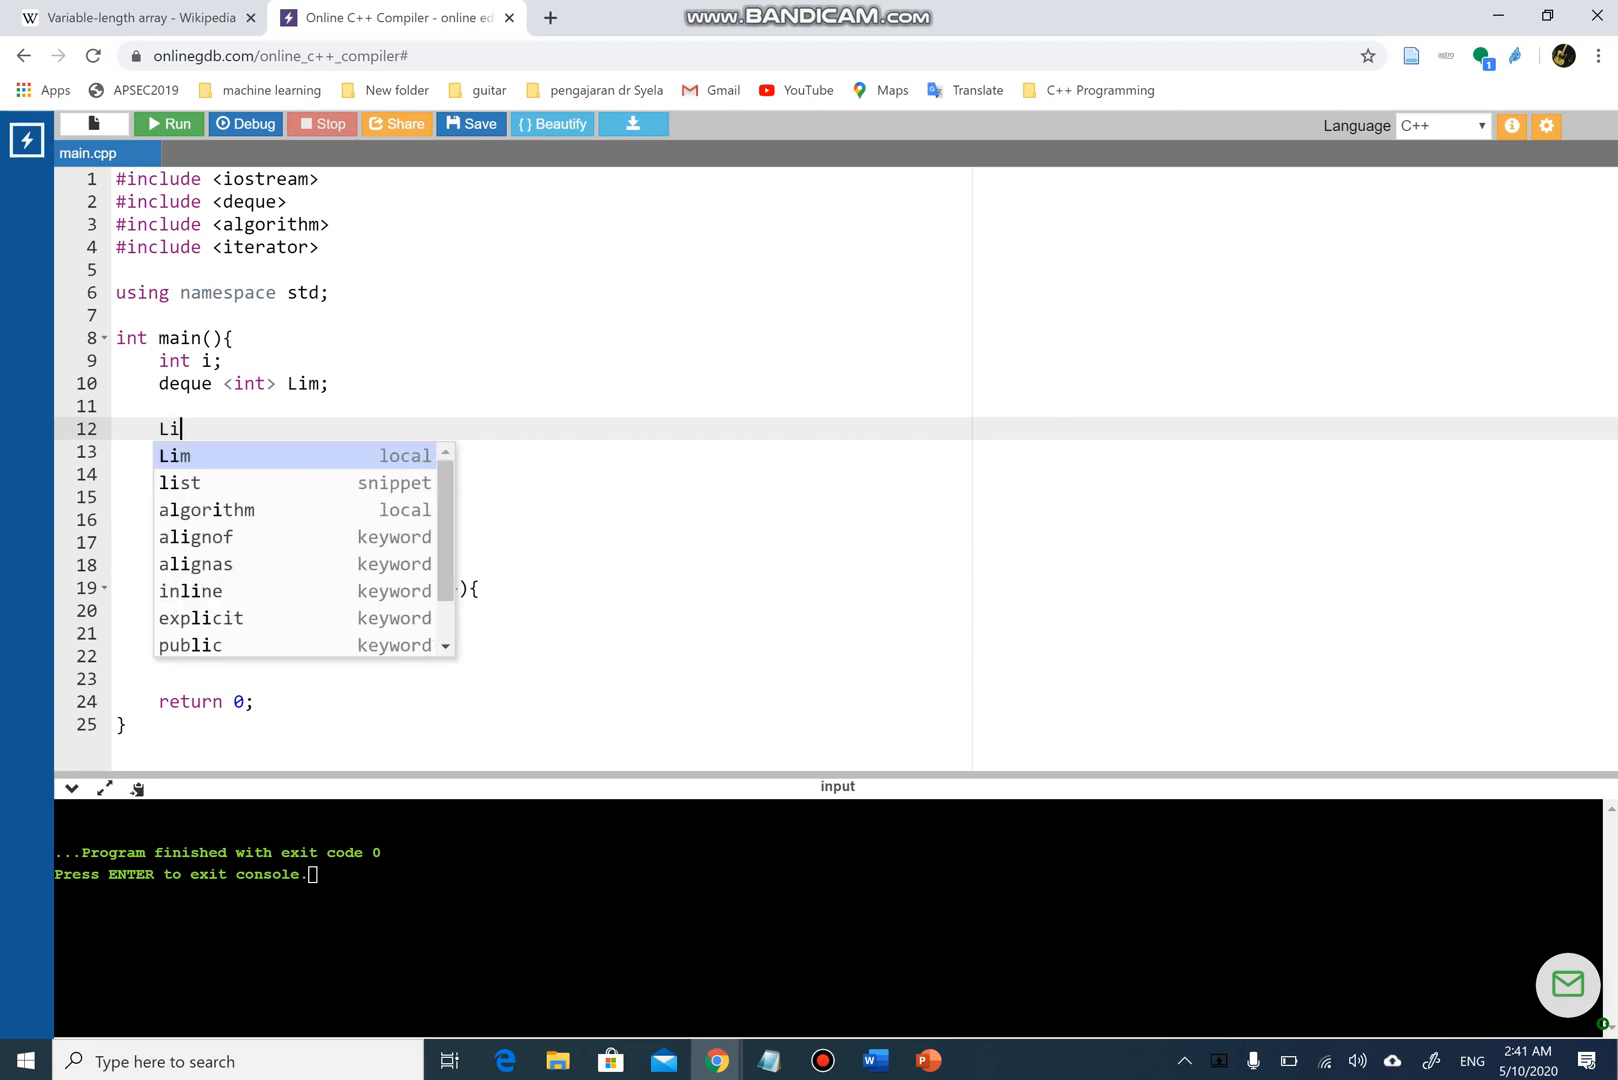
text(m.p)
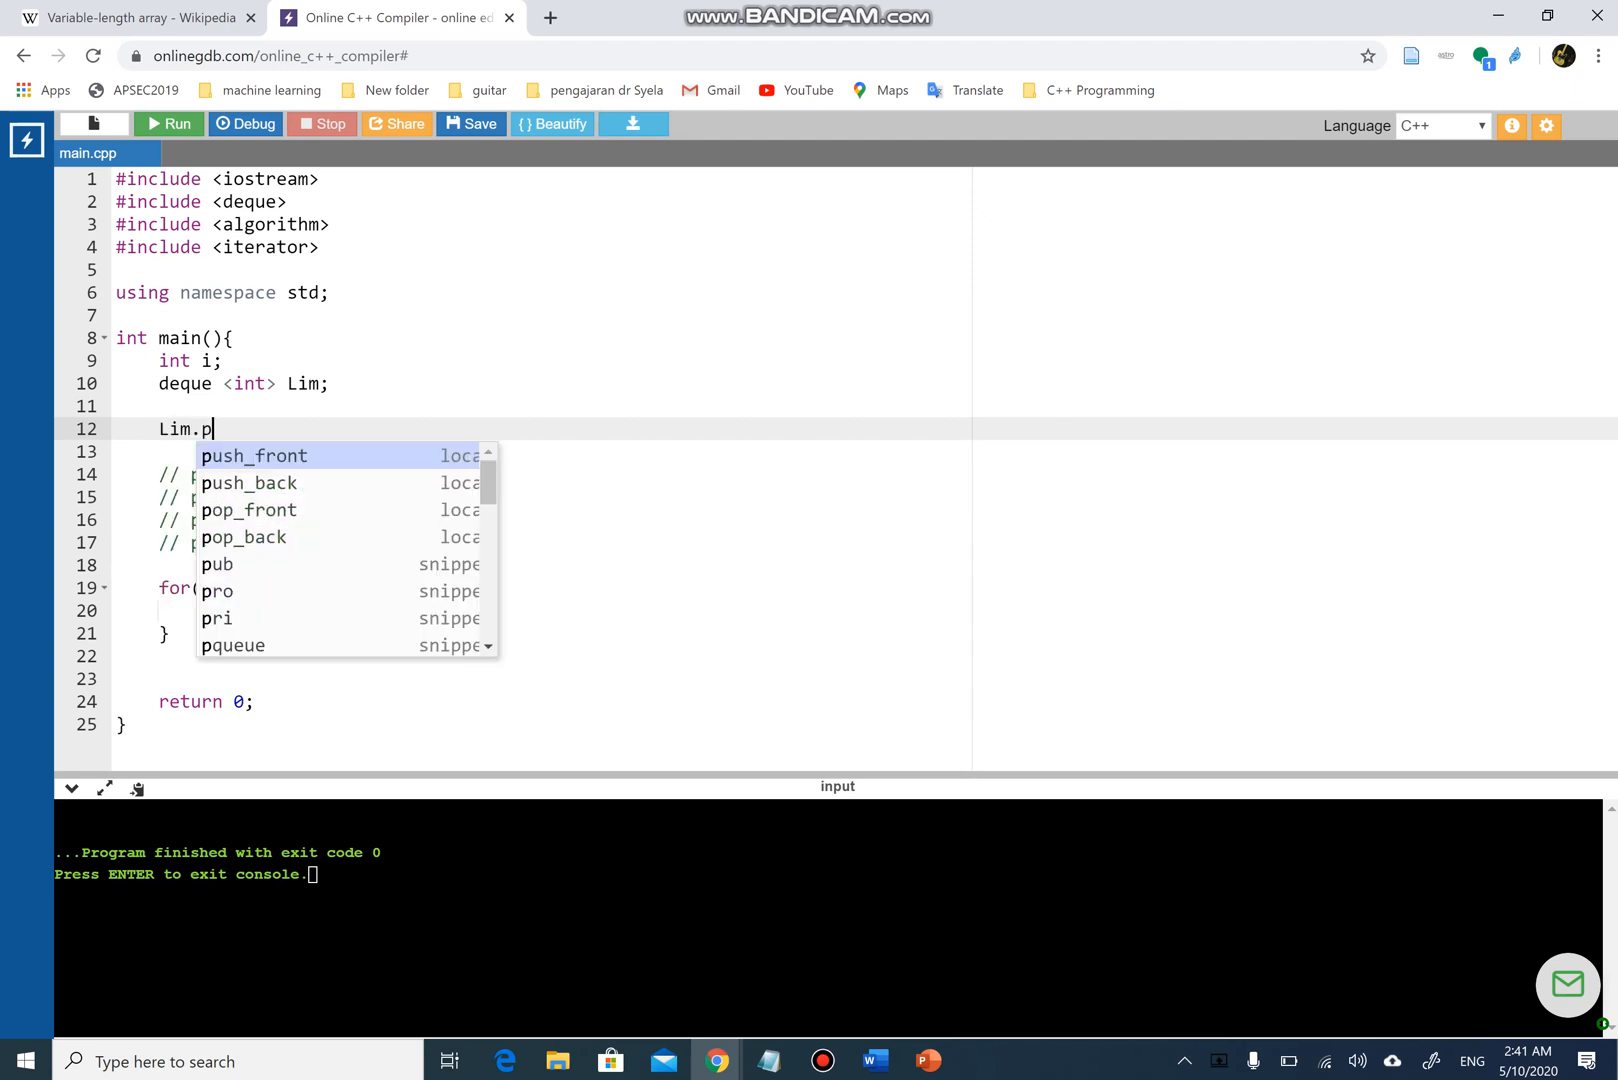
click(253, 456)
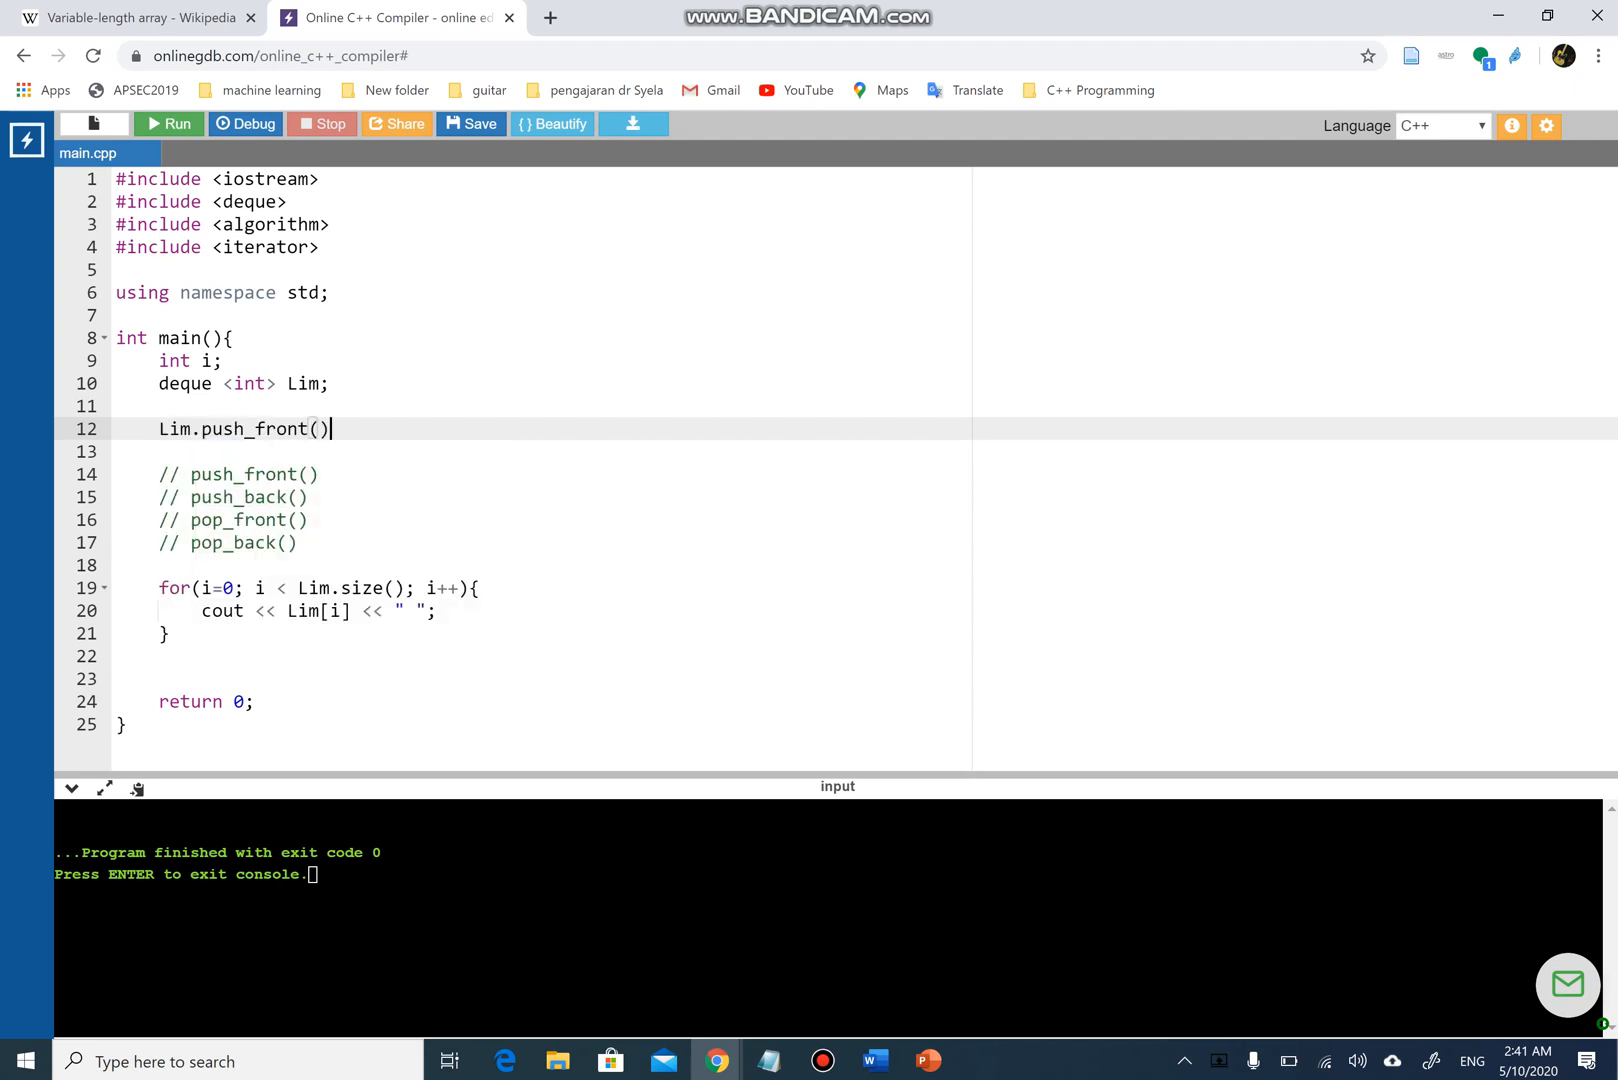
text(;)
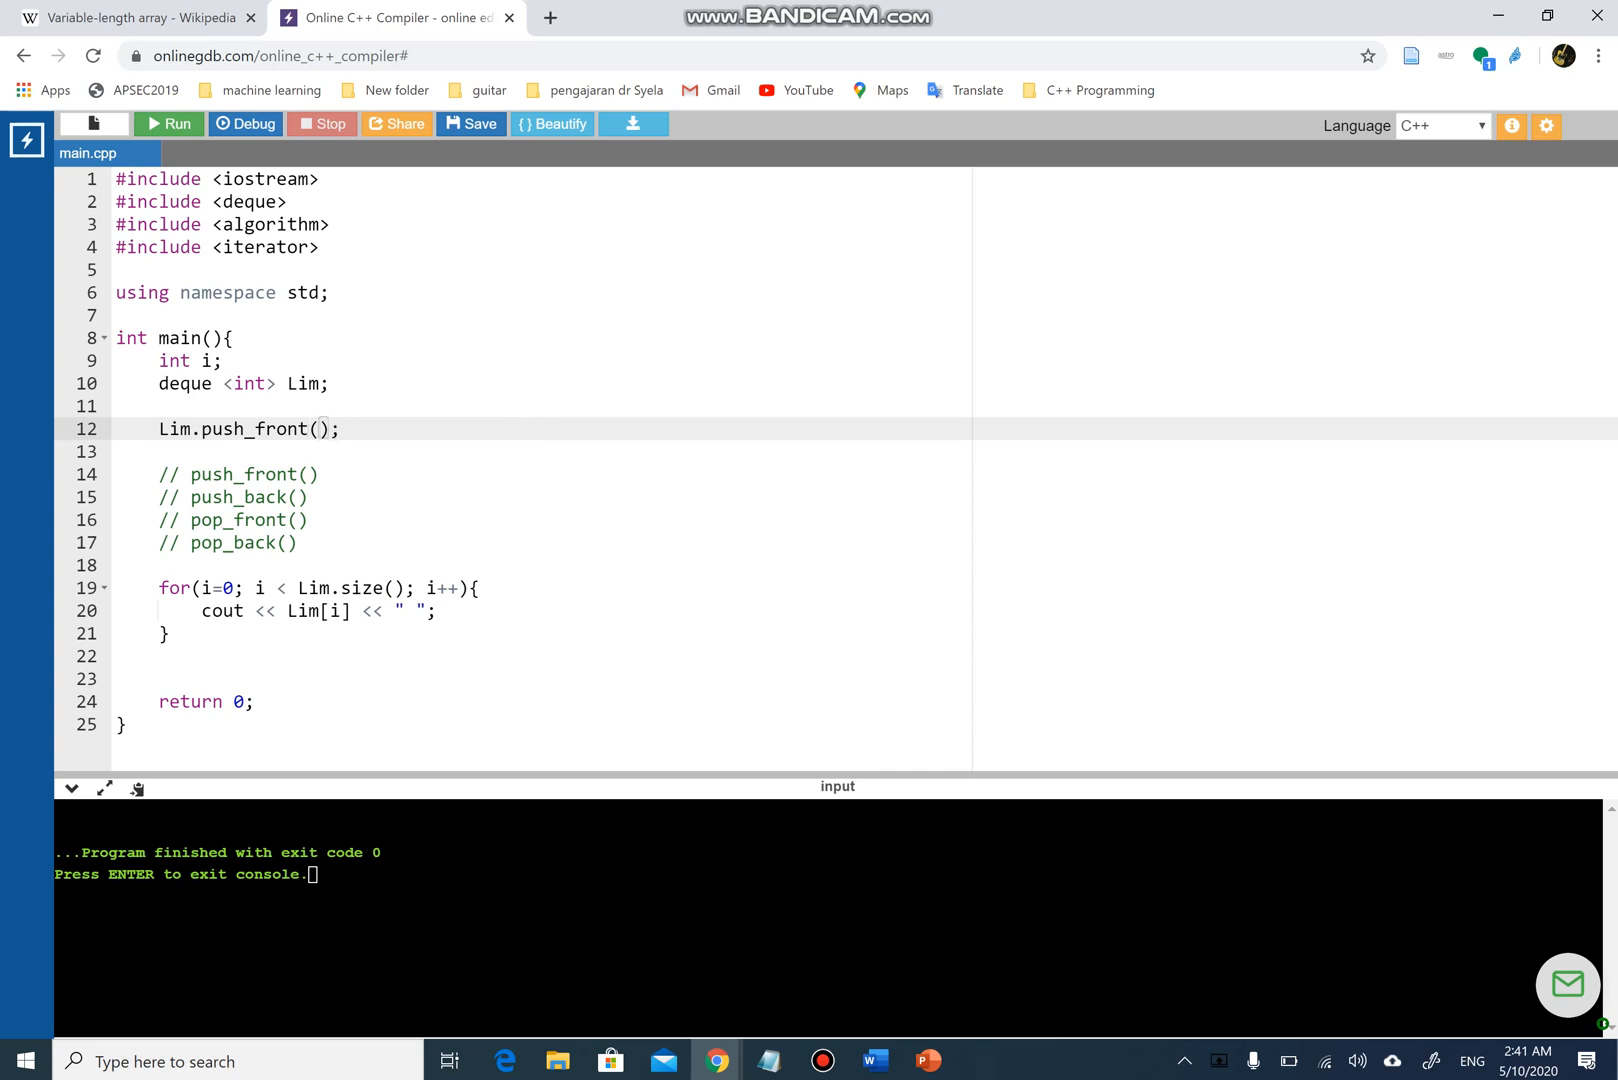
text(3)
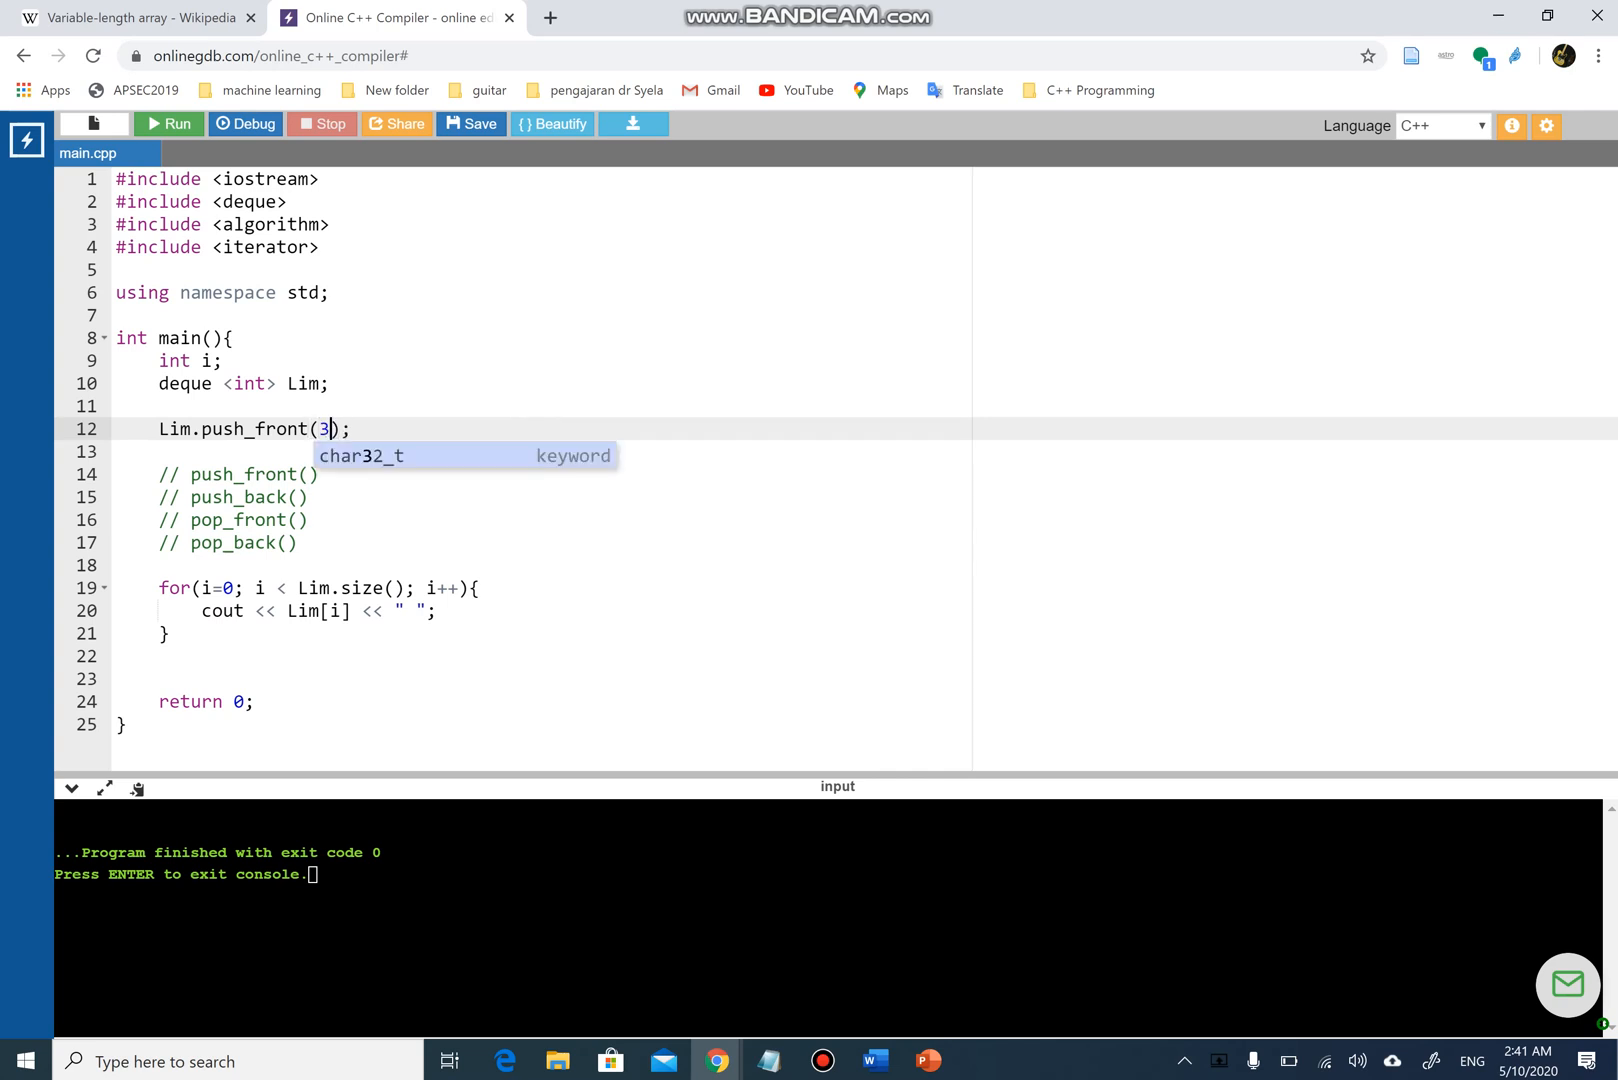
key(enter)
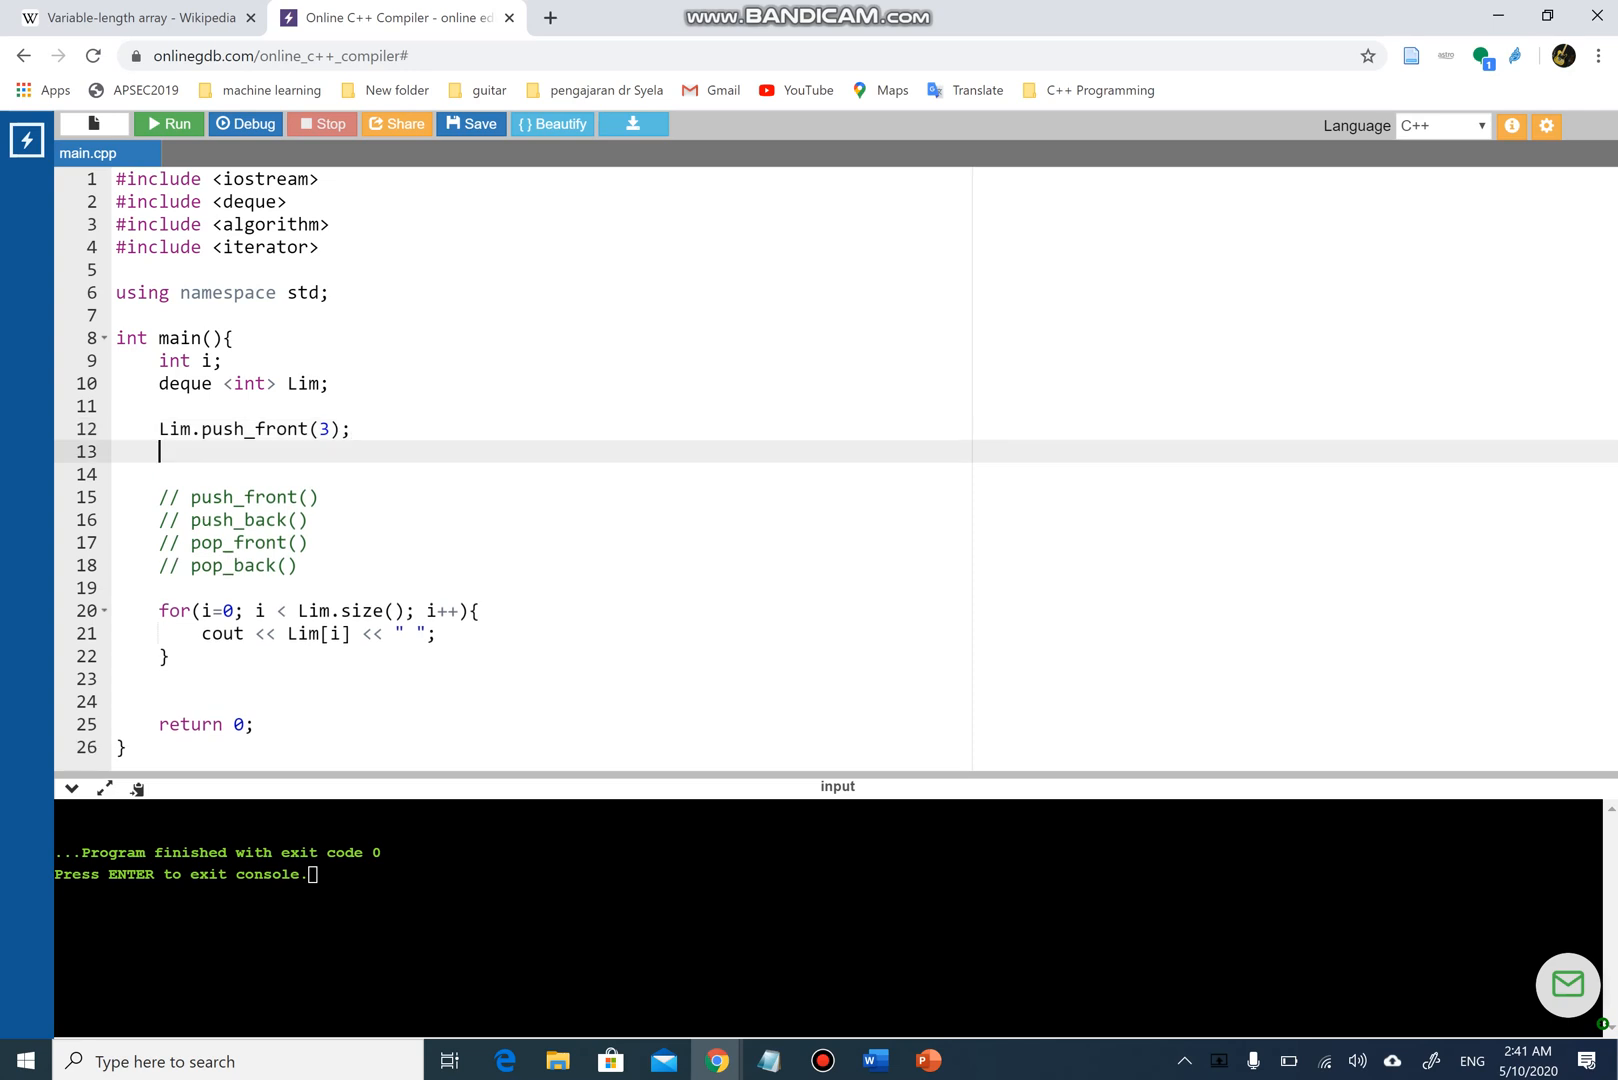
- Add push_front calls inserting 5 and then 8 into Lim
text(Lim)
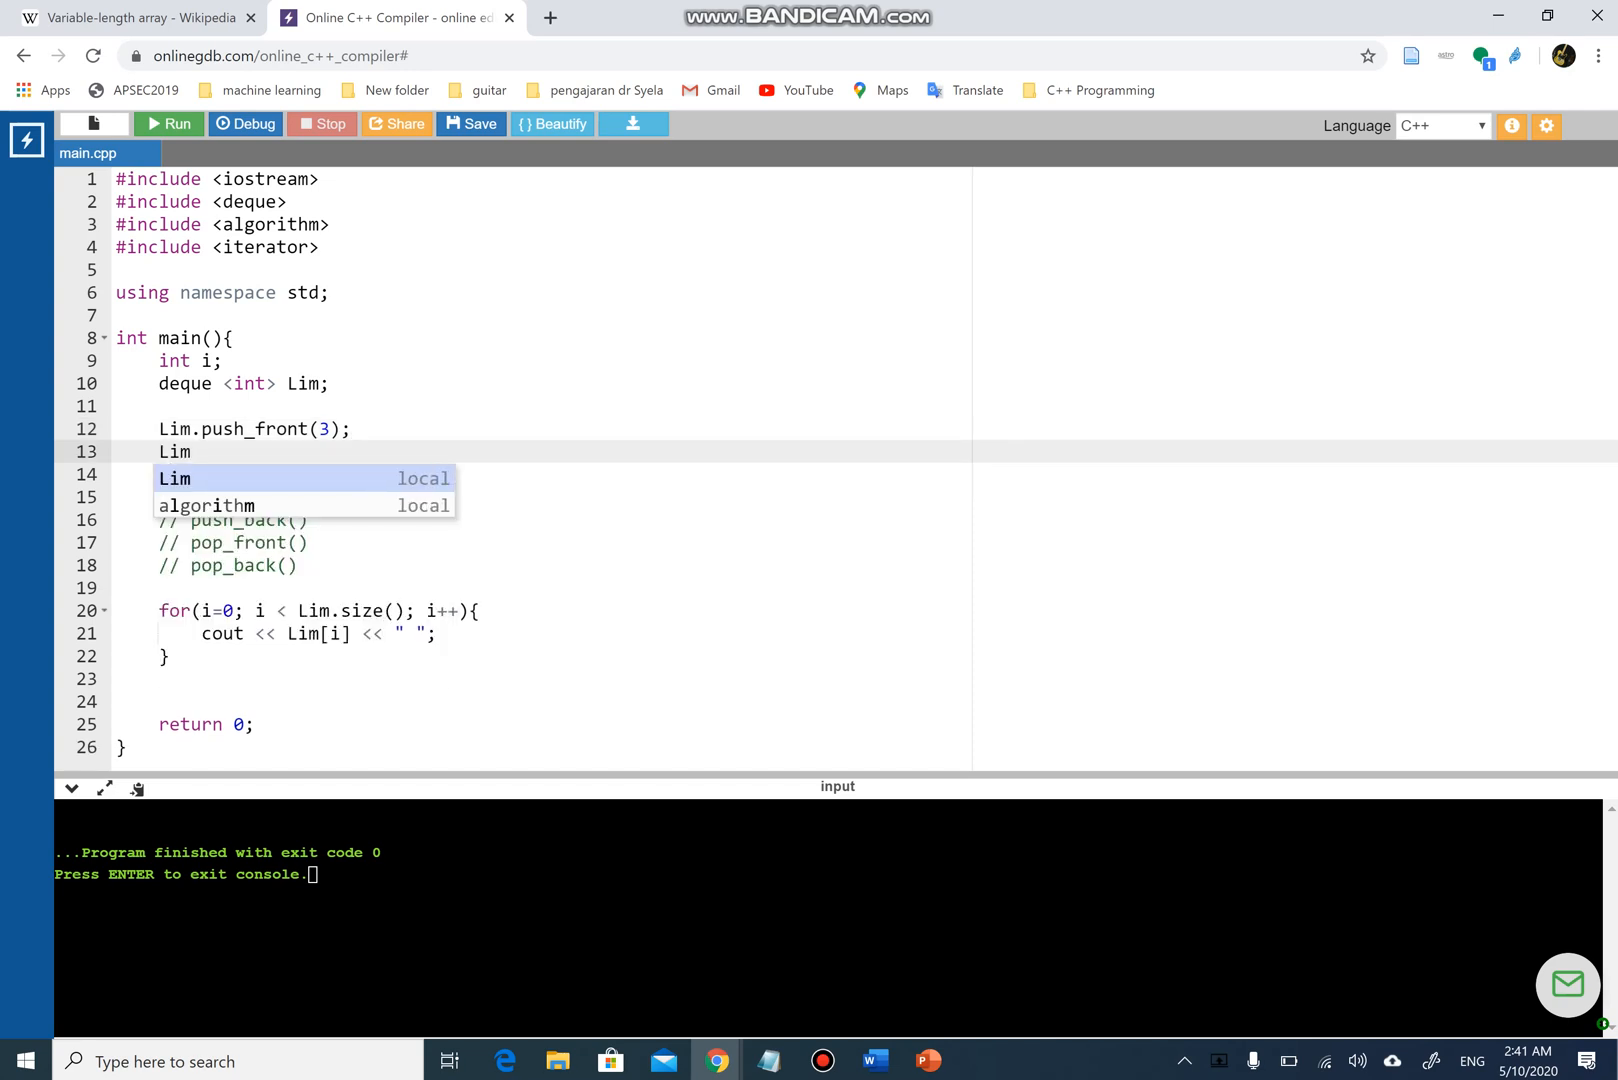
text(.push_front)
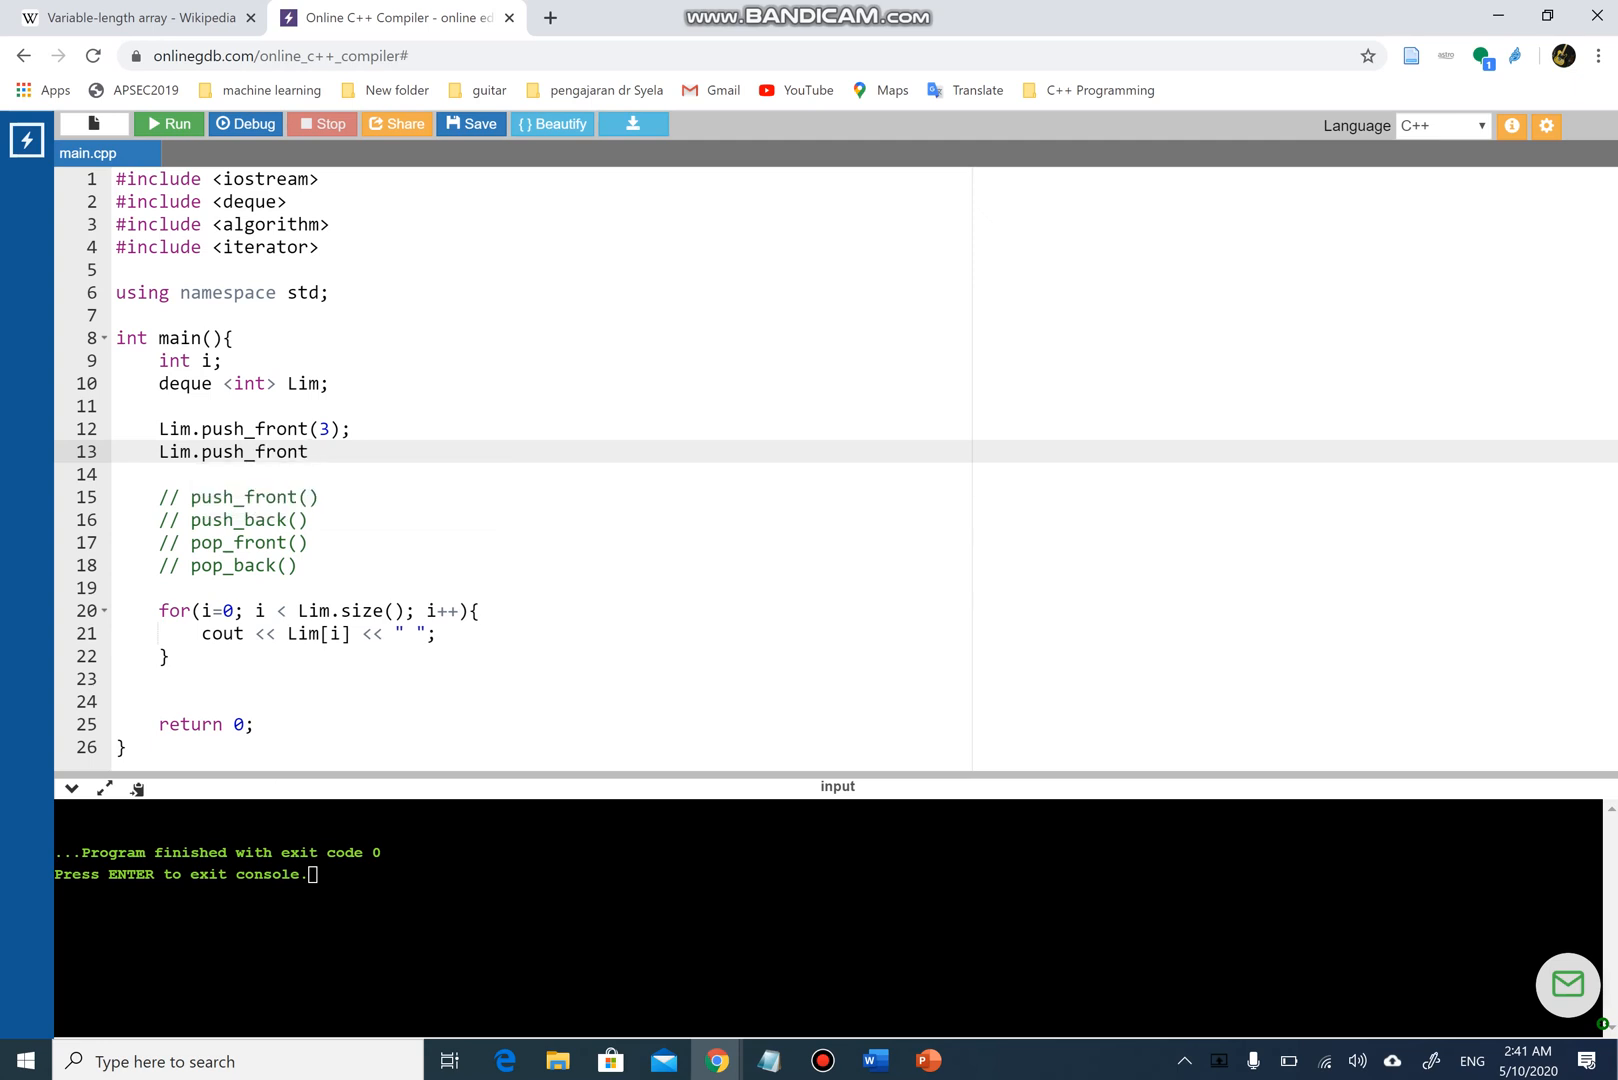
text((5);)
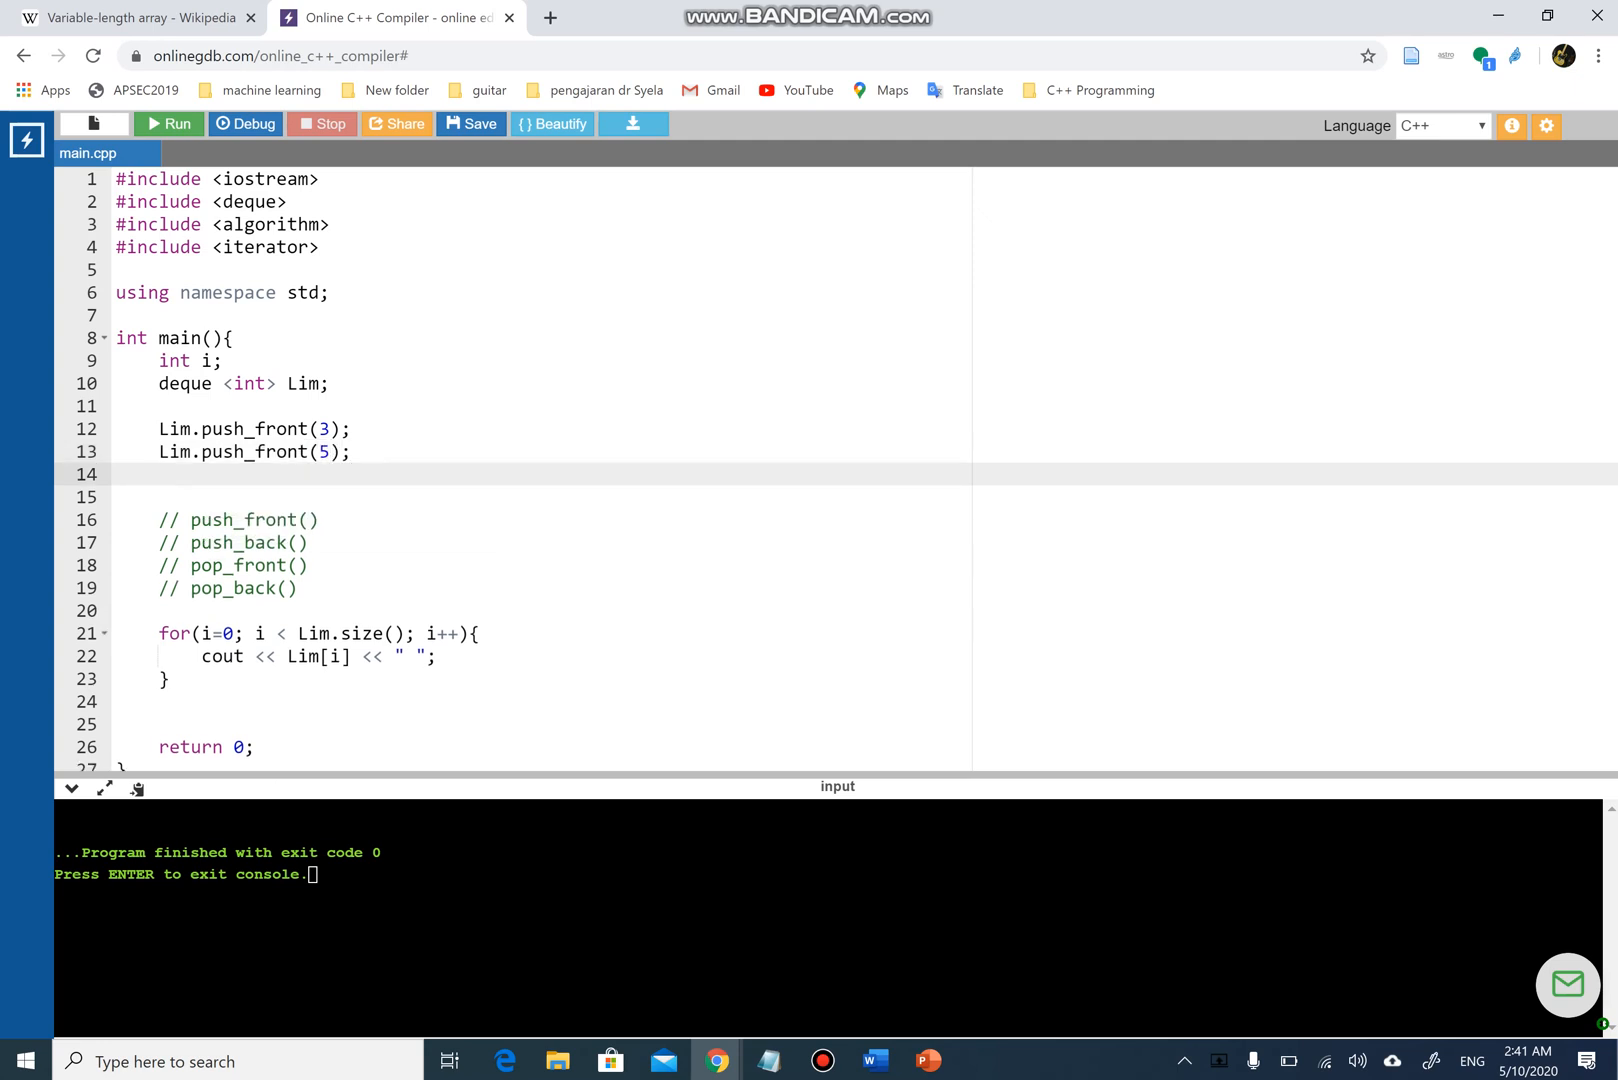
text(Lim.p)
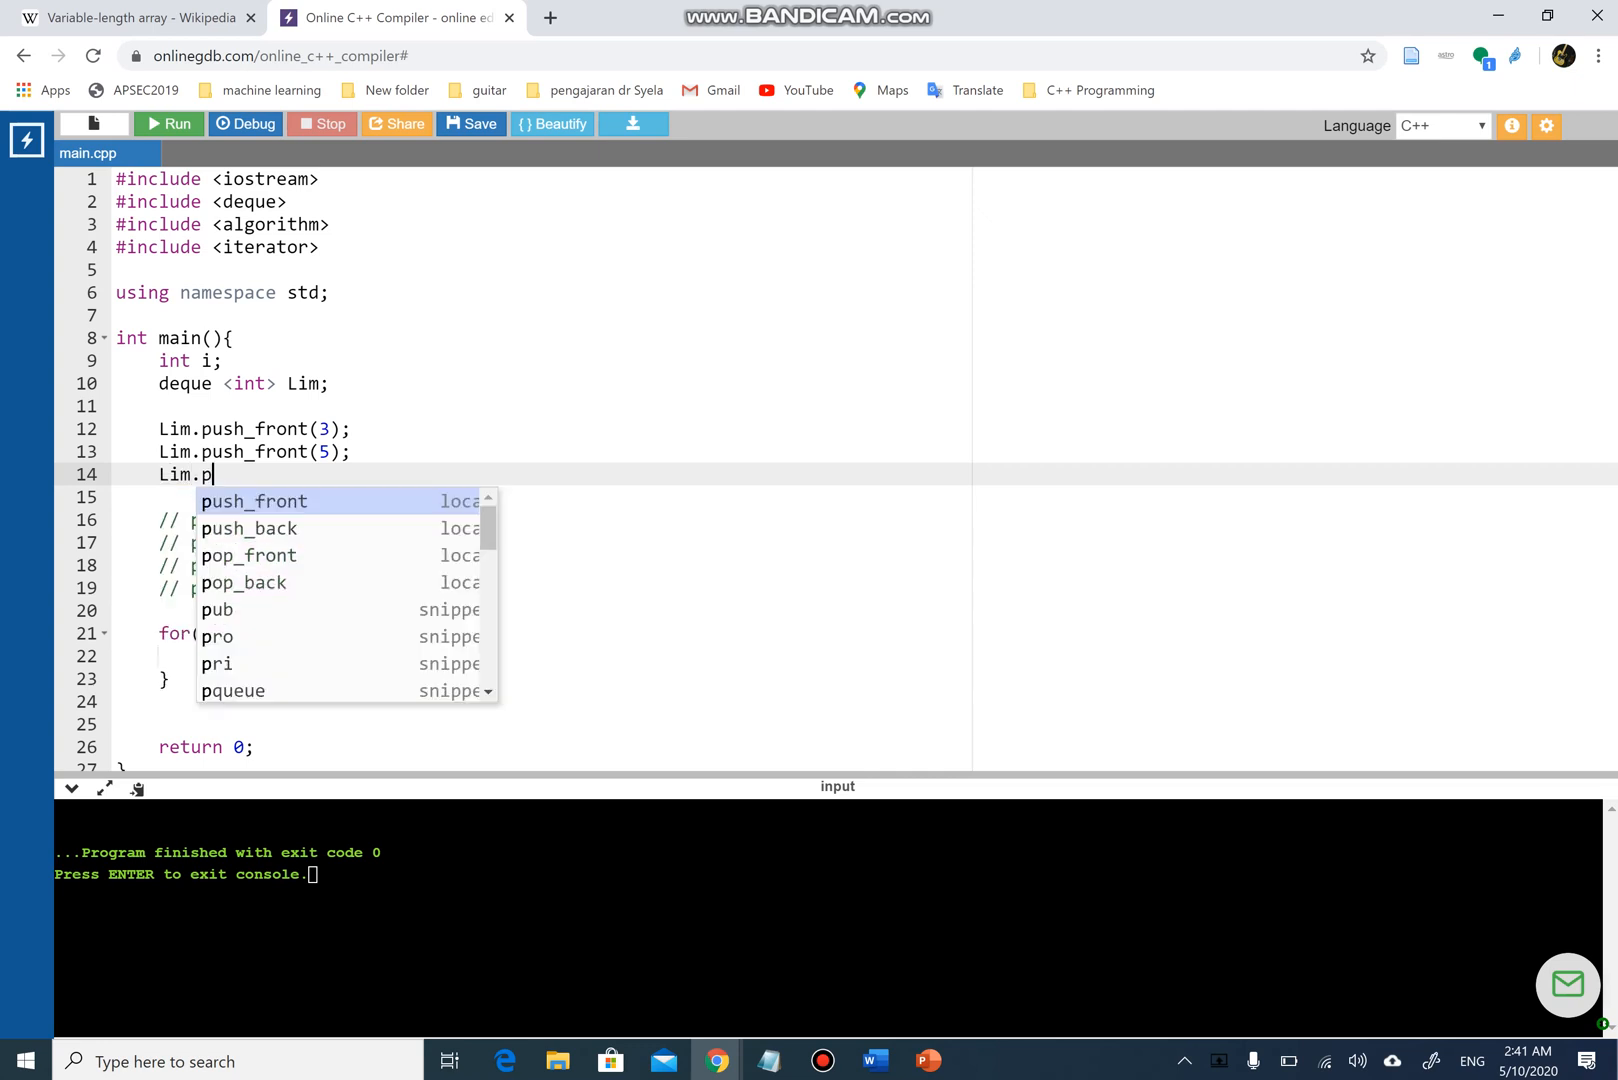
click(253, 501)
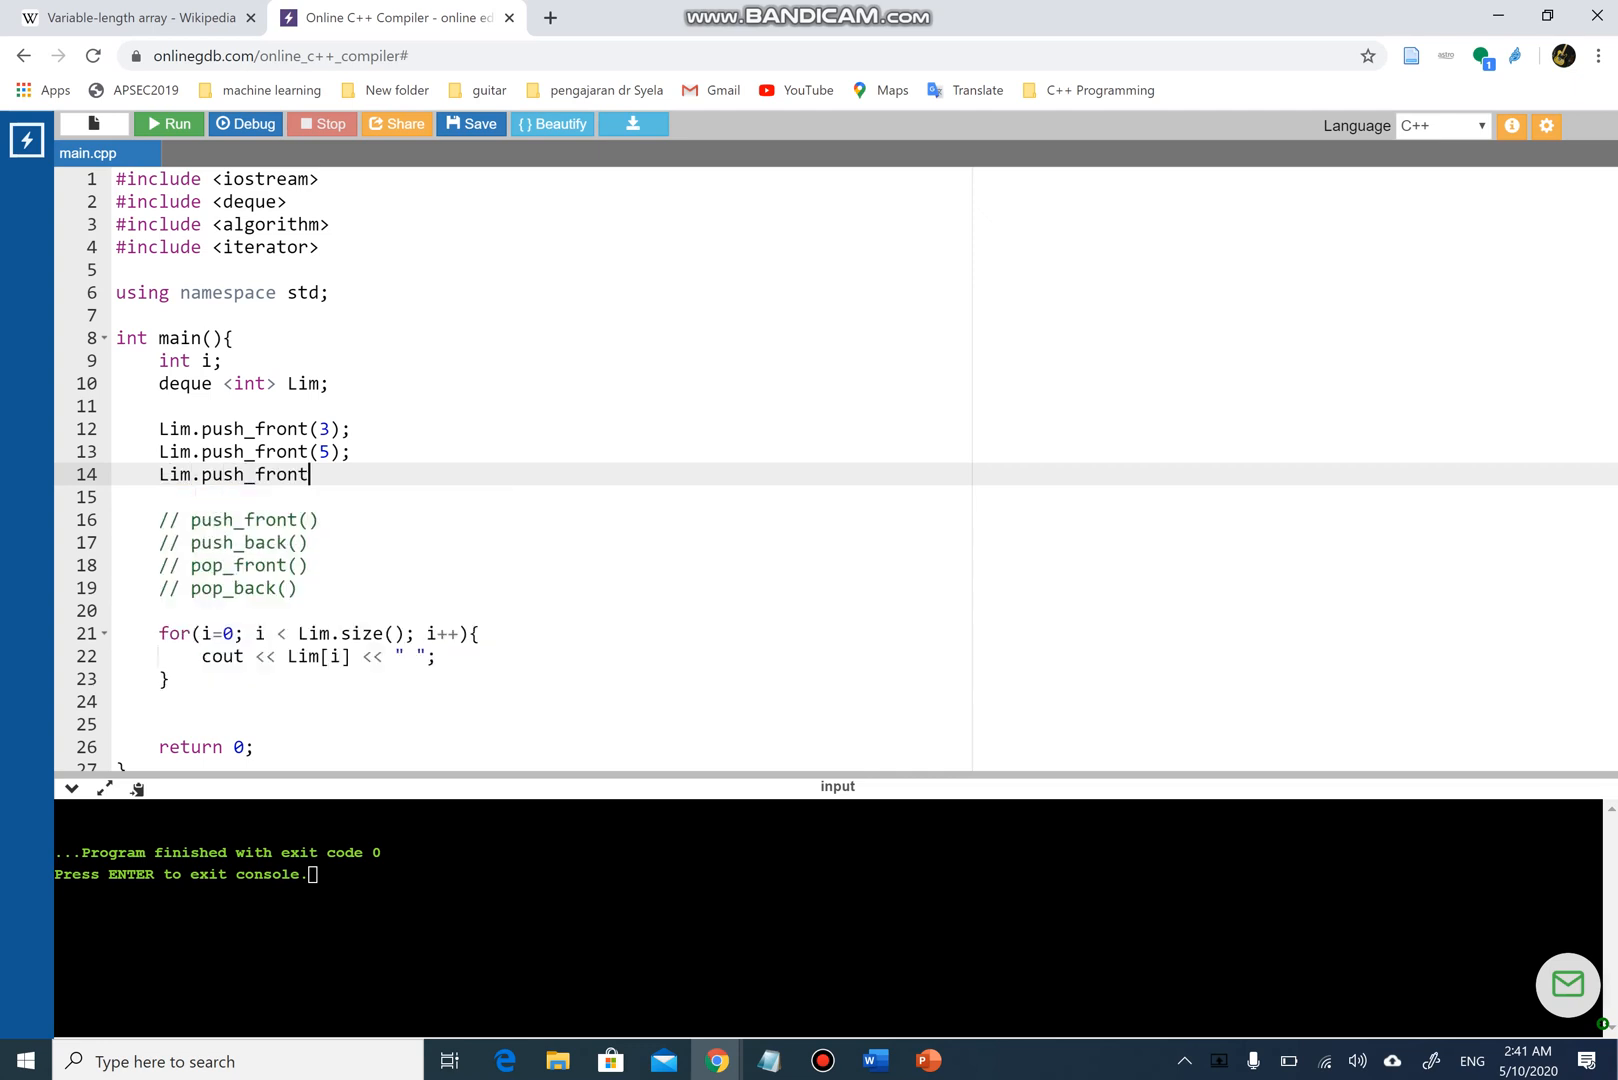
text(();)
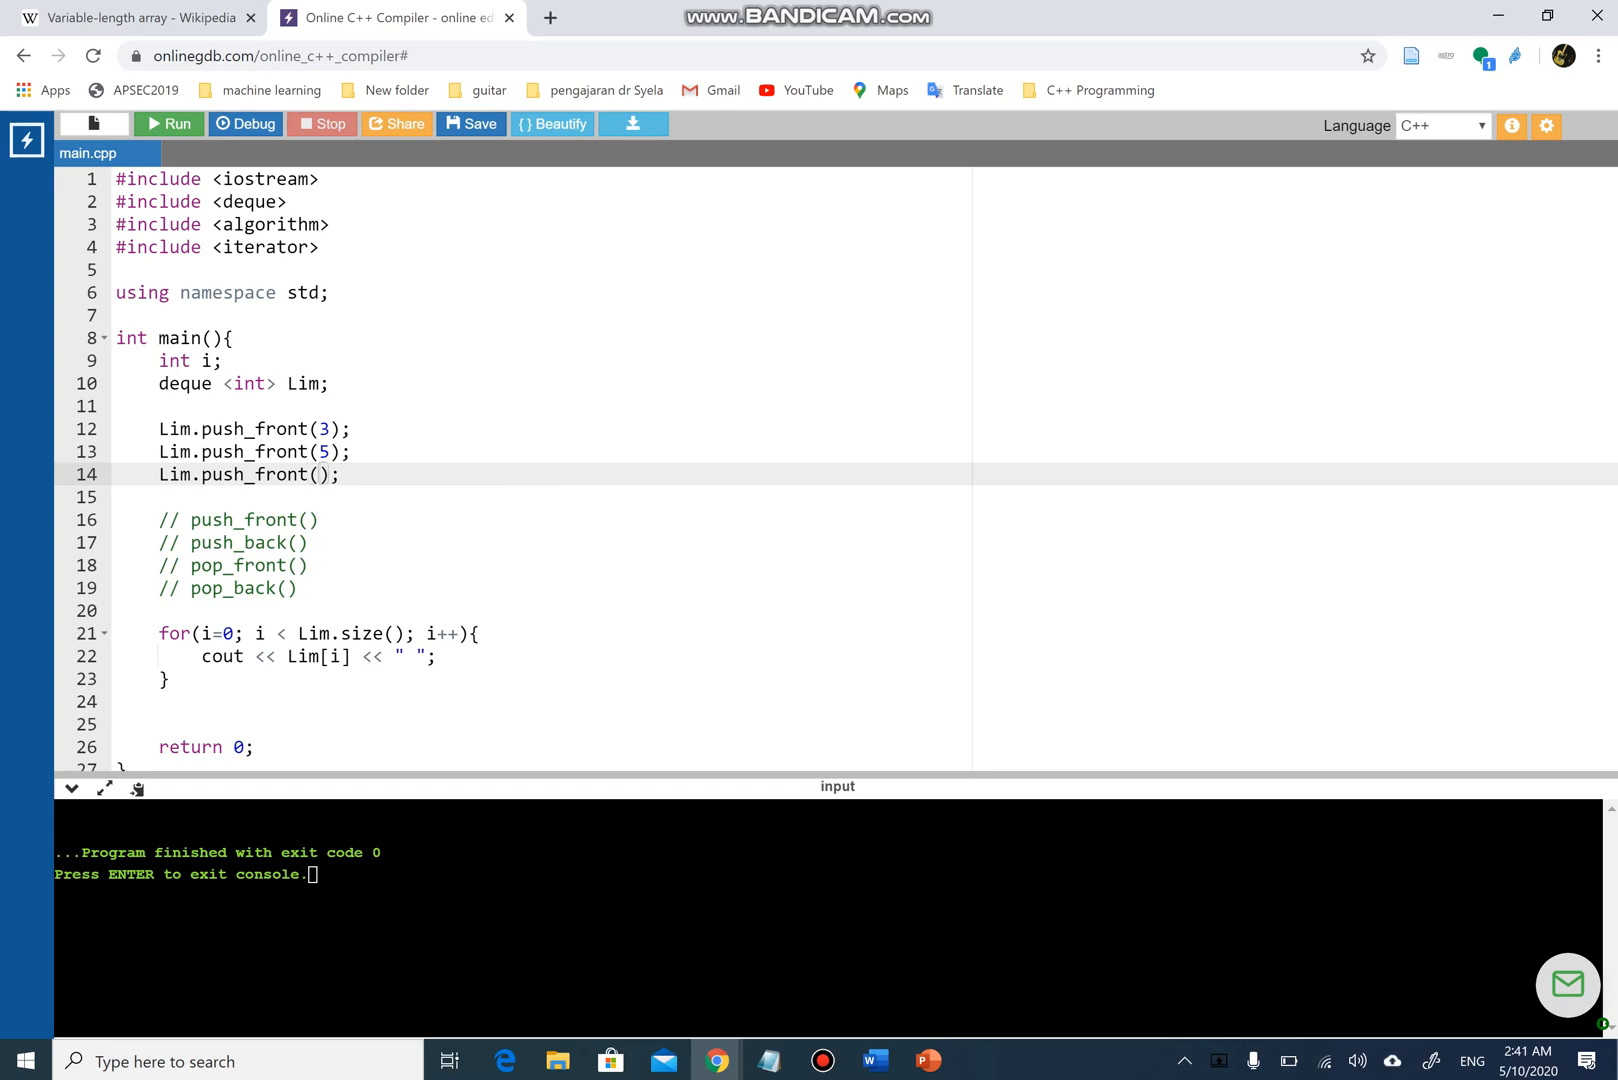
text(8)
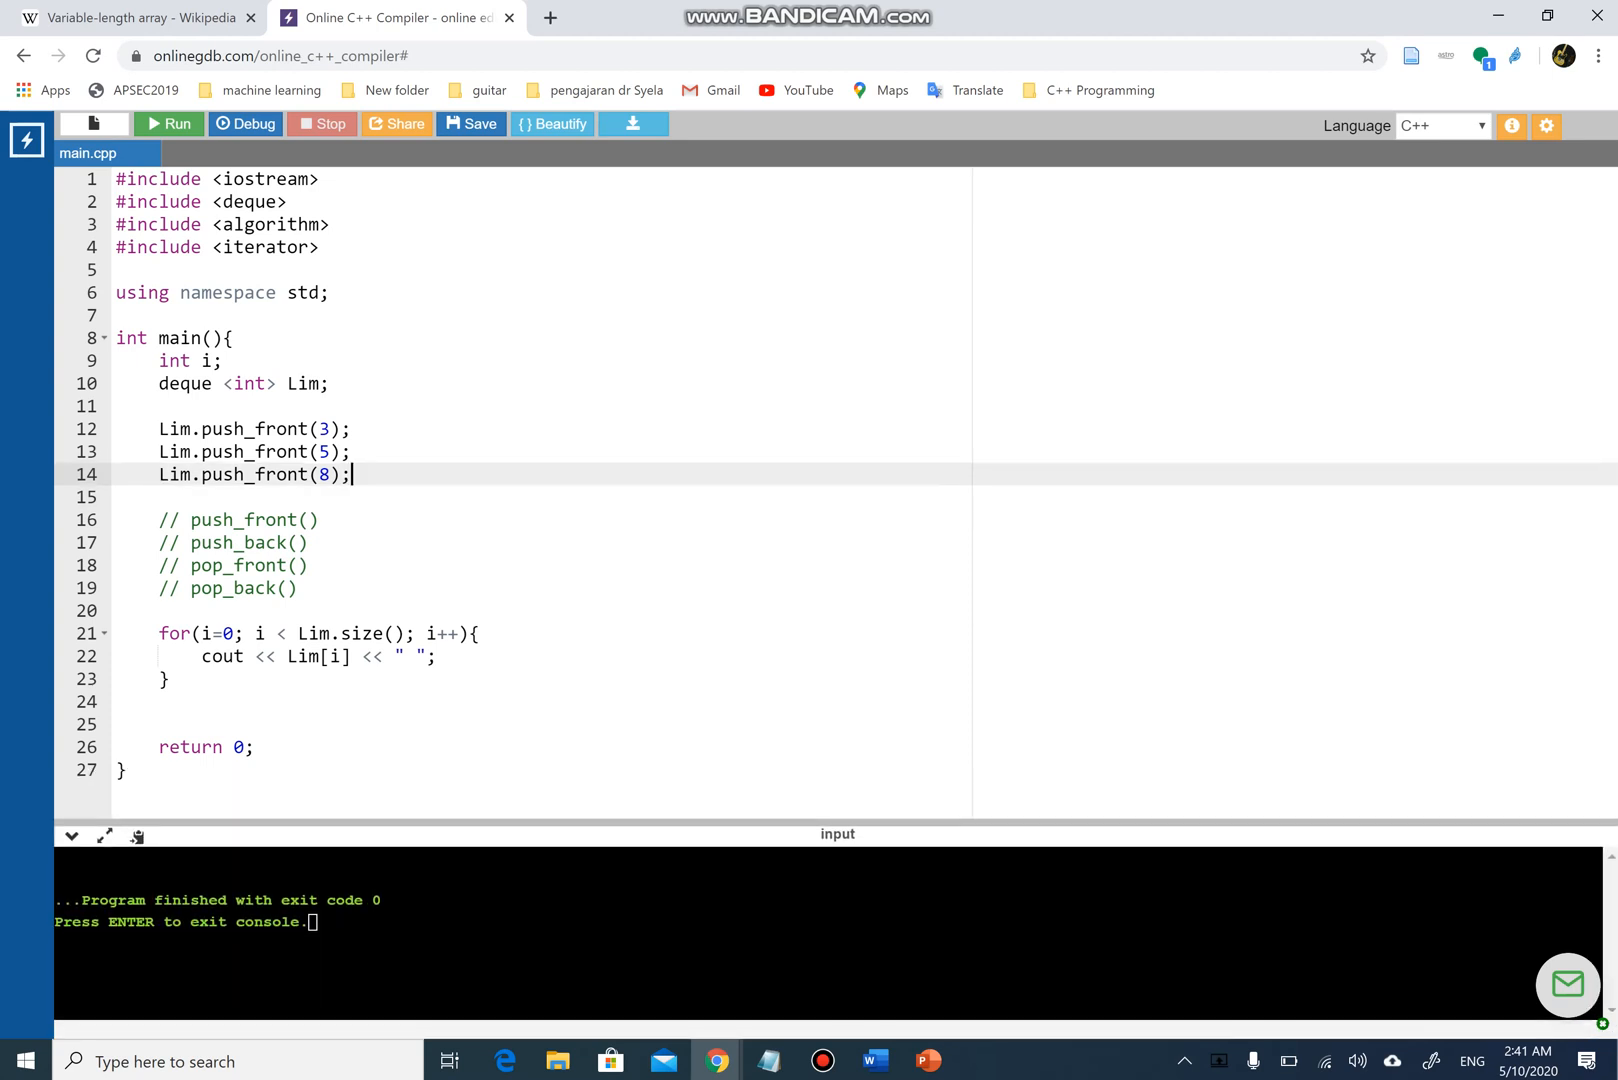
- Run the program so the console prints 8 5 3
click(168, 124)
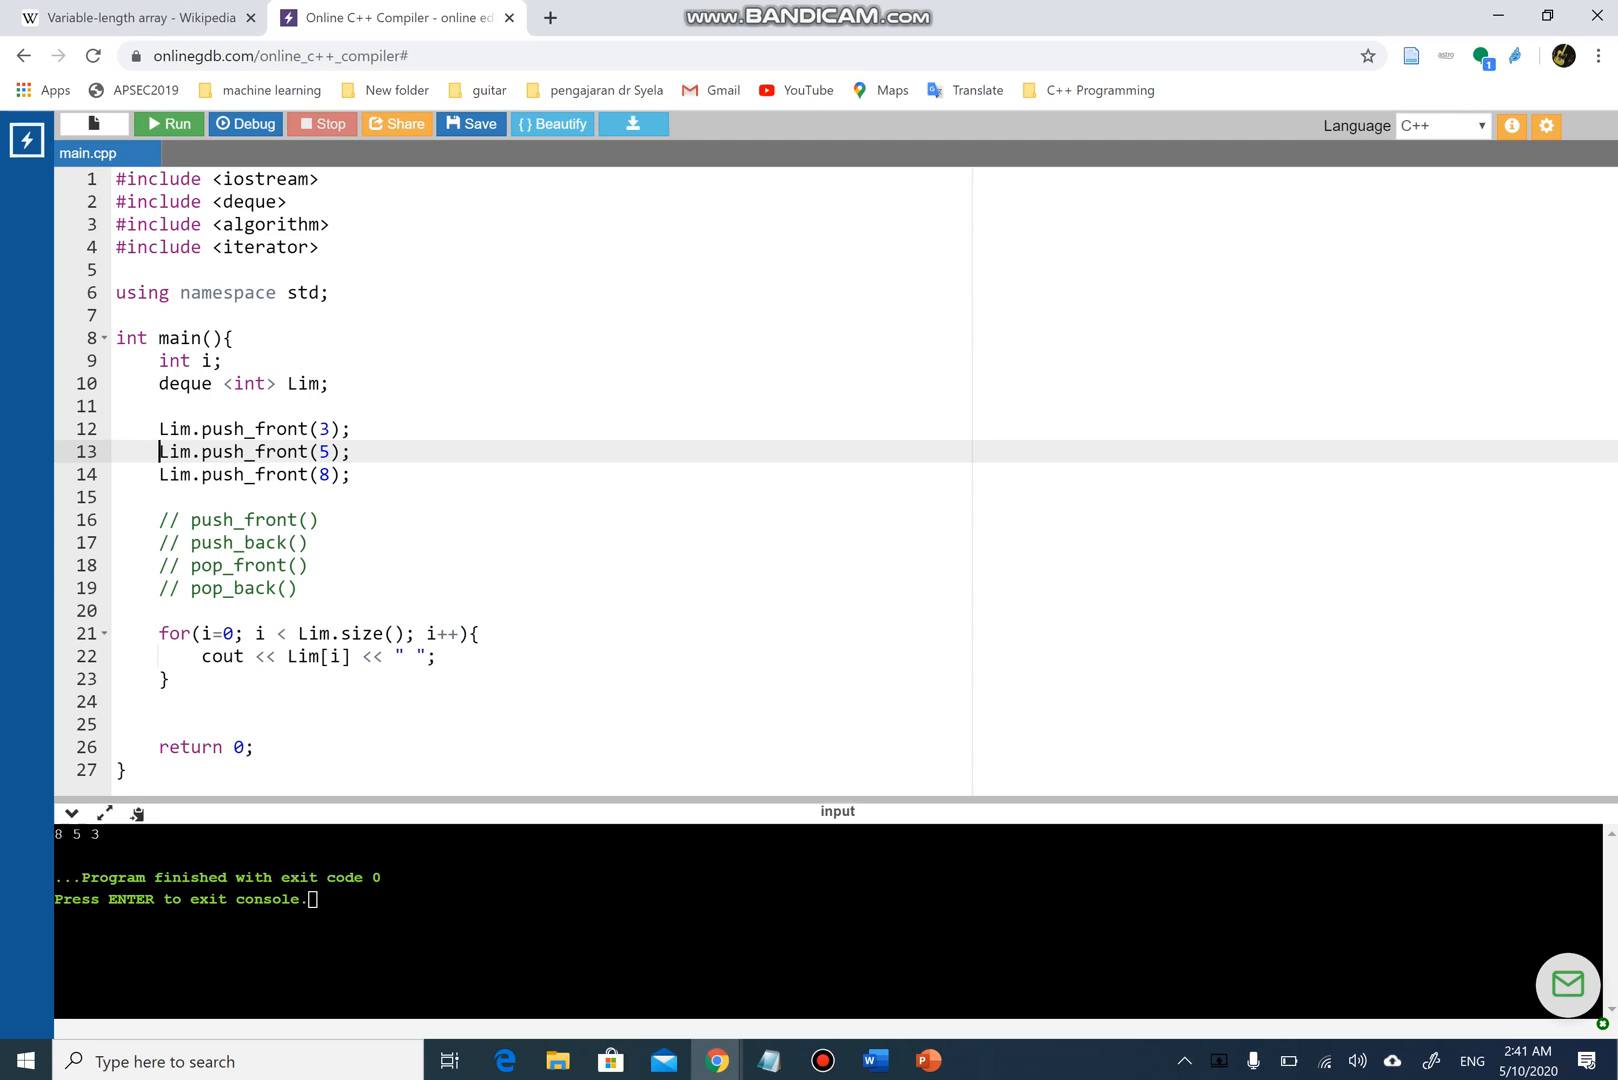
- Delete the four method-name comment lines, comment out two push_front calls, and run, printing 3
drag(157, 519, 299, 588)
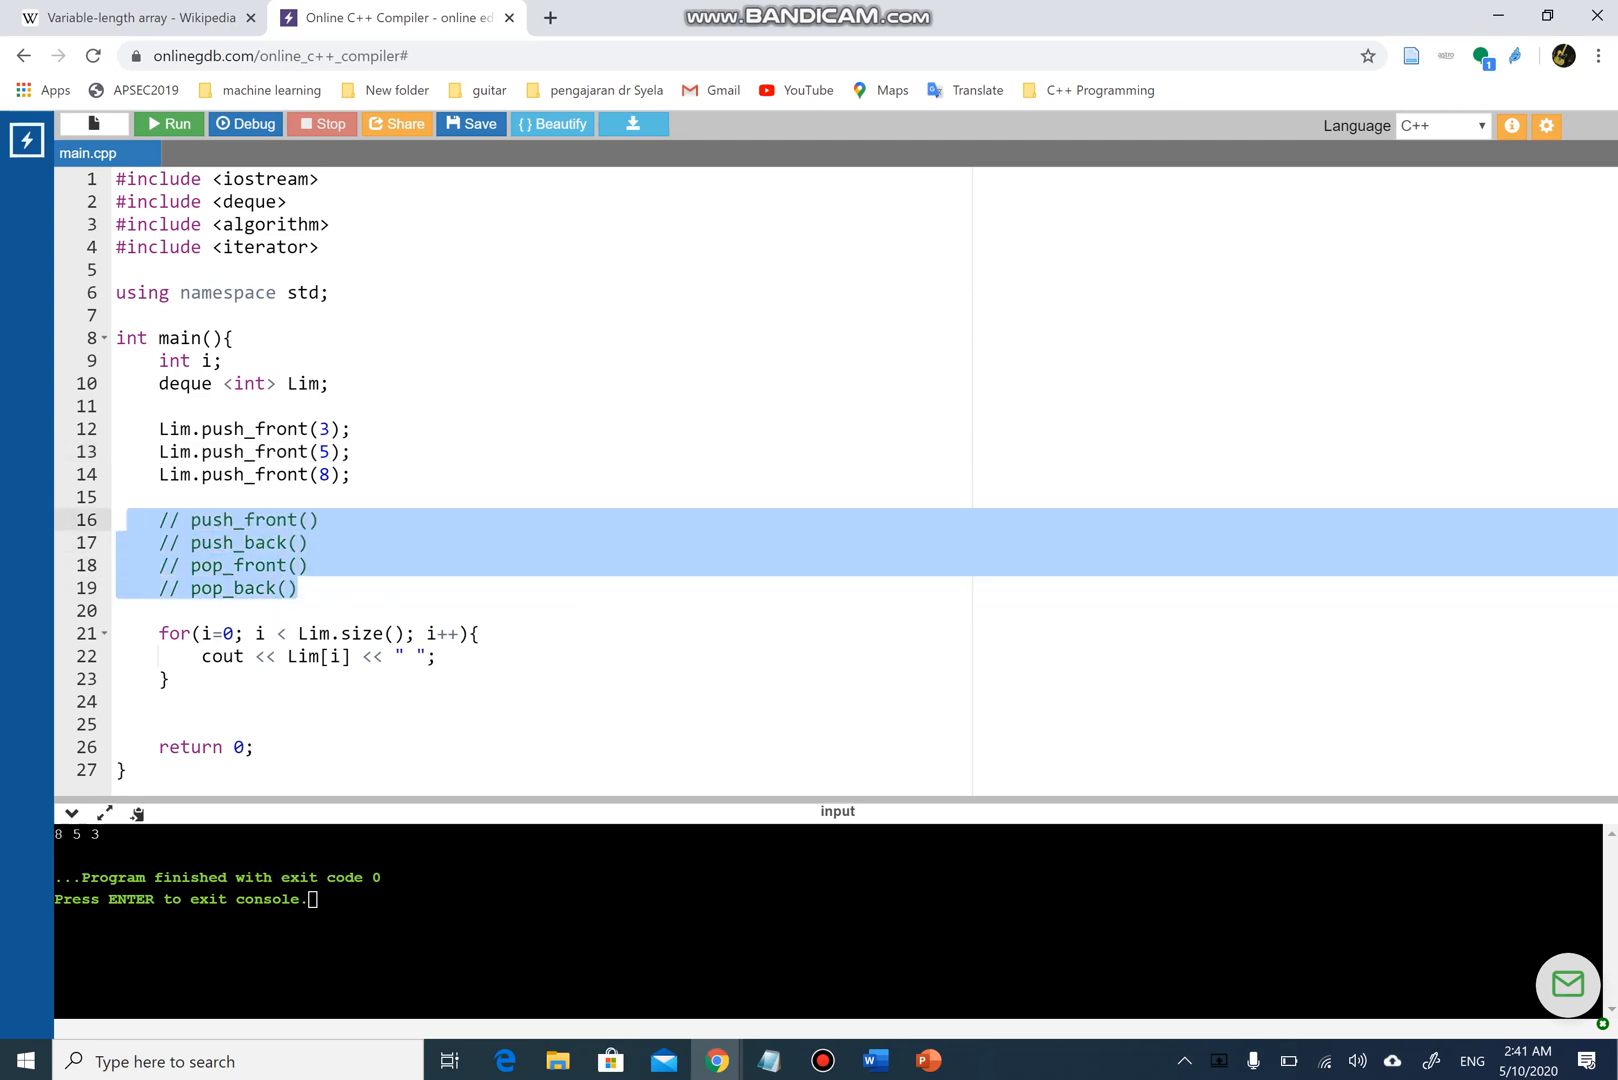
key(Delete)
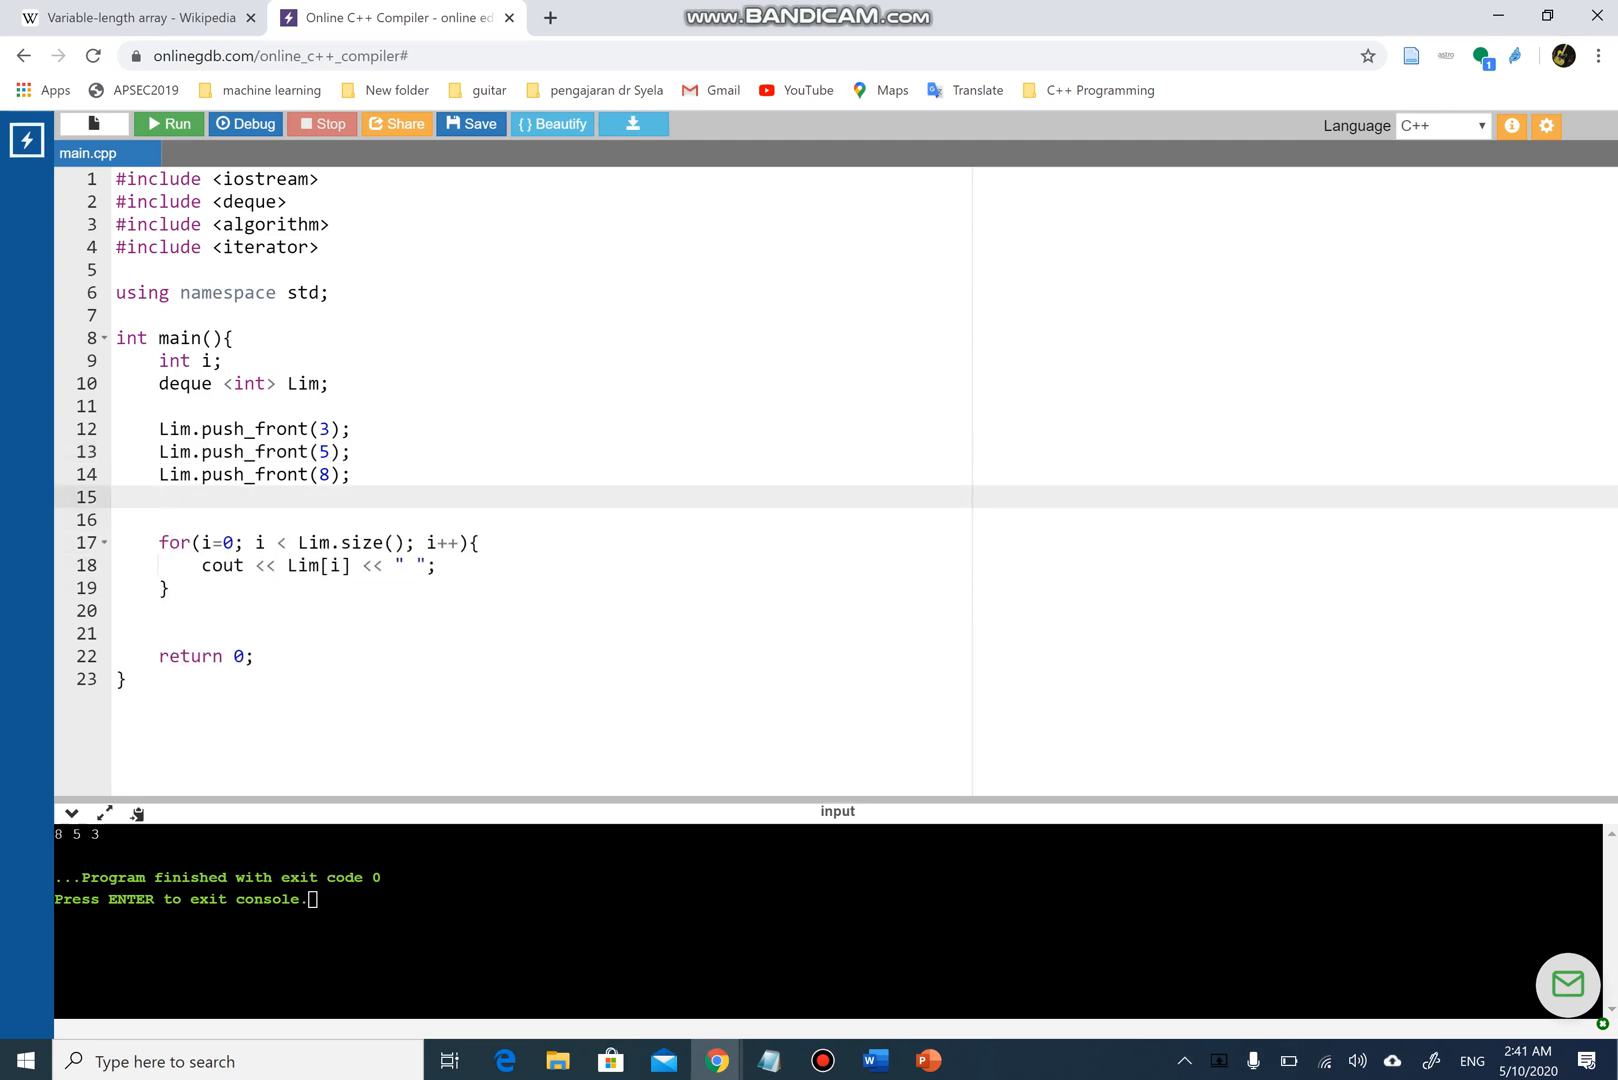
text(//)
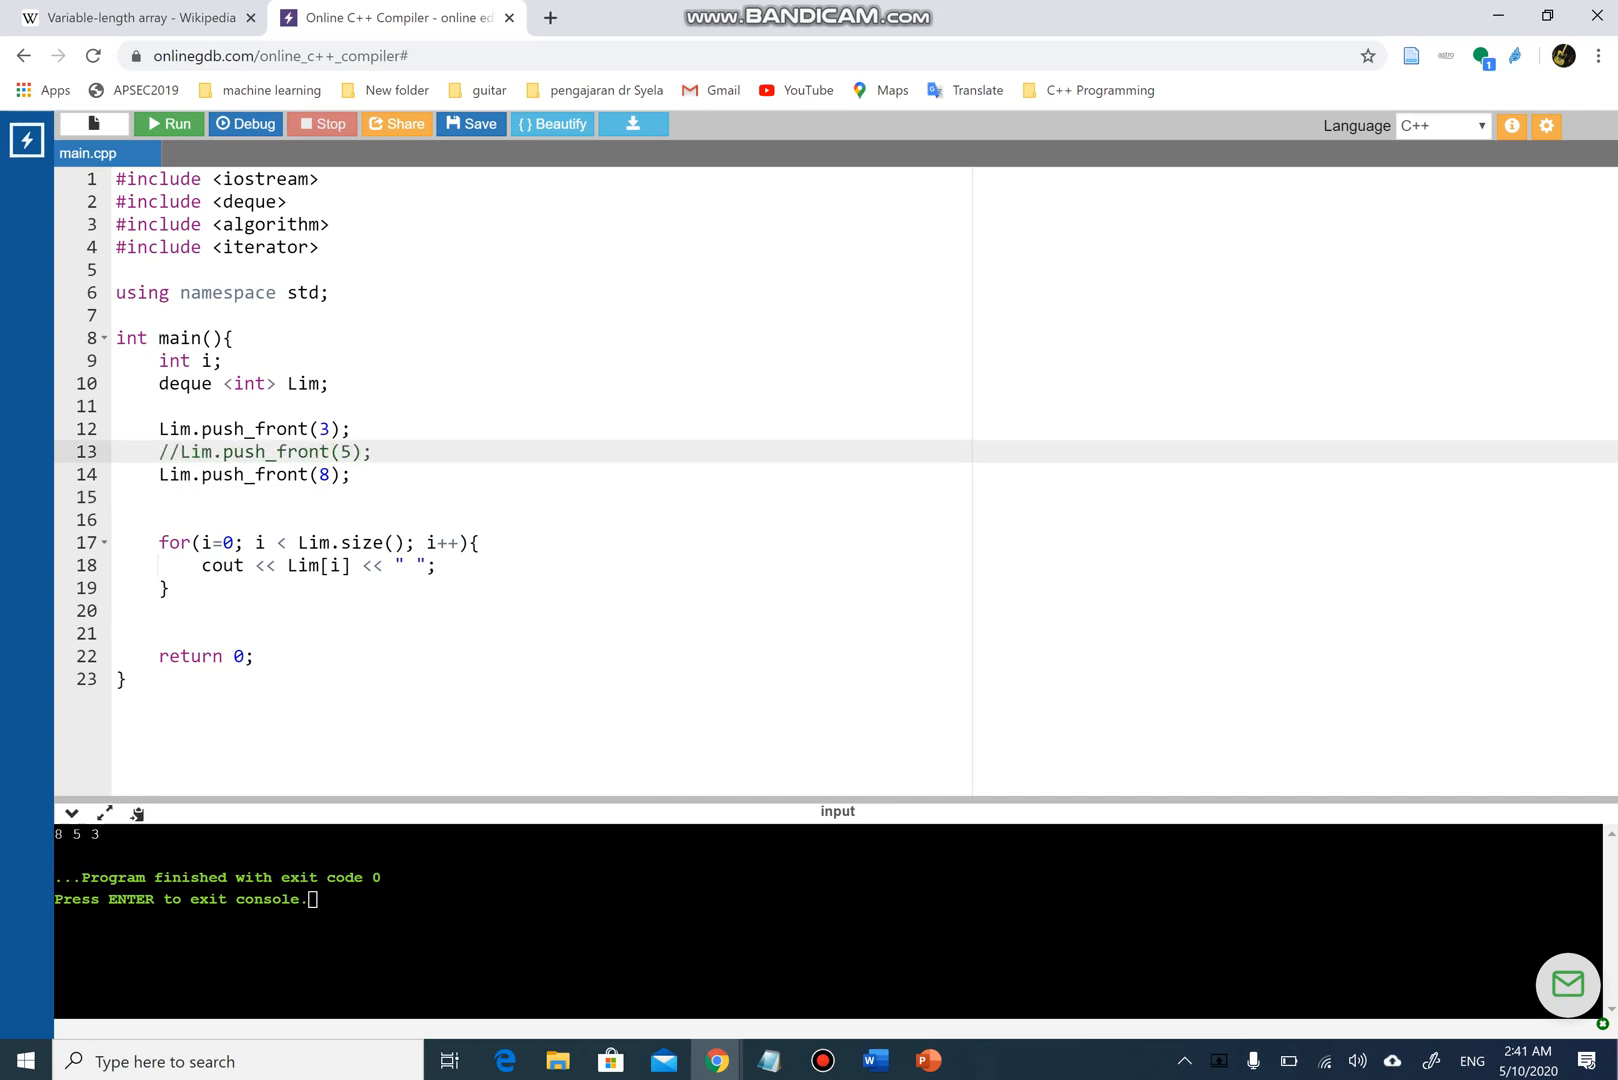
text(//)
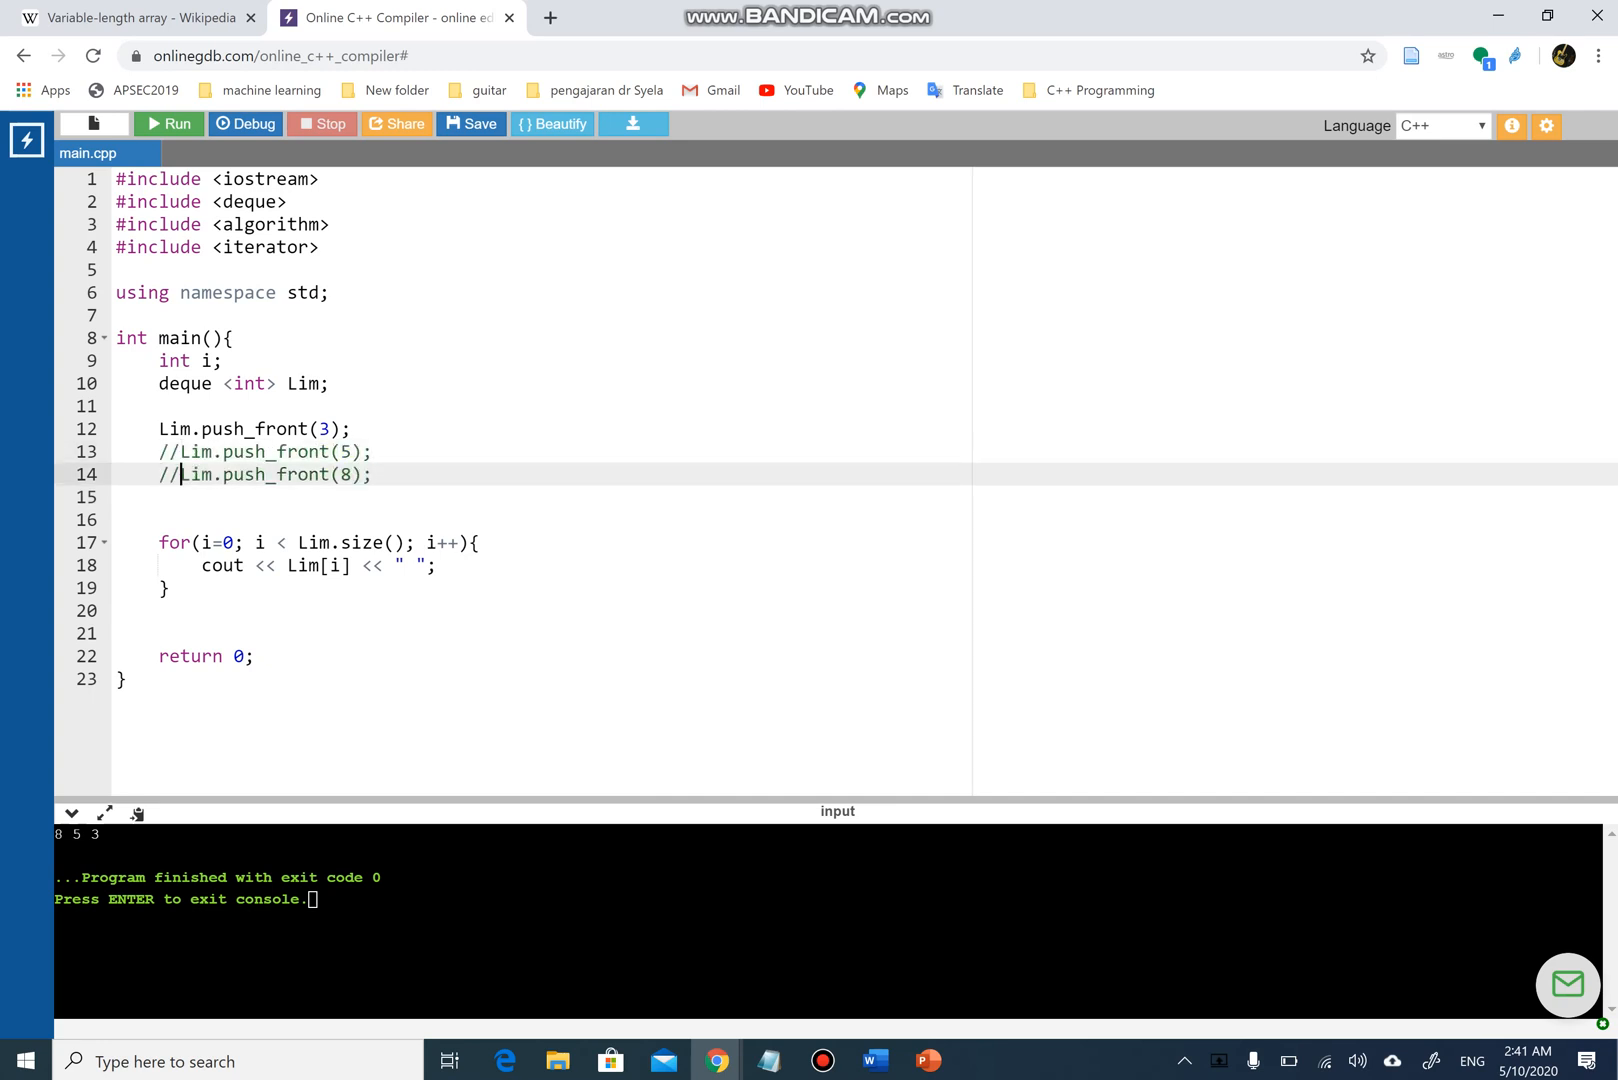
click(169, 123)
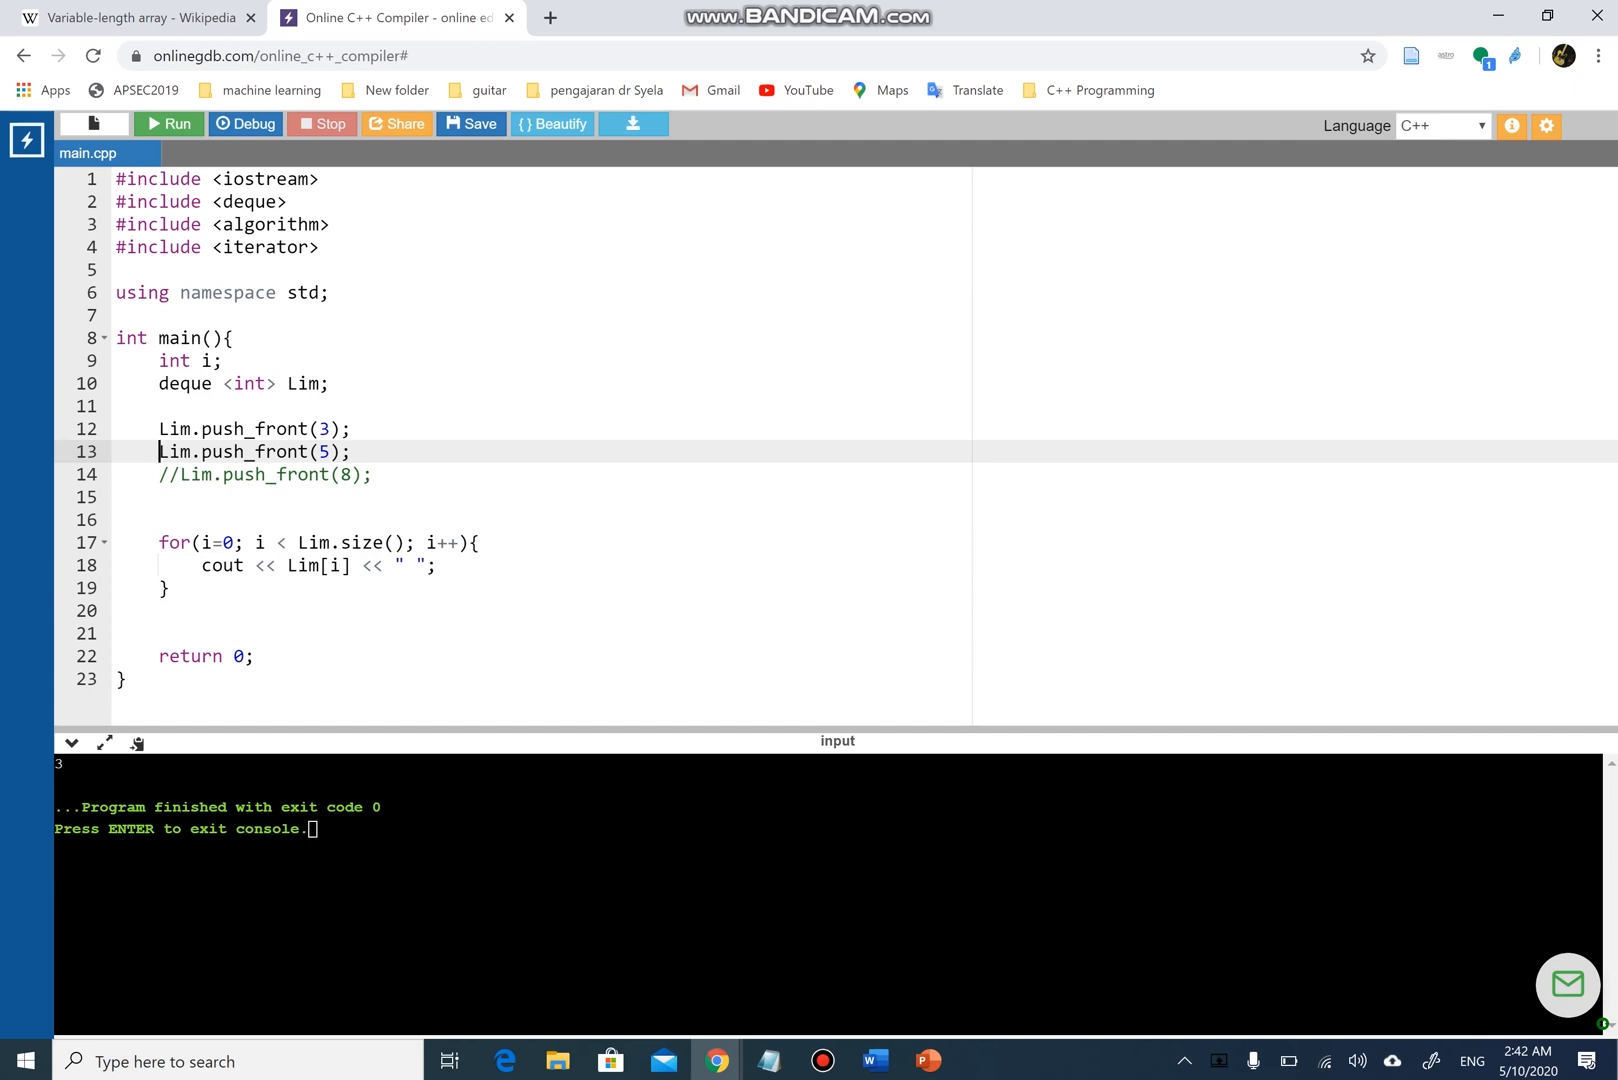
- Re-enable push_front(5) and push_front(8) in turn, running to print 5 3, then 8 5 3
click(168, 124)
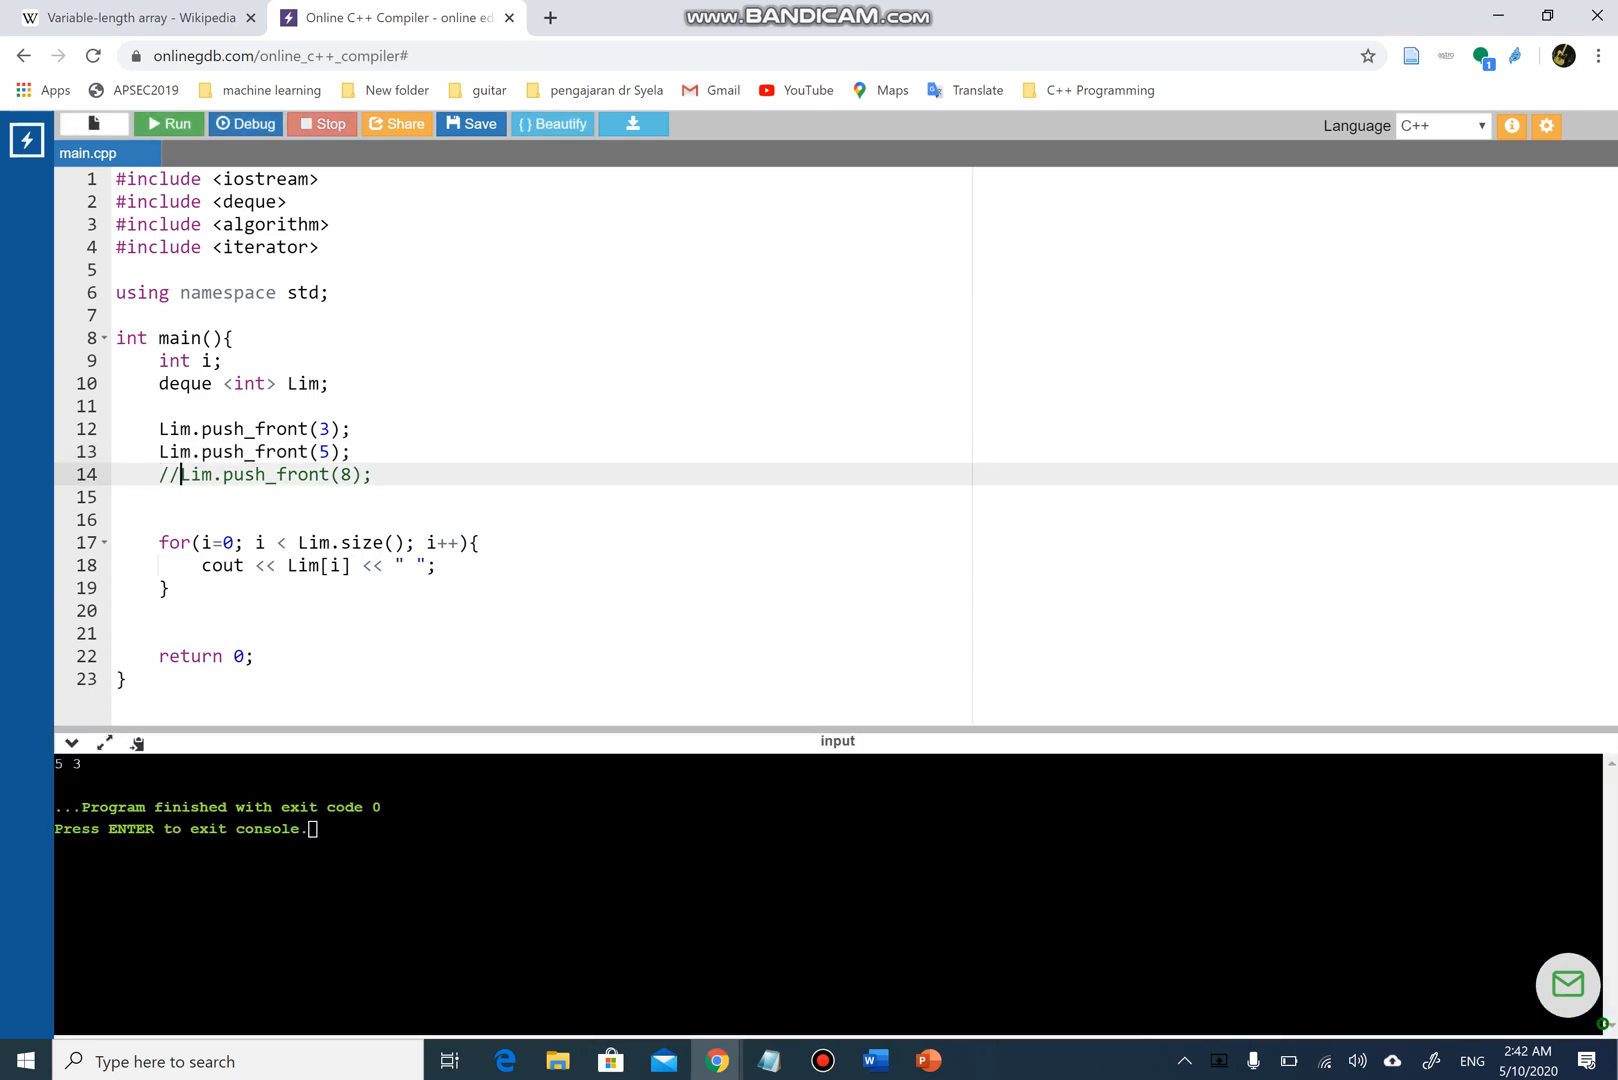
key(BackSpace)
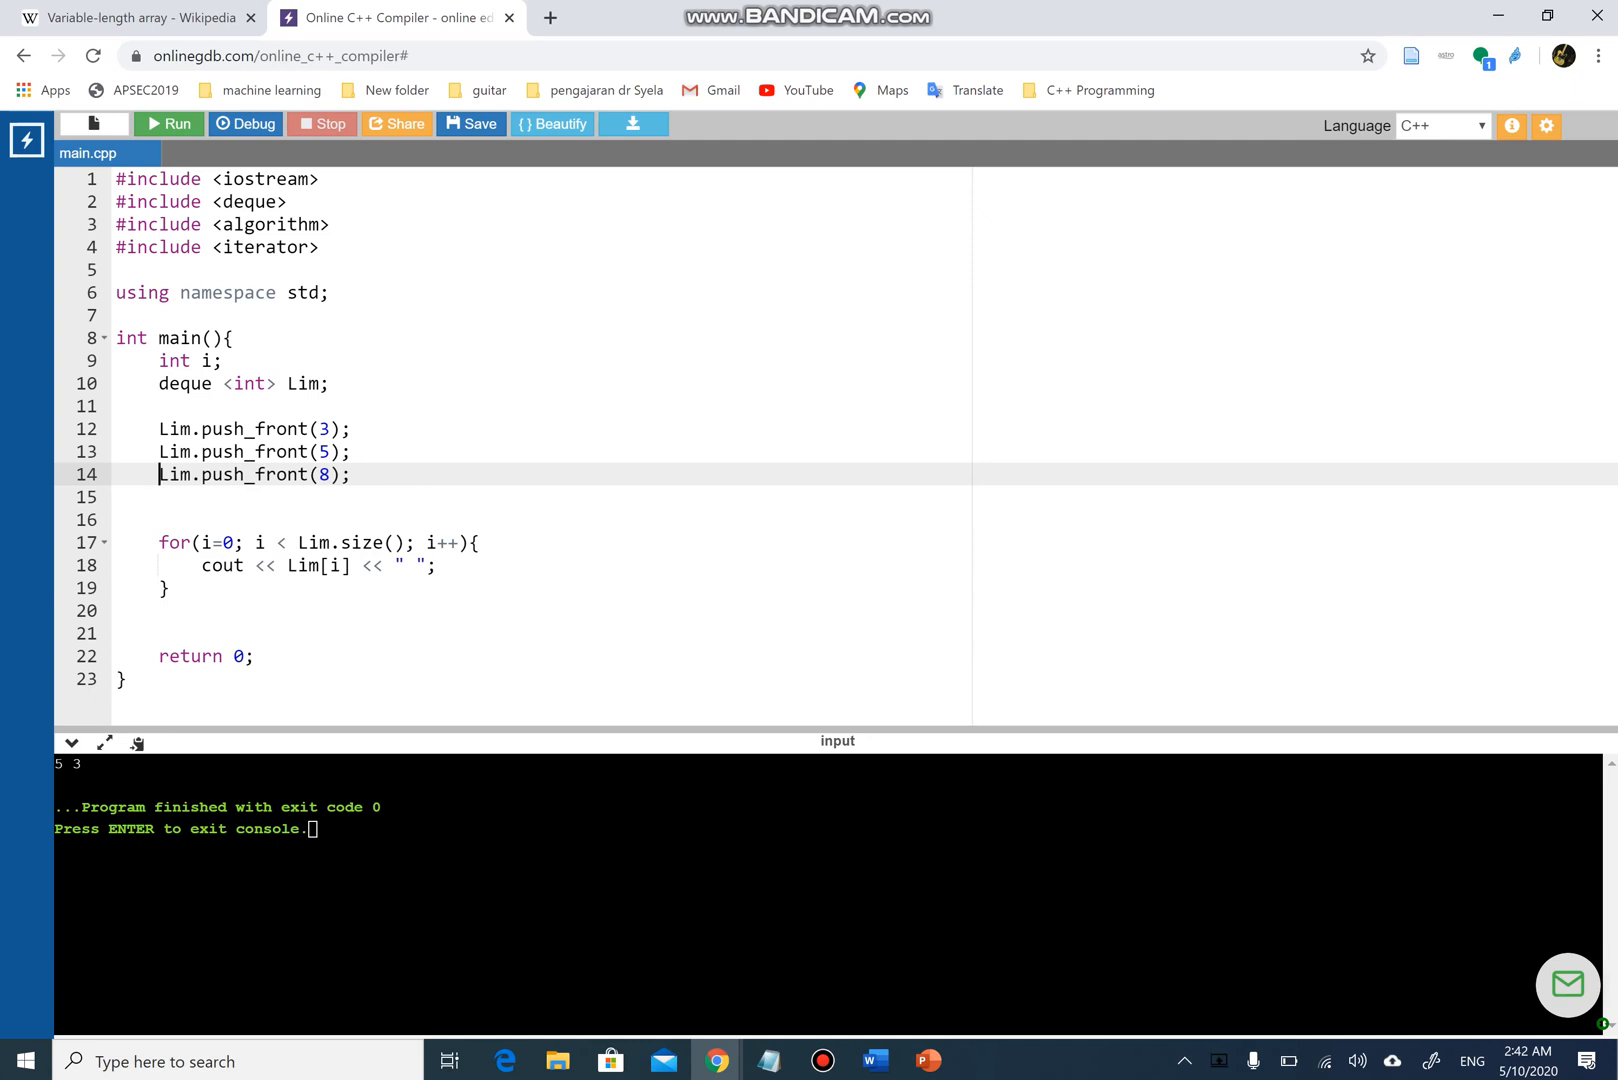
click(168, 124)
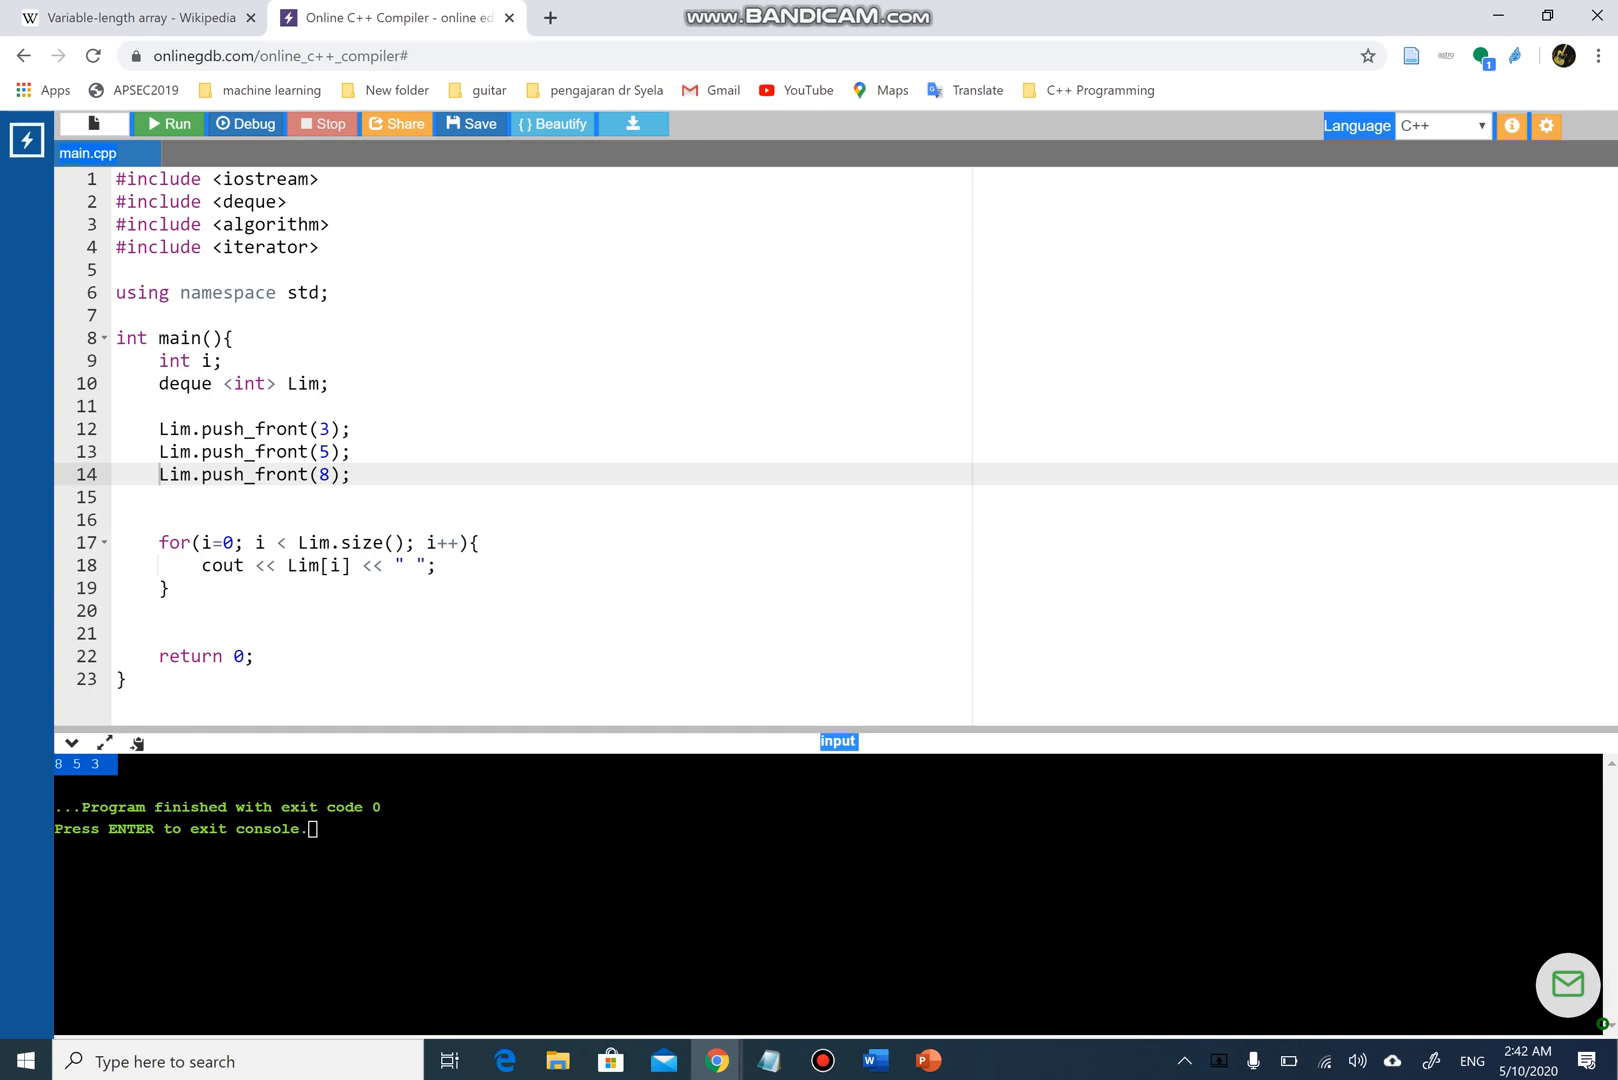
- Add Lim.push_back(9); on line 15 and run, printing 8 5 3 9
text(Lim.pu)
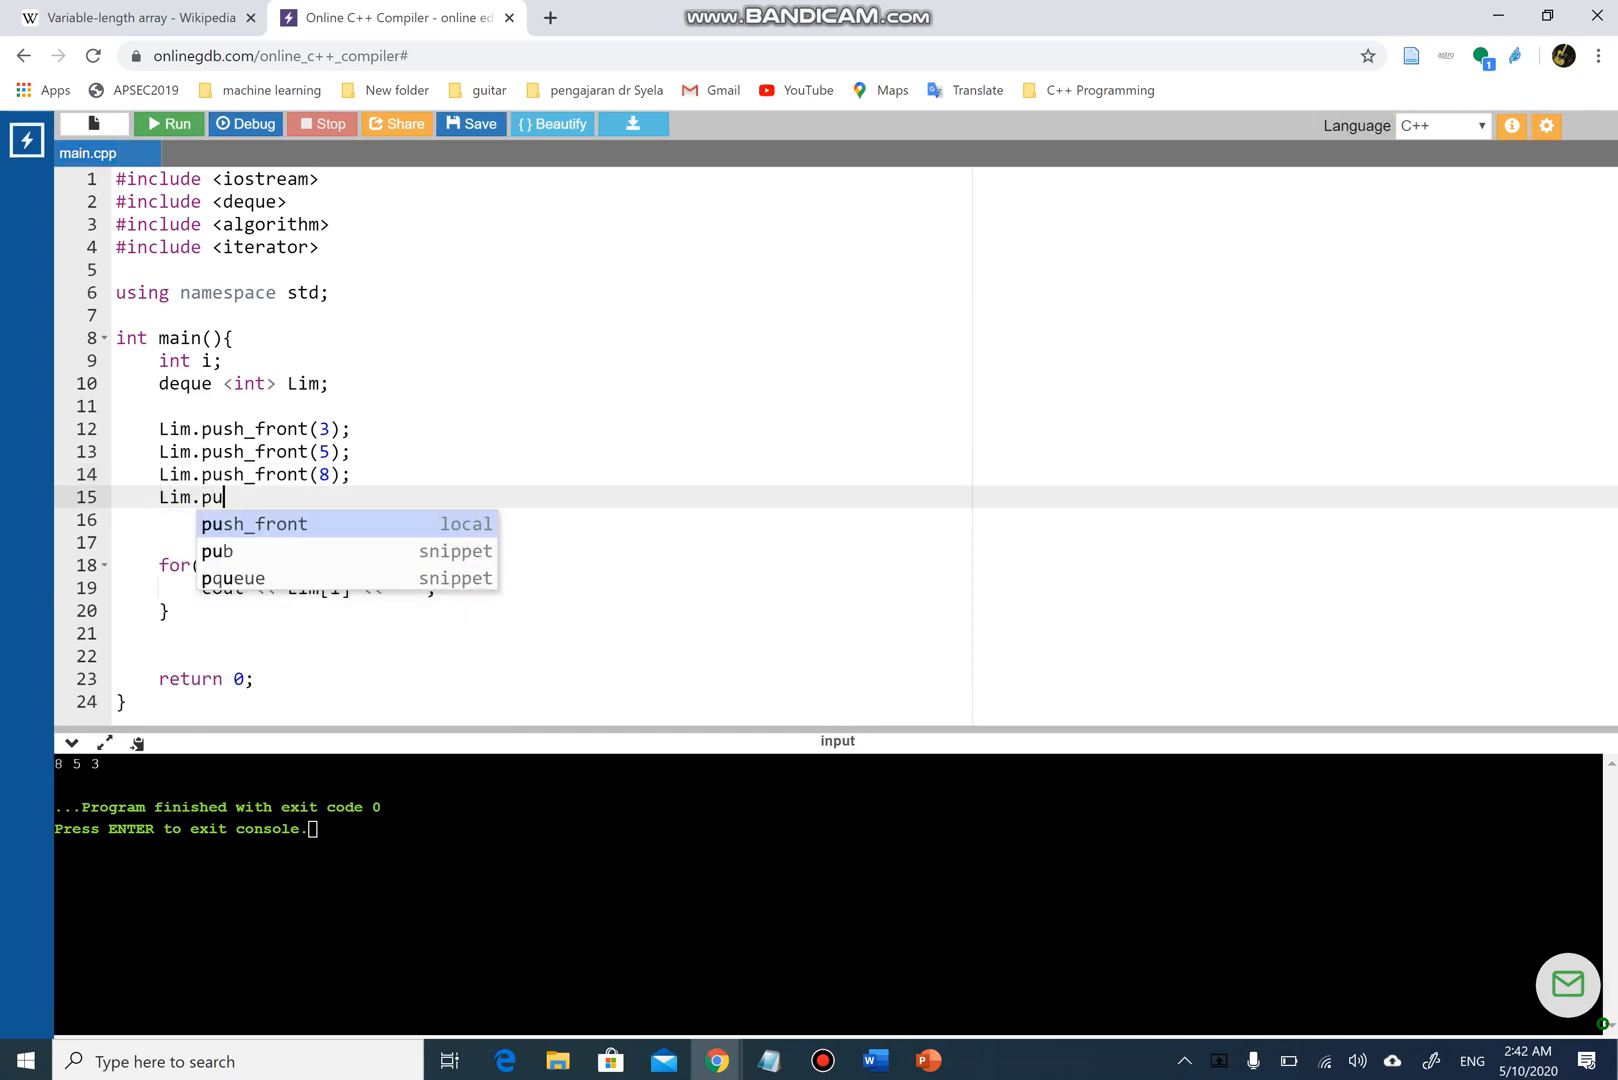
text(sh_)
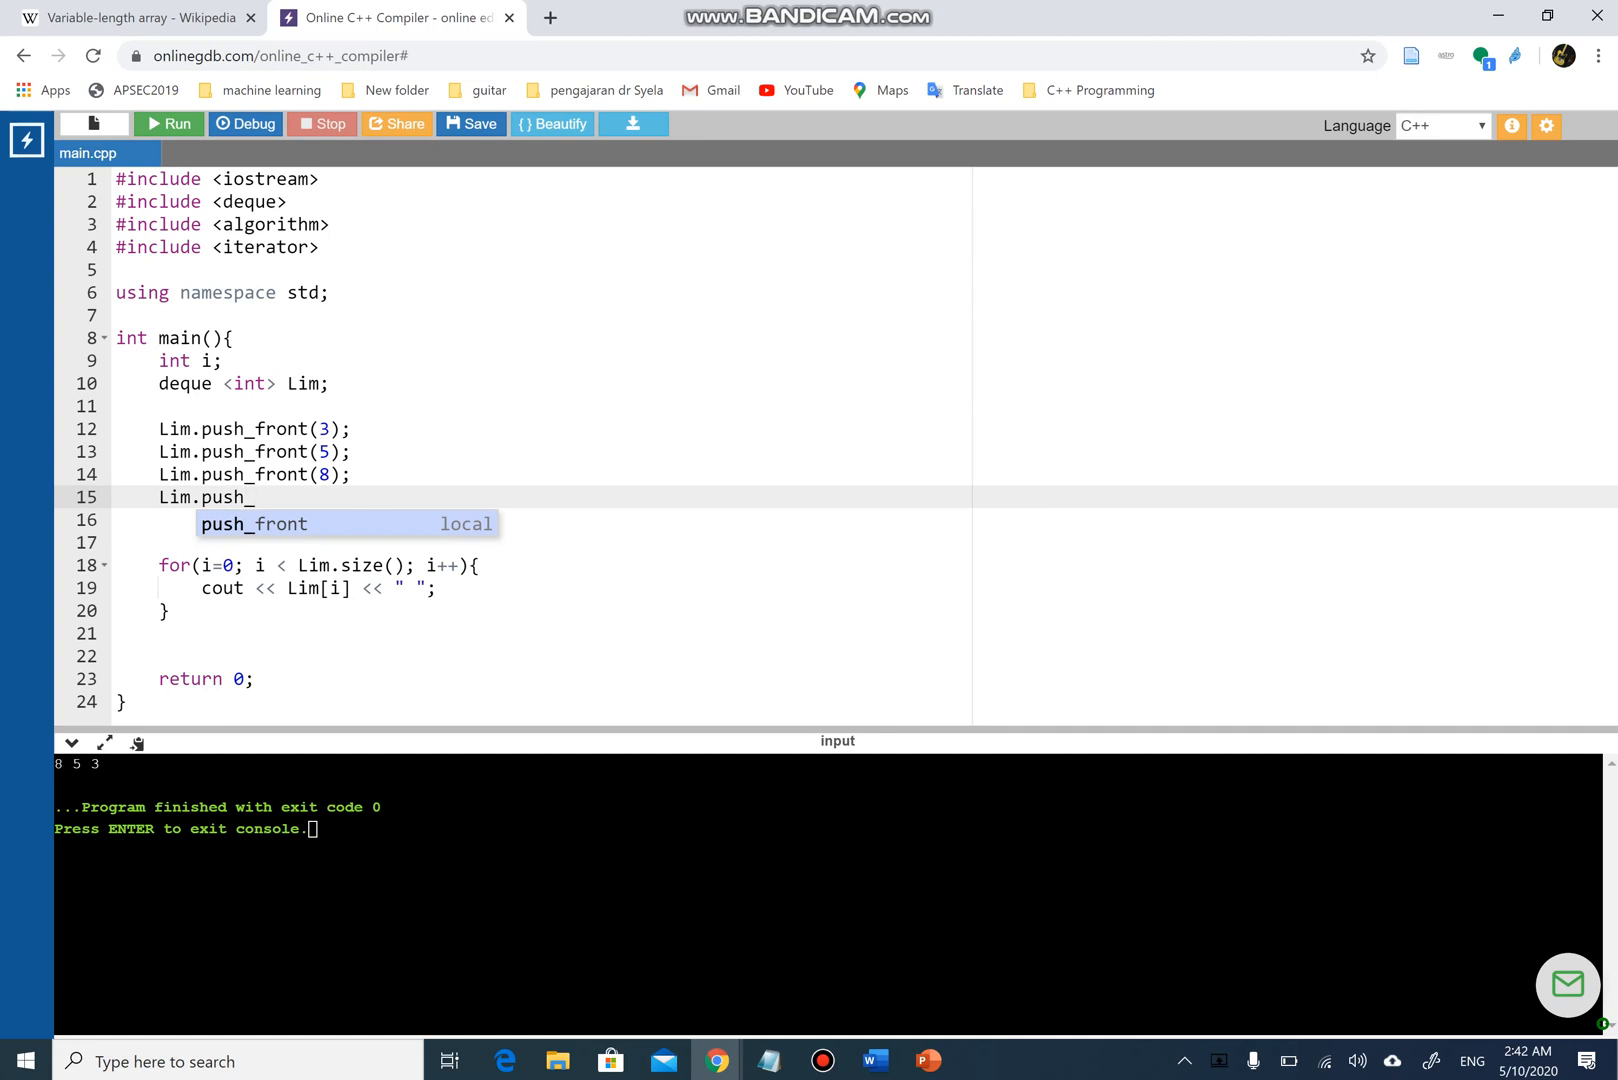
text(back)
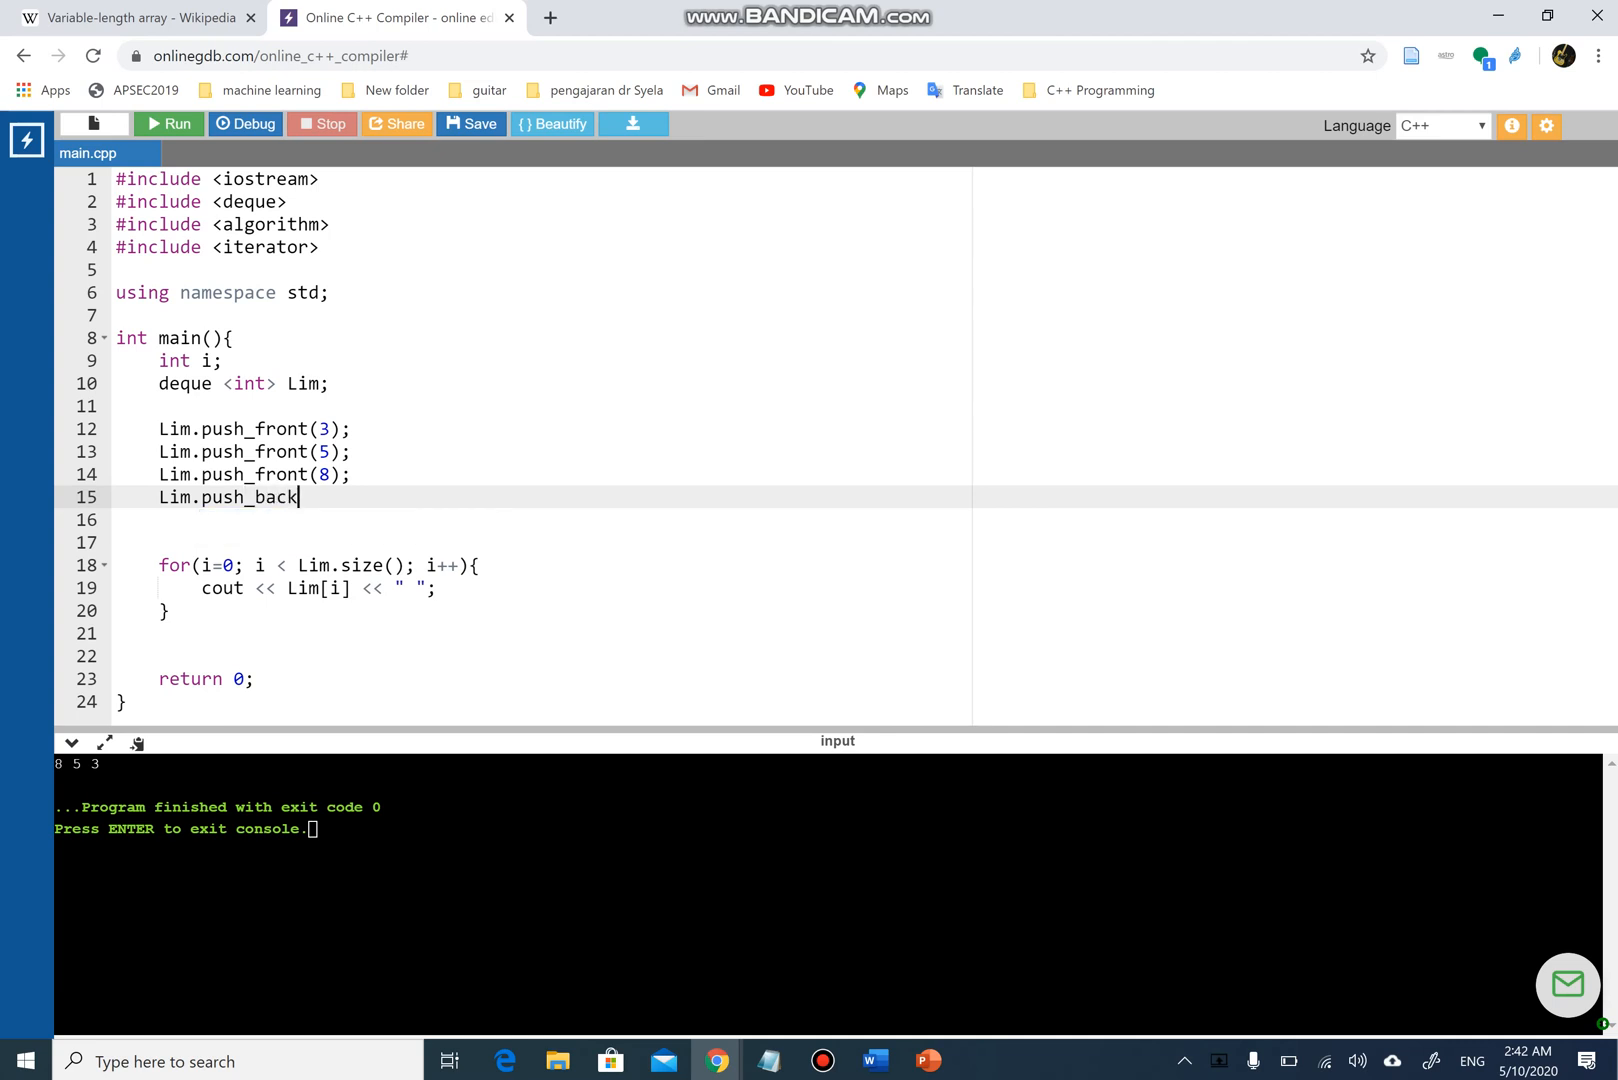
text(();)
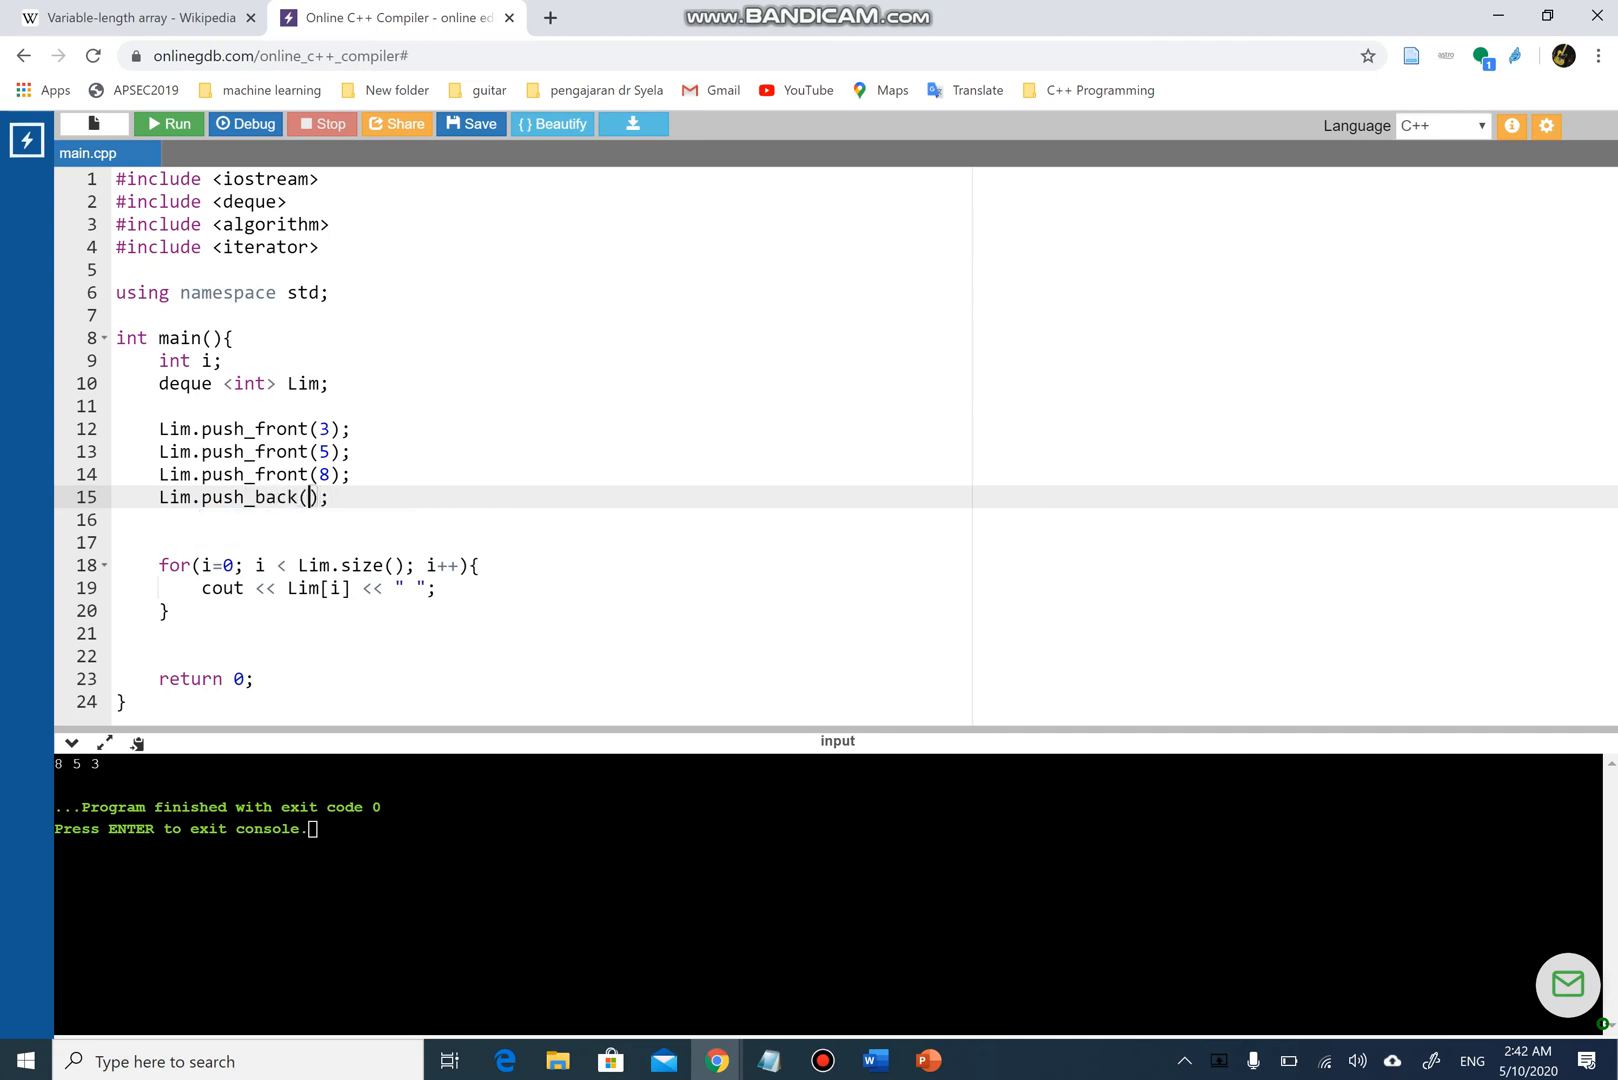
text(9)
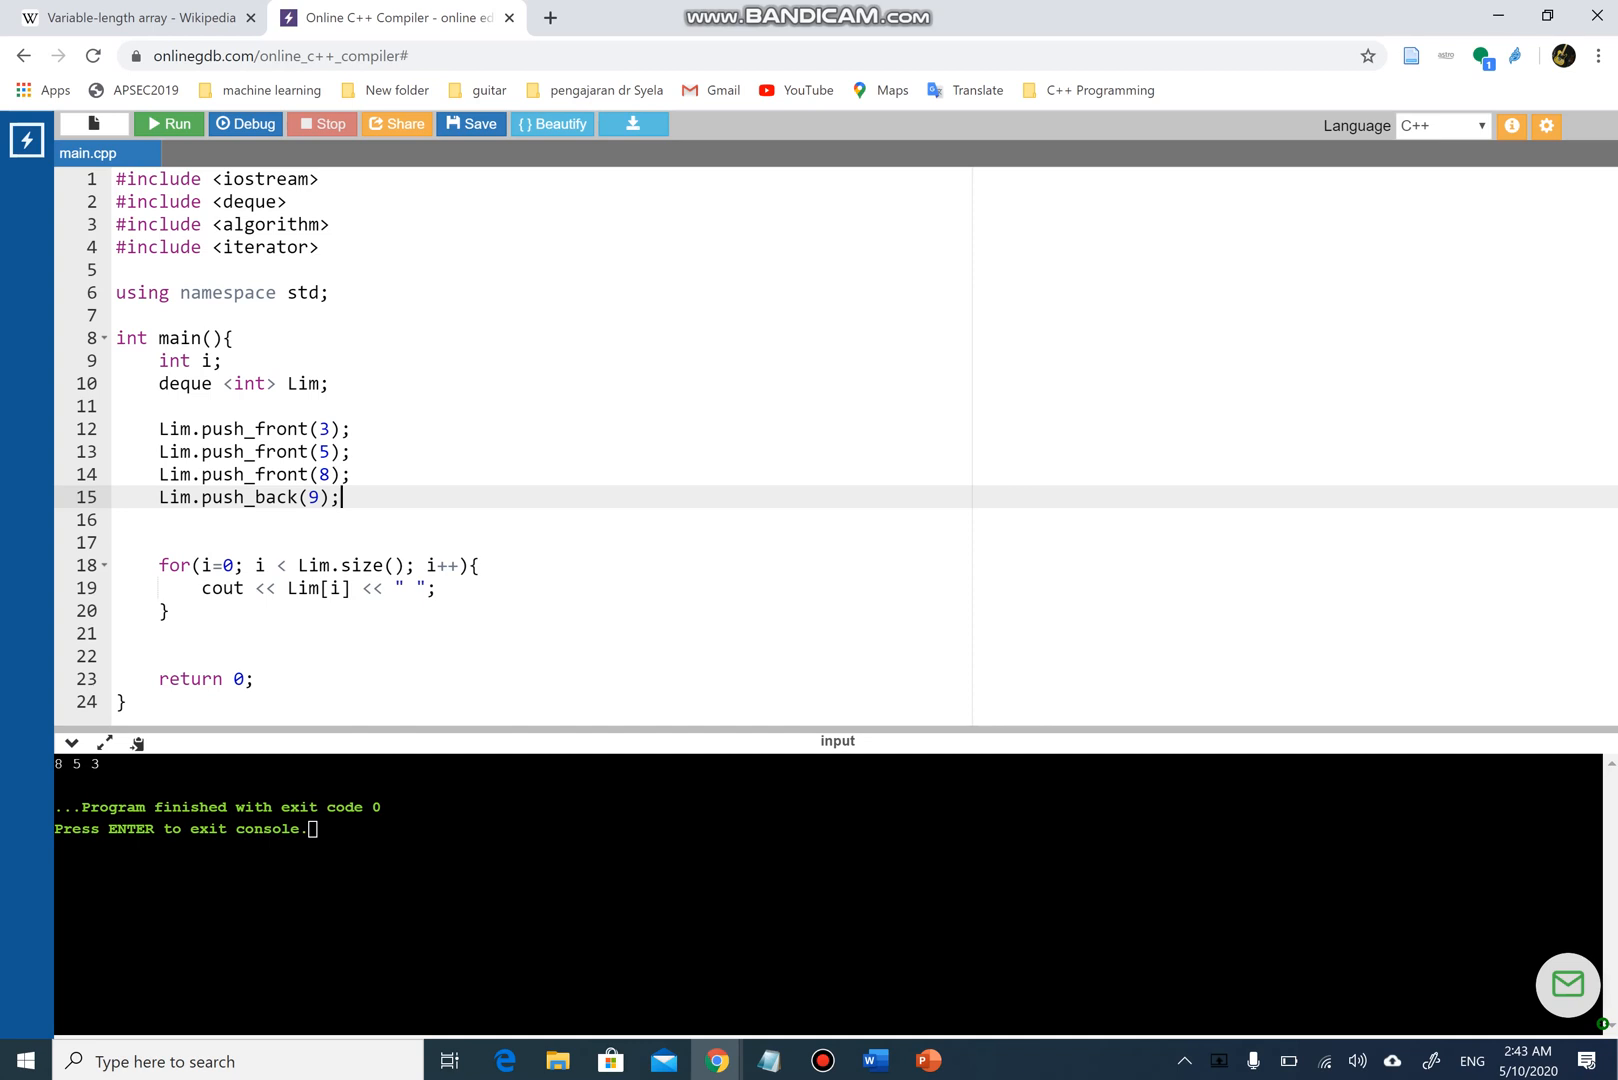
click(168, 124)
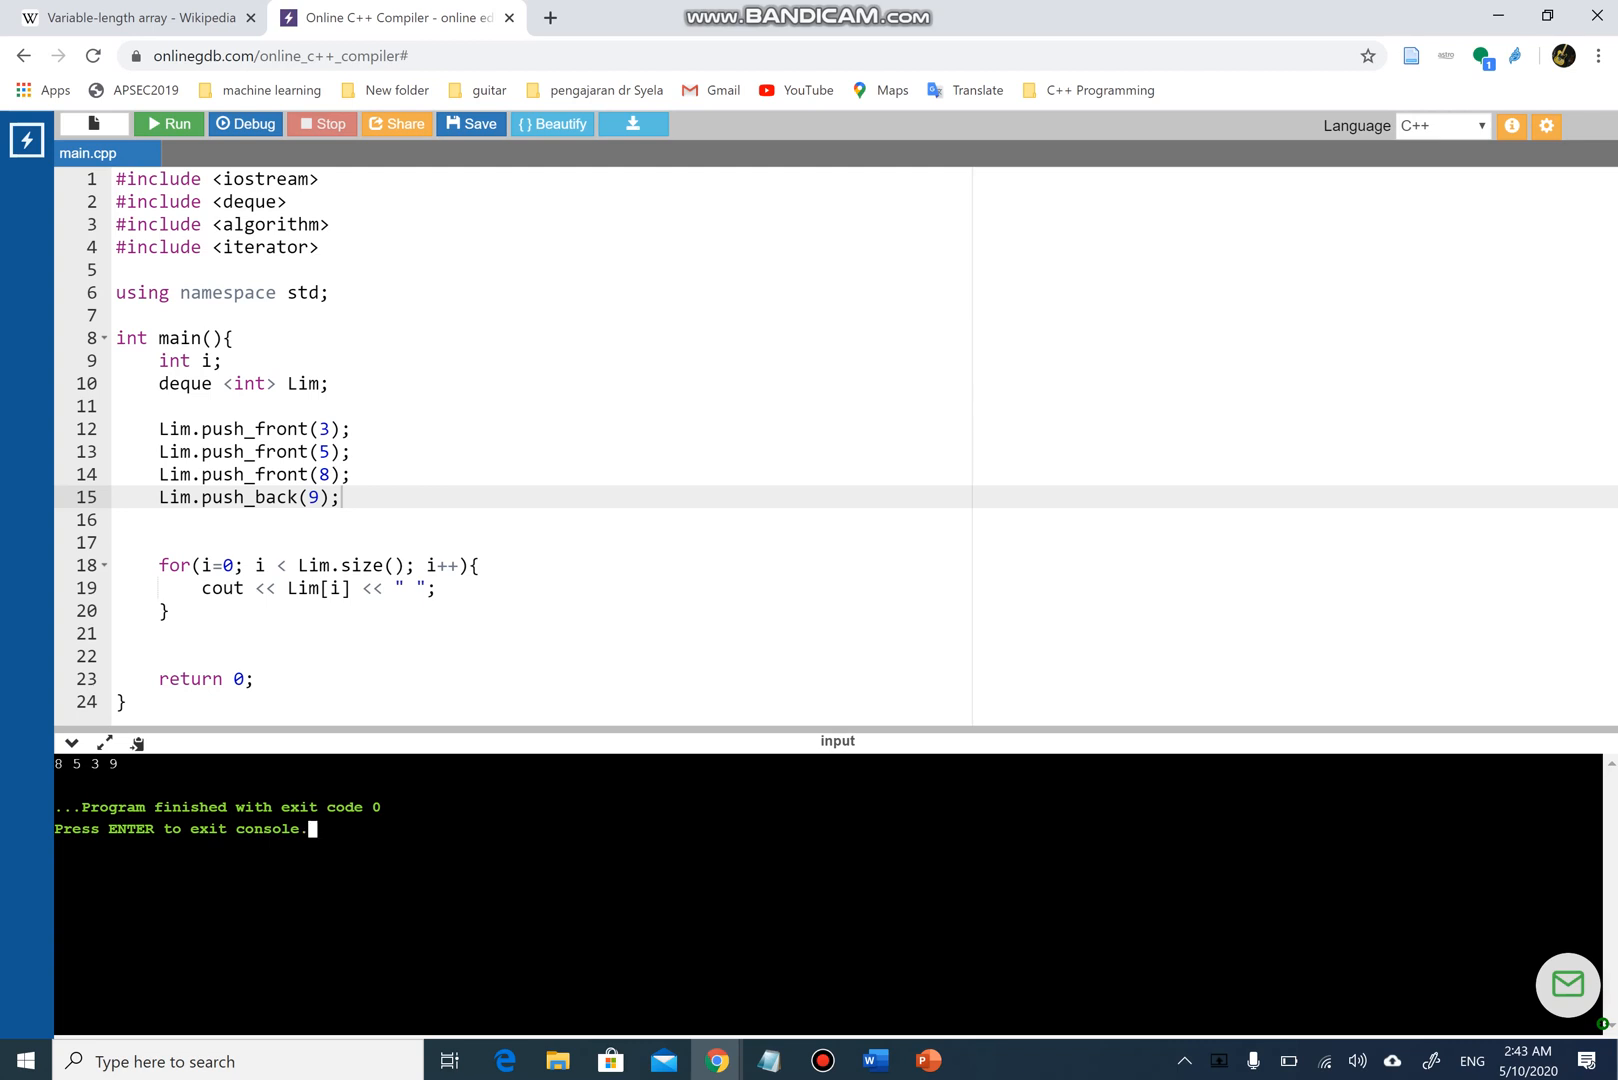
- Declare ostream_iterator<int> Cheng(cout, " ") on line 11 and begin a copy() call on line 18
drag(159, 565, 170, 610)
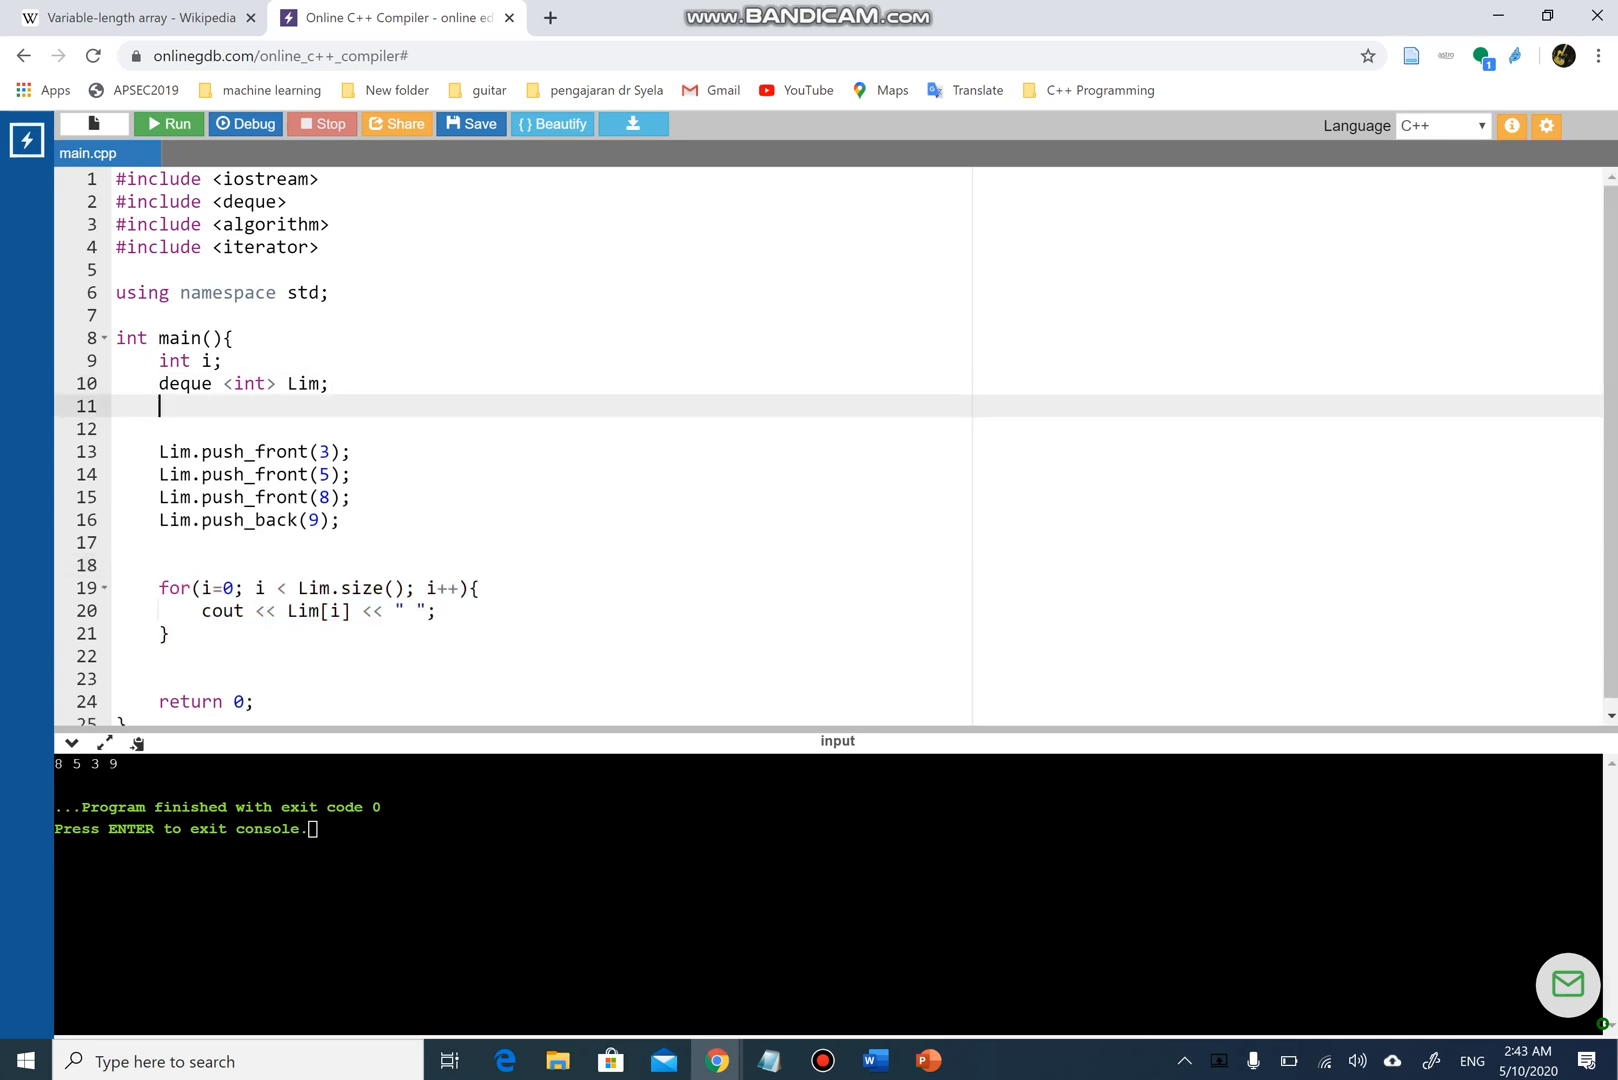
text(ostr)
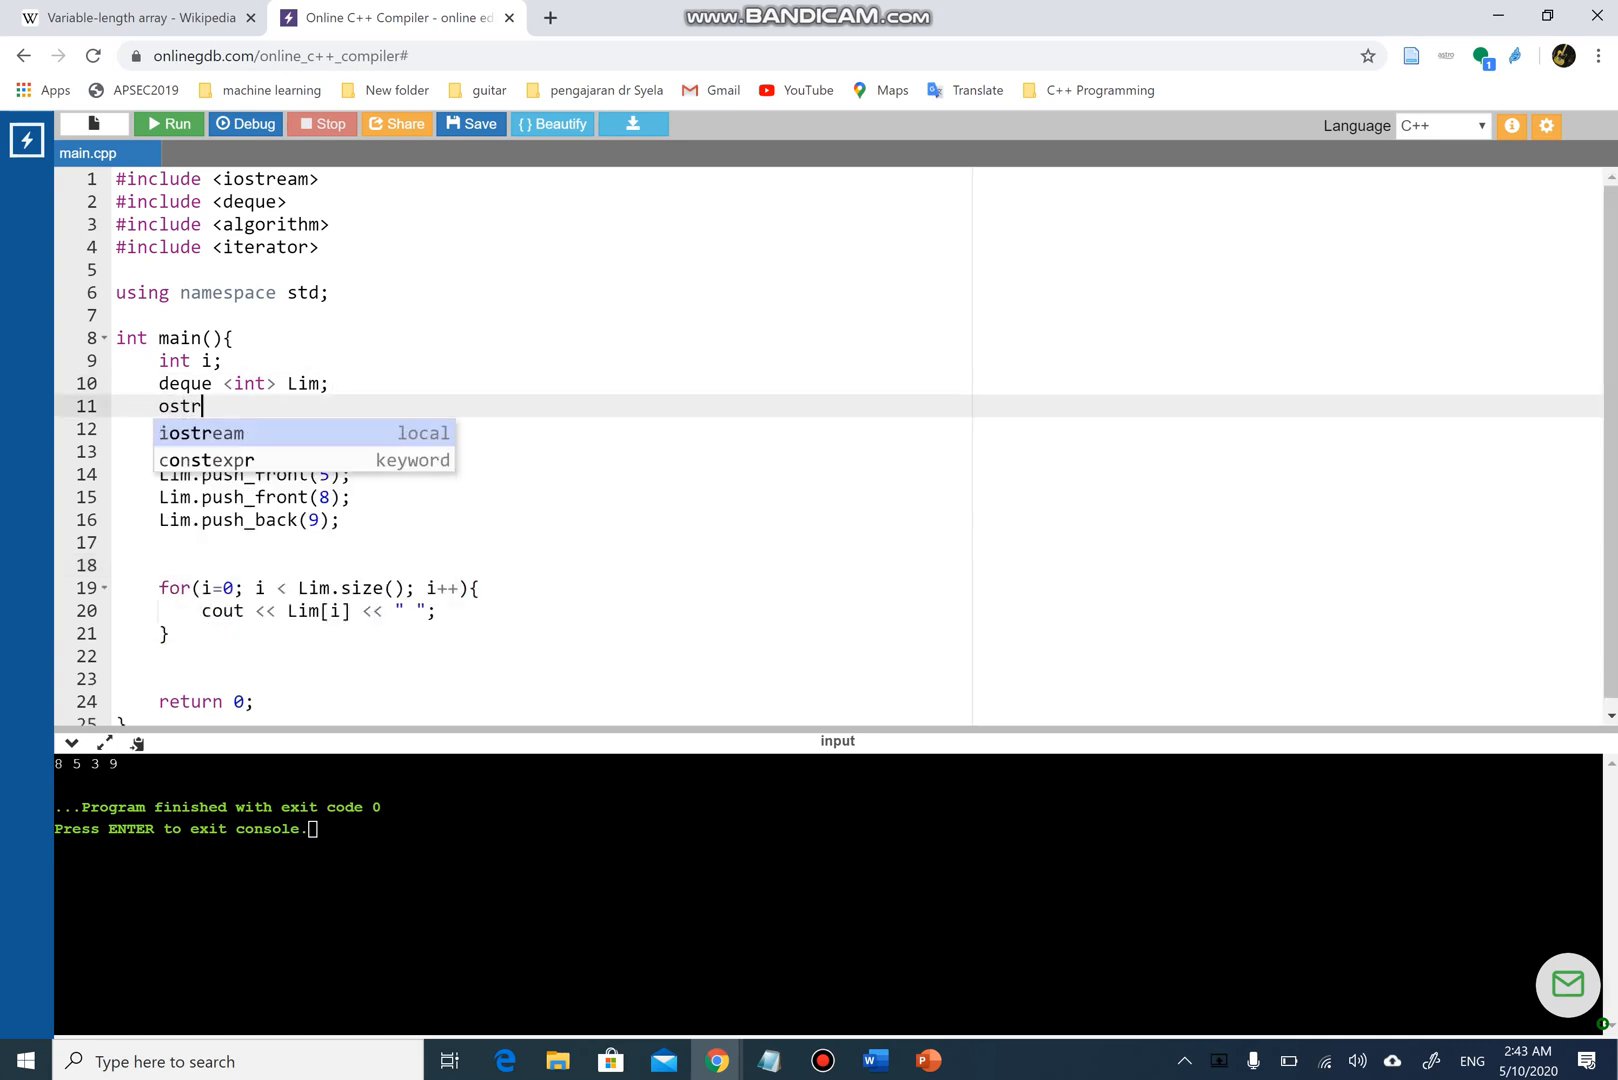
text(eam_)
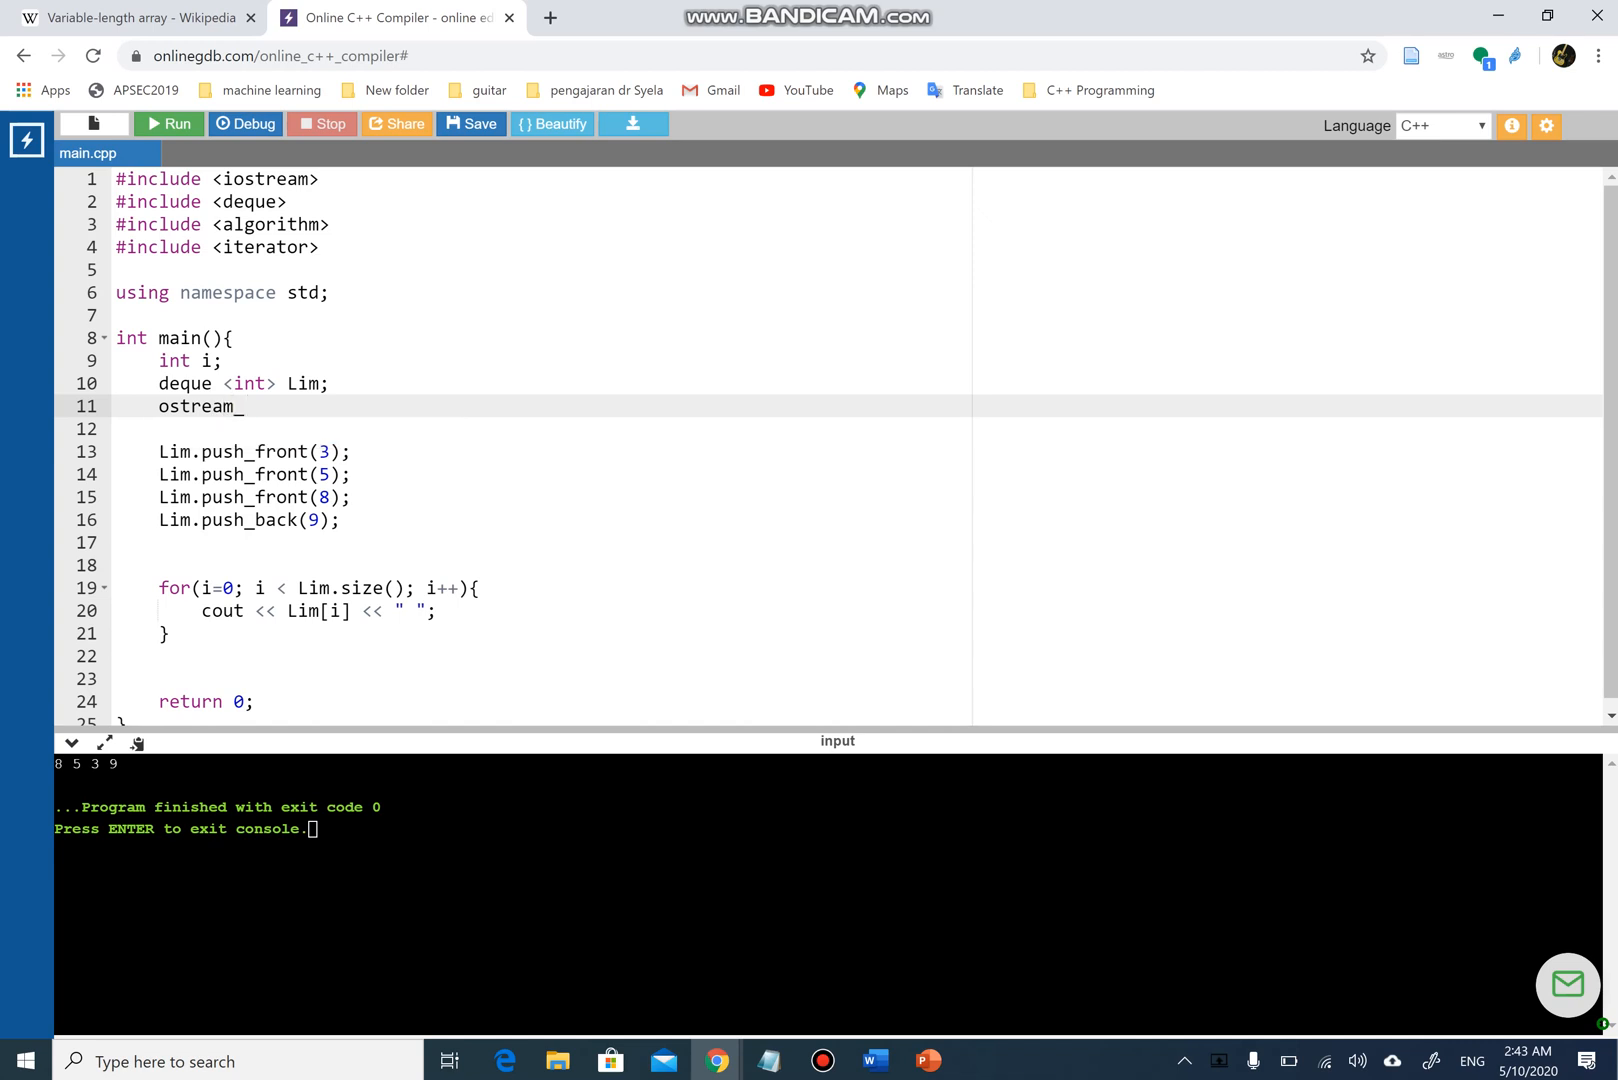
text(iterator)
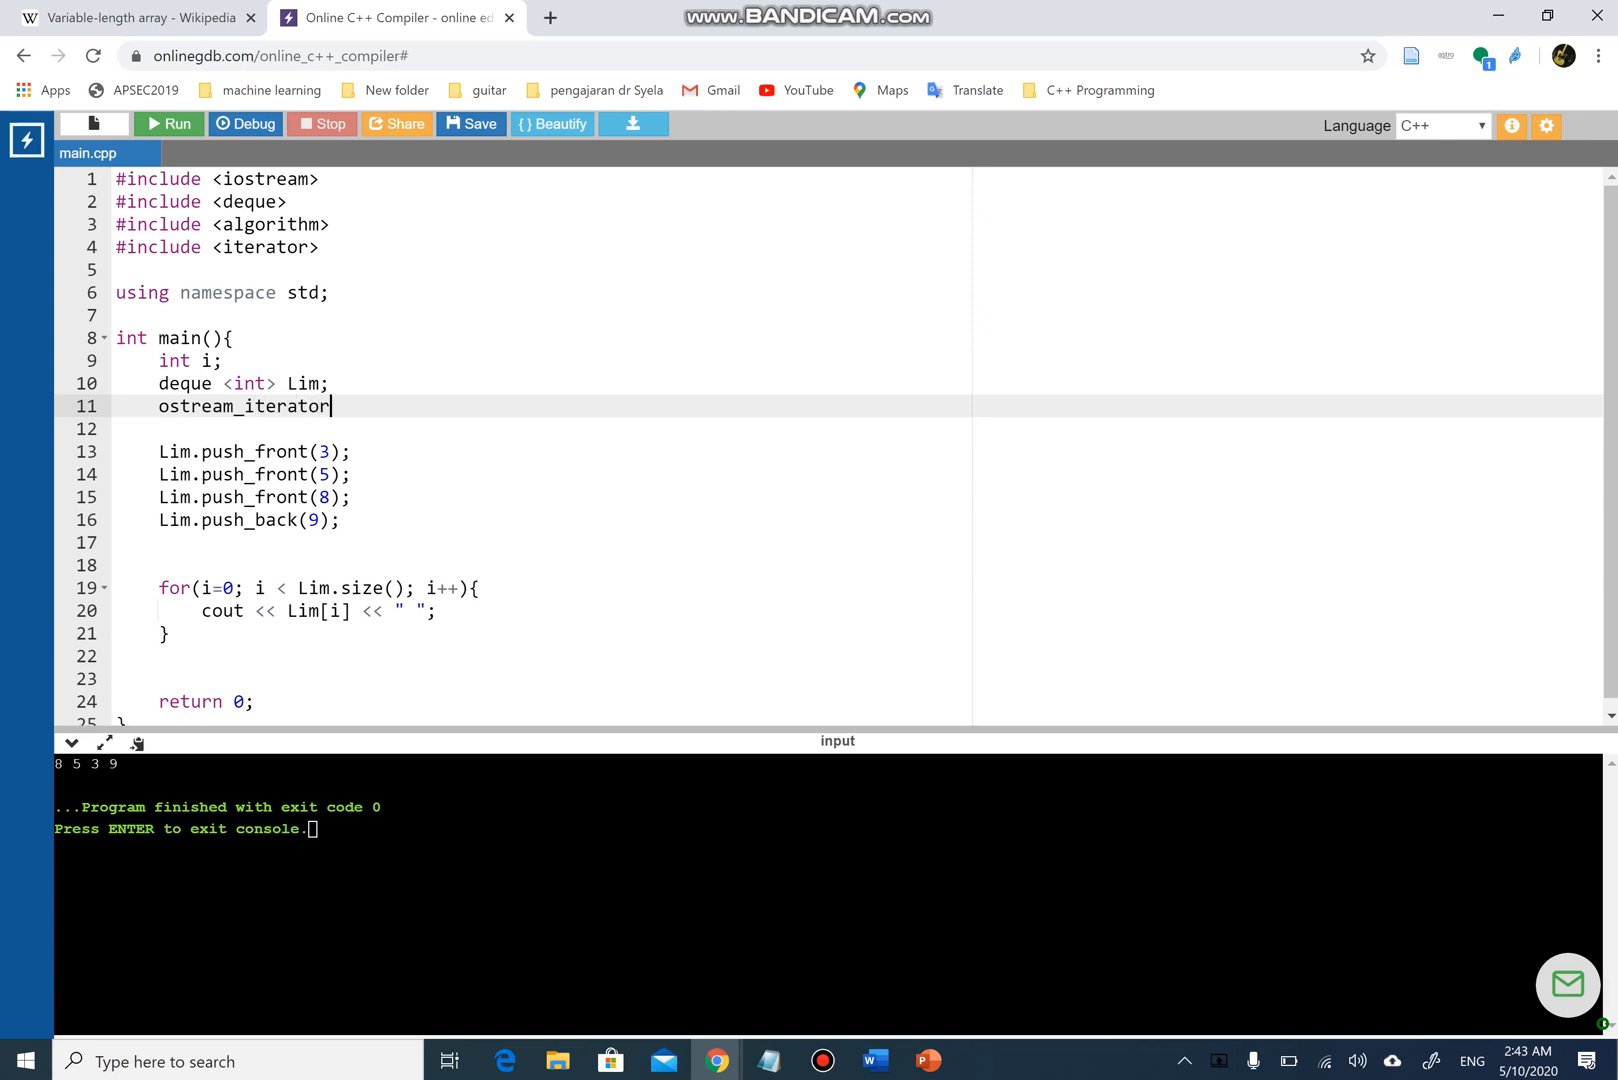
text(<>)
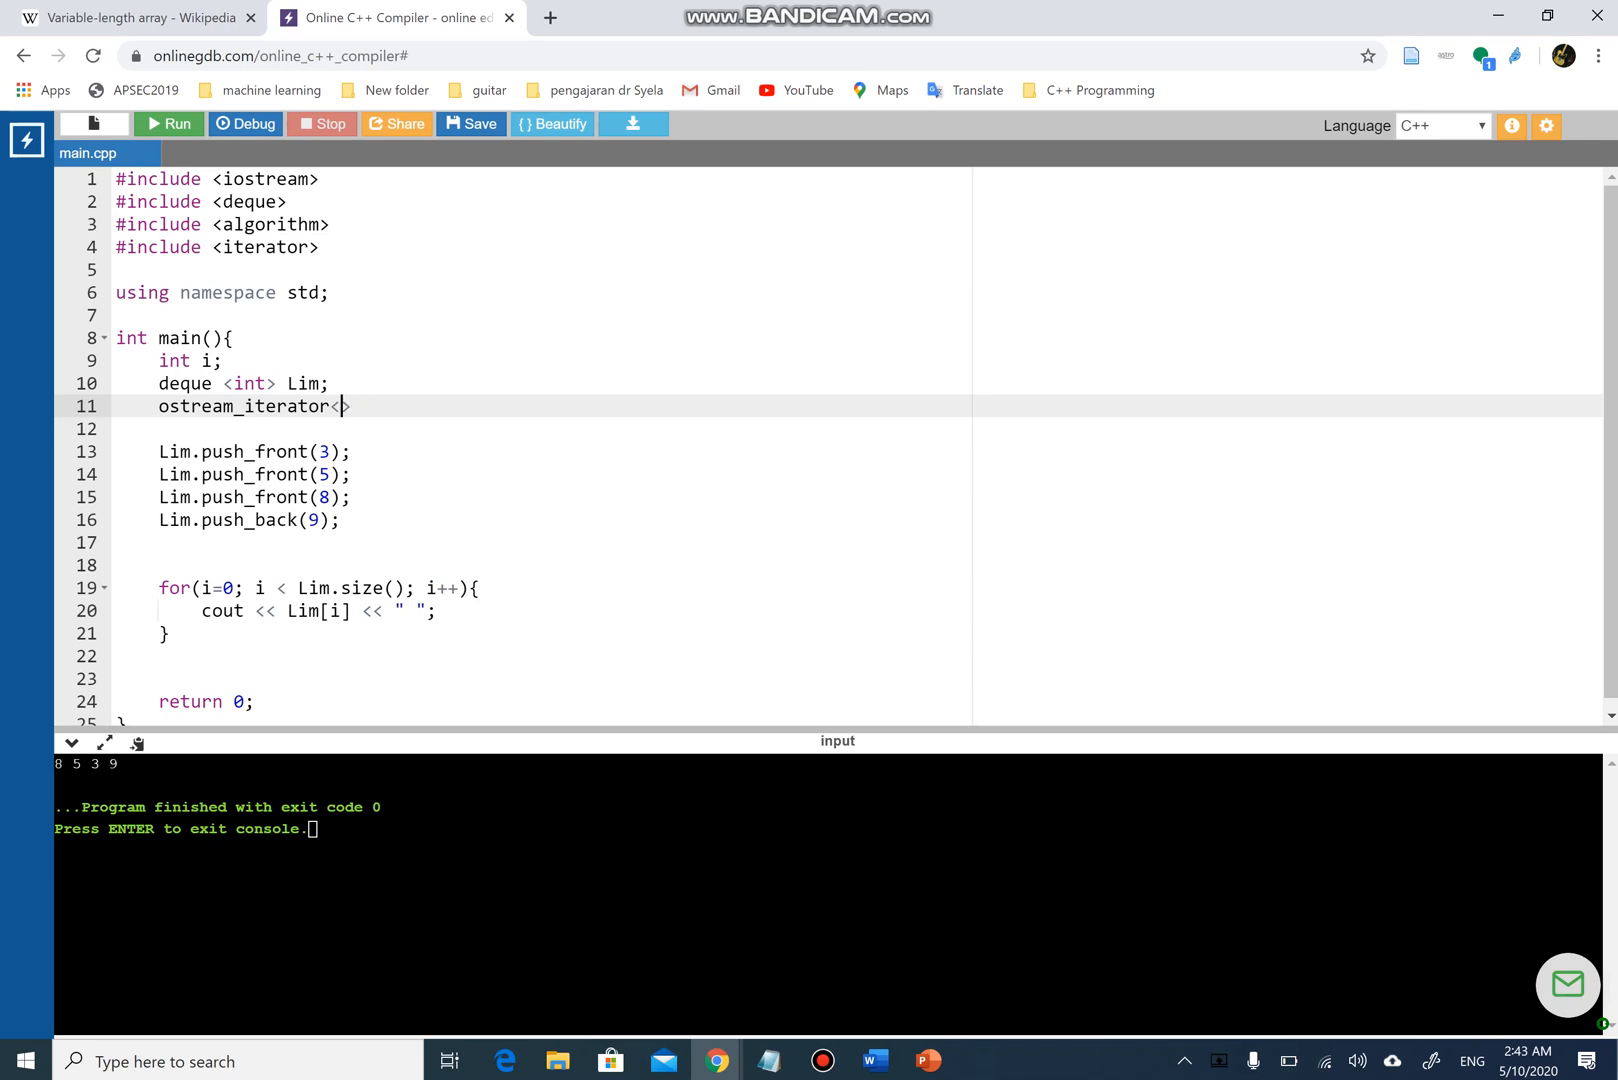
text(int>)
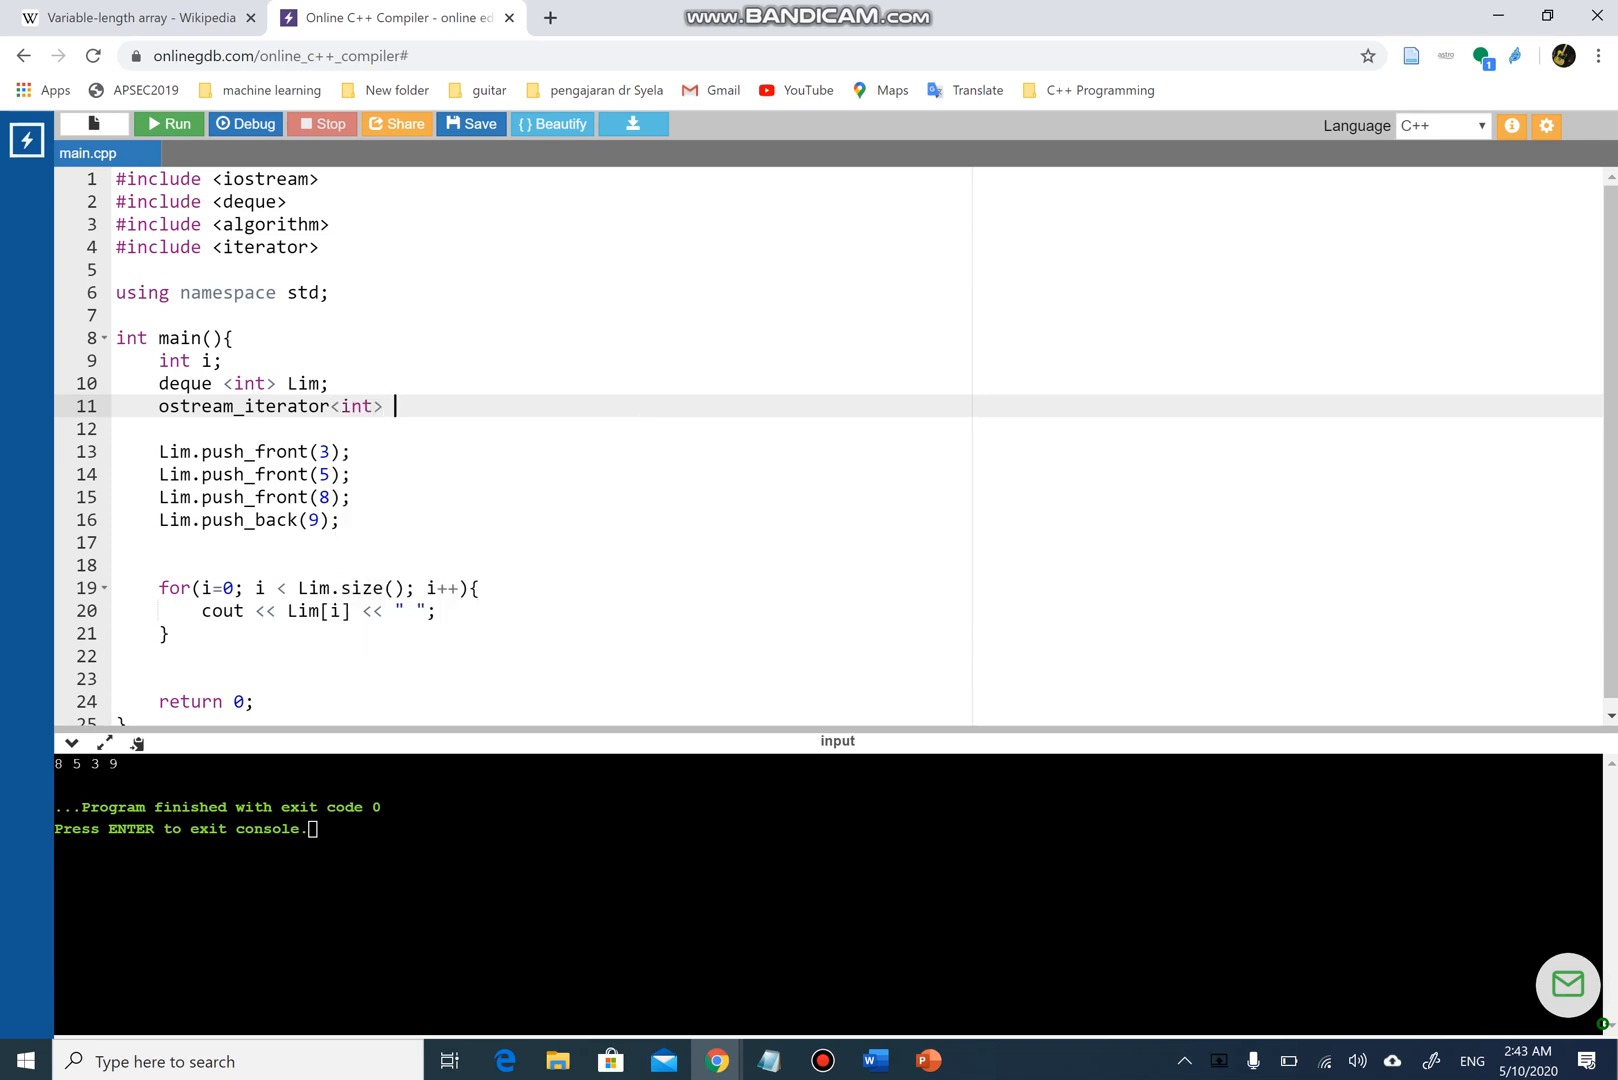
text(Cheng)
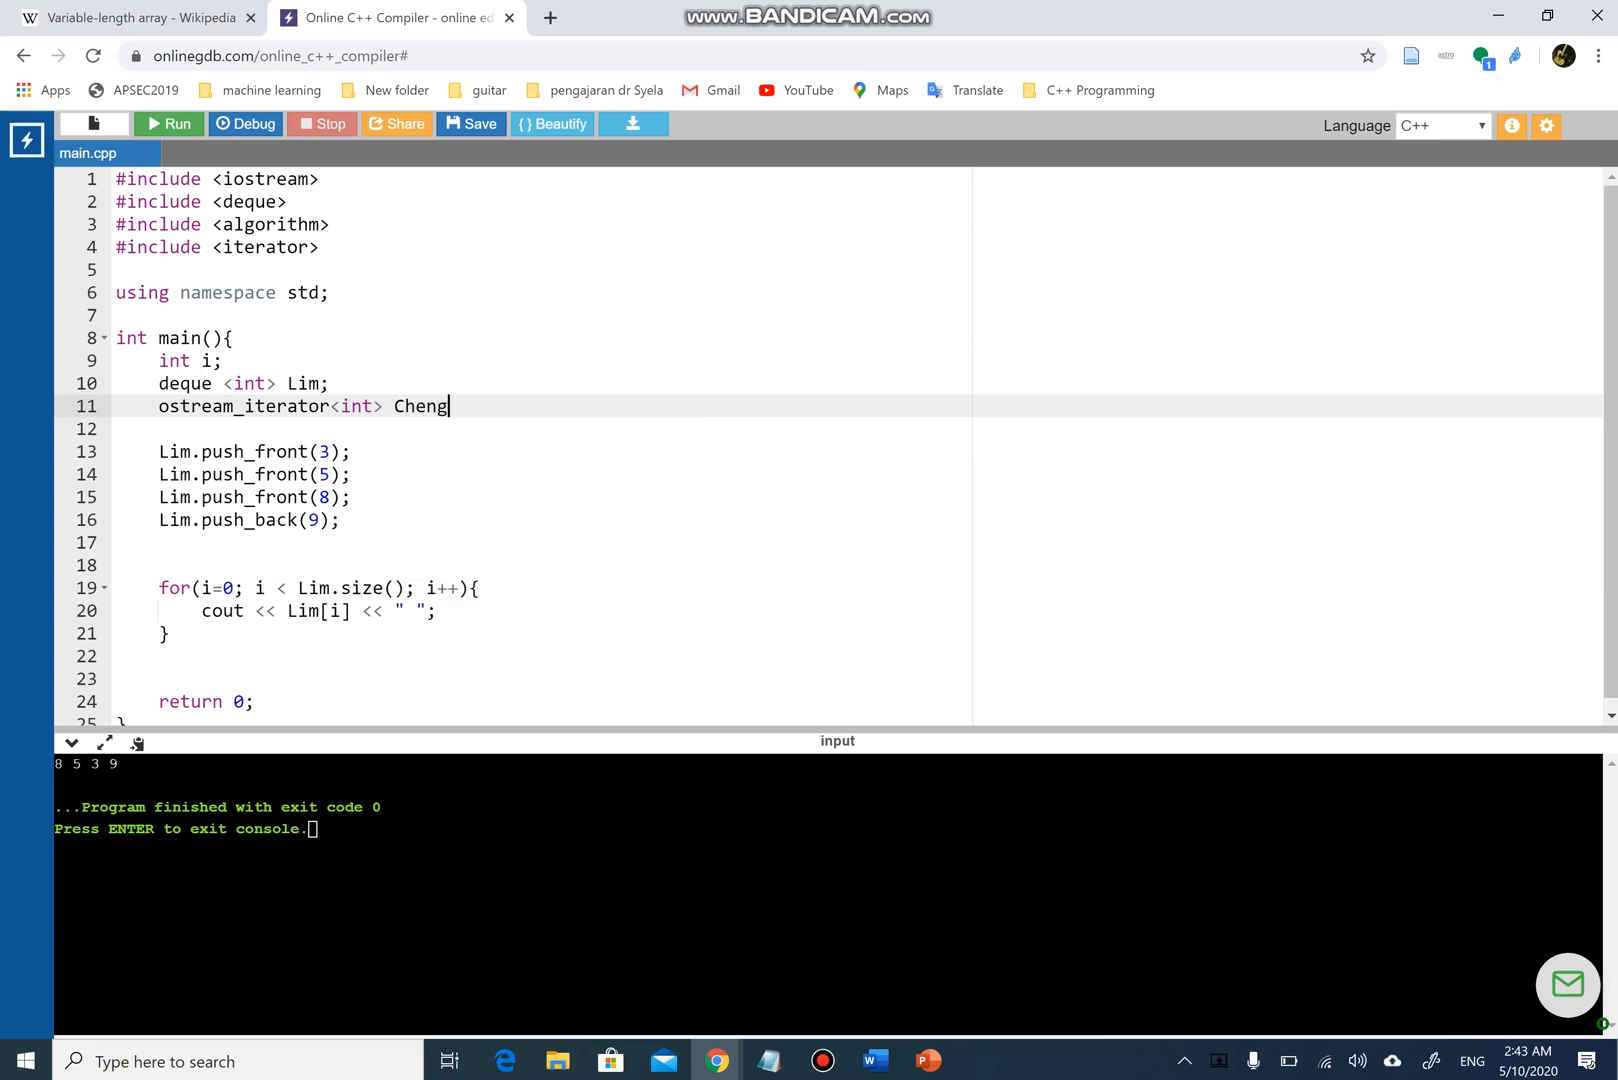
text(())
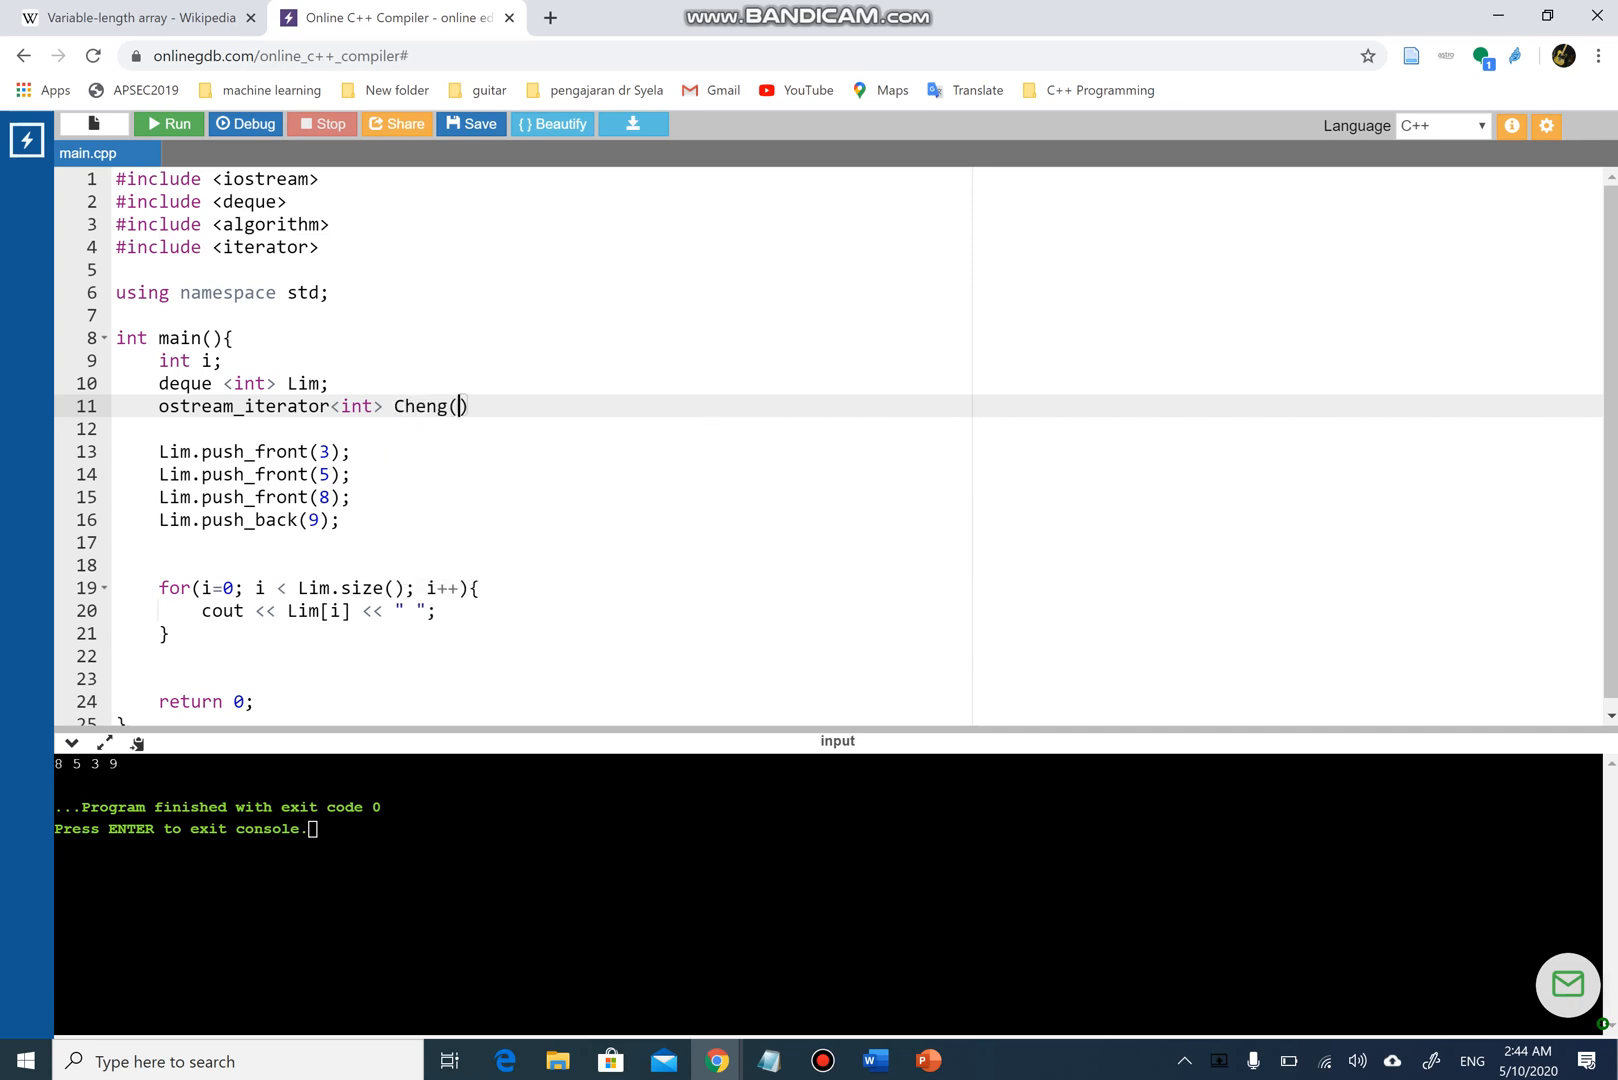
text(cout)
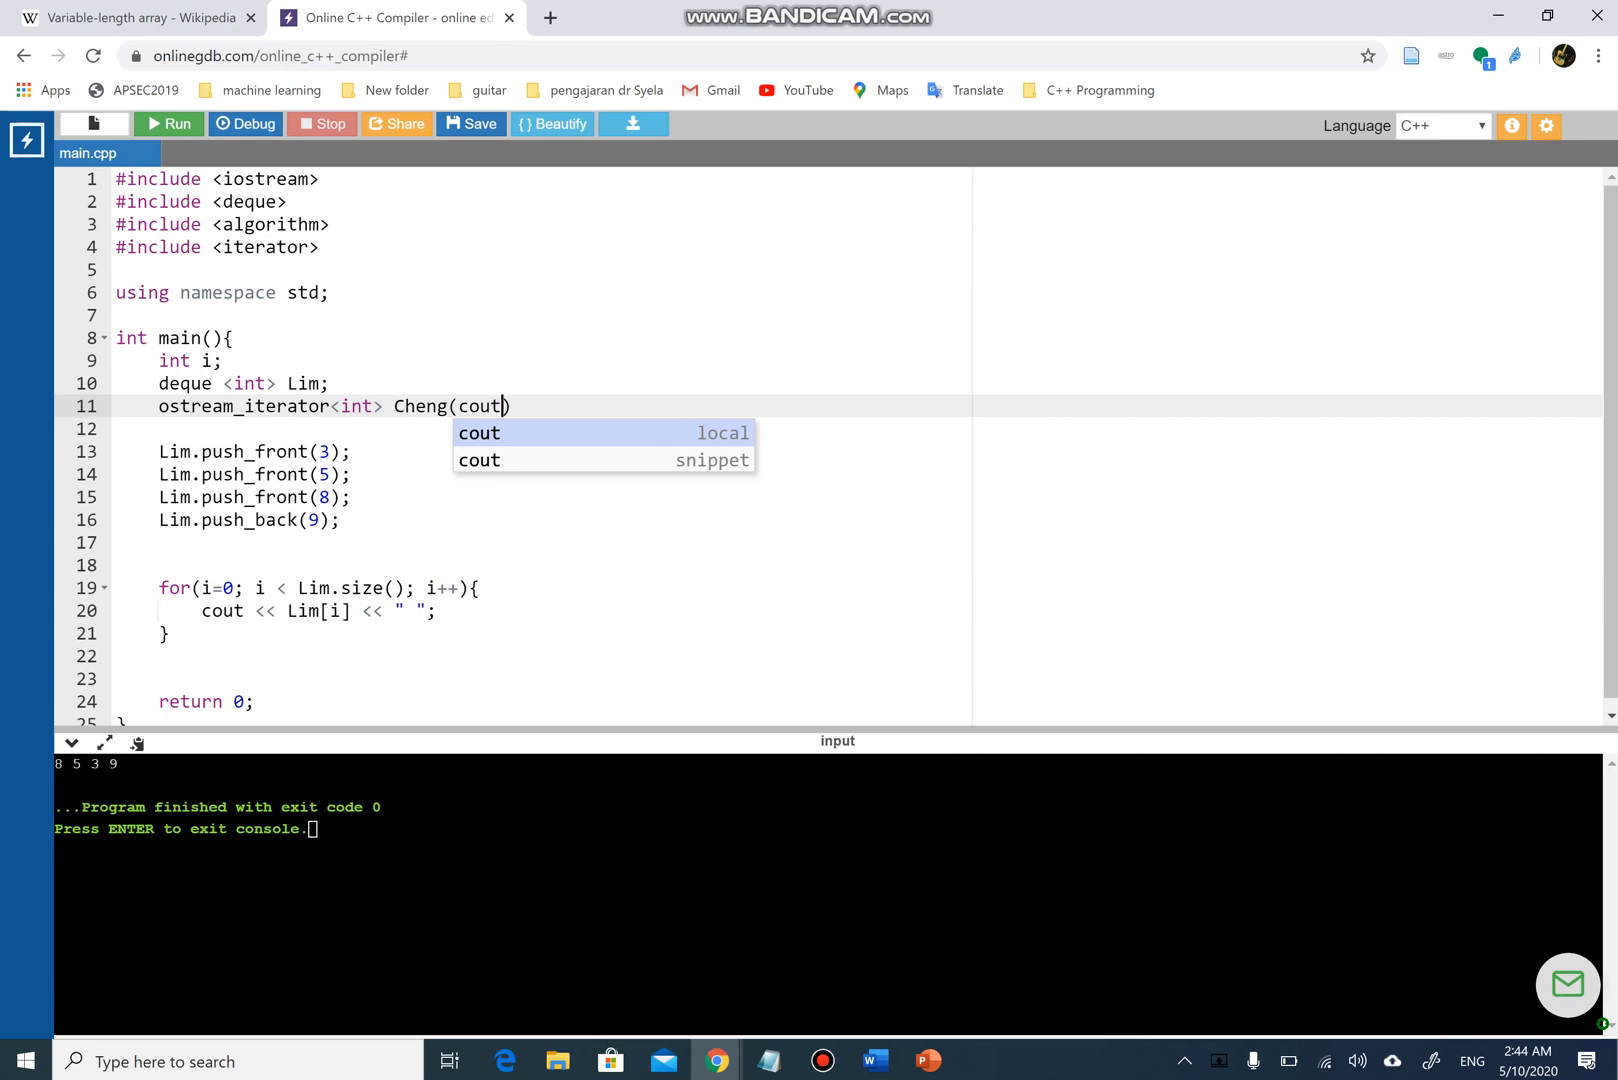
text(, " ")
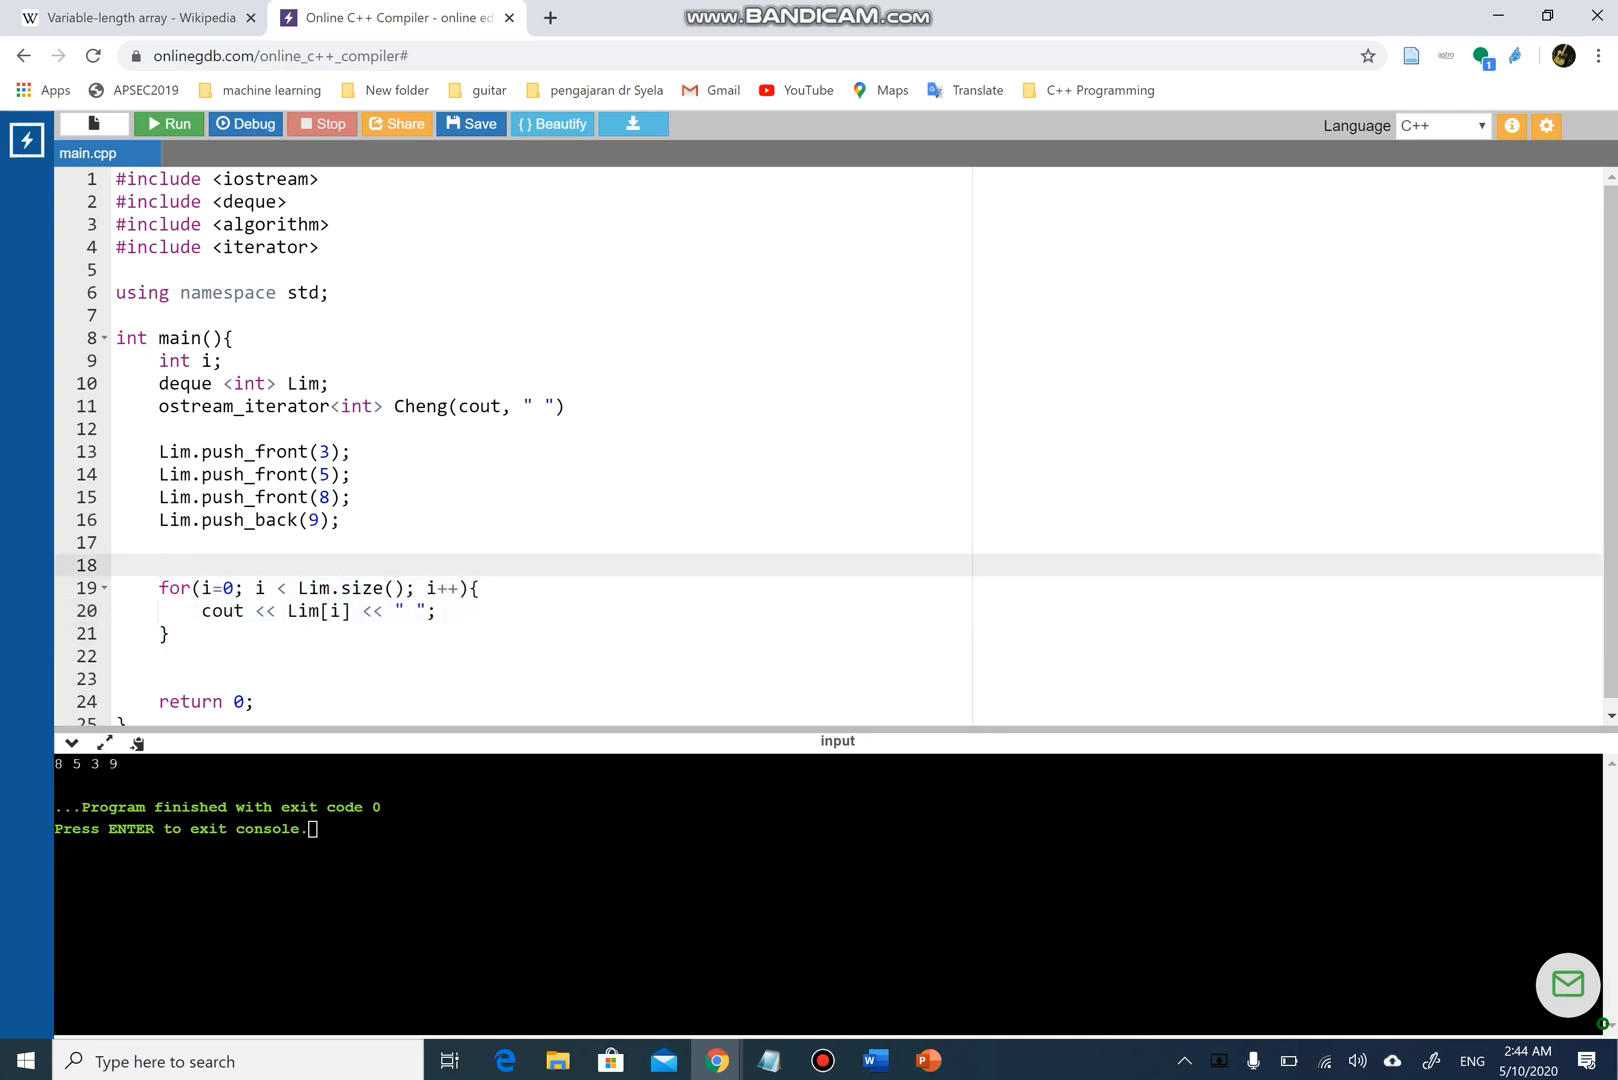
text(copy)
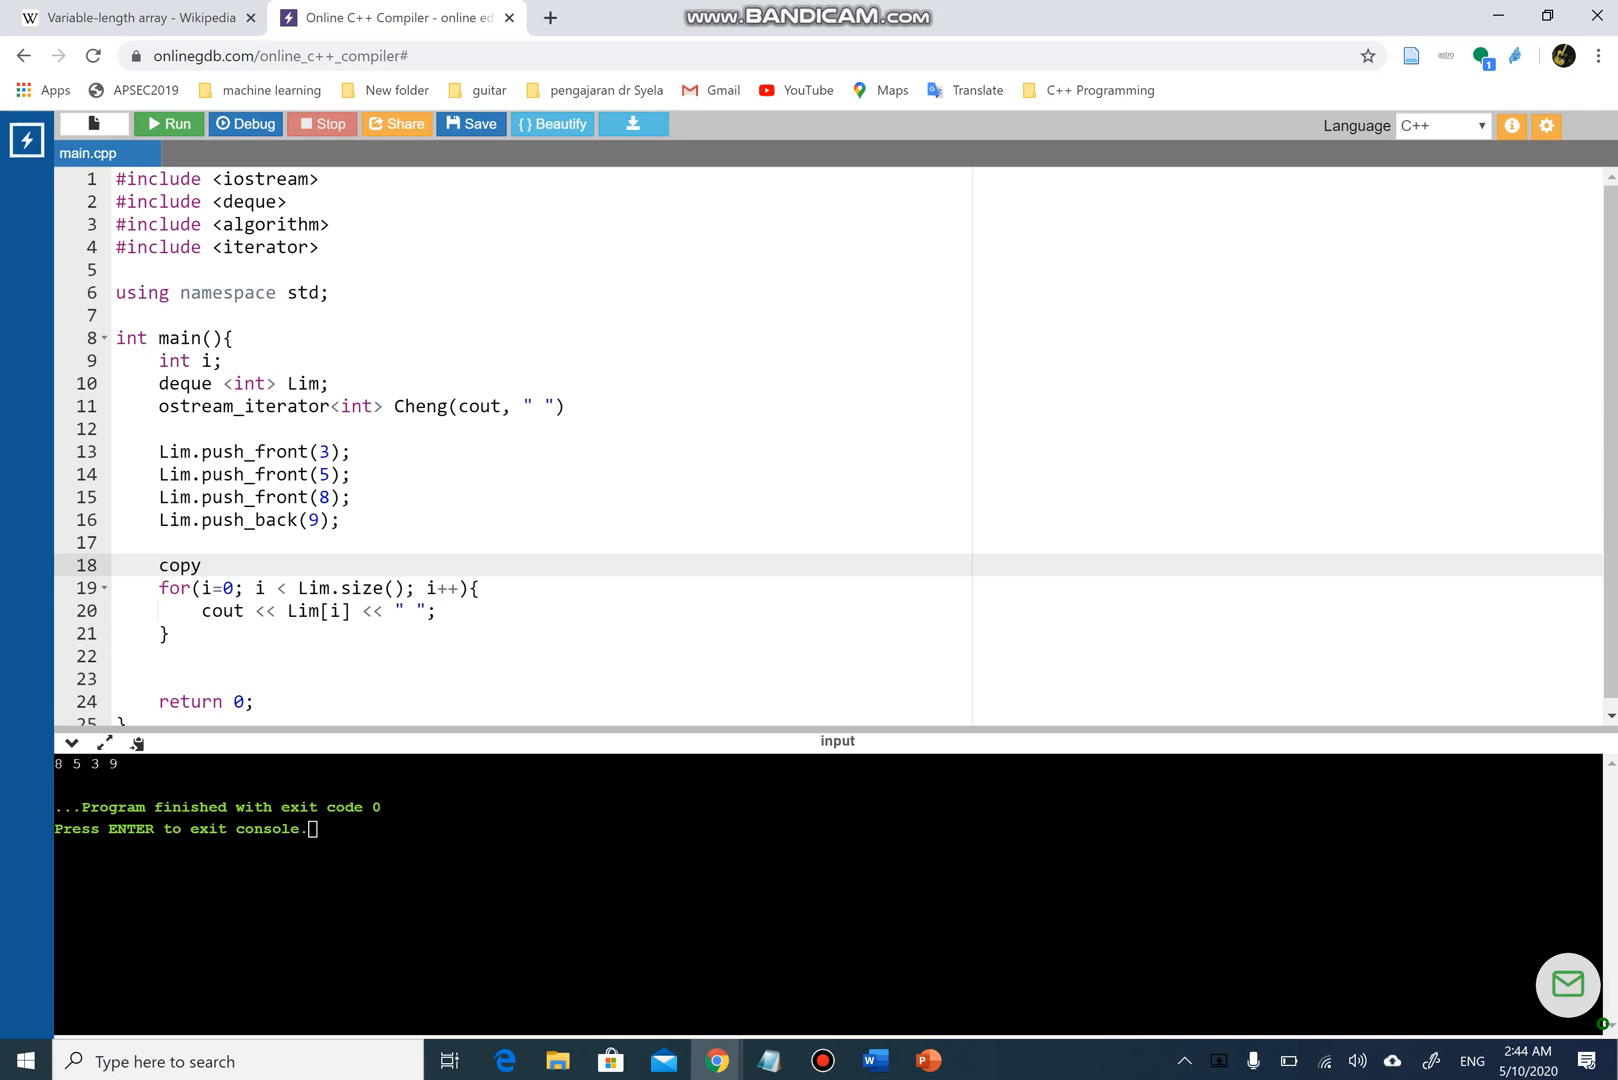
text(())
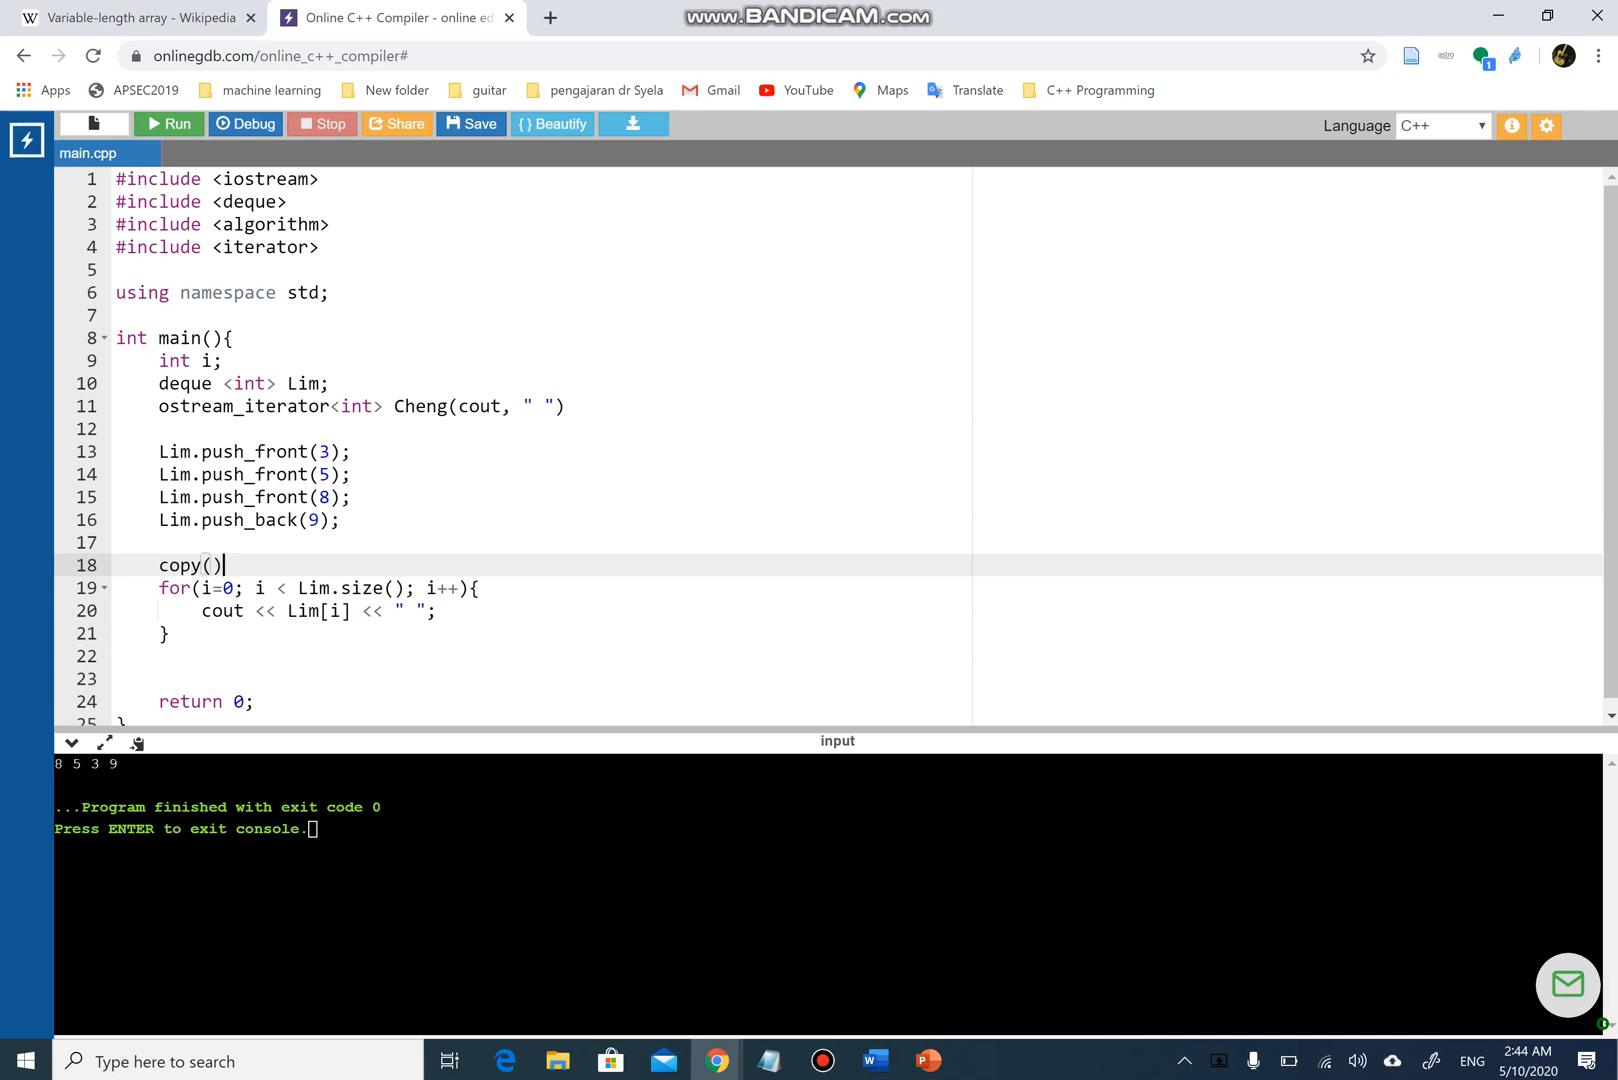